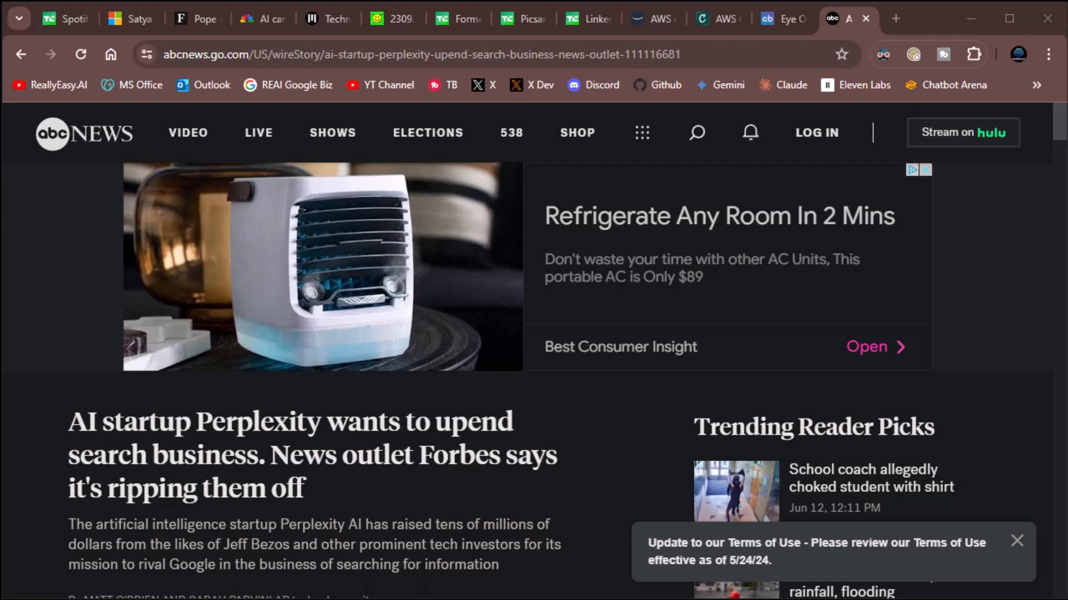
Switch to the TechCrunch tab on Spotify's in-house creative agency and AI voiceover ads.
left_click(55, 19)
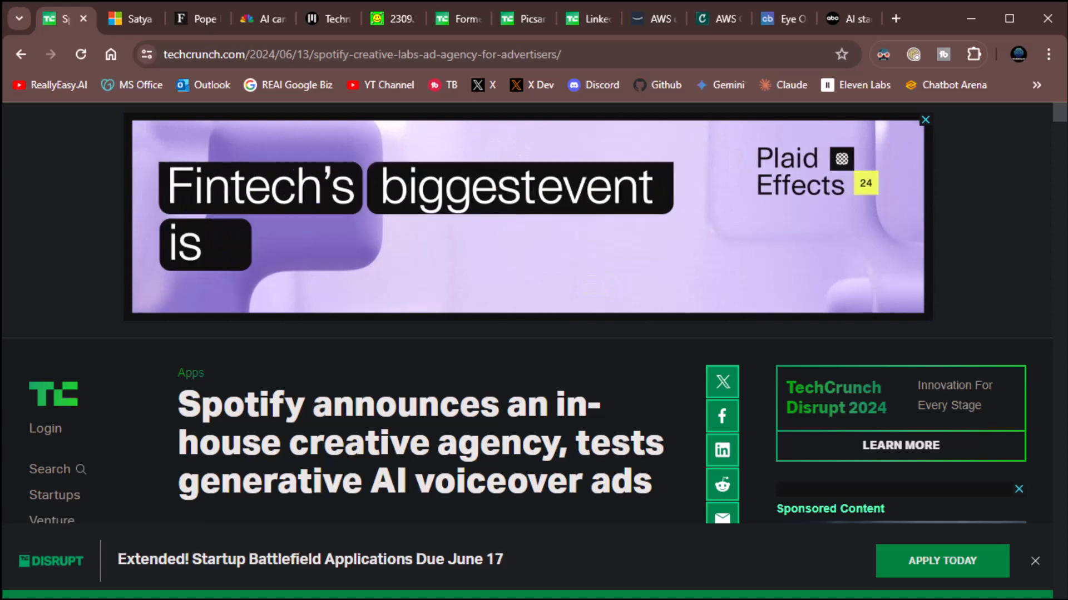
scroll("down", 3)
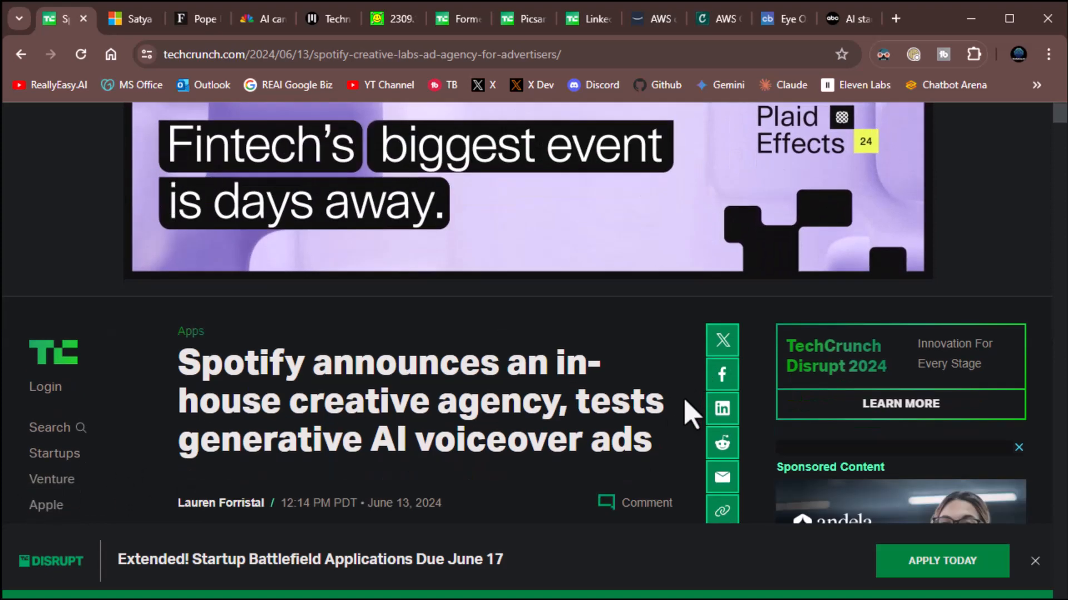
scroll("down", 3)
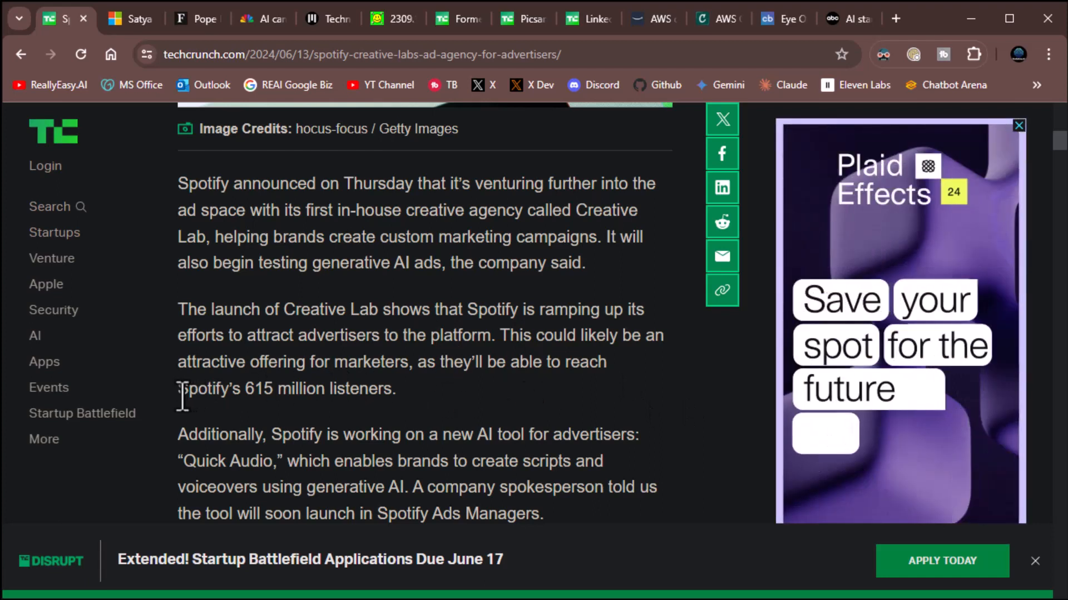
left_click_drag(178, 388, 343, 388)
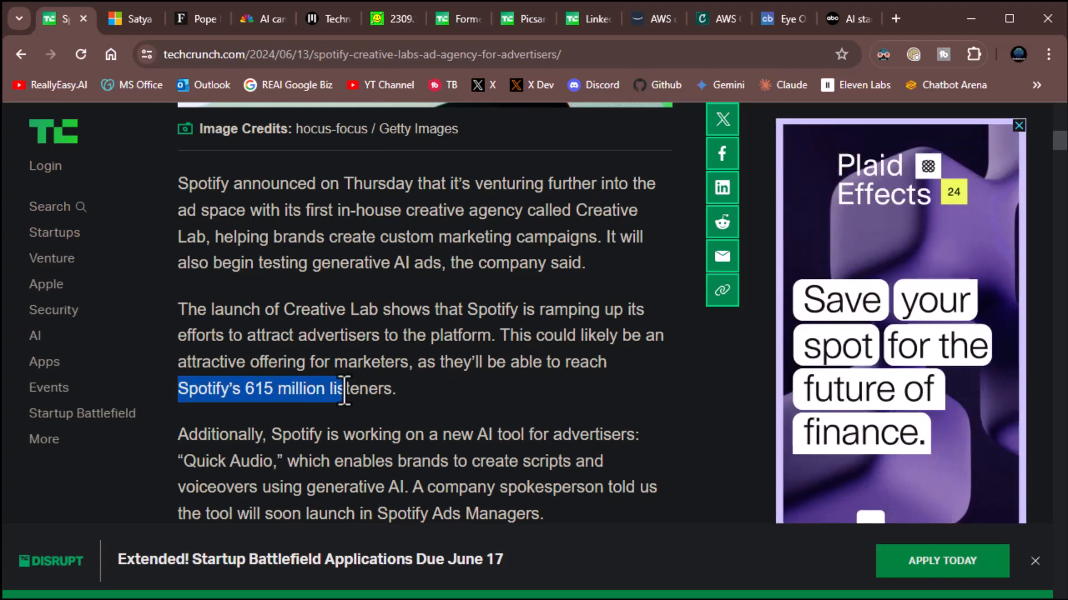
scroll("down", 3)
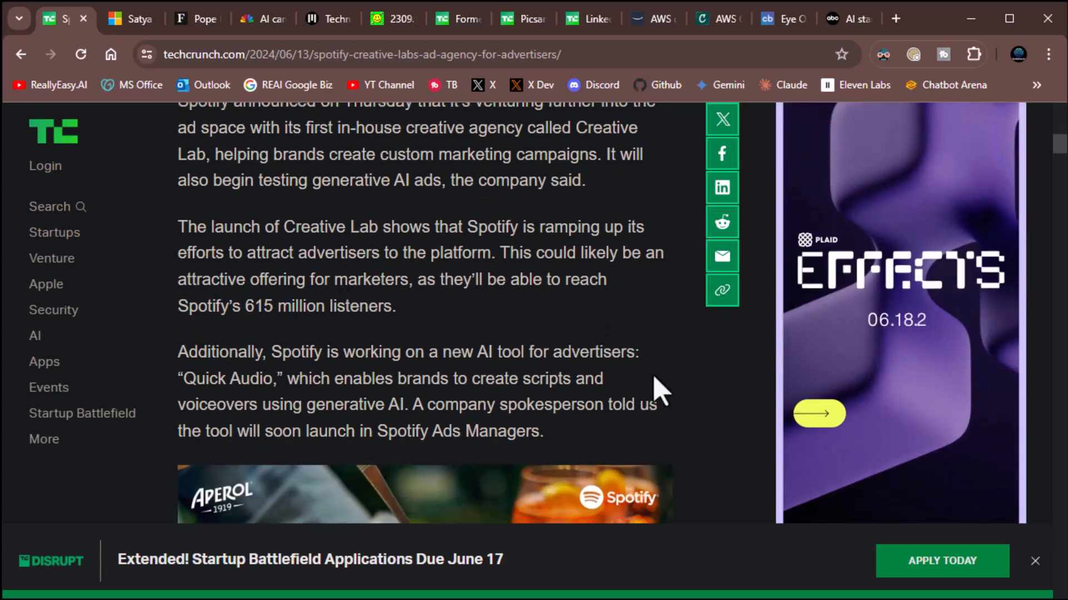
scroll("down", 3)
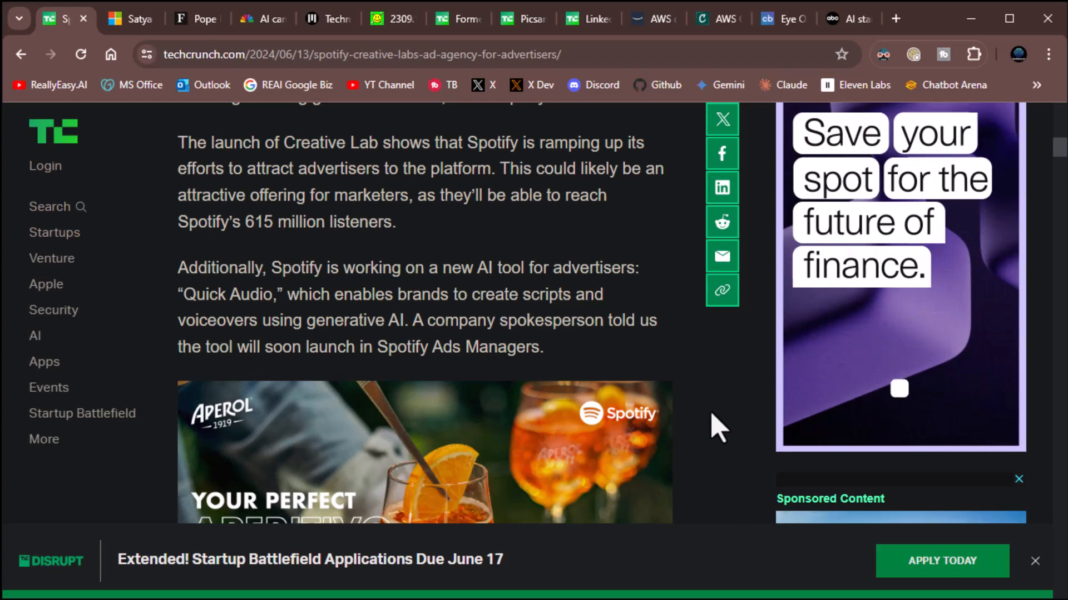
scroll("down", 3)
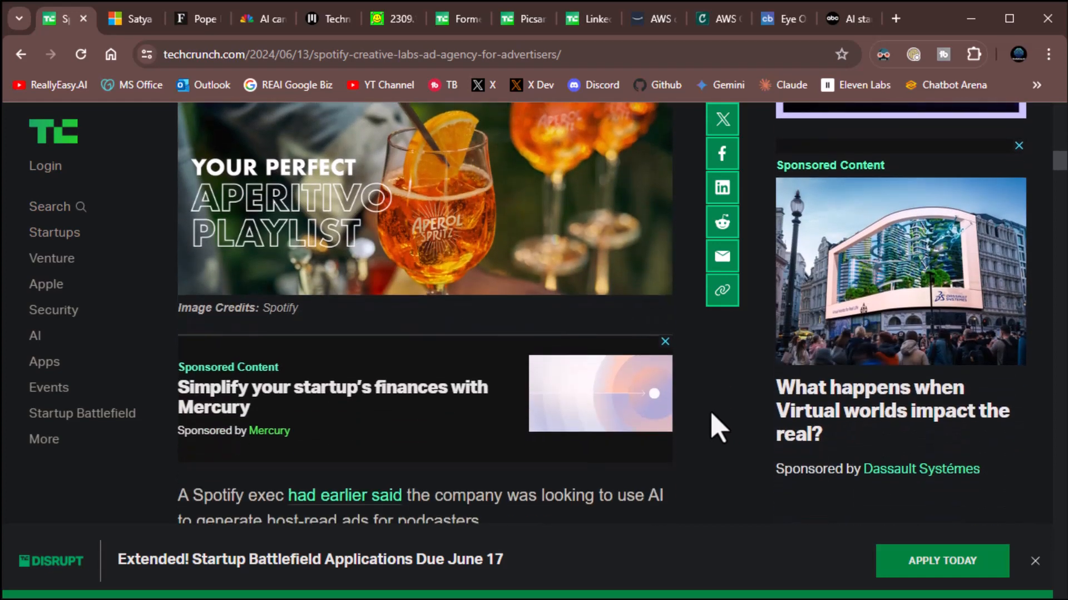
scroll("down", 3)
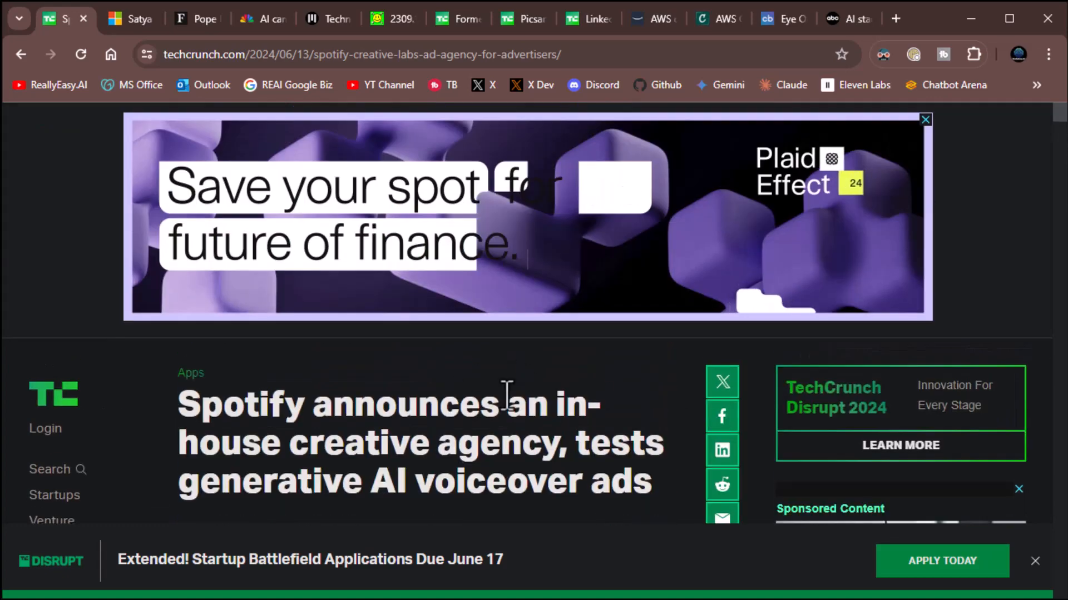
scroll("down", 3)
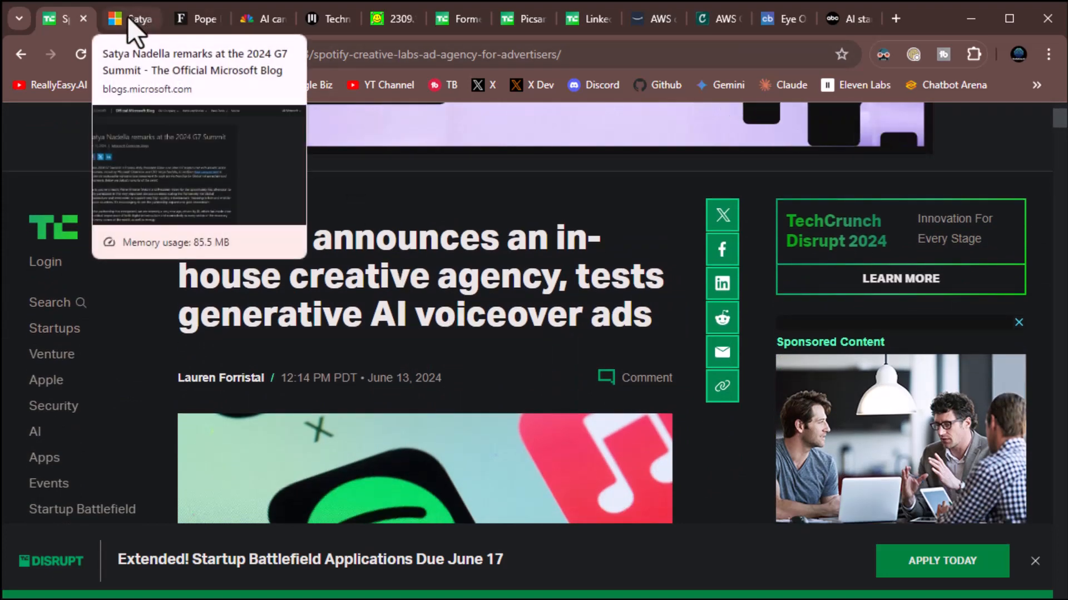
Open the Microsoft Blog post on Nadella's 2024 G7 remarks and read past its introduction.
left_click(134, 19)
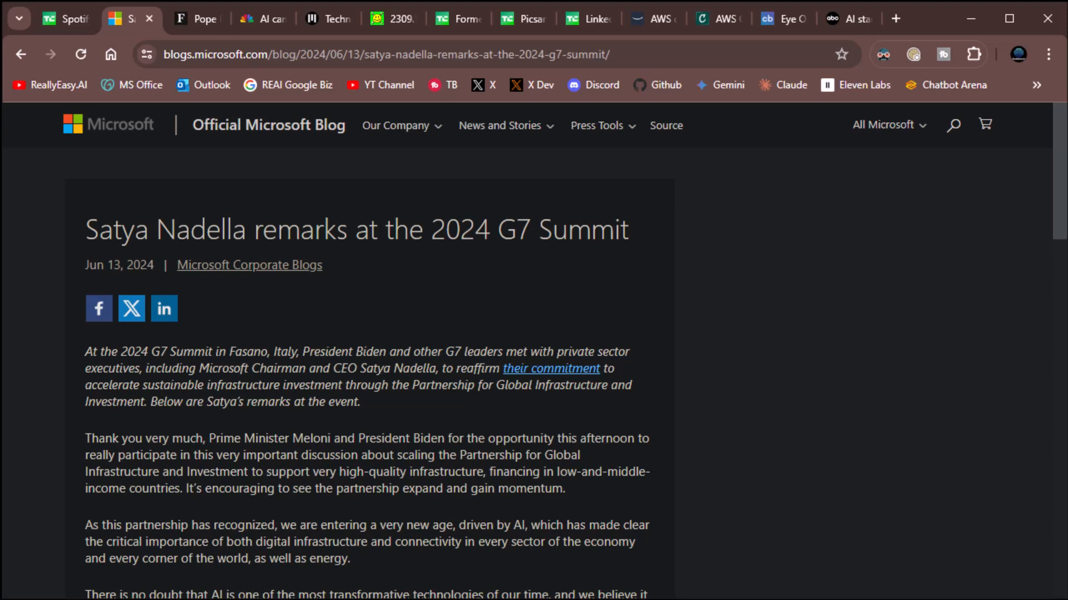
mouse_move(984, 457)
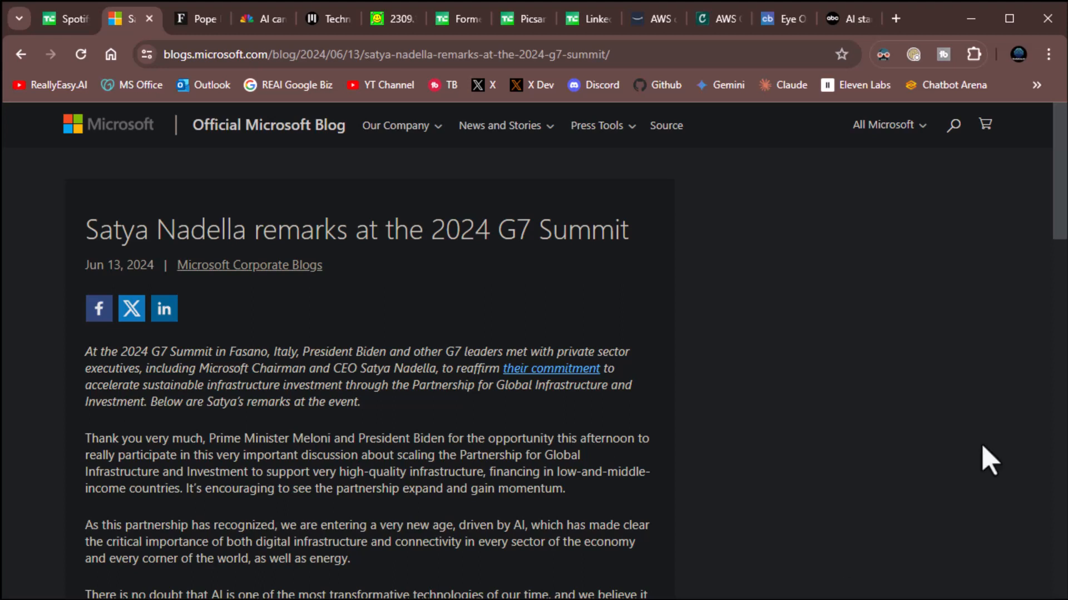
mouse_move(655, 316)
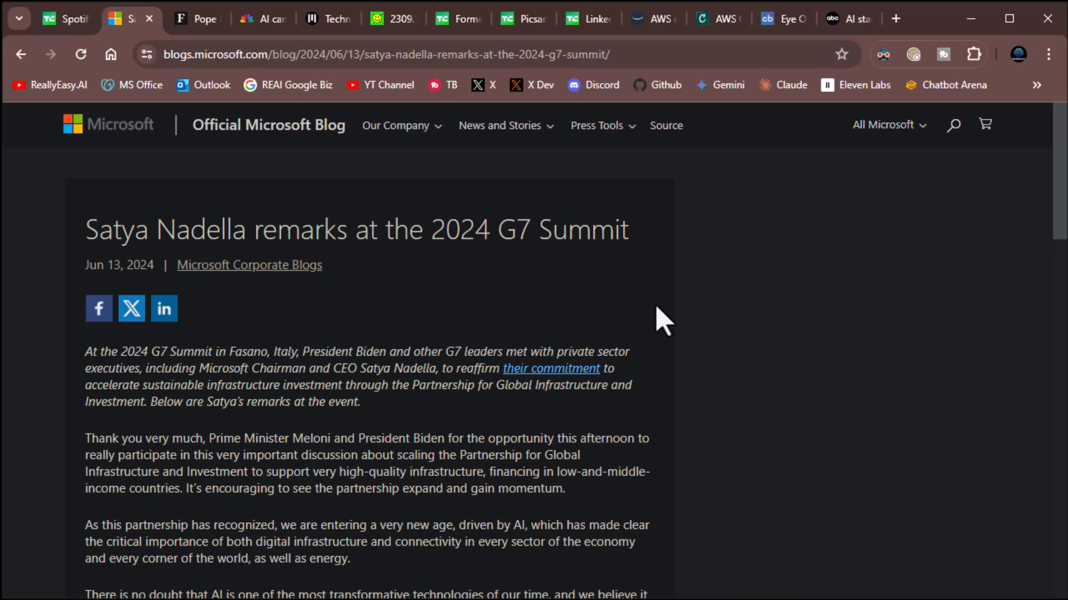
scroll("down", 3)
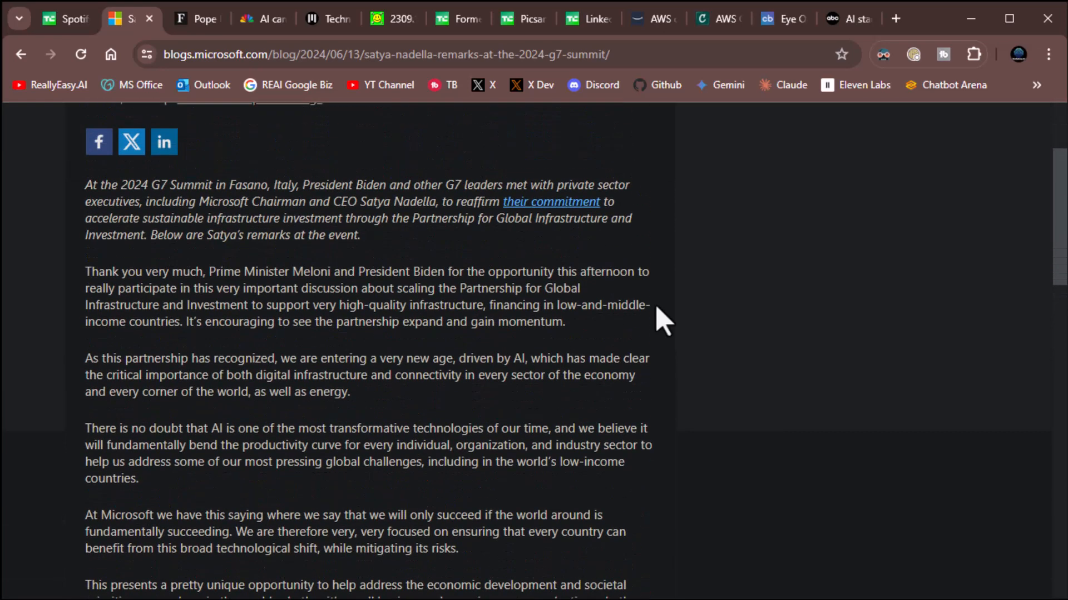
mouse_move(763, 371)
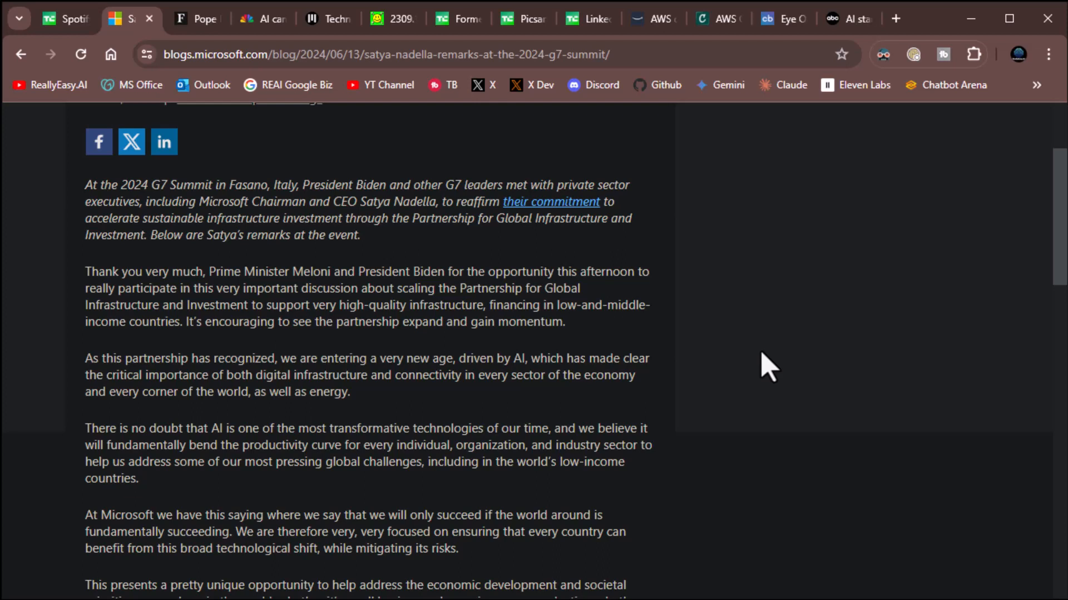
mouse_move(405, 415)
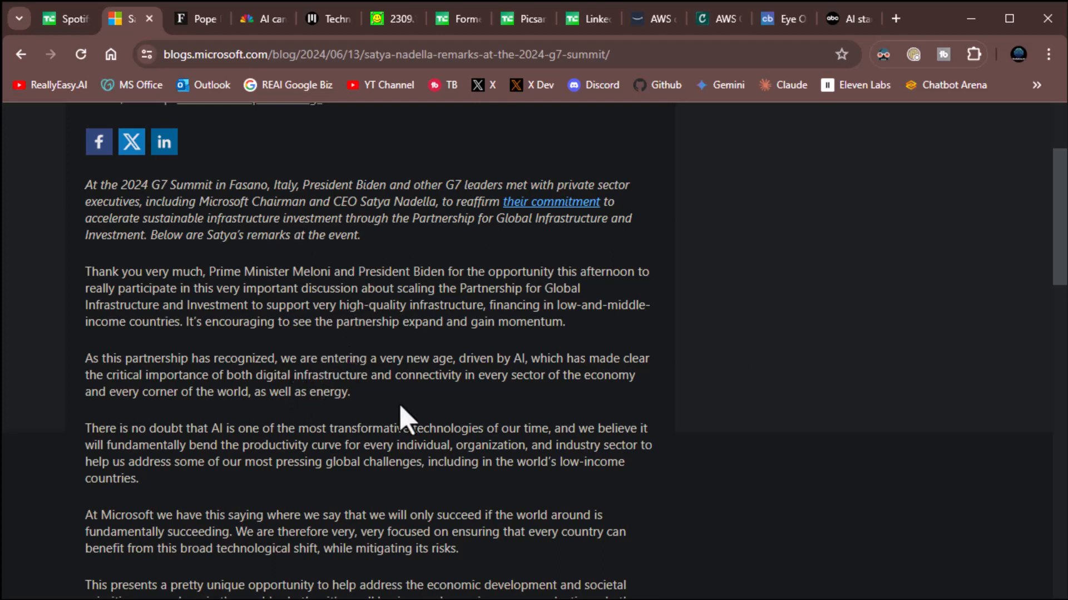
mouse_move(694, 439)
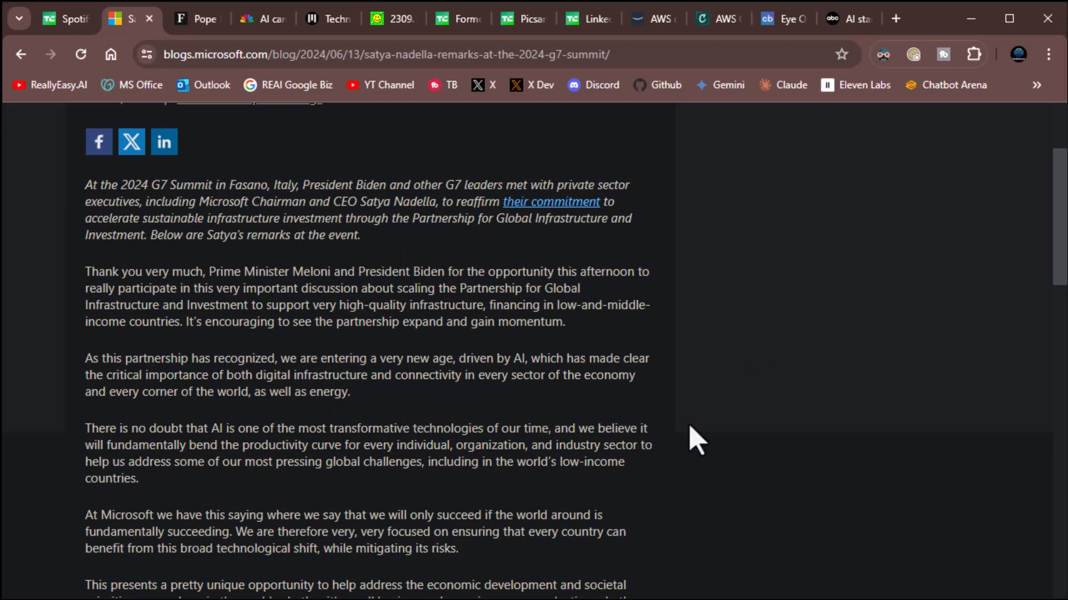
mouse_move(772, 452)
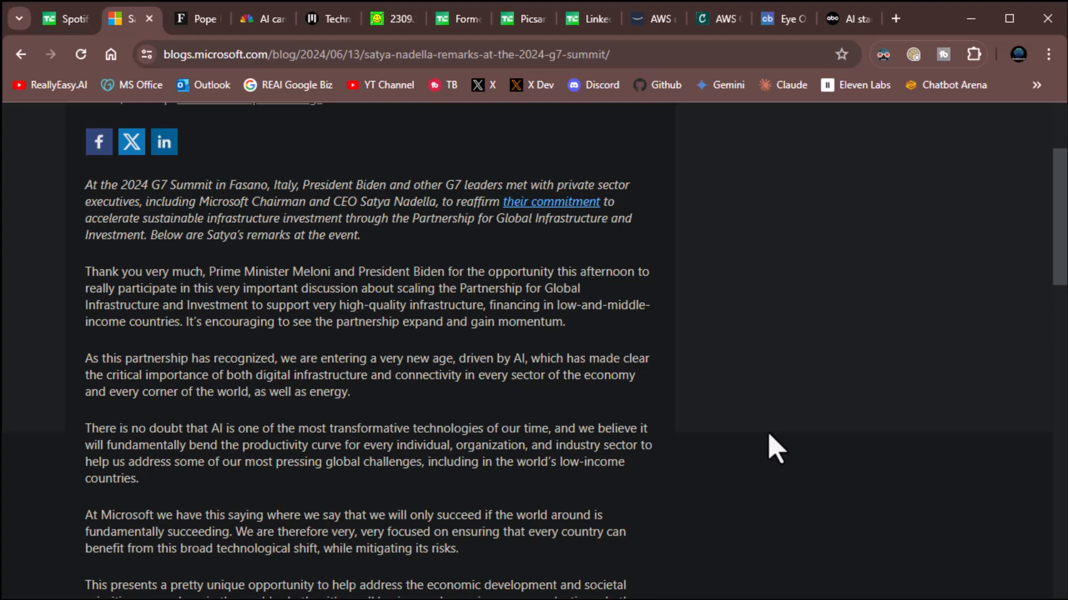
scroll("down", 3)
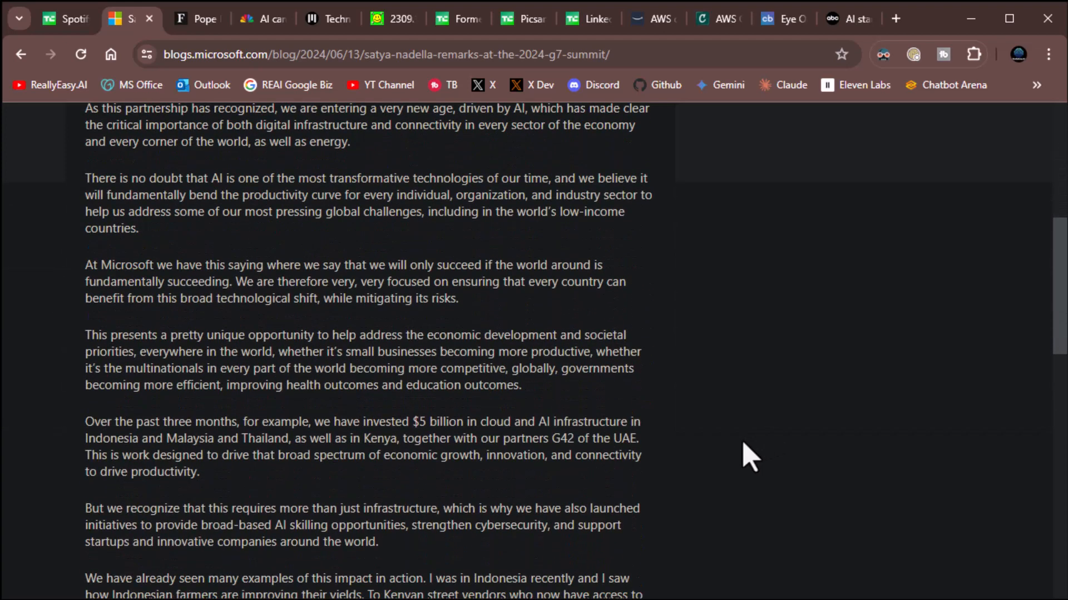
mouse_move(764, 469)
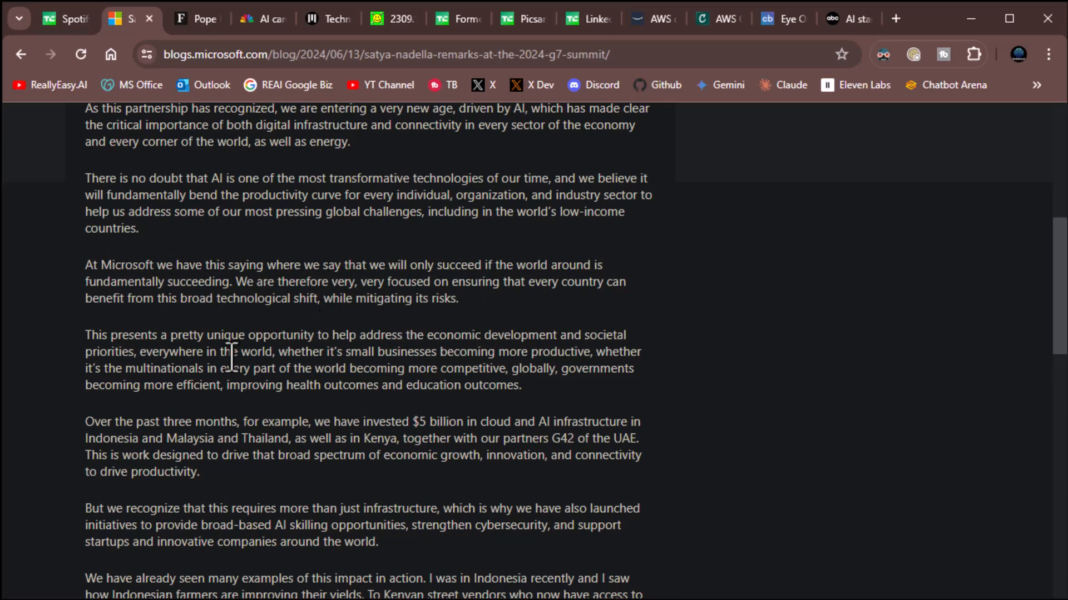
mouse_move(451, 385)
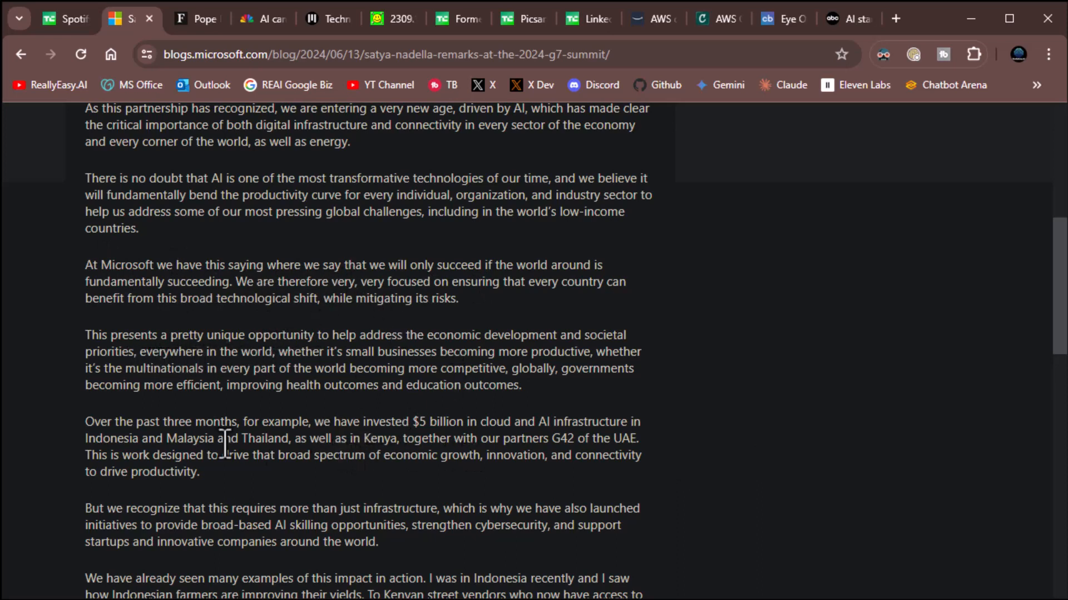
mouse_move(700, 485)
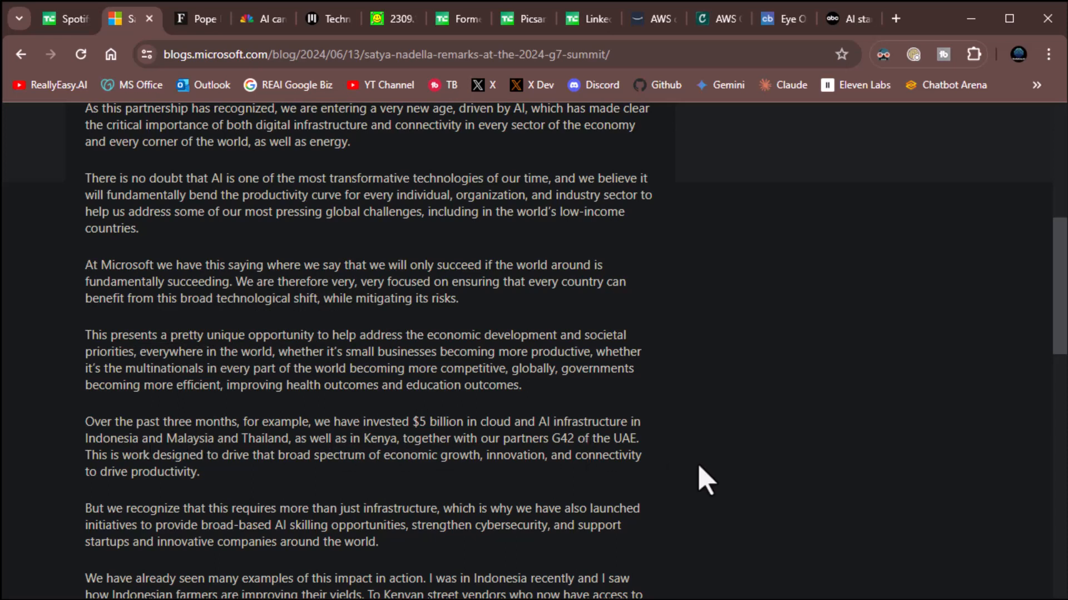
scroll("down", 3)
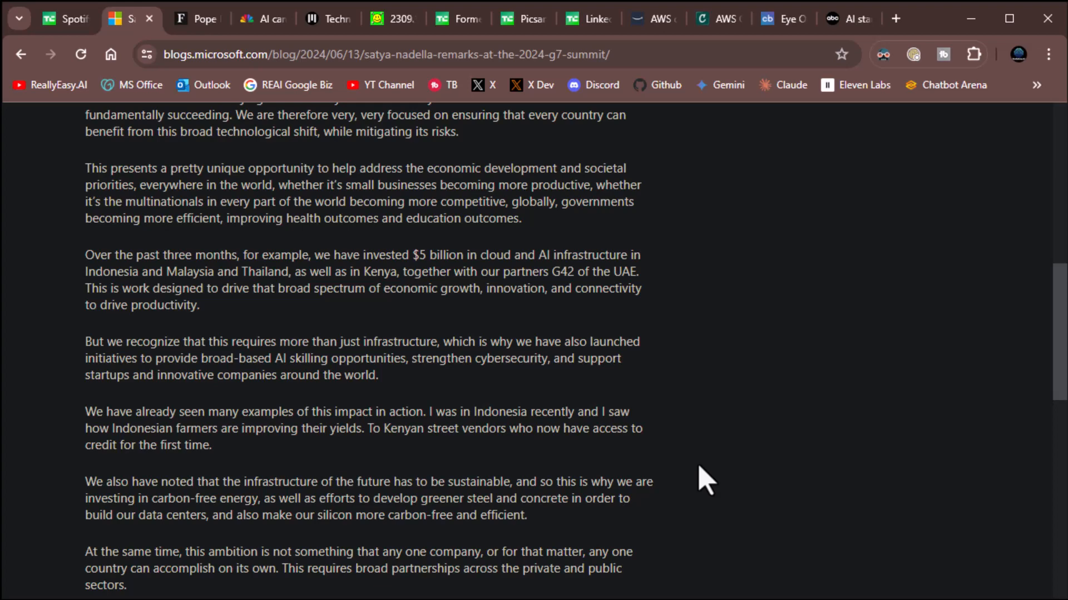
scroll("down", 3)
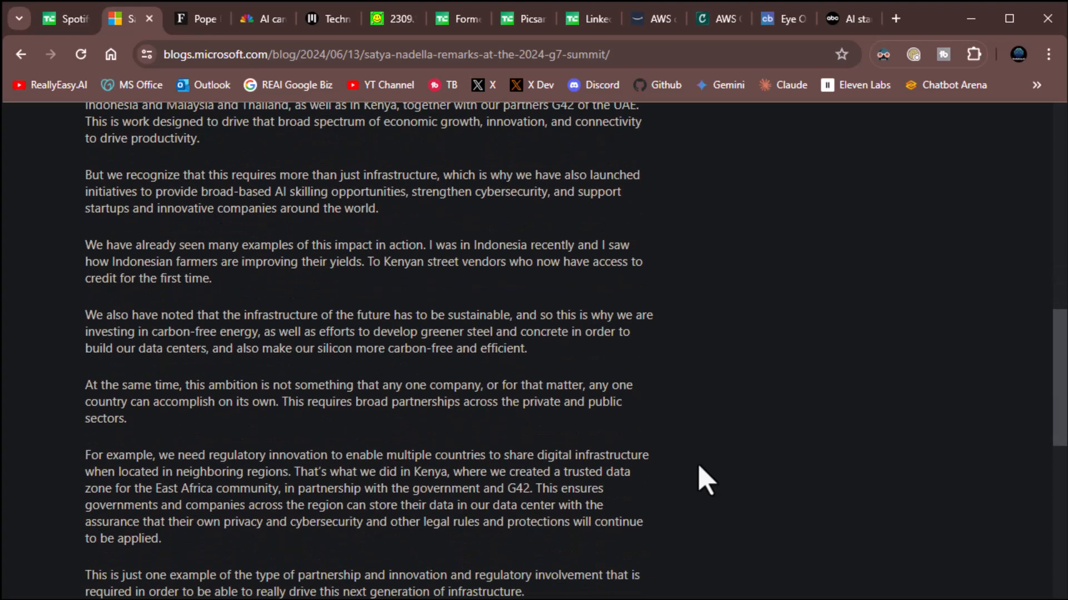
mouse_move(759, 425)
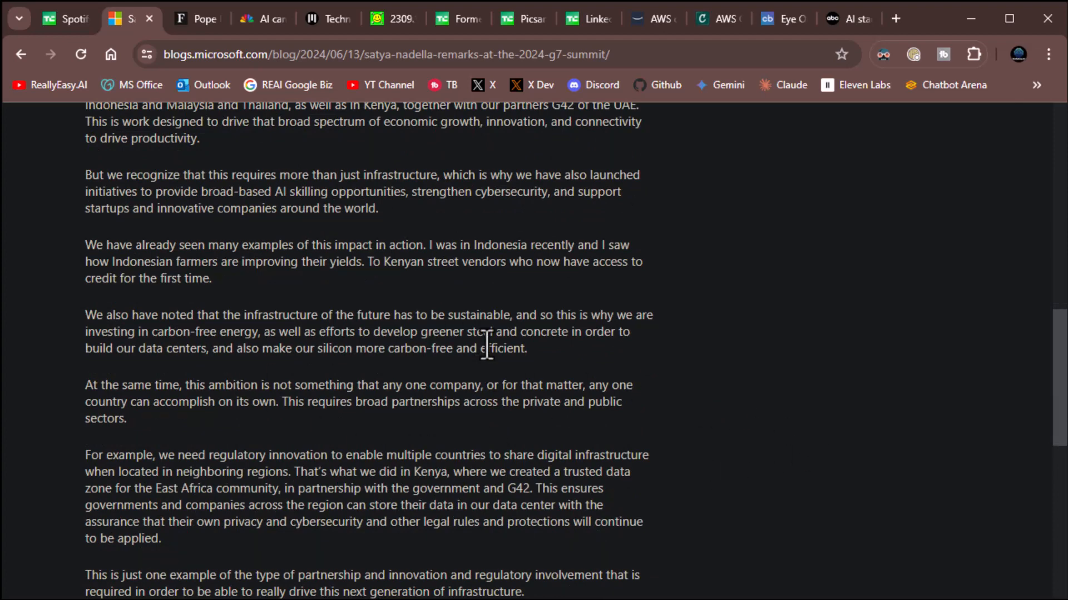
mouse_move(352, 451)
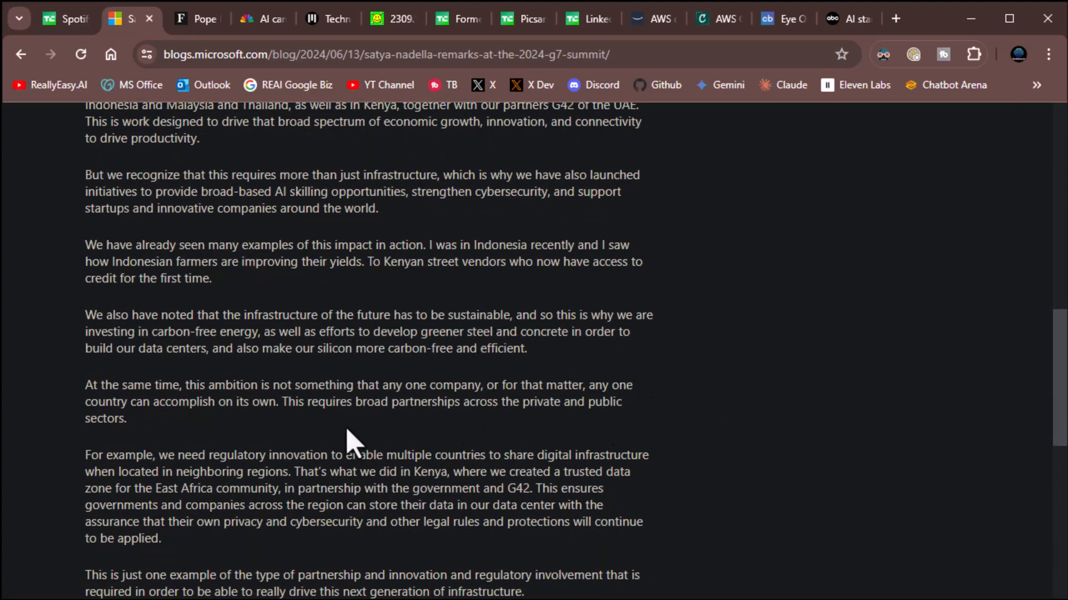
scroll("down", 3)
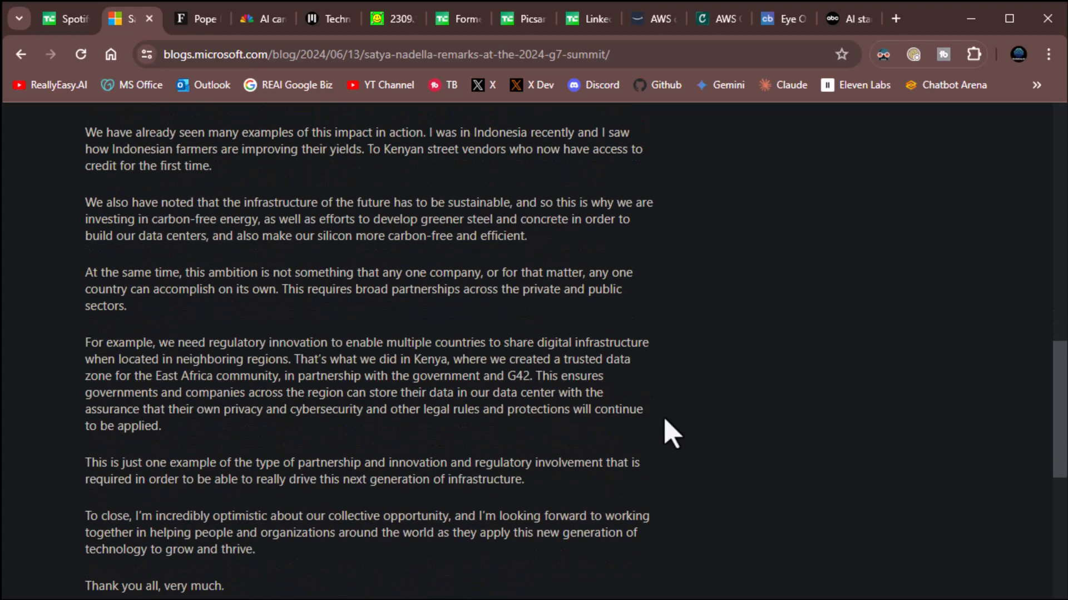
scroll("down", 3)
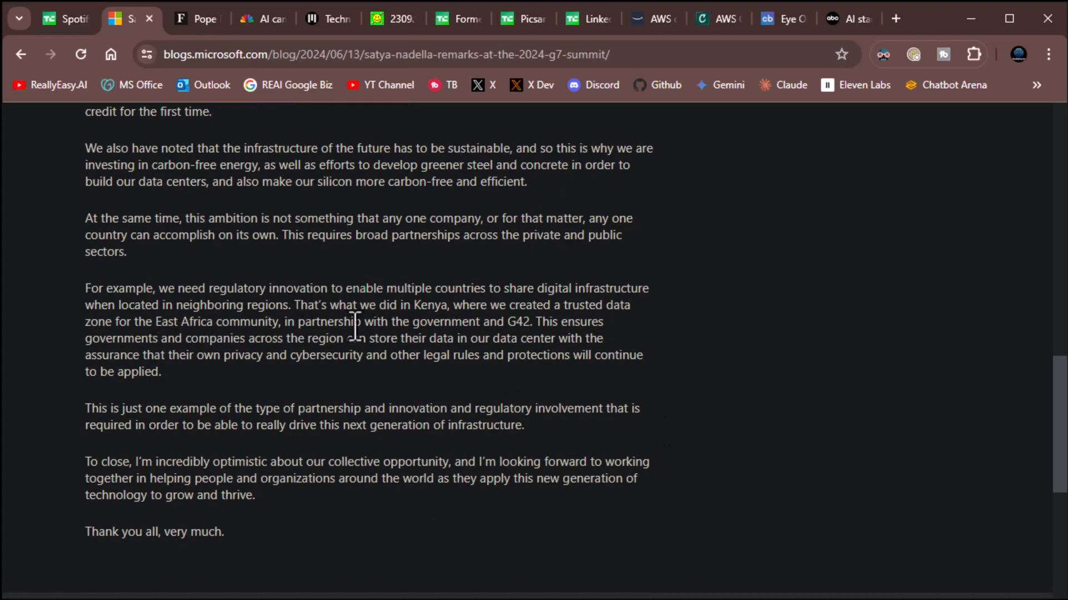
scroll("up", 3)
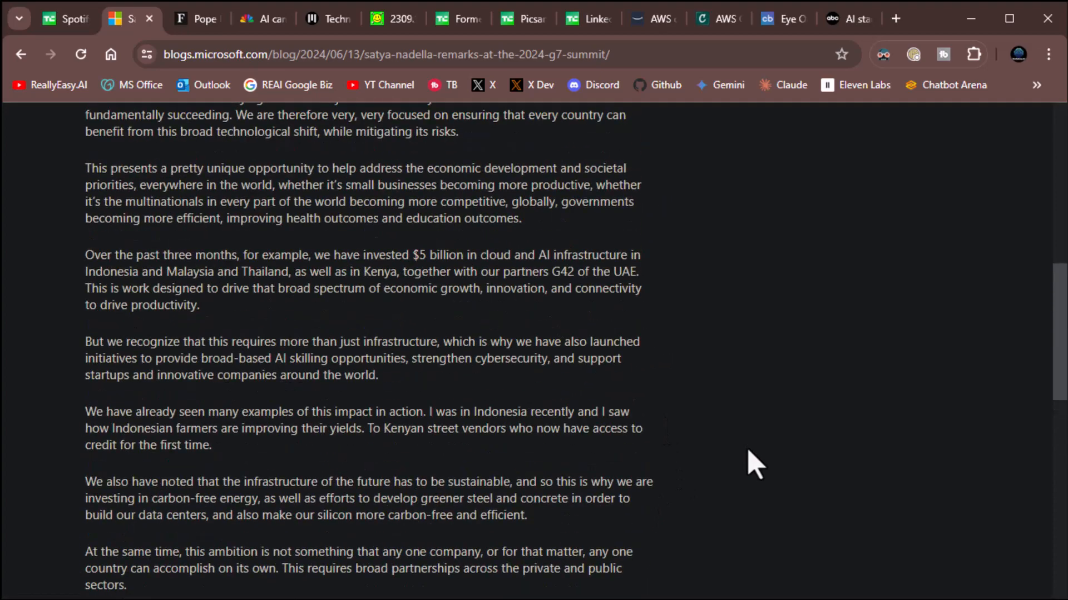
scroll("up", 3)
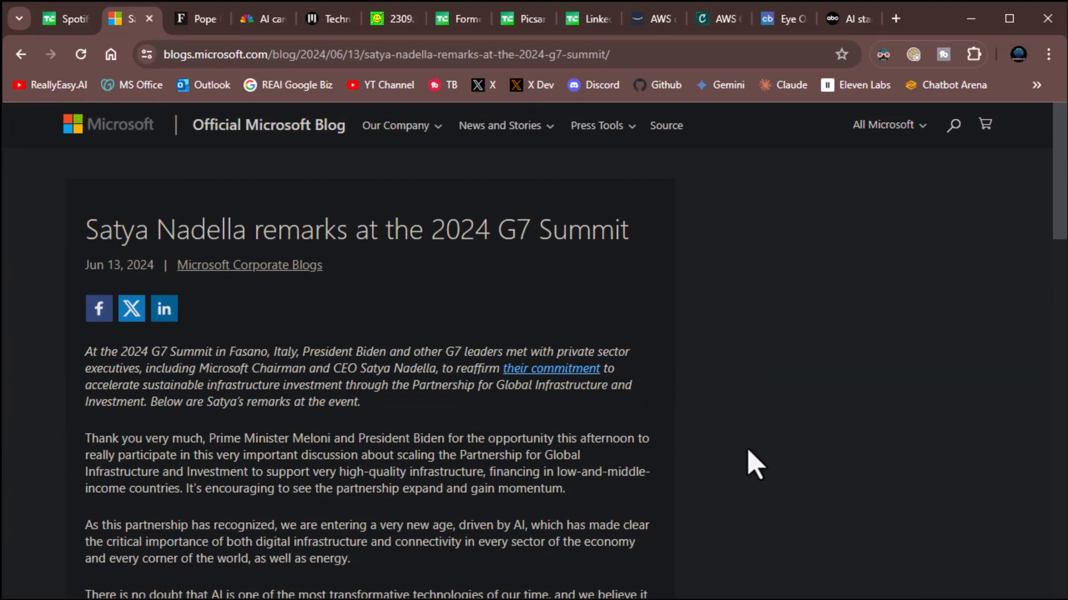
mouse_move(832, 374)
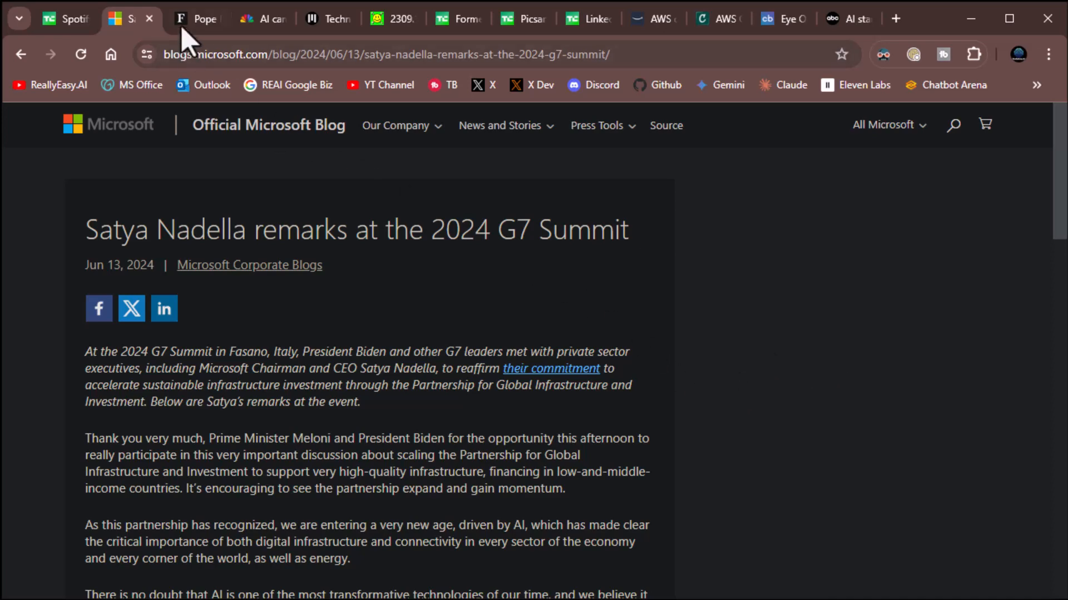
mouse_move(205, 31)
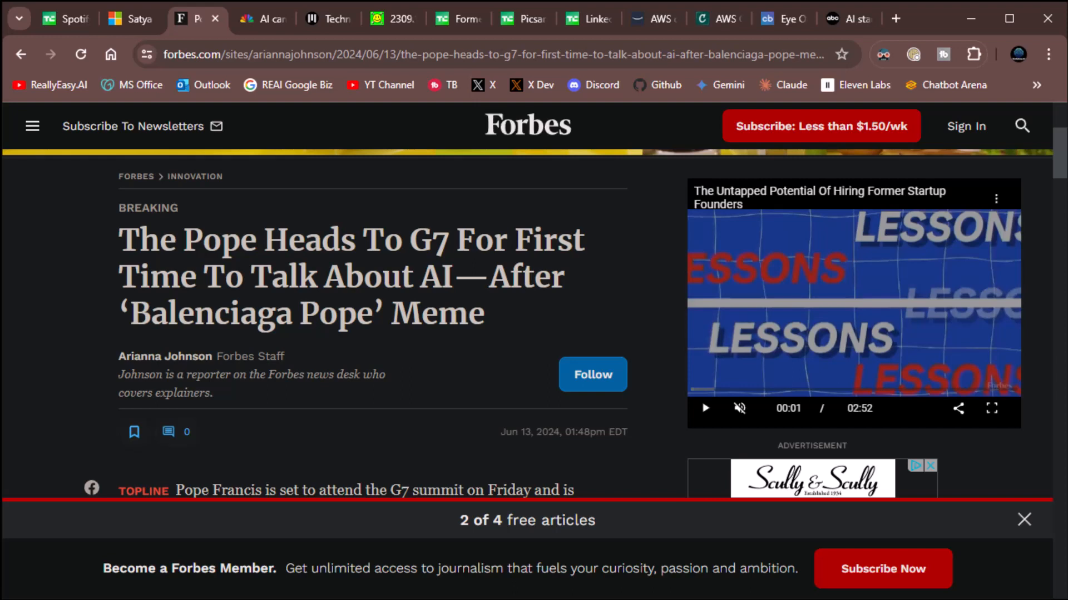
mouse_move(438, 466)
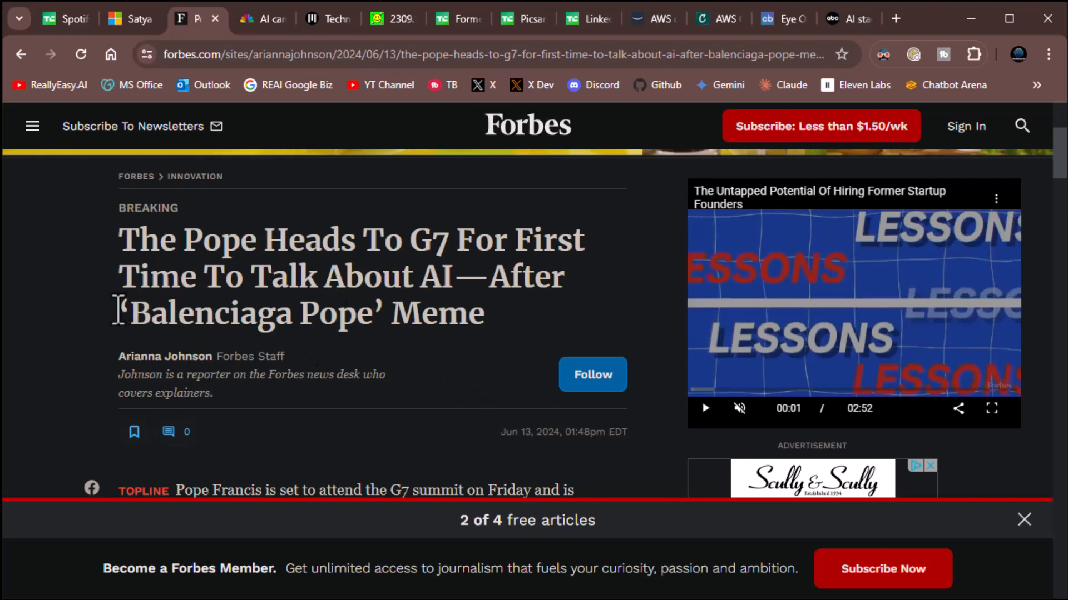
Select the 'Balenciaga Pope' Meme phrase in the Forbes headline.
left_click_drag(122, 313, 484, 313)
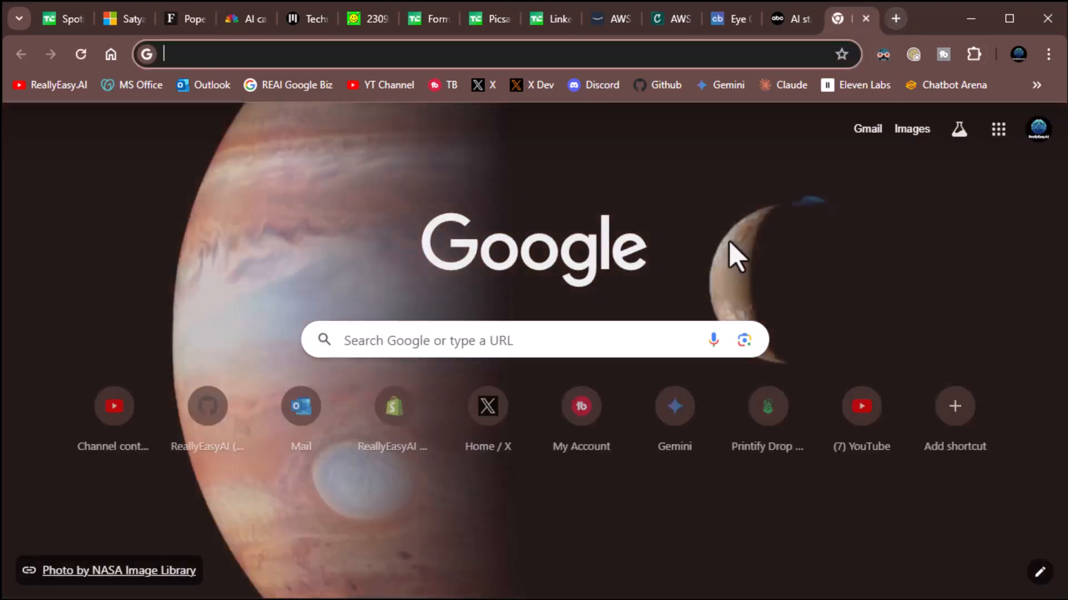
Search Google for 'Balenciaga Pope' Meme to see its image results.
type("'Balenciaga Pope' Meme")
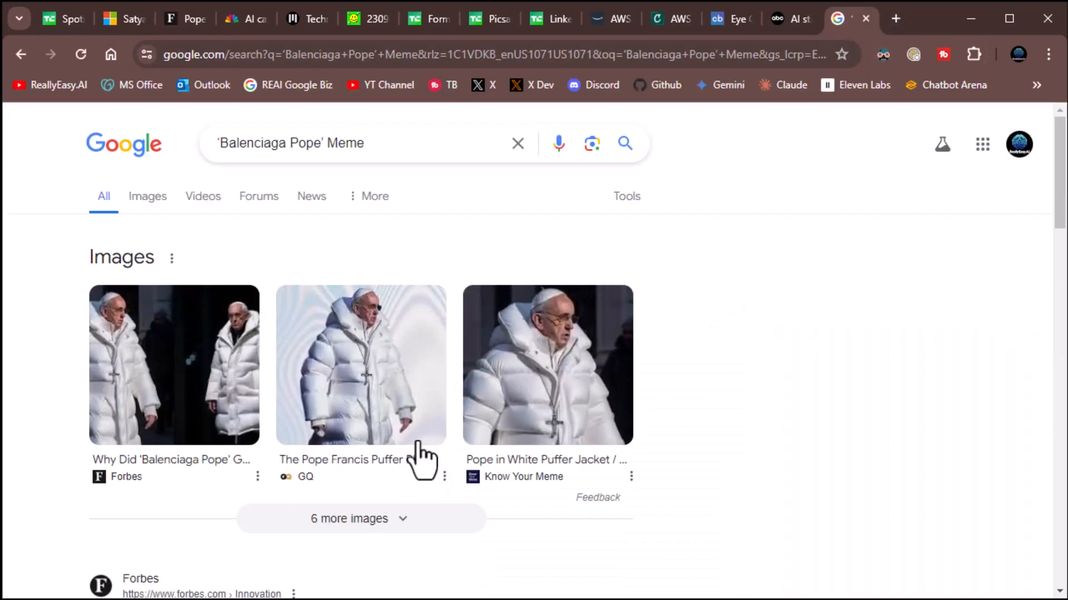
mouse_move(526, 377)
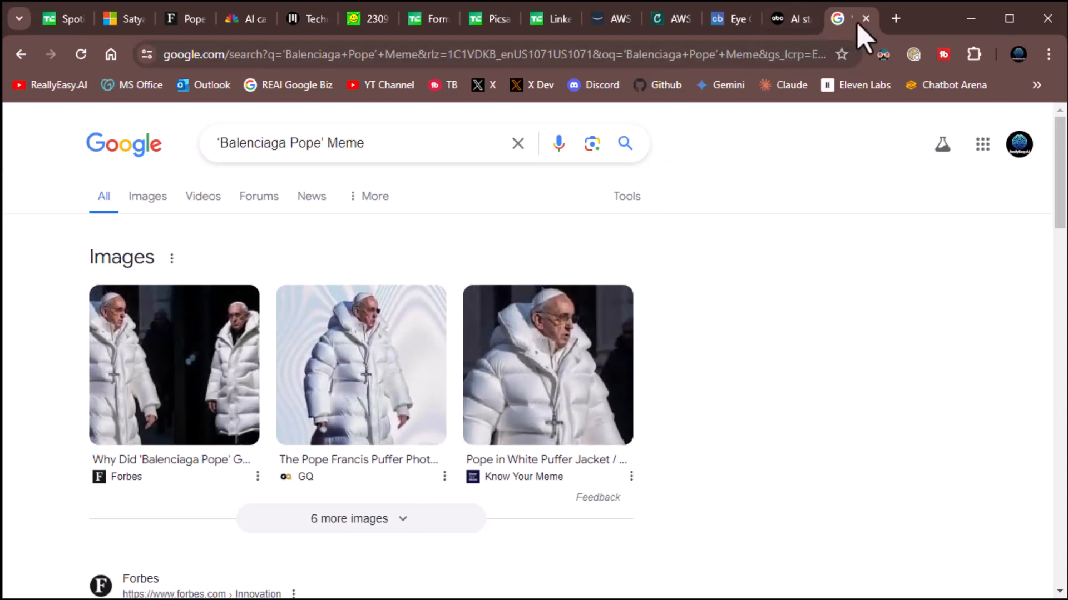
mouse_move(873, 36)
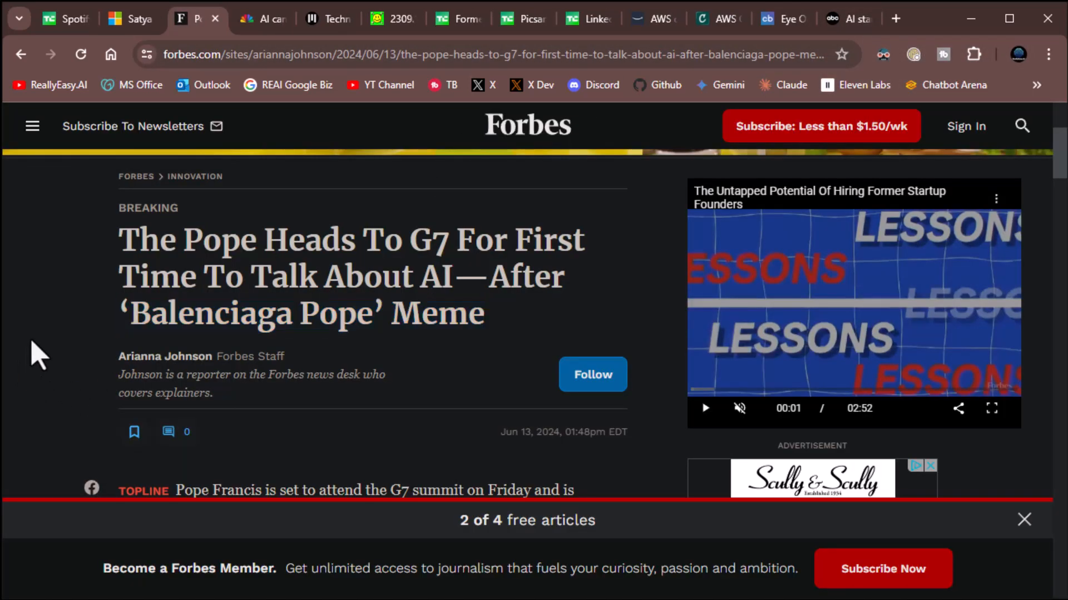
Read the Forbes Pope-at-G7 Topline and Key Facts down to the planned bilateral talks.
scroll("down", 3)
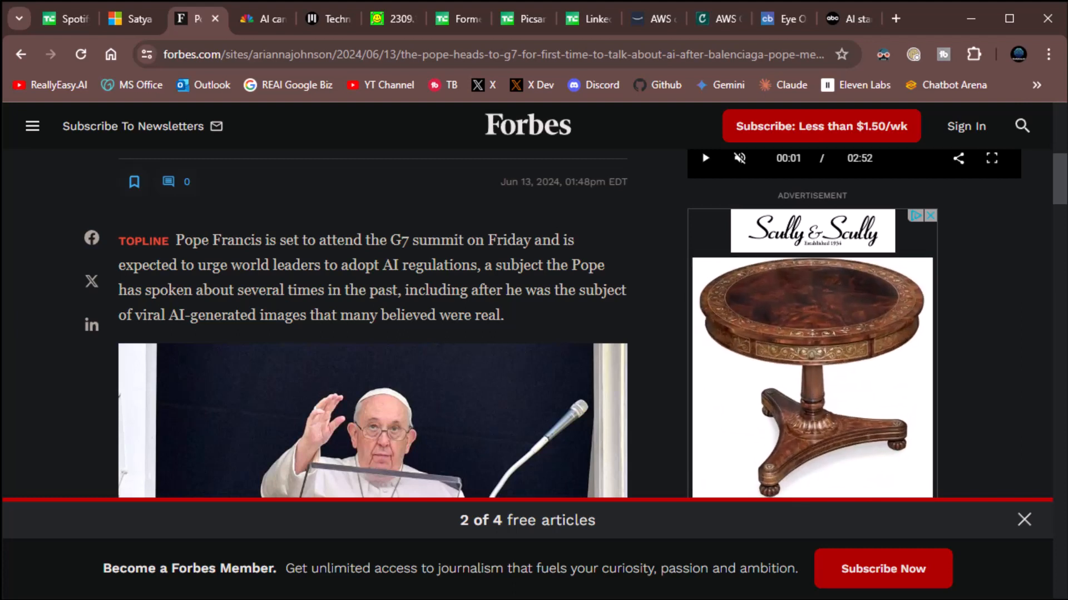
scroll("down", 3)
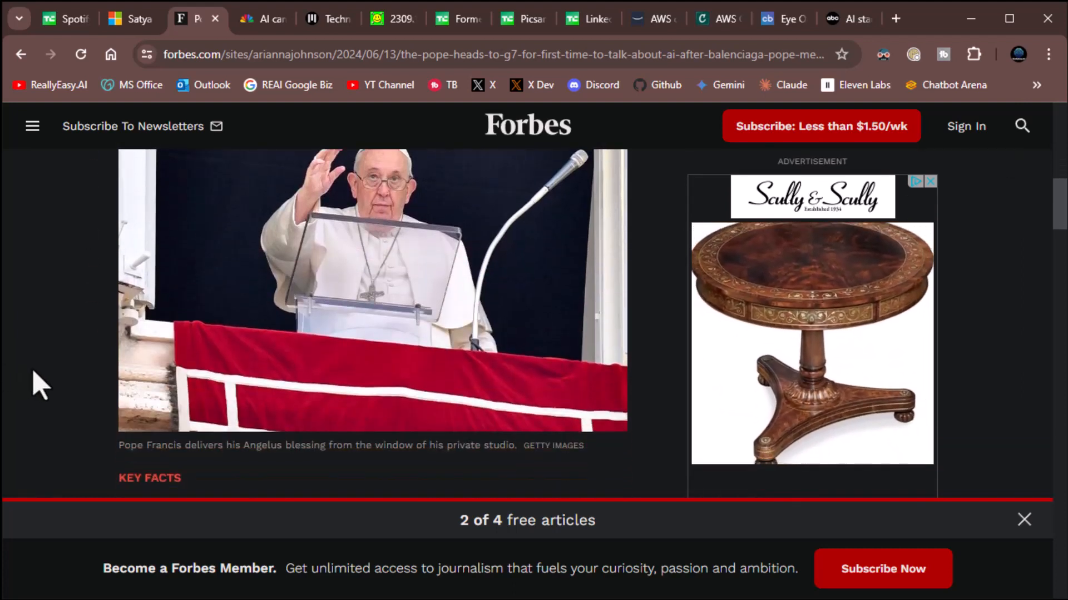
scroll("down", 3)
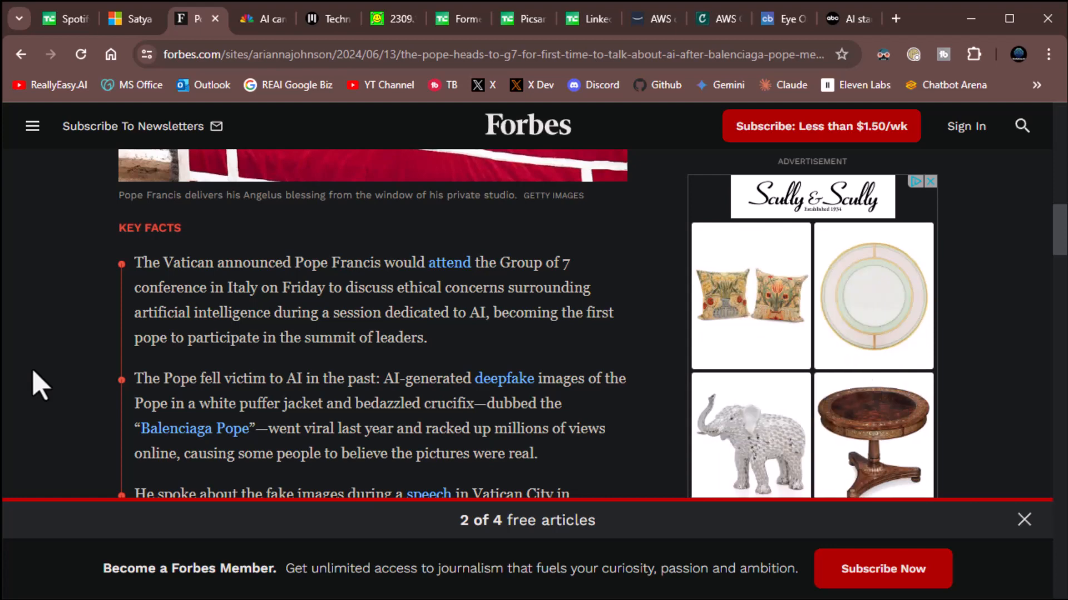
scroll("down", 3)
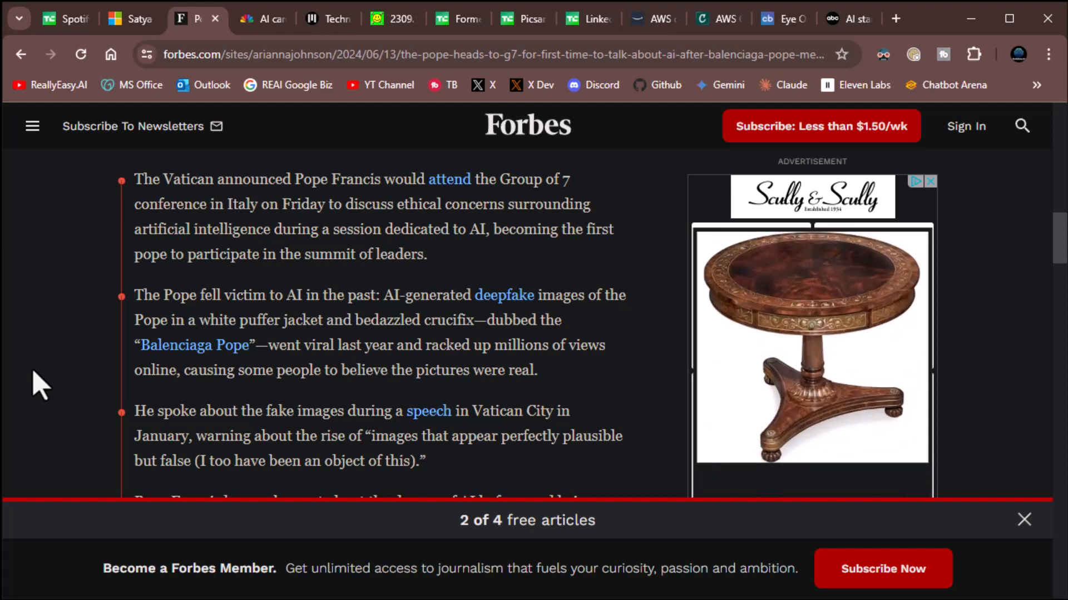
scroll("down", 3)
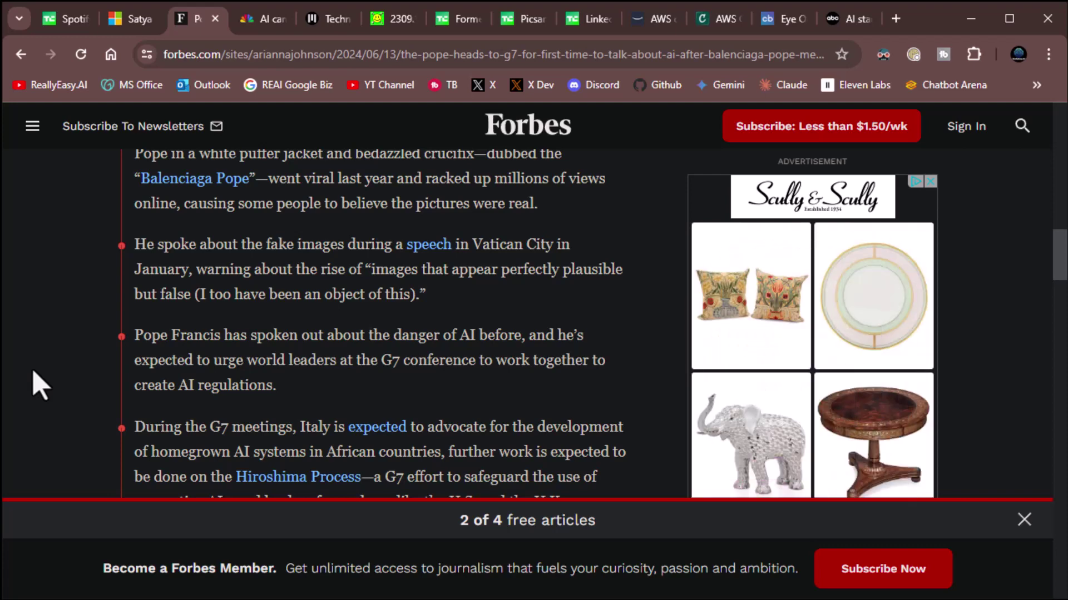
scroll("down", 3)
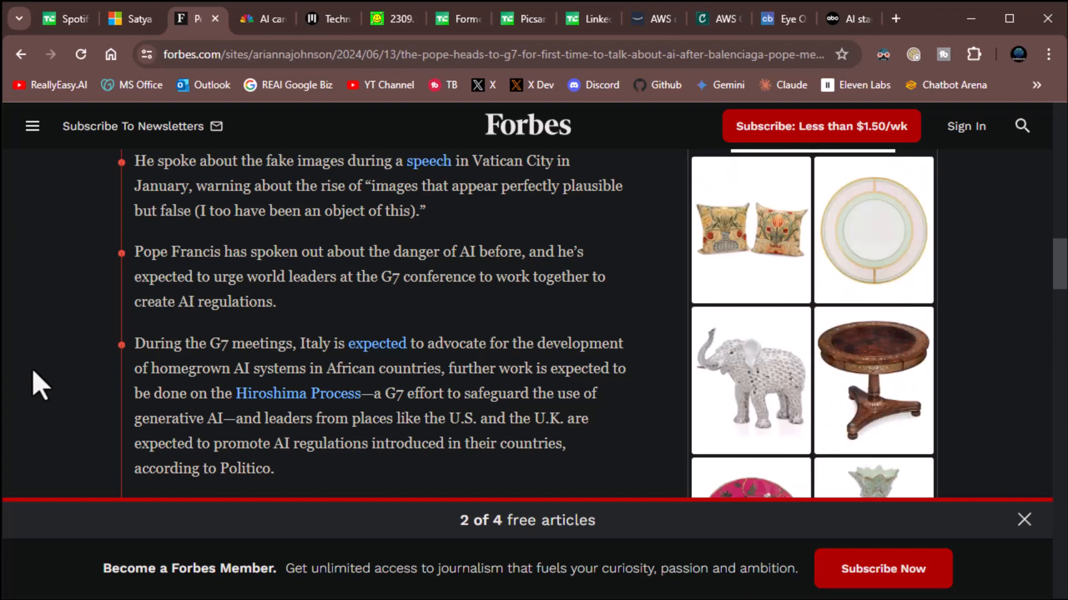
scroll("down", 3)
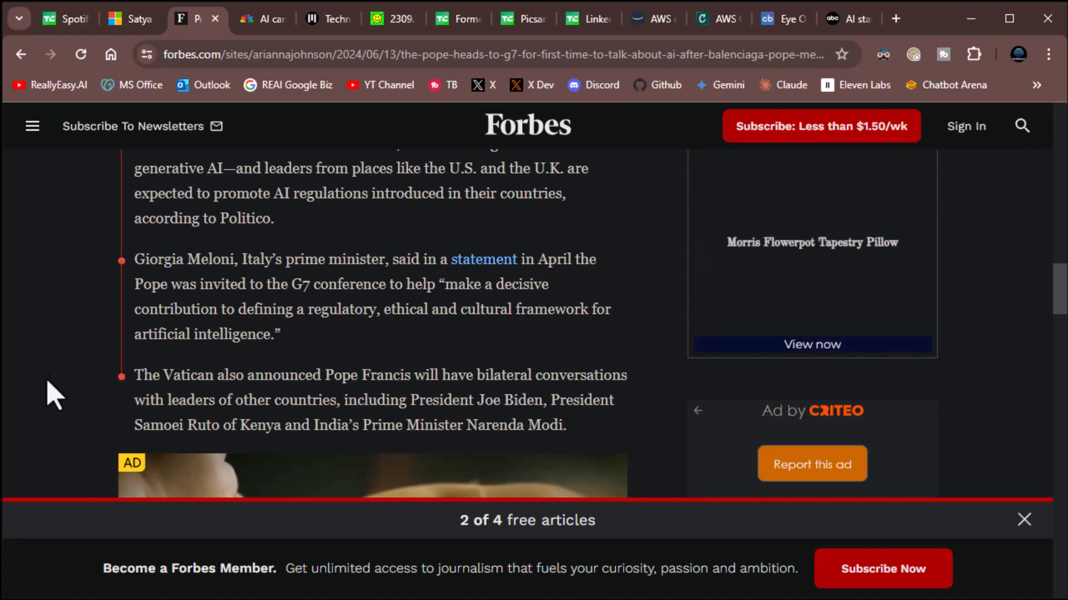
Scroll past the ad to Key Background on the Vatican's Rome Call for AI Ethics.
scroll("down", 3)
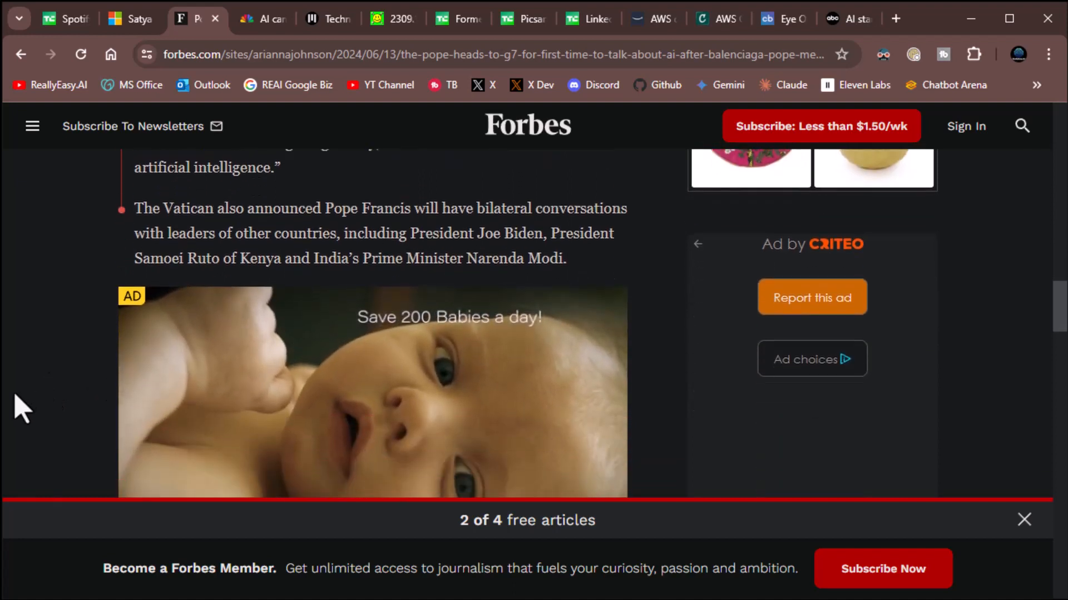
scroll("down", 3)
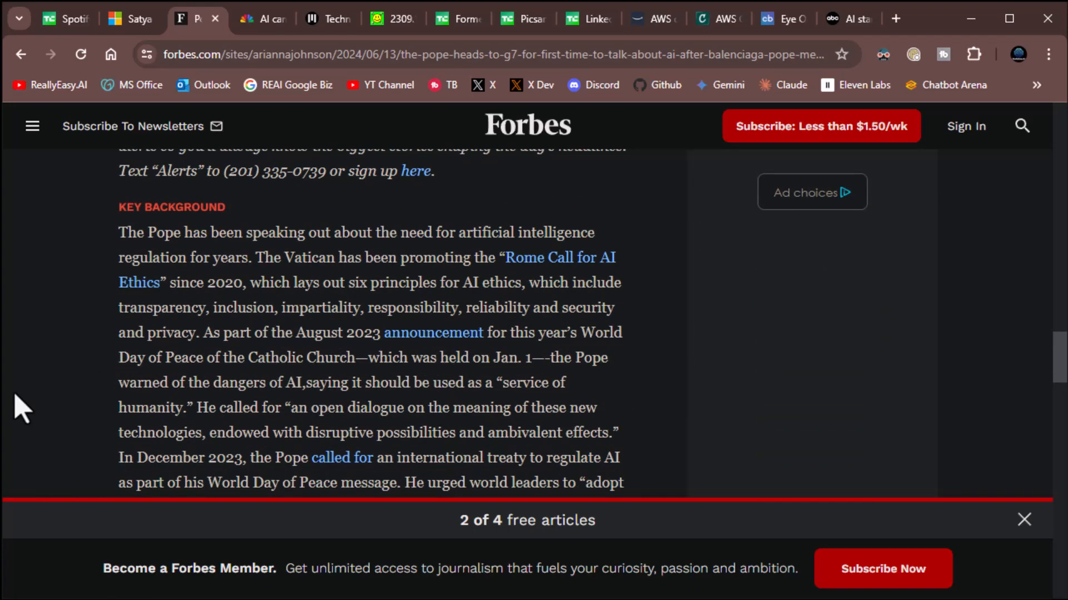
mouse_move(201, 294)
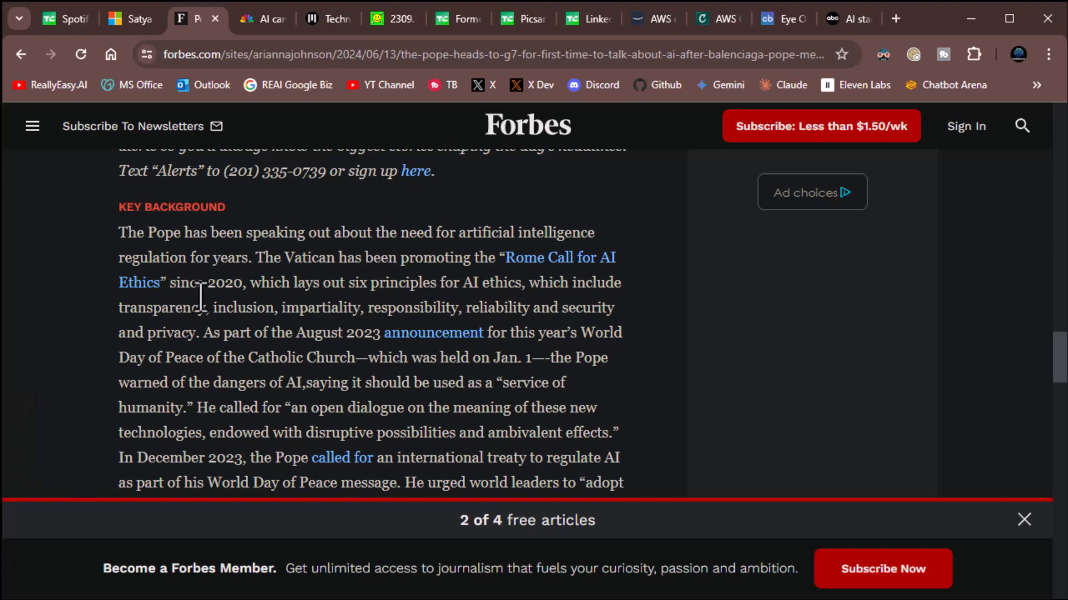
mouse_move(268, 20)
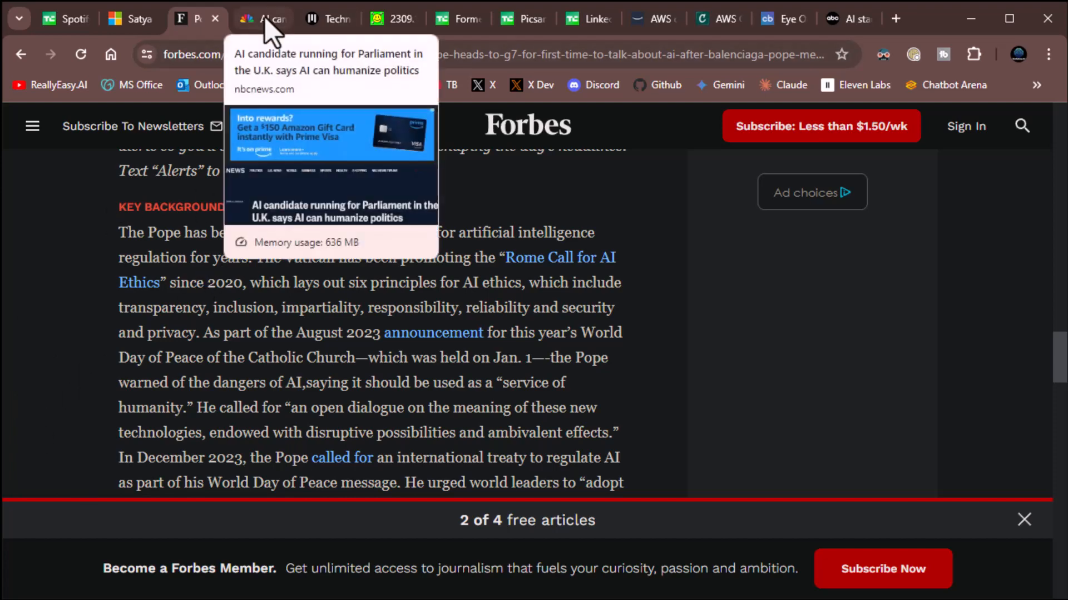
Open the NBC News AI Steve story and read past its video.
left_click(264, 18)
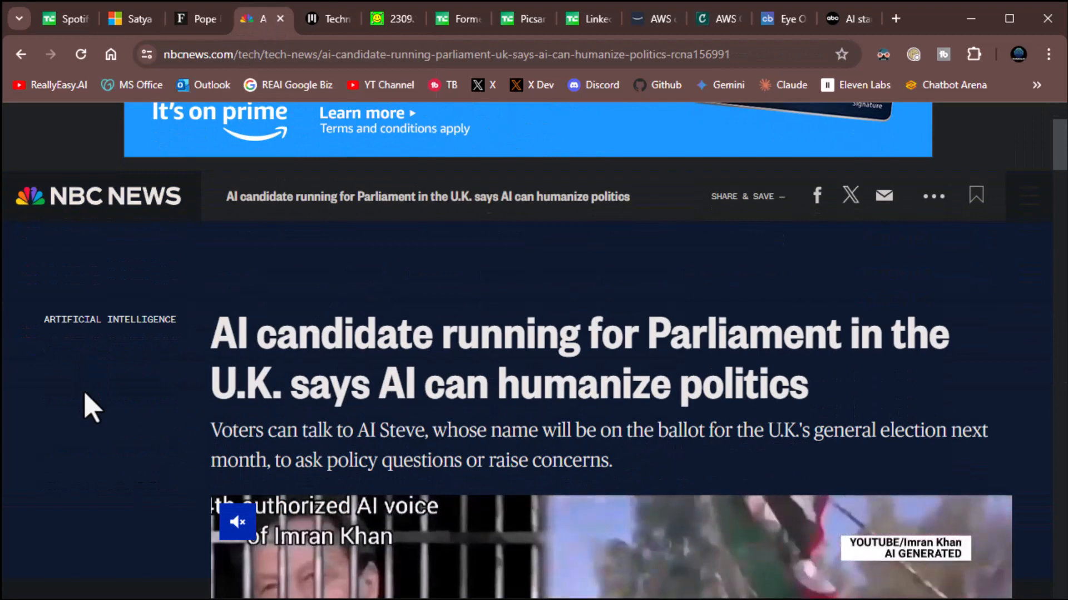
scroll("down", 3)
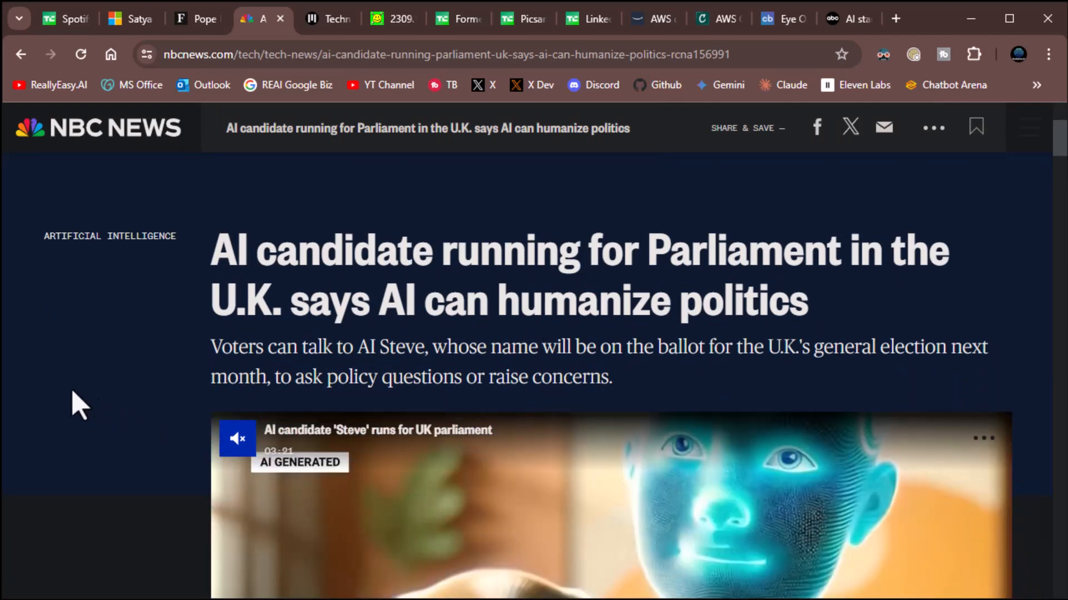
scroll("down", 3)
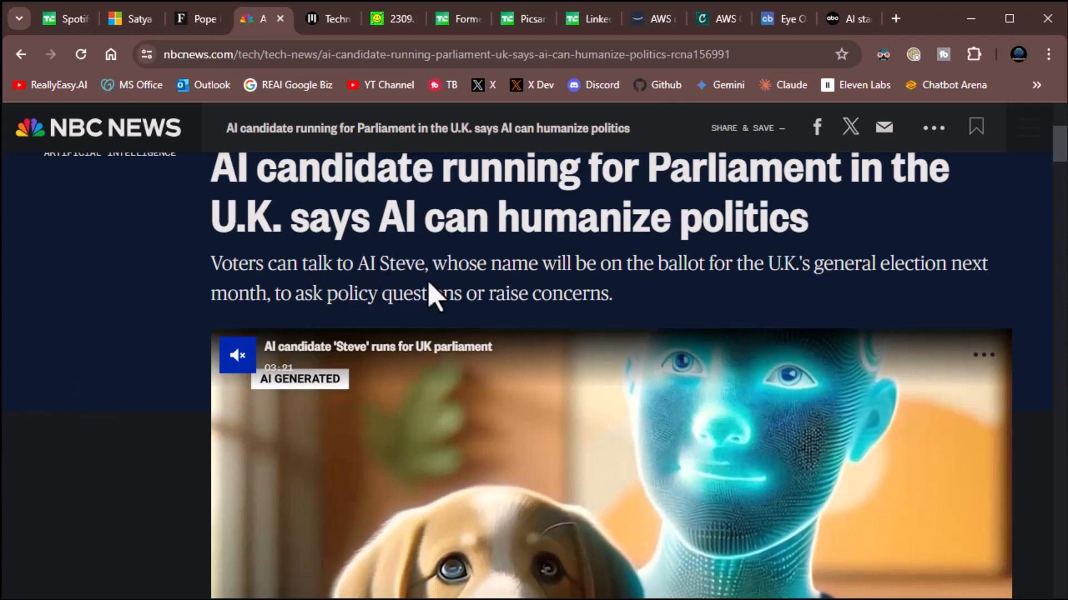
mouse_move(718, 298)
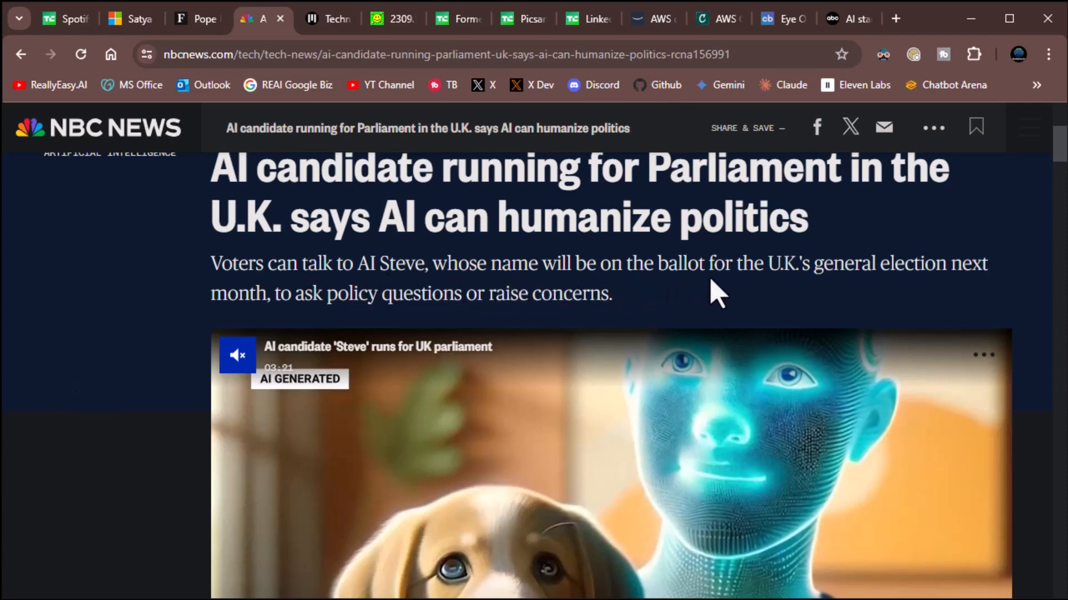
mouse_move(333, 300)
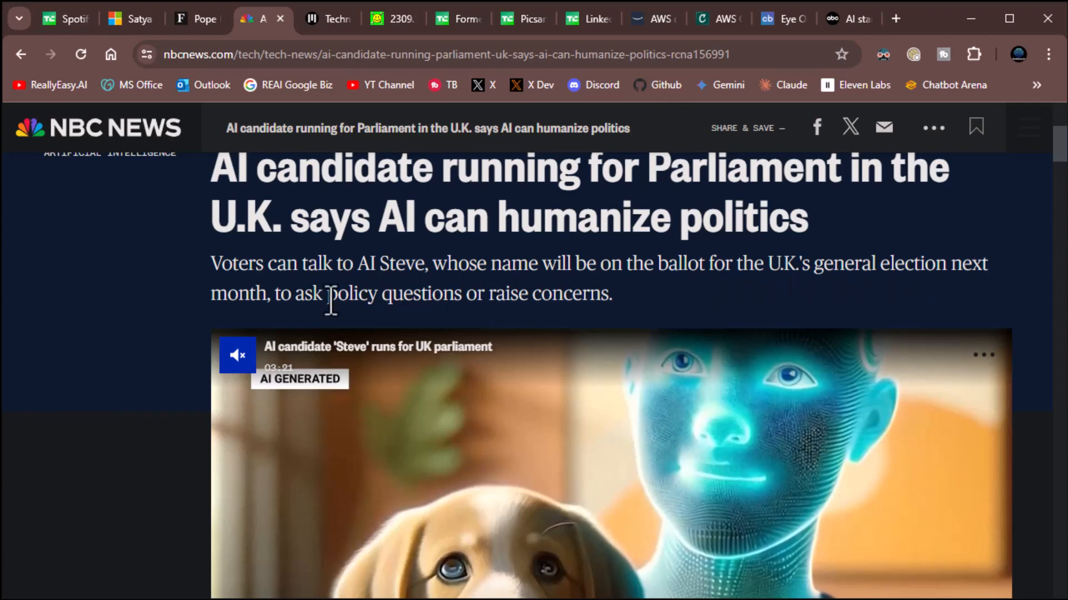
mouse_move(135, 362)
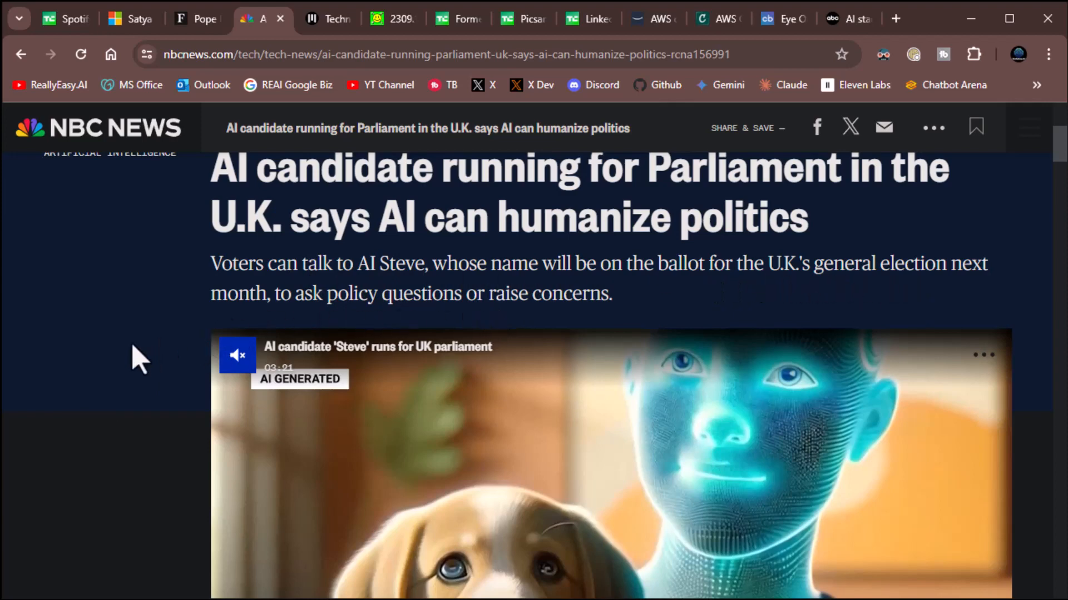
scroll("down", 3)
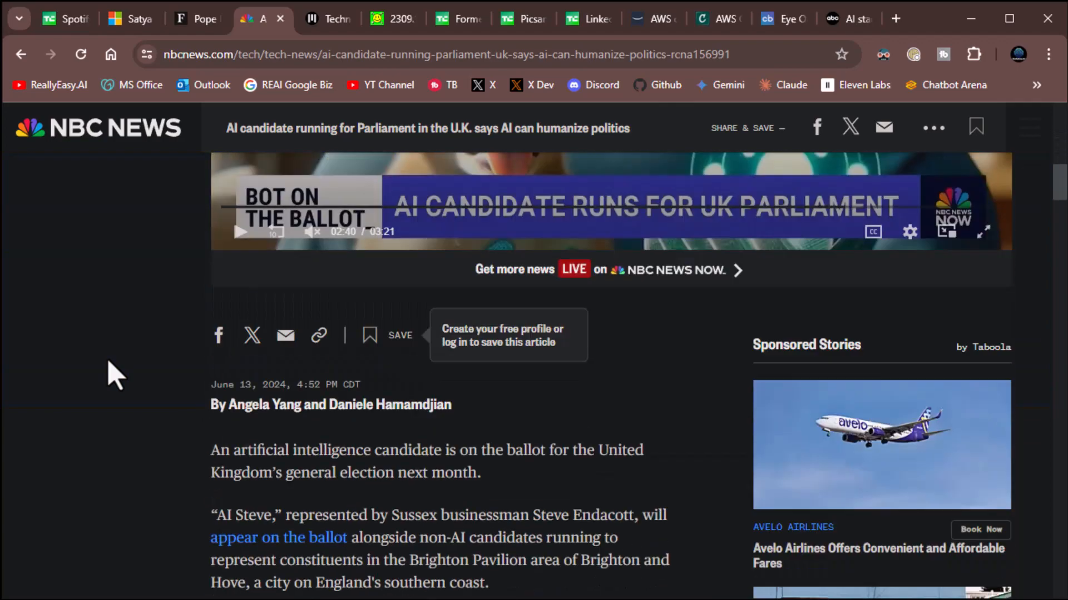
Read the AI Steve article through Endacott's co-pilot quote, then return to the headline.
scroll("down", 3)
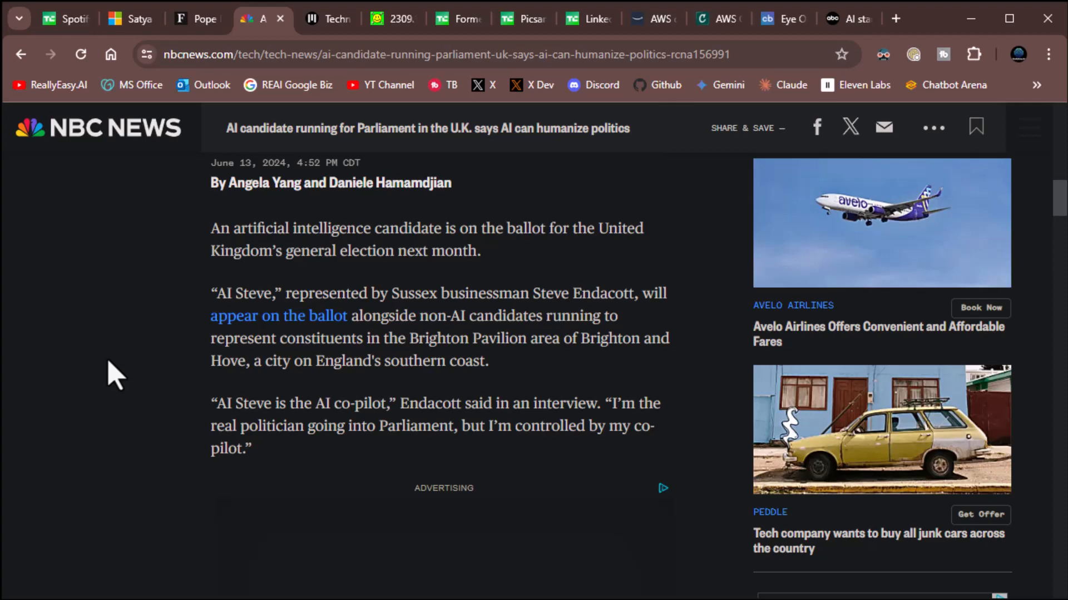
scroll("down", 3)
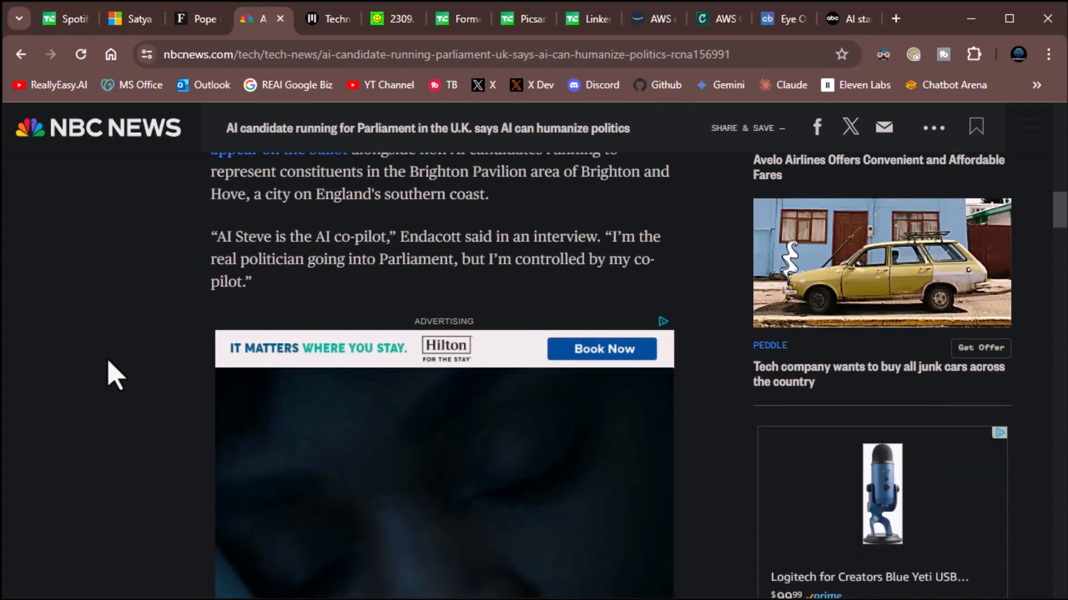
scroll("down", 3)
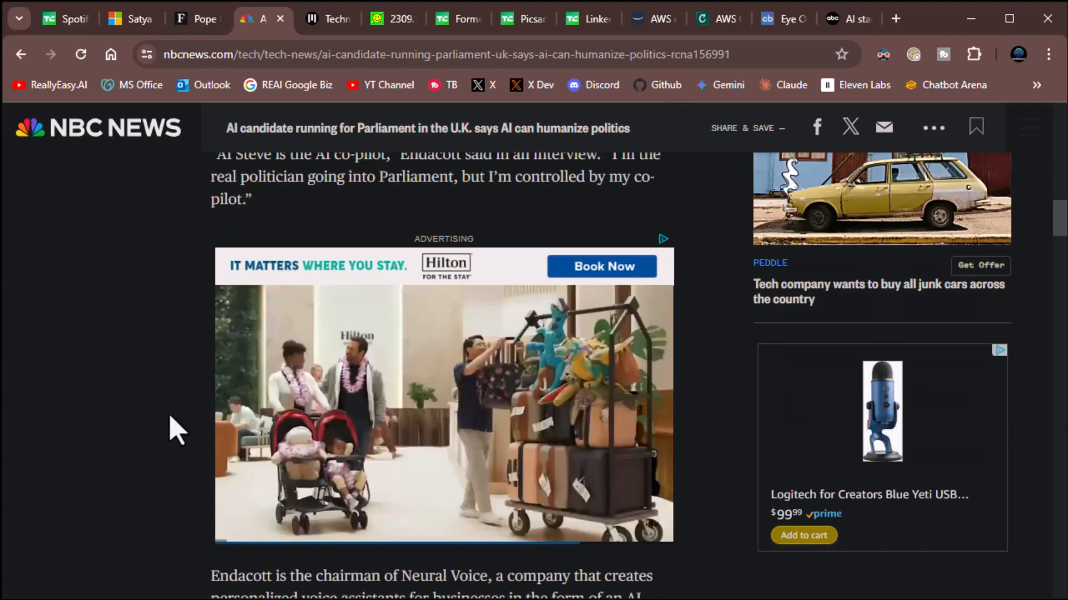
scroll("up", 3)
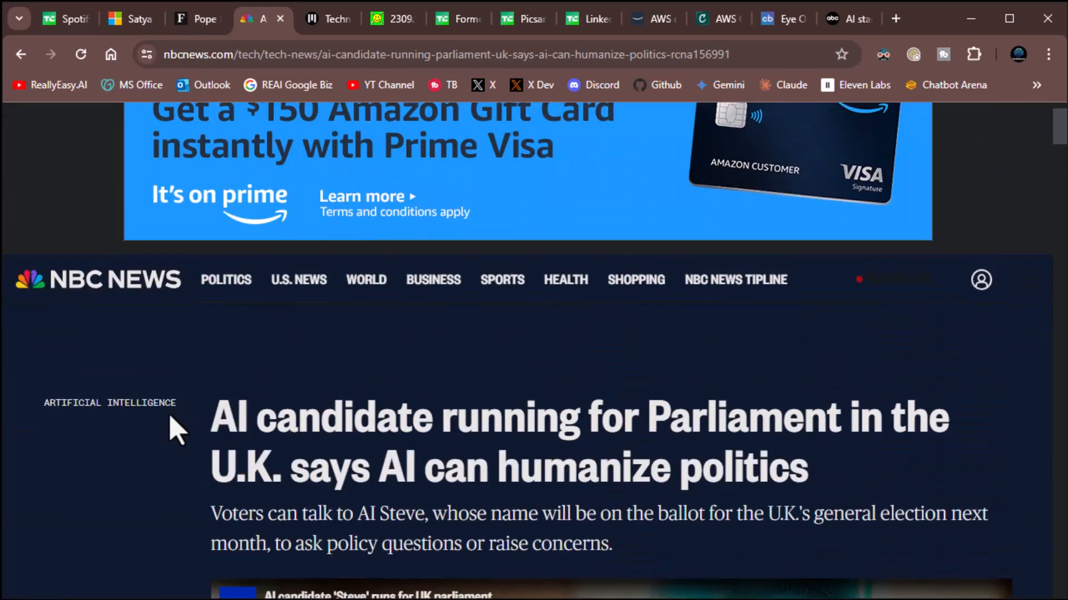
Switch to the MIT News tab on the LLM reasoning technique article.
left_click(325, 18)
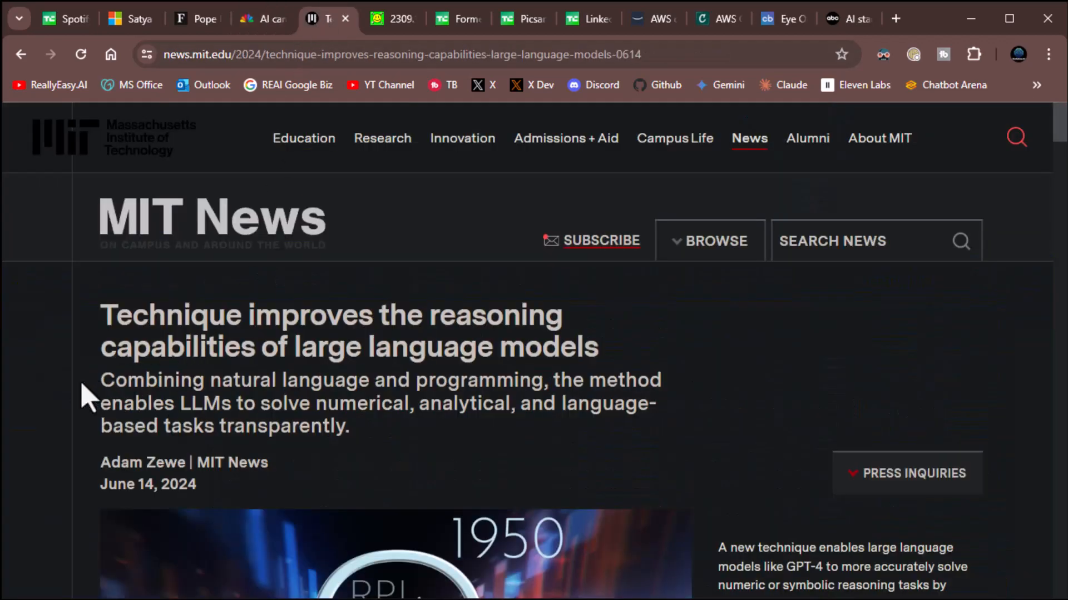
mouse_move(778, 359)
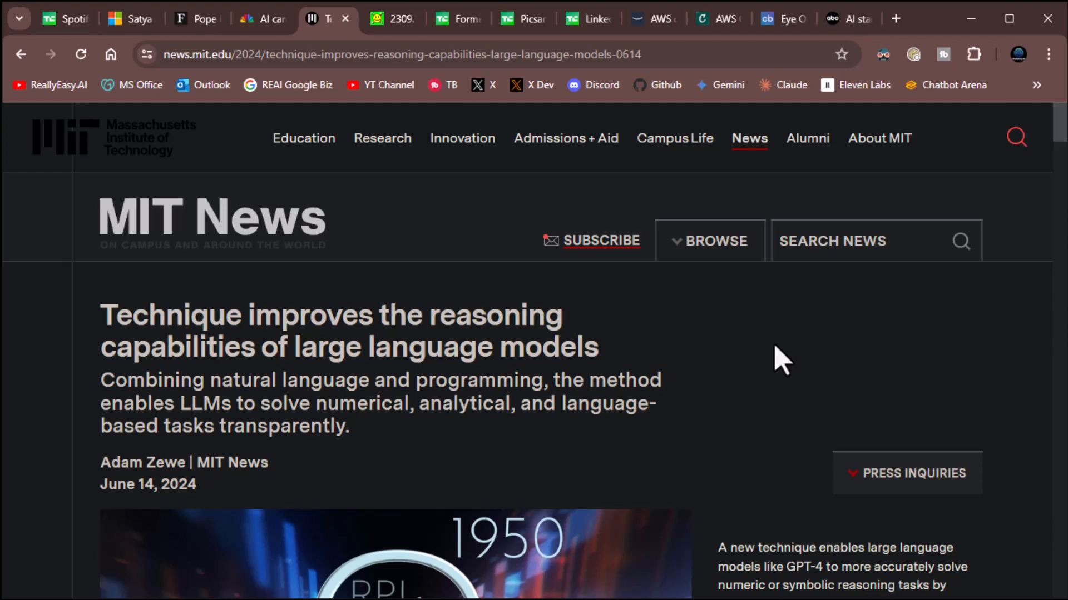
mouse_move(588, 392)
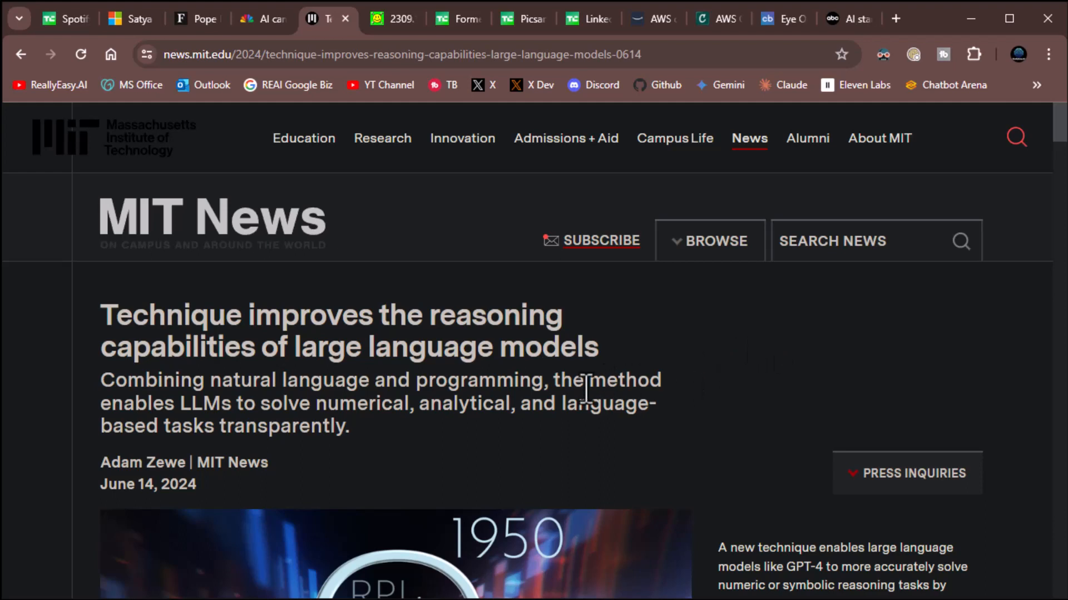
mouse_move(488, 420)
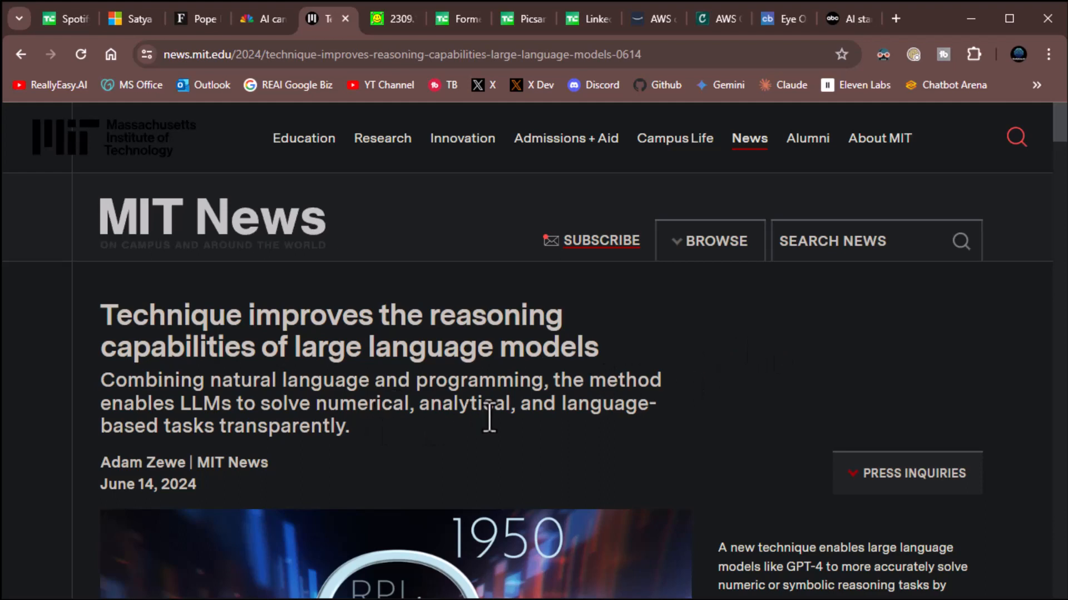
mouse_move(604, 357)
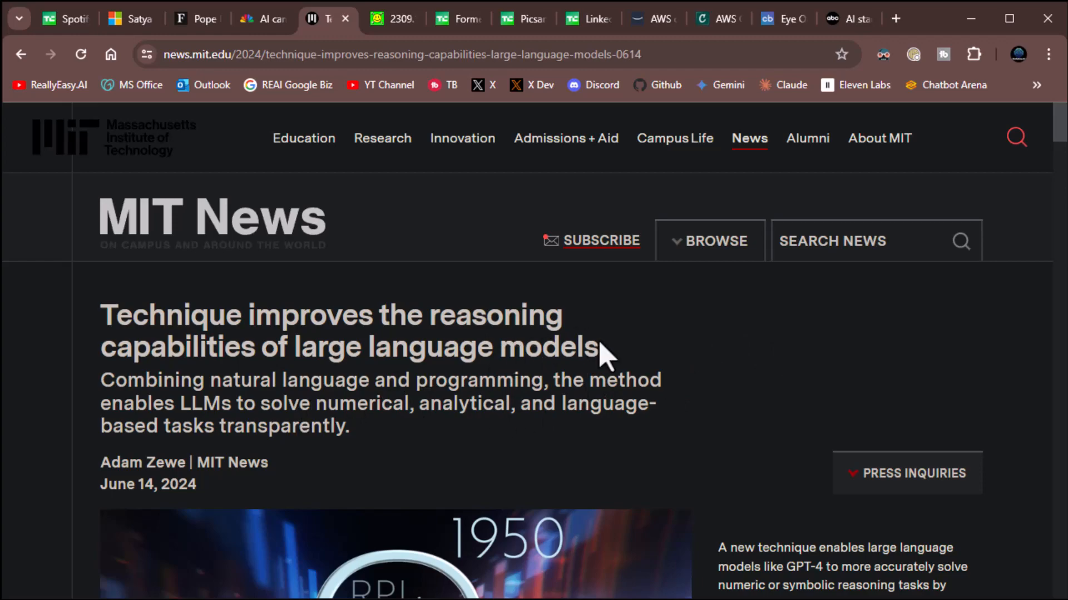
scroll("down", 3)
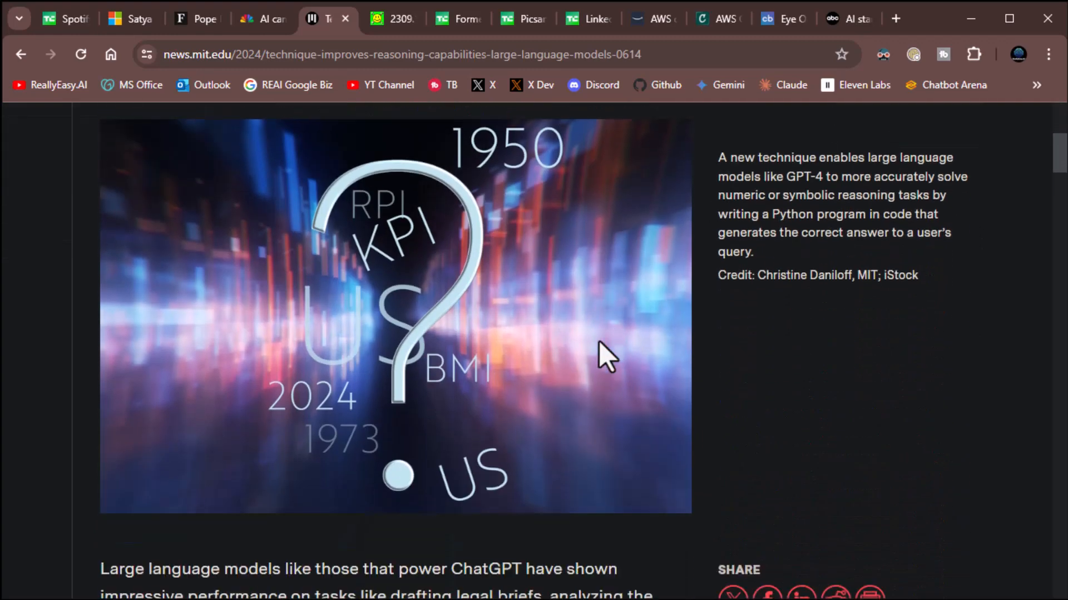
scroll("down", 3)
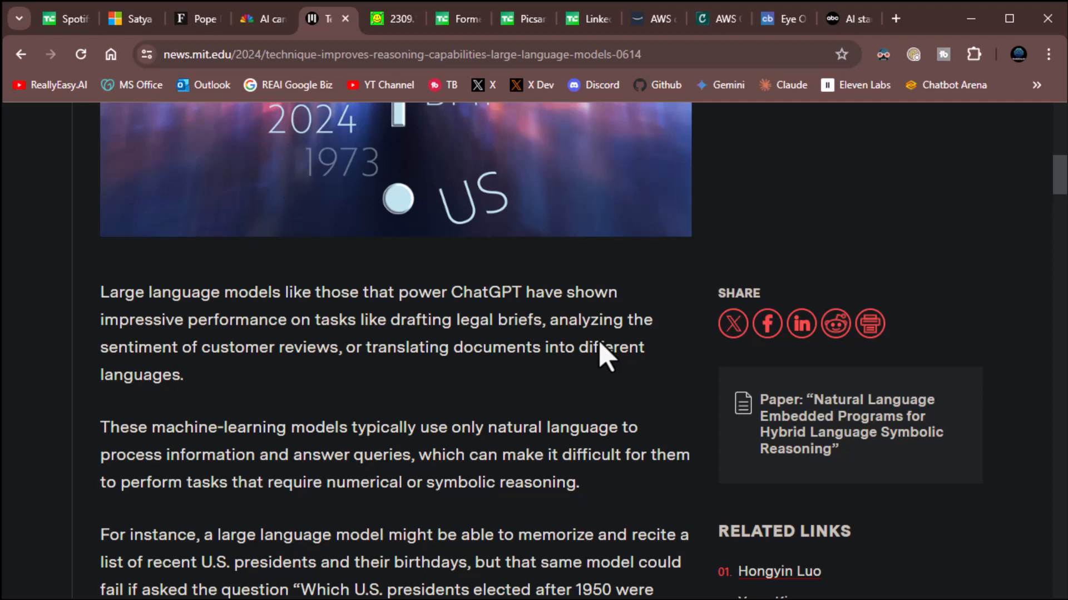
mouse_move(692, 419)
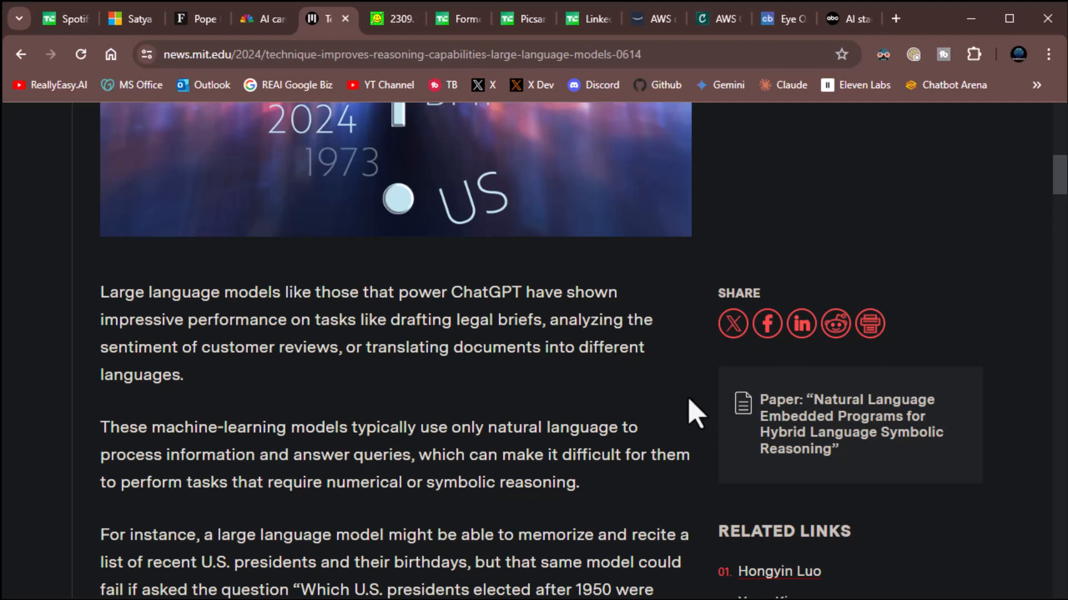
mouse_move(480, 403)
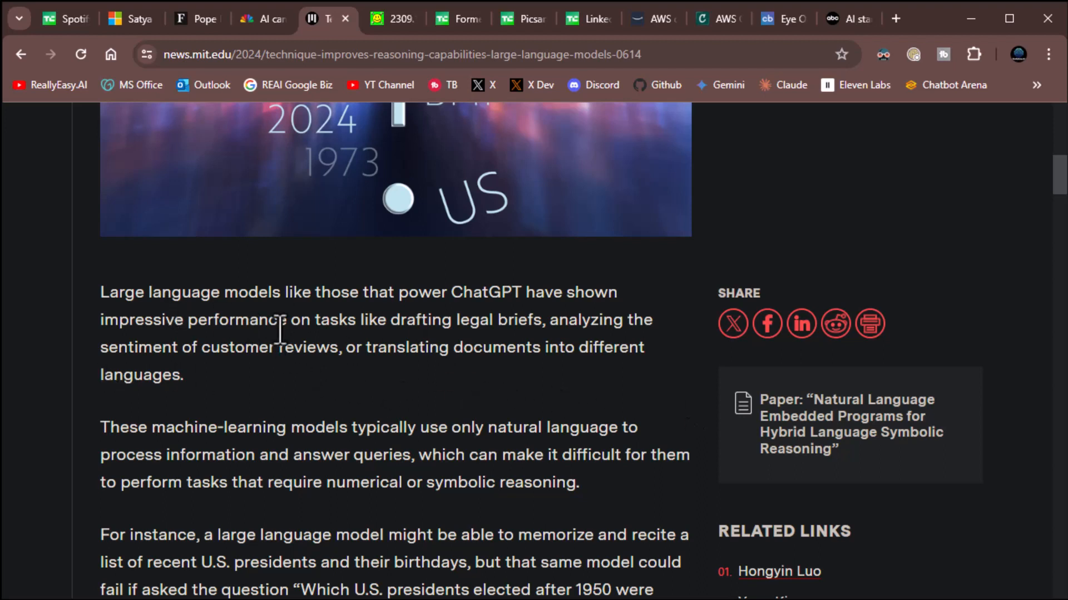
mouse_move(636, 363)
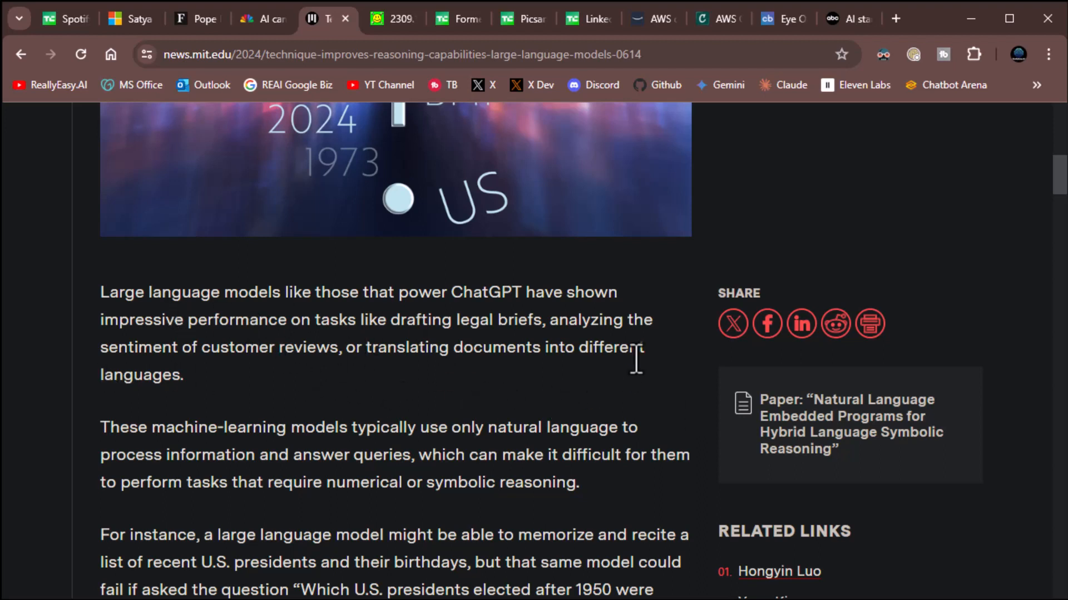
scroll("down", 3)
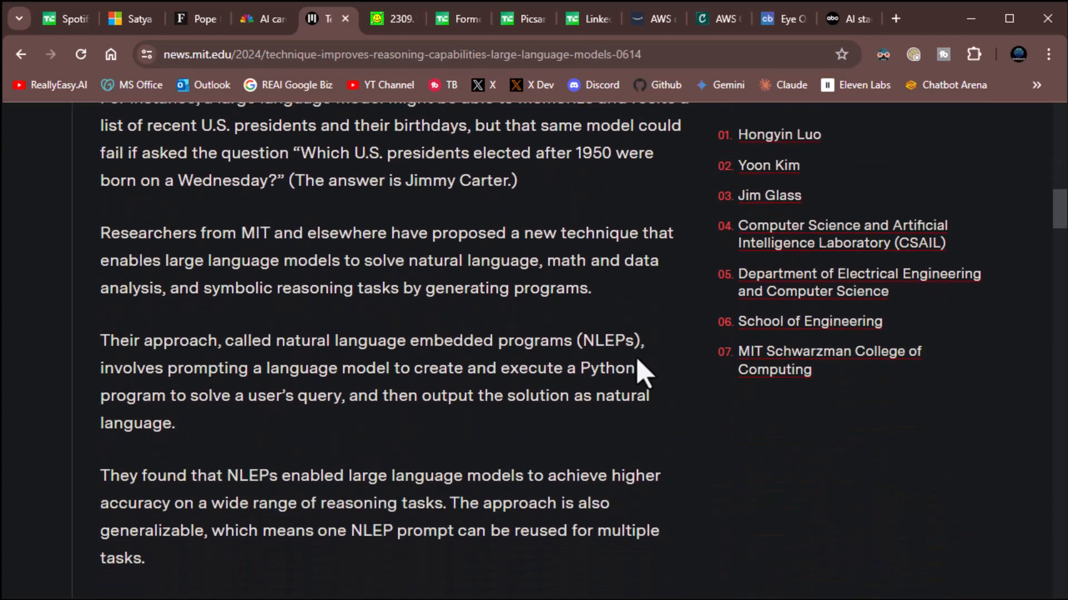
scroll("down", 3)
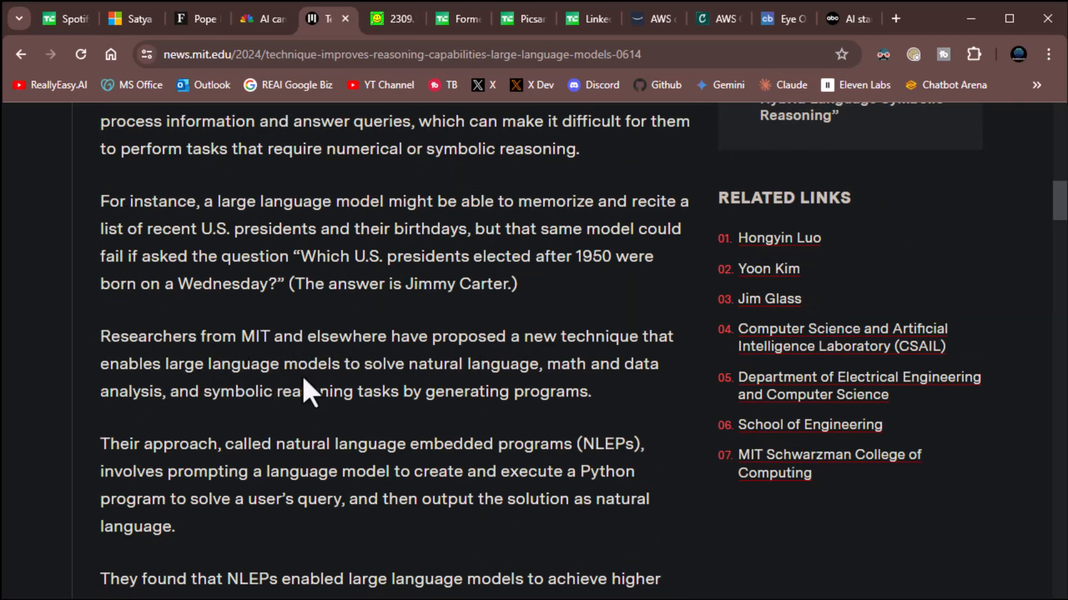
mouse_move(545, 391)
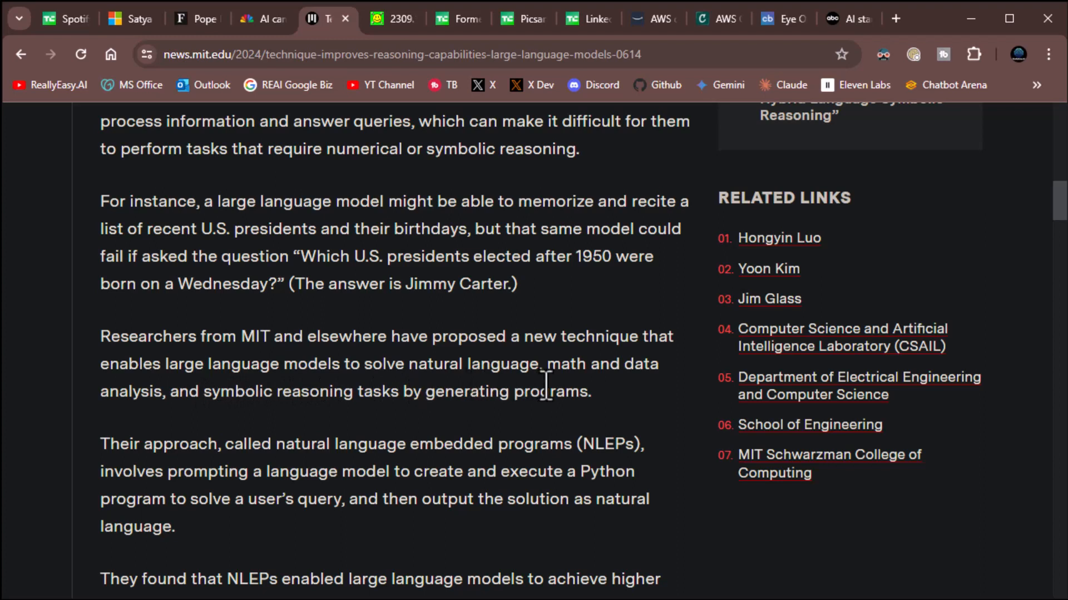
mouse_move(269, 422)
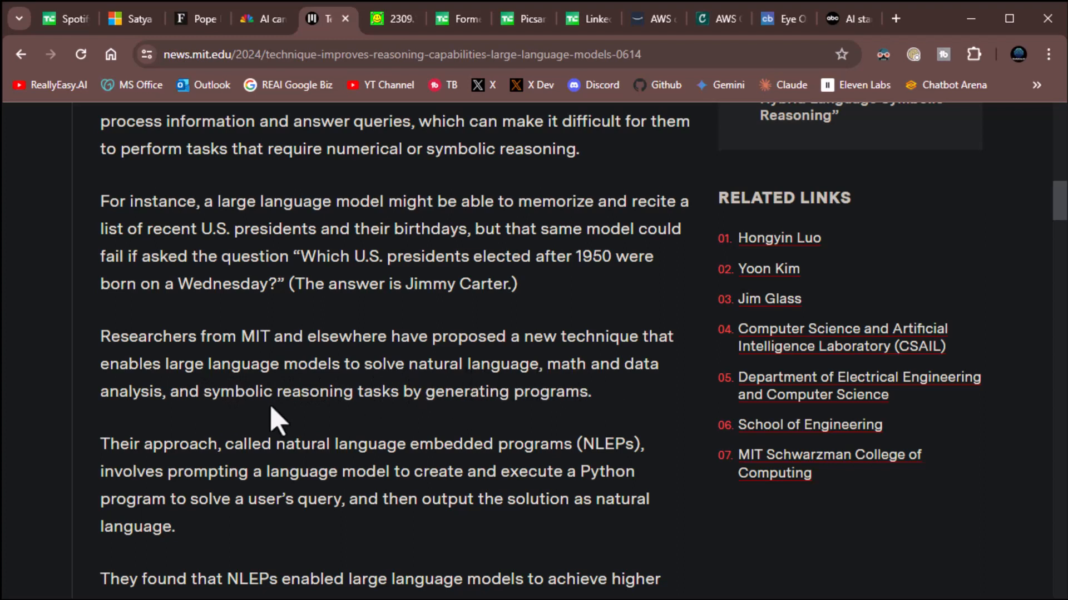
mouse_move(497, 424)
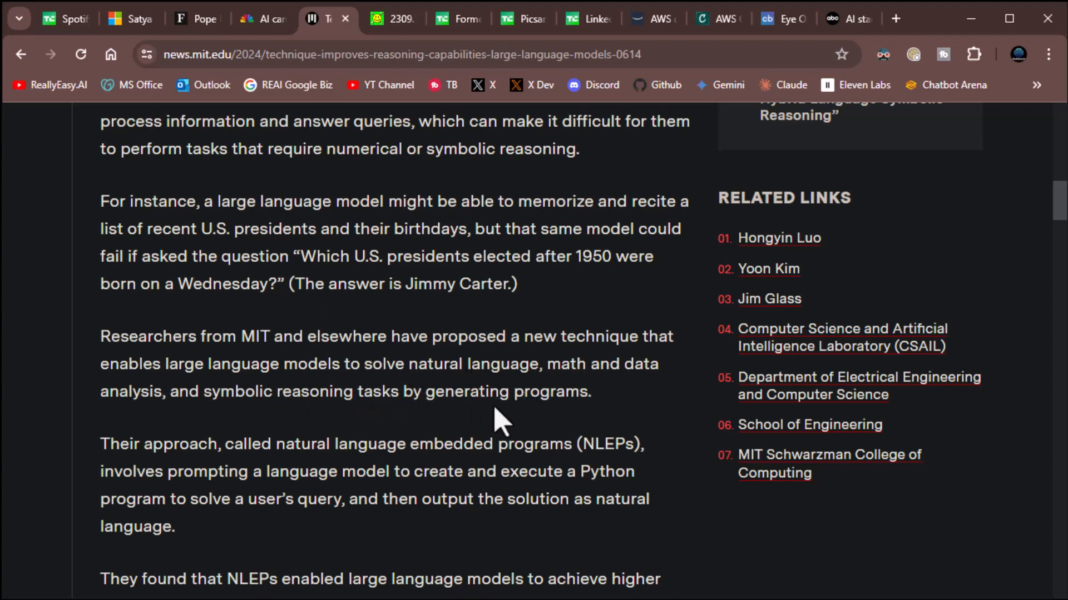
scroll("down", 3)
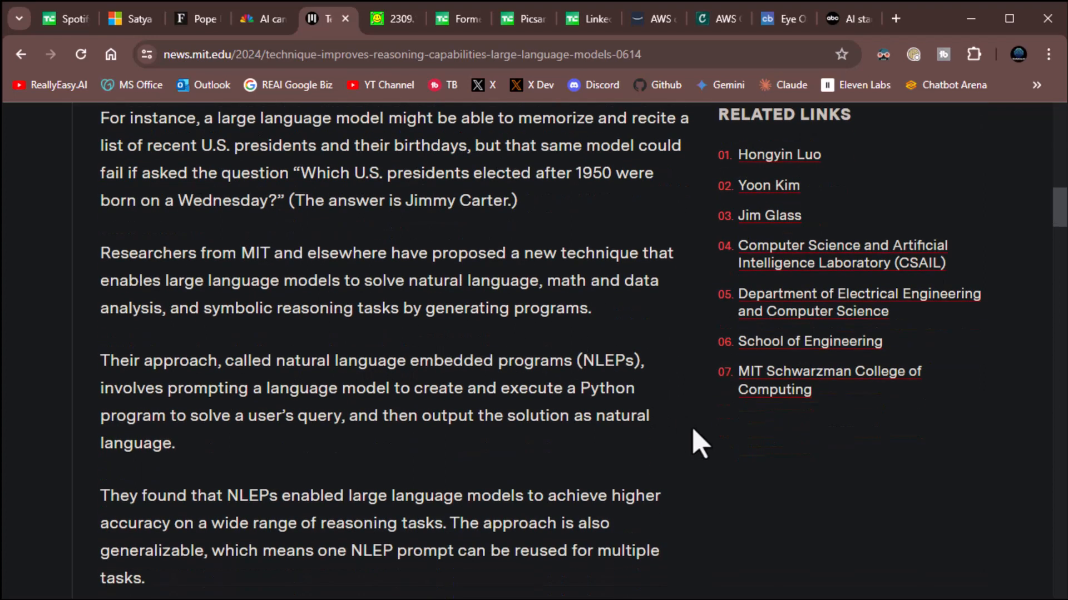
mouse_move(702, 470)
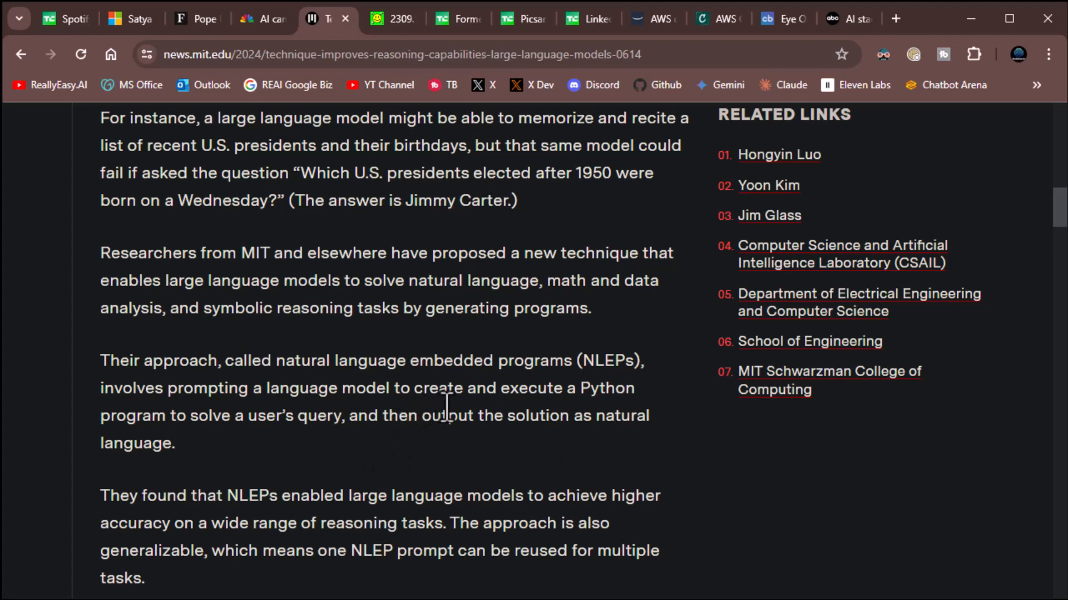
mouse_move(205, 451)
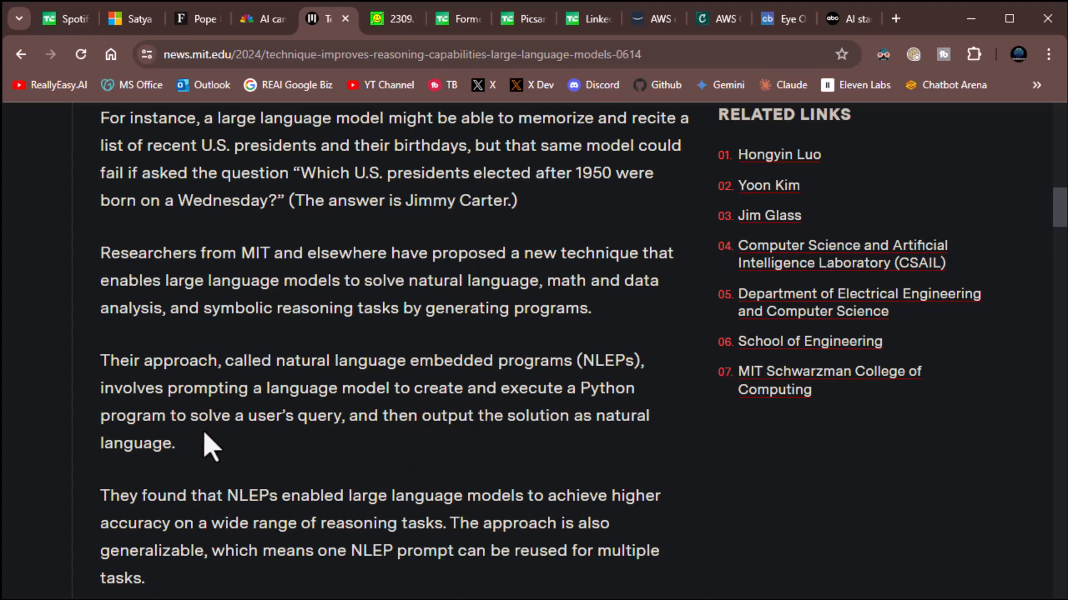
mouse_move(342, 461)
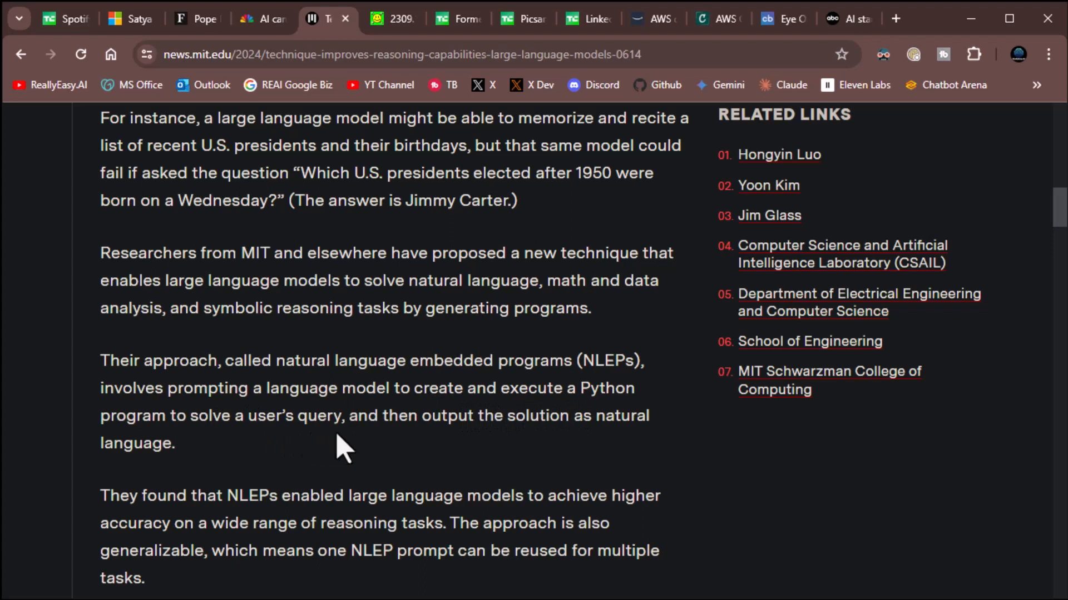
mouse_move(460, 479)
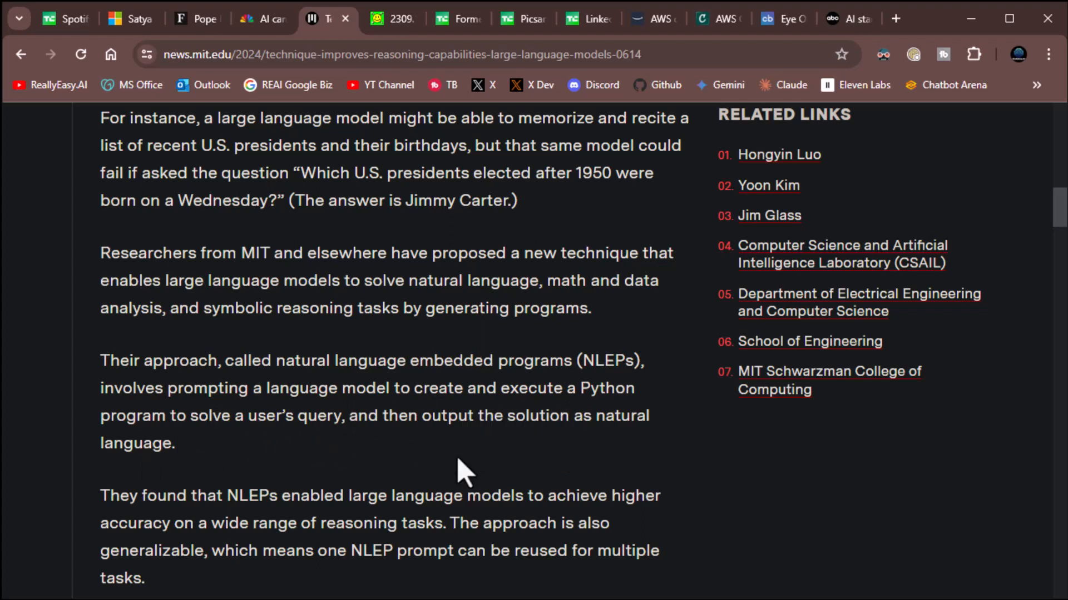
mouse_move(489, 474)
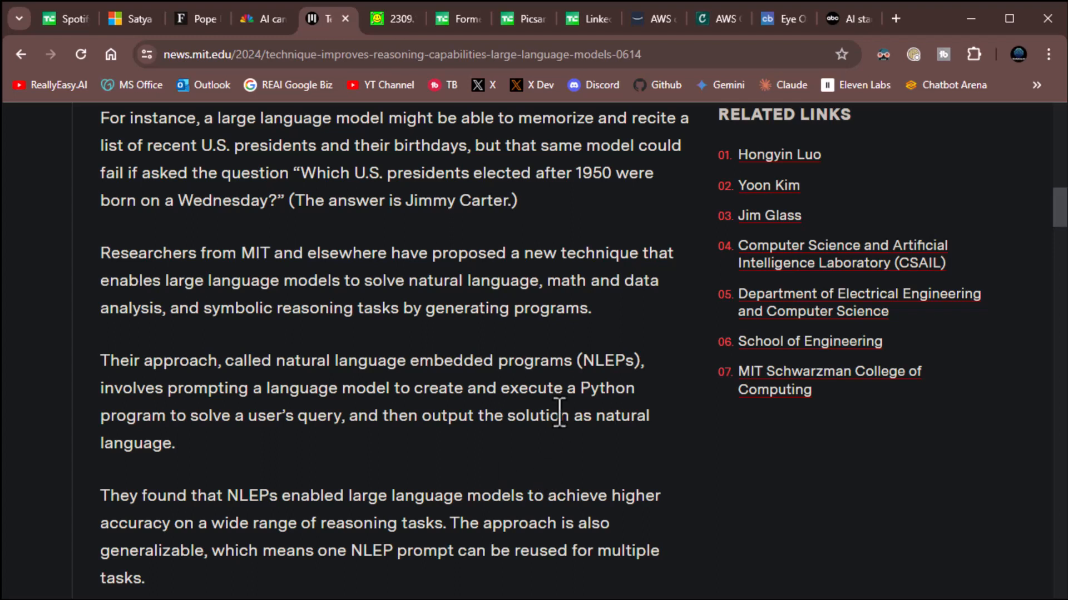
mouse_move(806, 535)
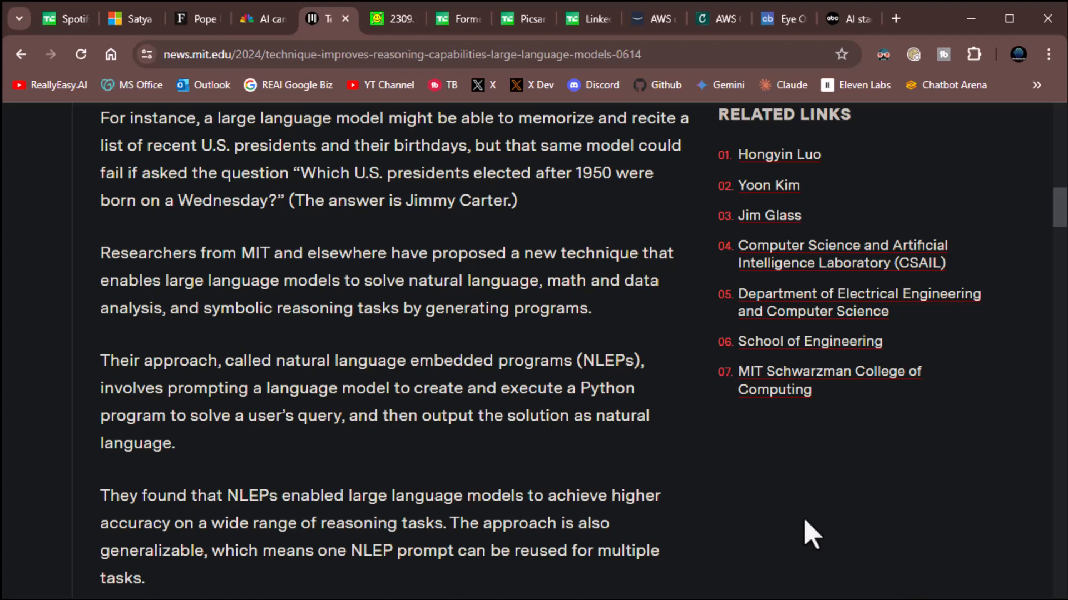
mouse_move(752, 512)
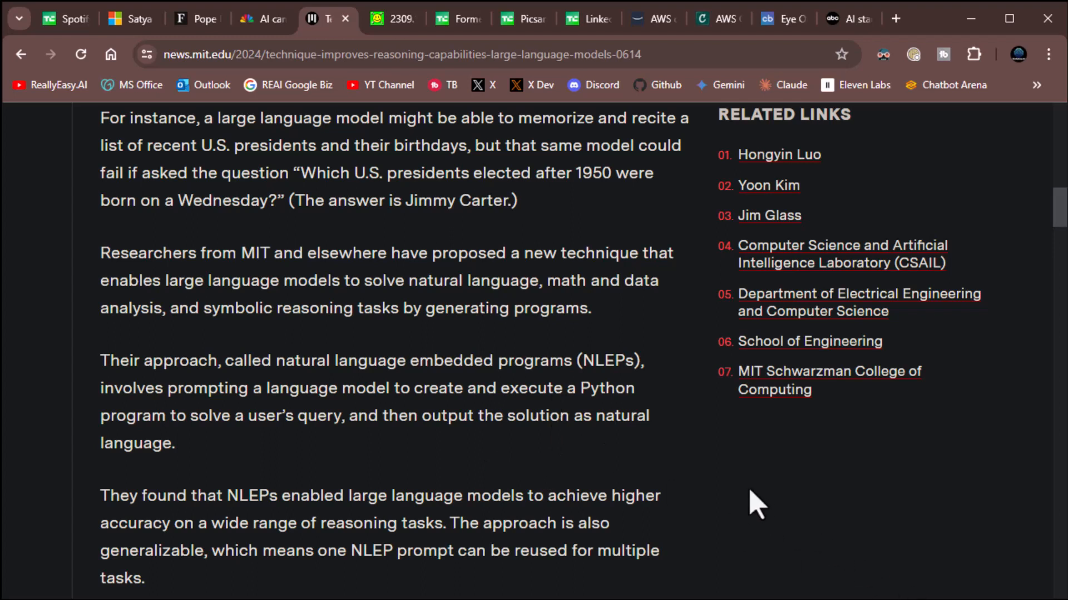
scroll("down", 3)
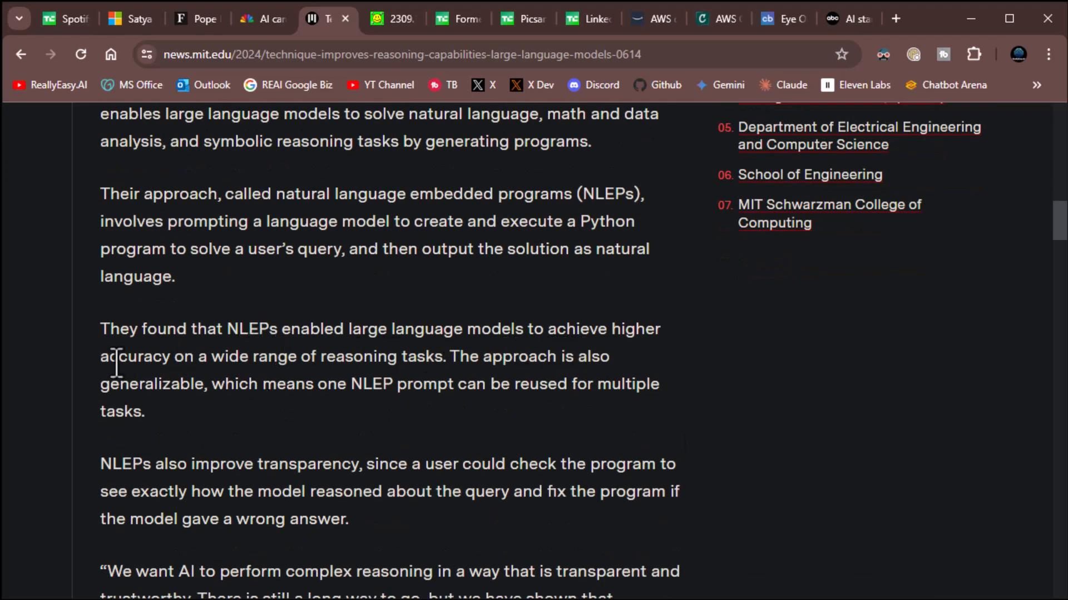
mouse_move(397, 359)
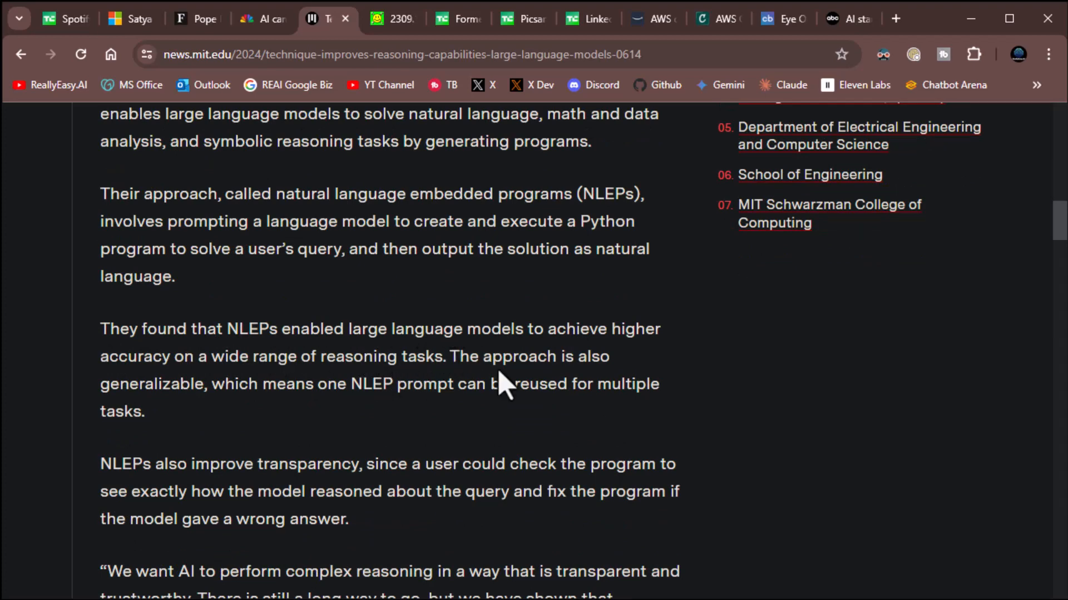
scroll("down", 3)
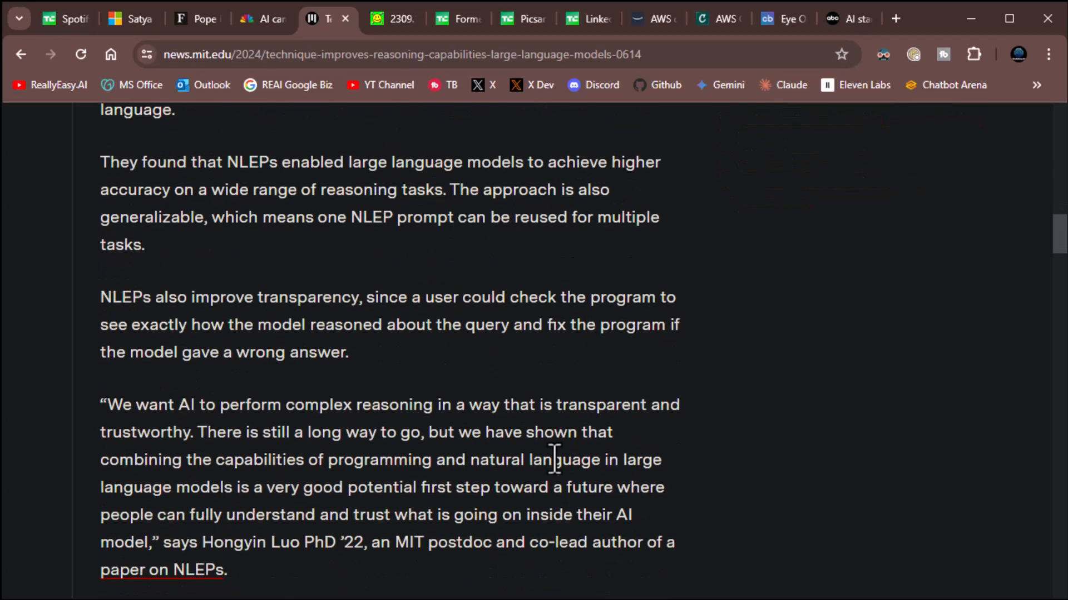
scroll("up", 3)
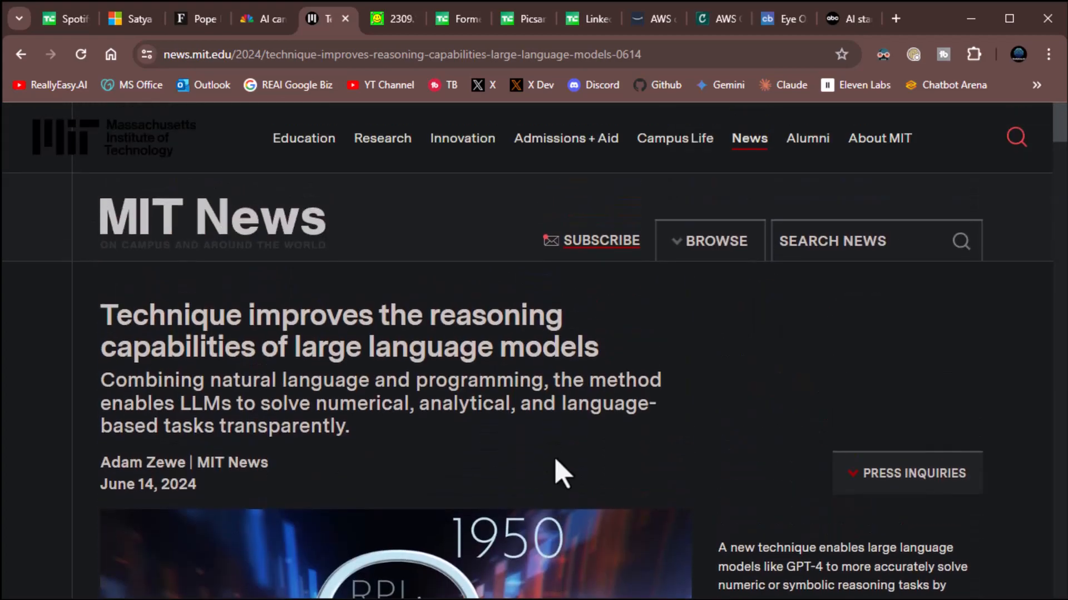
mouse_move(648, 143)
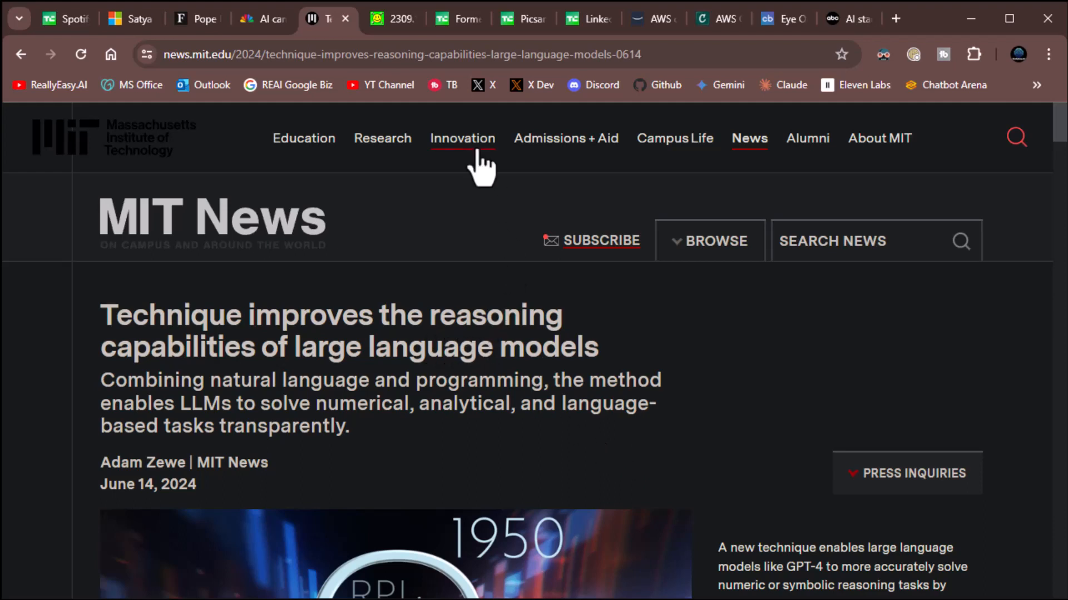
Switch to the arXiv 2309.10814 PDF tab for the Natural Language Embedded Programs paper.
left_click(393, 19)
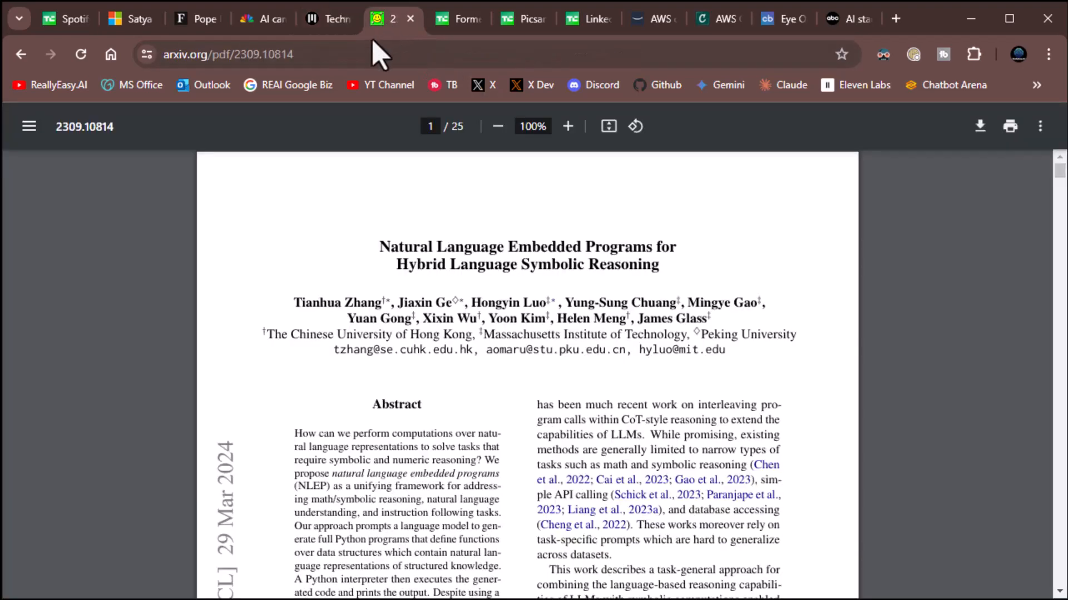
mouse_move(582, 247)
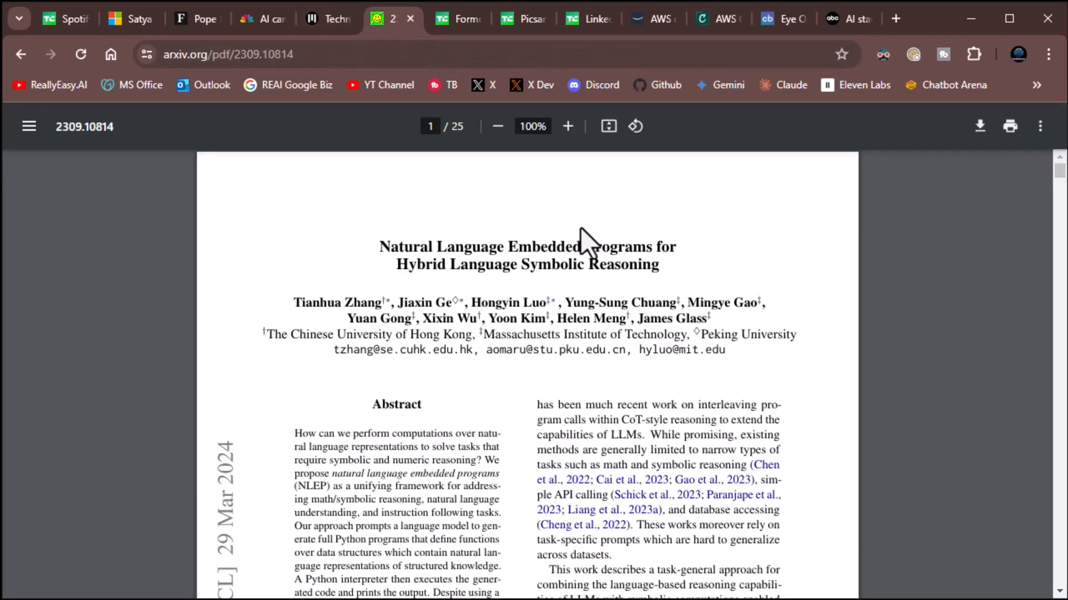
mouse_move(525, 364)
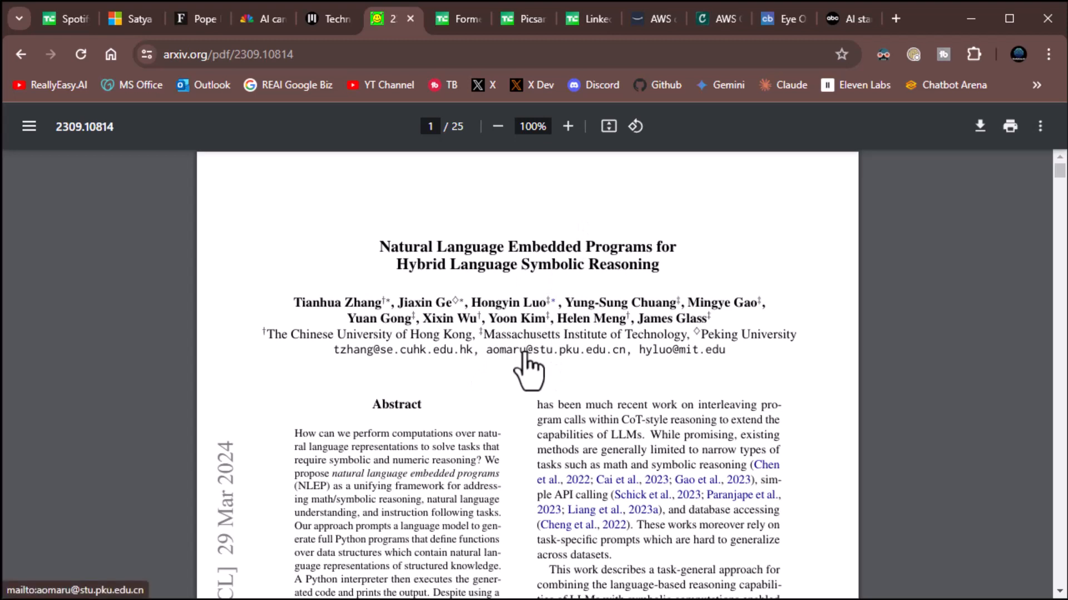
mouse_move(440, 39)
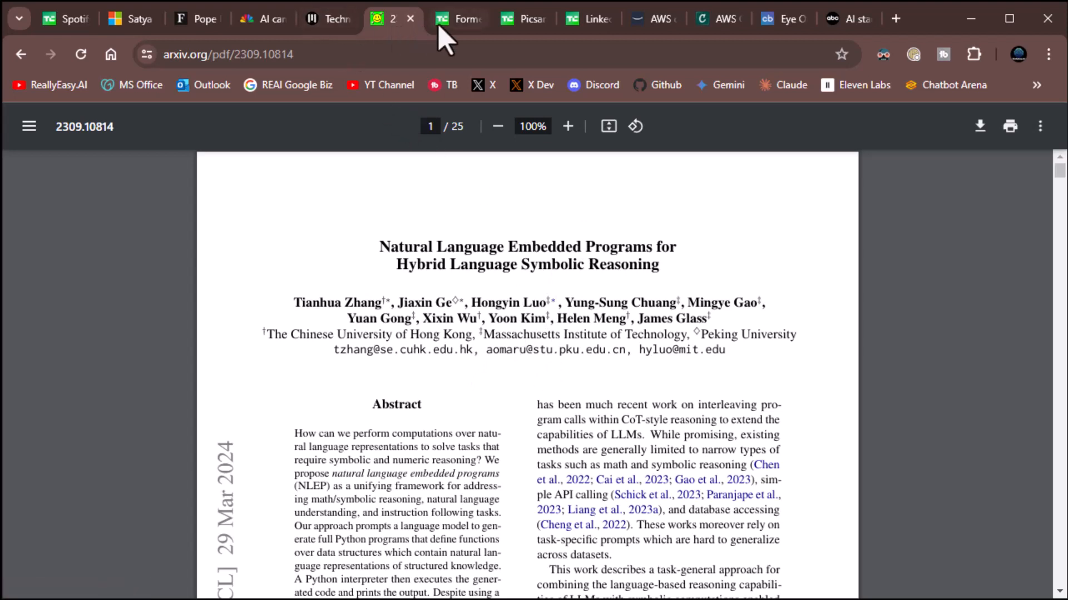
mouse_move(450, 31)
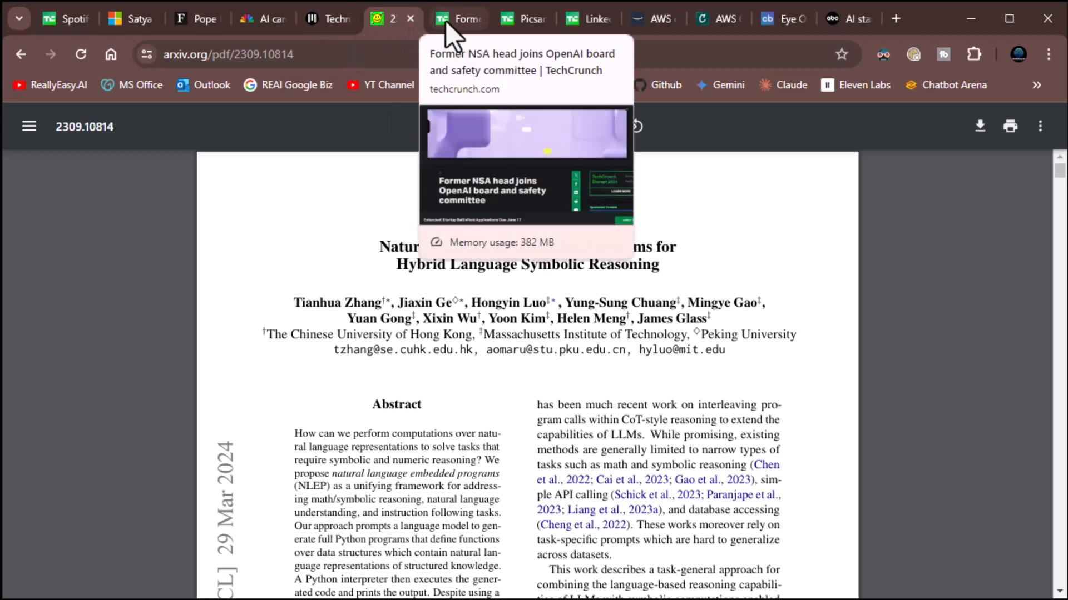
Open the article on the former NSA head joining OpenAI's board and read it.
left_click(456, 19)
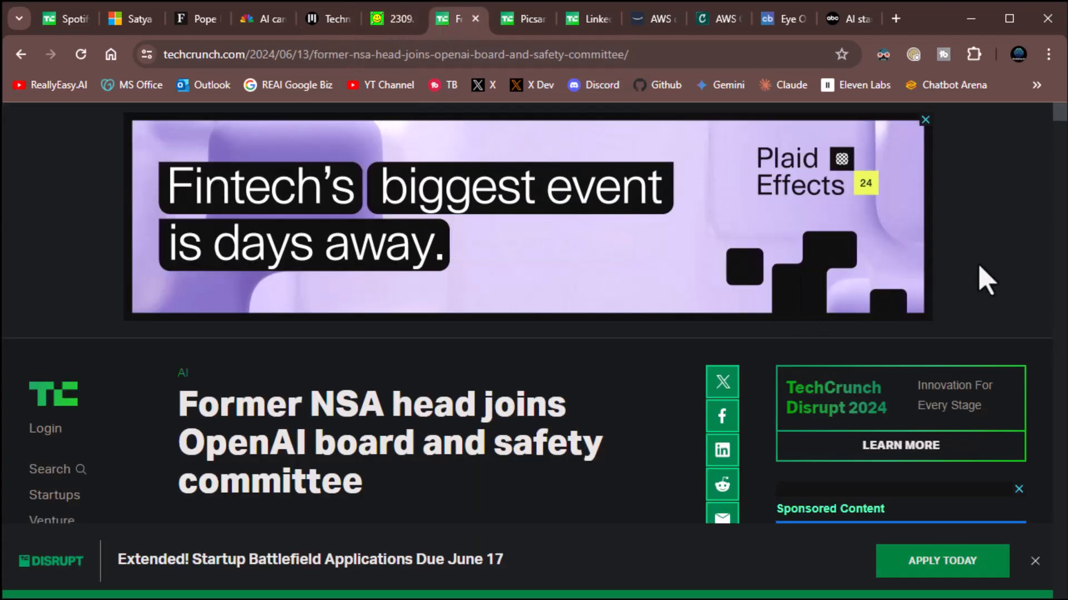
scroll("down", 3)
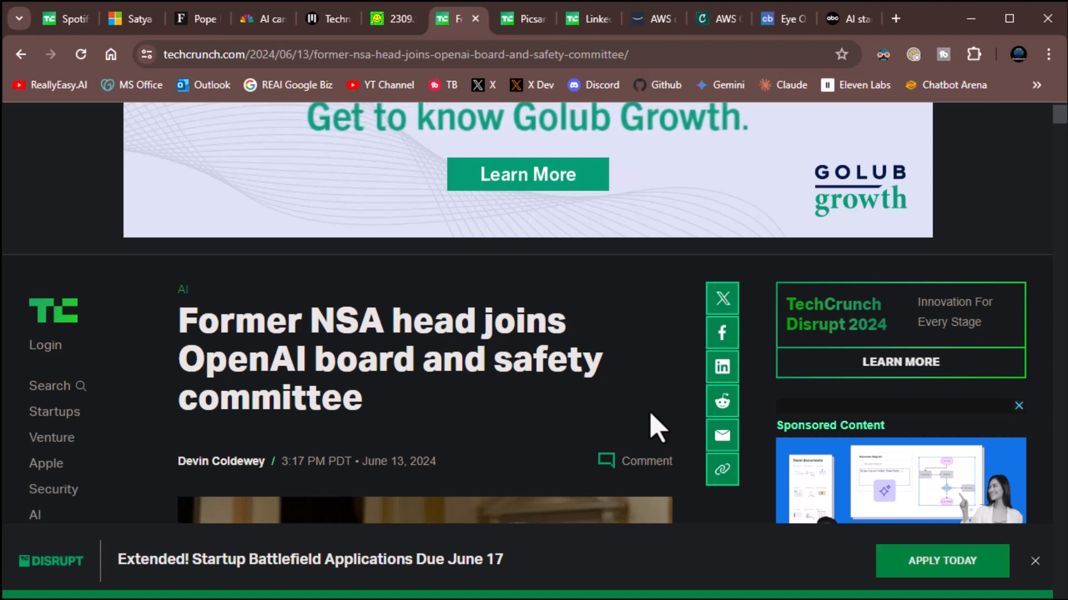
mouse_move(647, 374)
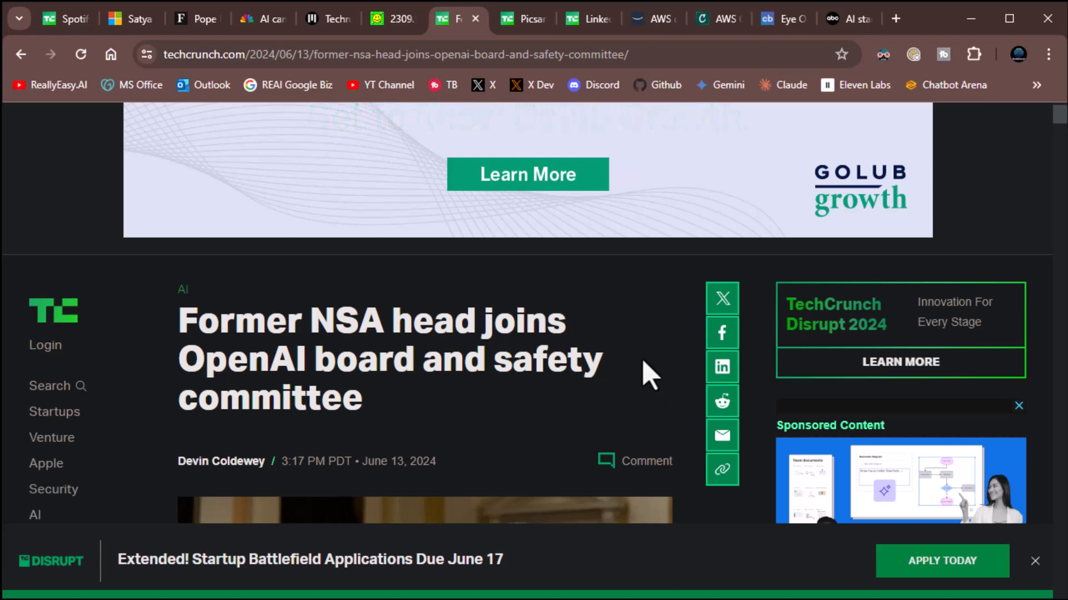
scroll("down", 3)
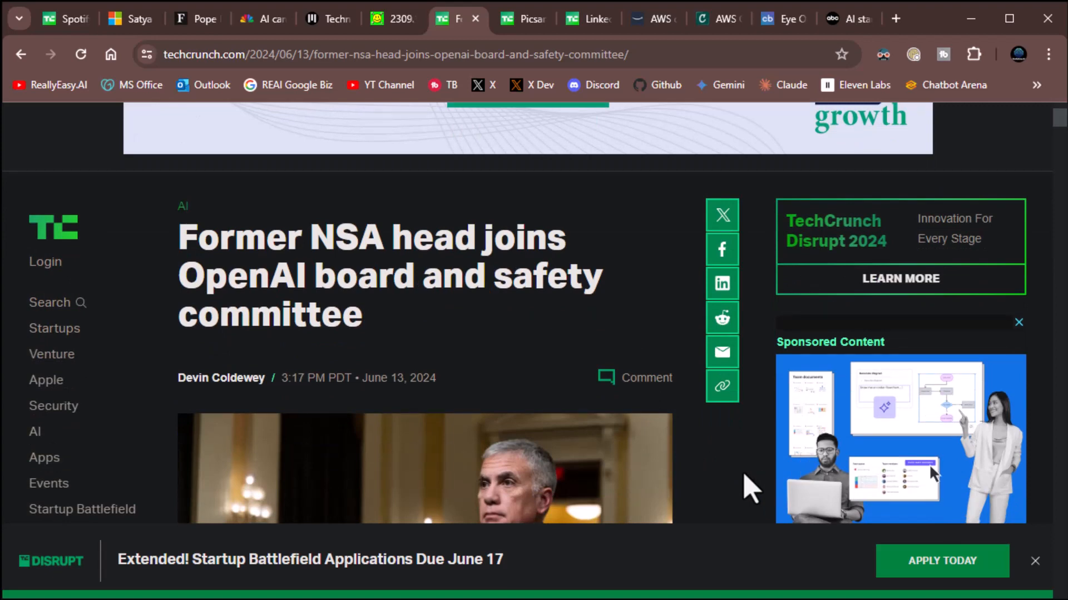
Keep reading the NSA article, then switch to the Picsart–Getty Images story.
left_click(896, 18)
type("nsa meaning")
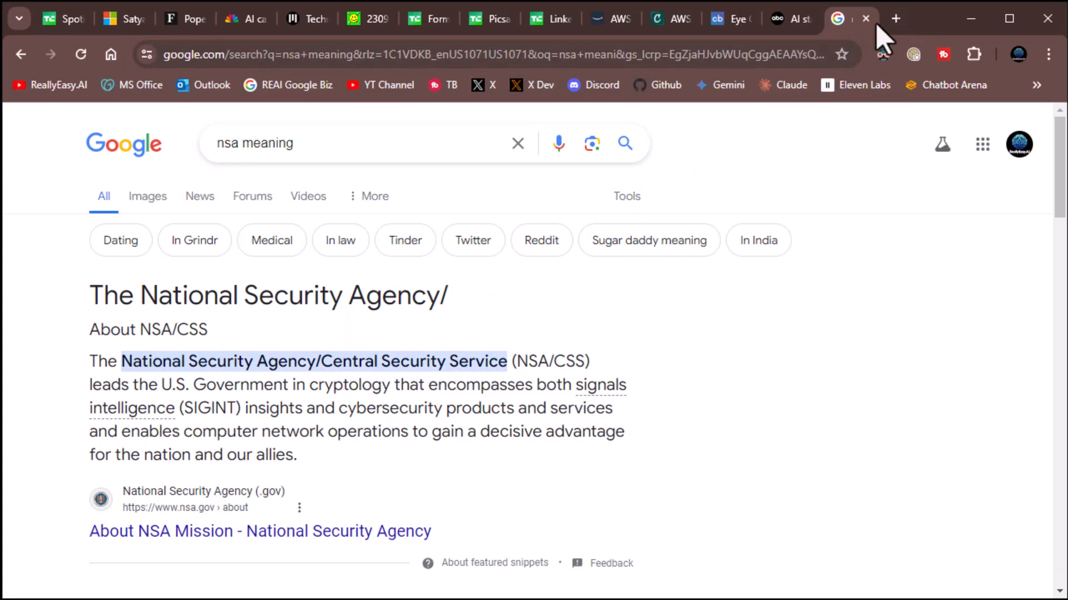
mouse_move(844, 19)
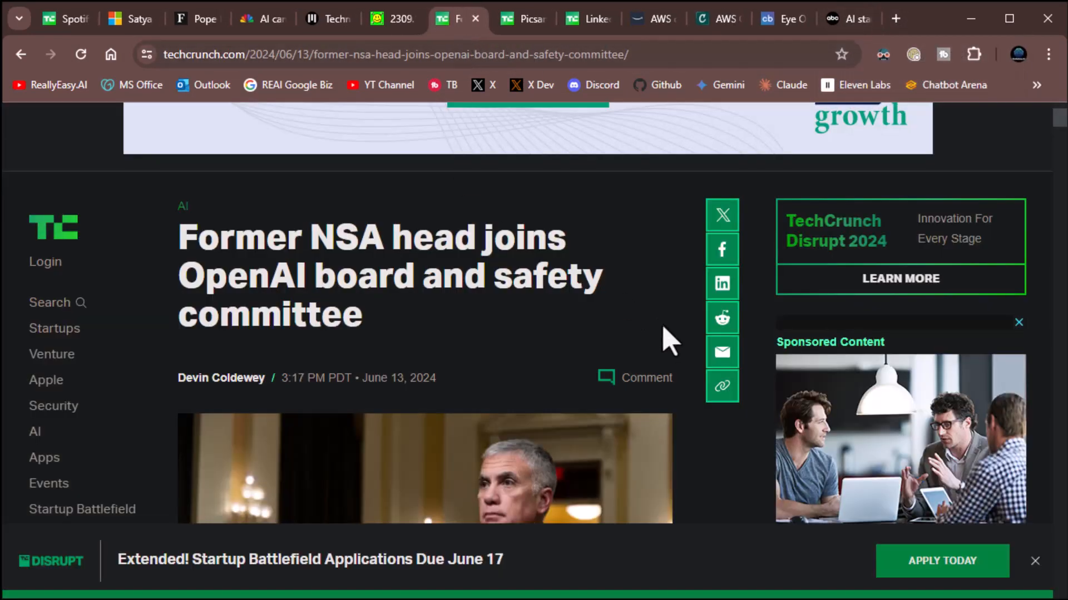
mouse_move(666, 374)
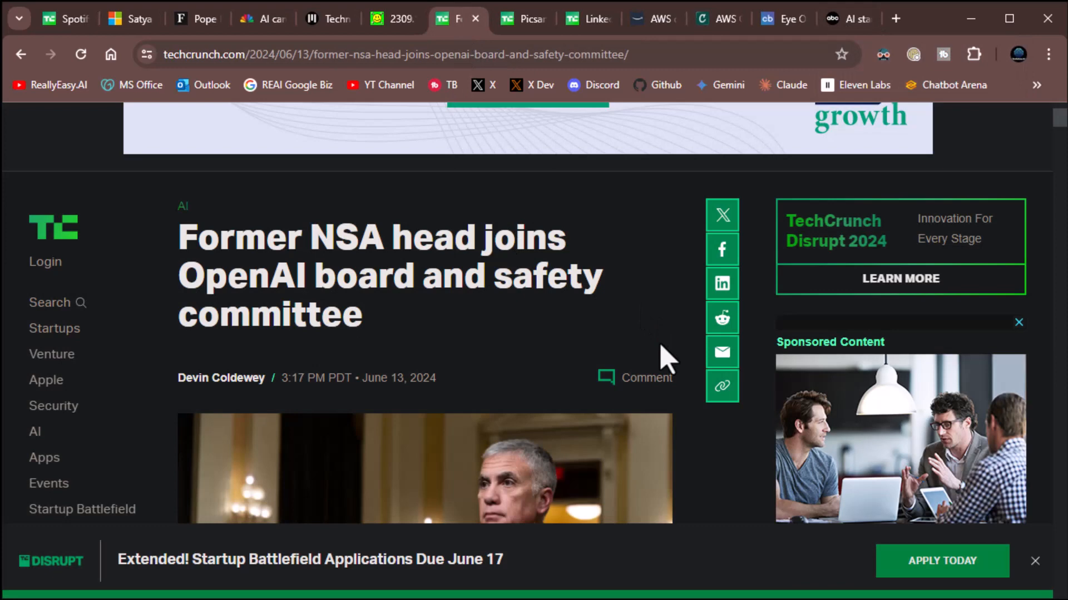
scroll("down", 3)
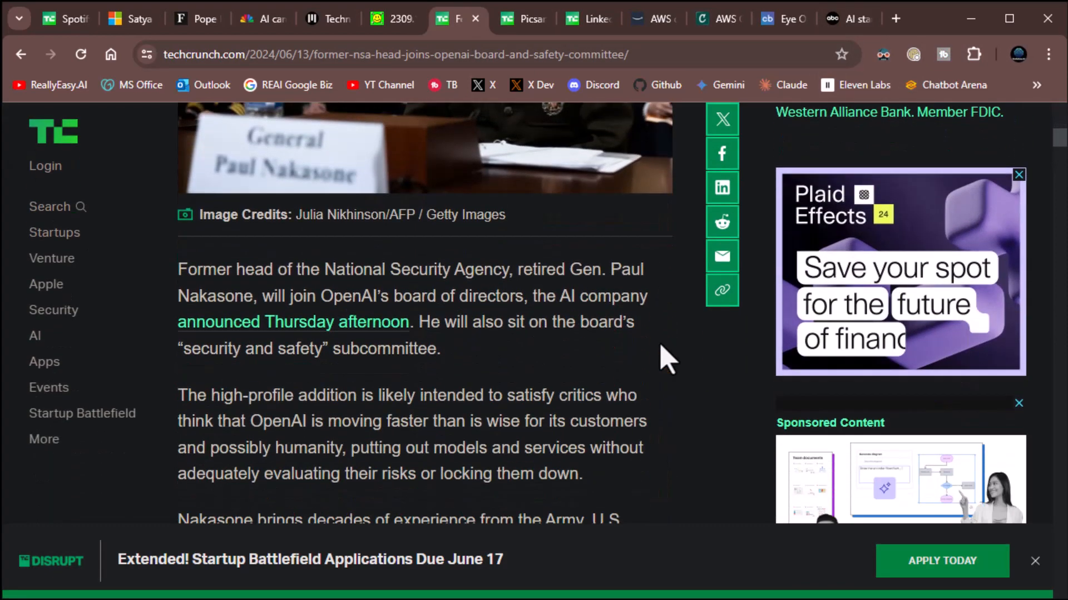
scroll("down", 3)
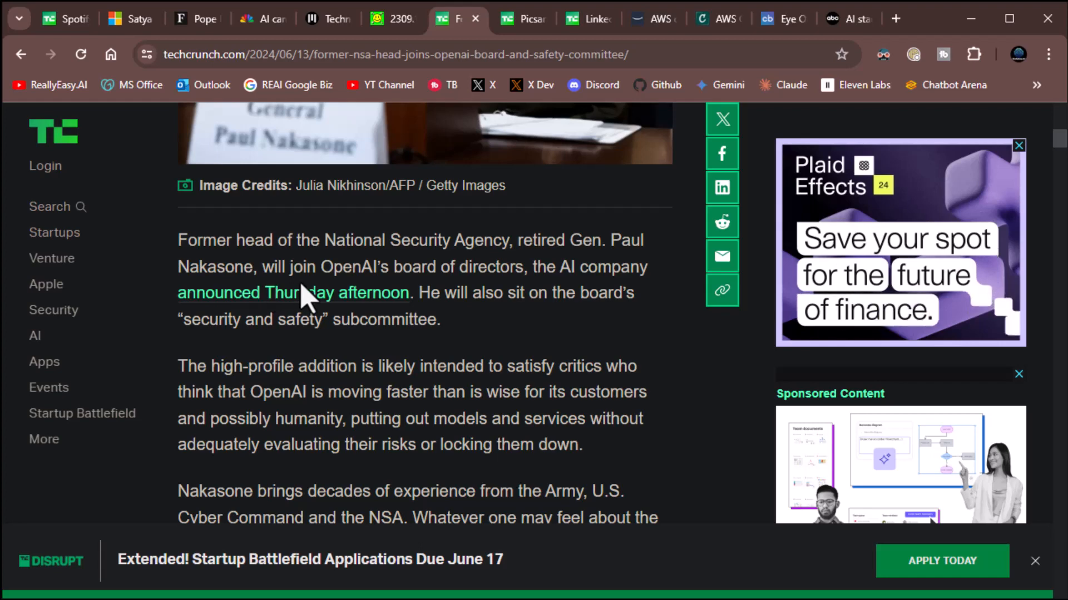
mouse_move(507, 301)
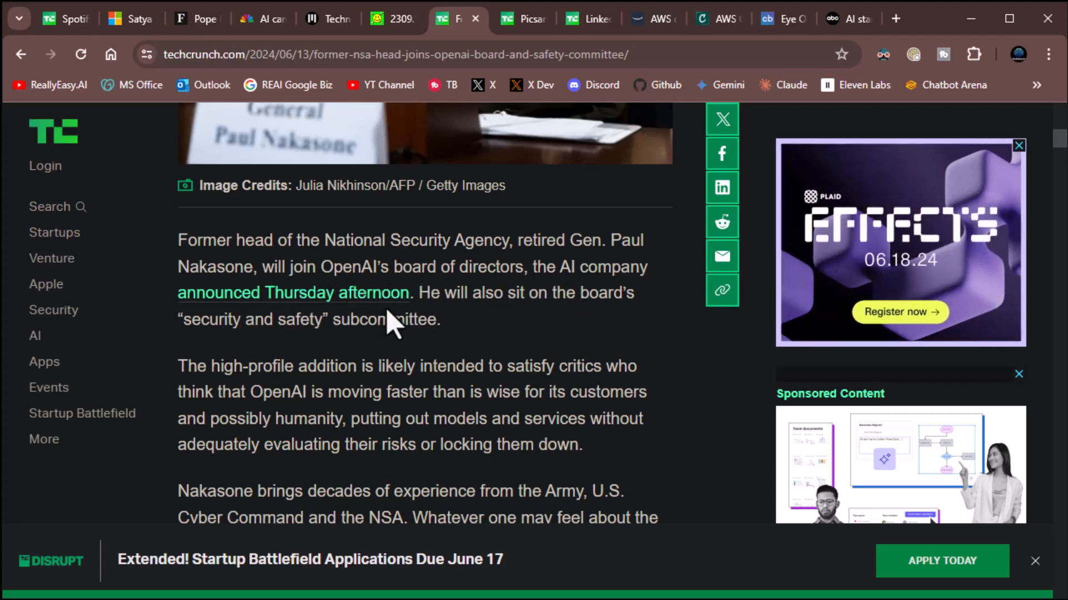
mouse_move(501, 326)
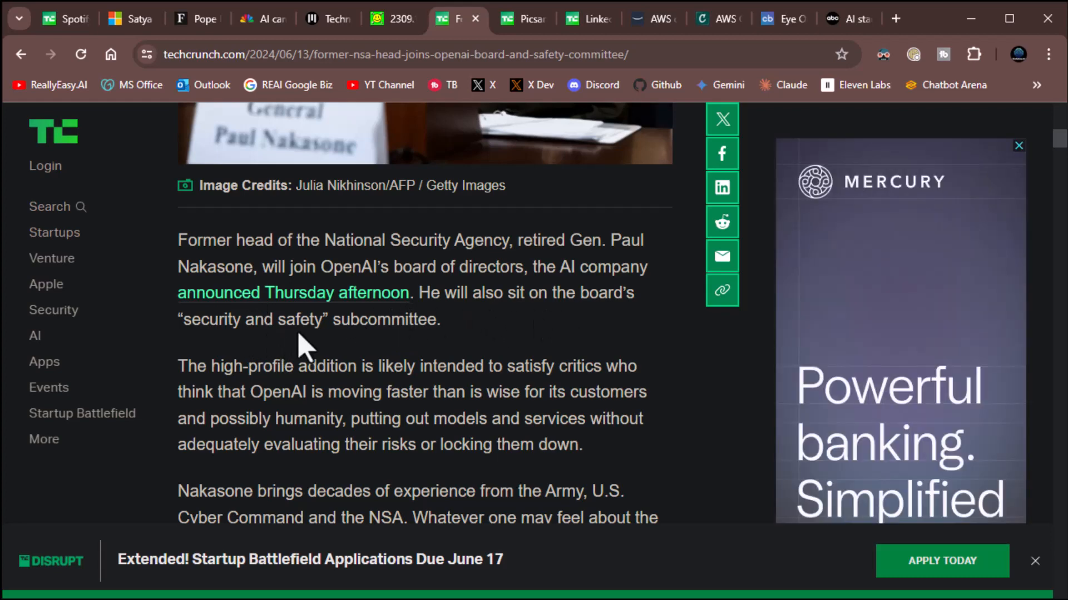
mouse_move(553, 344)
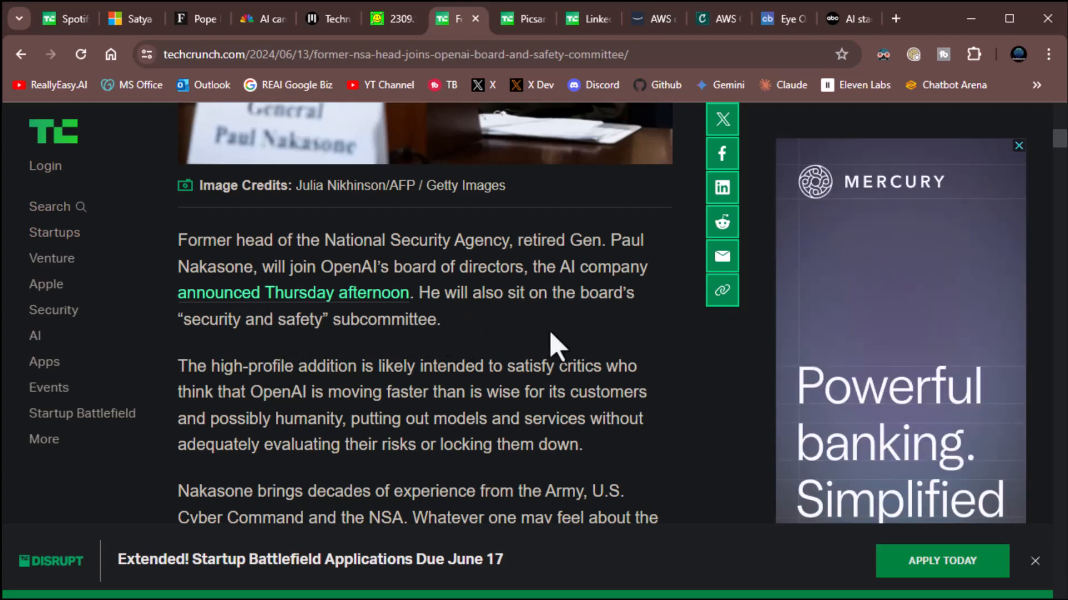
mouse_move(258, 399)
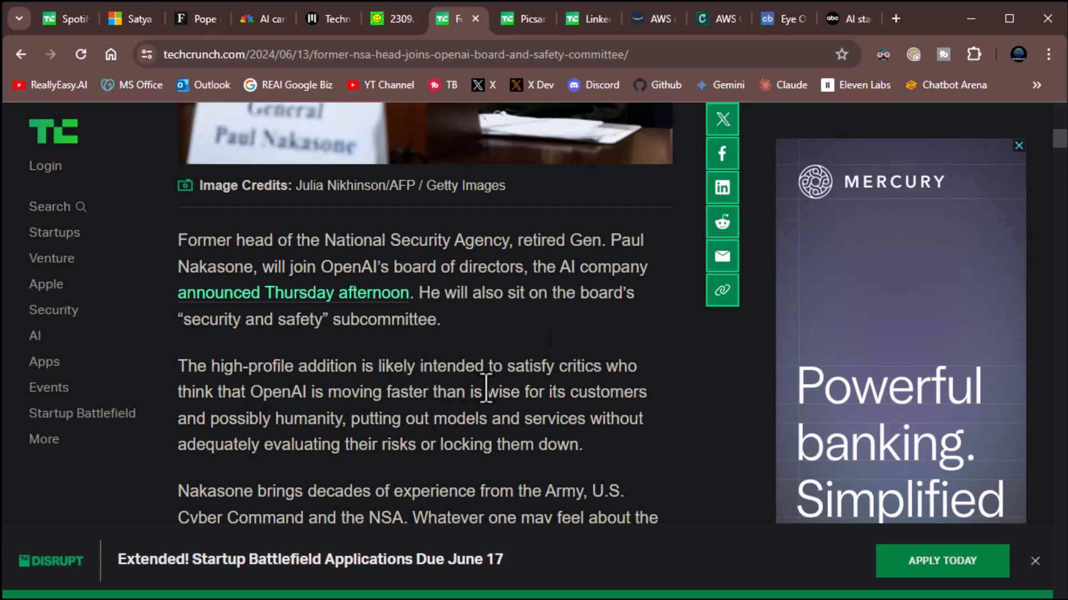
mouse_move(294, 418)
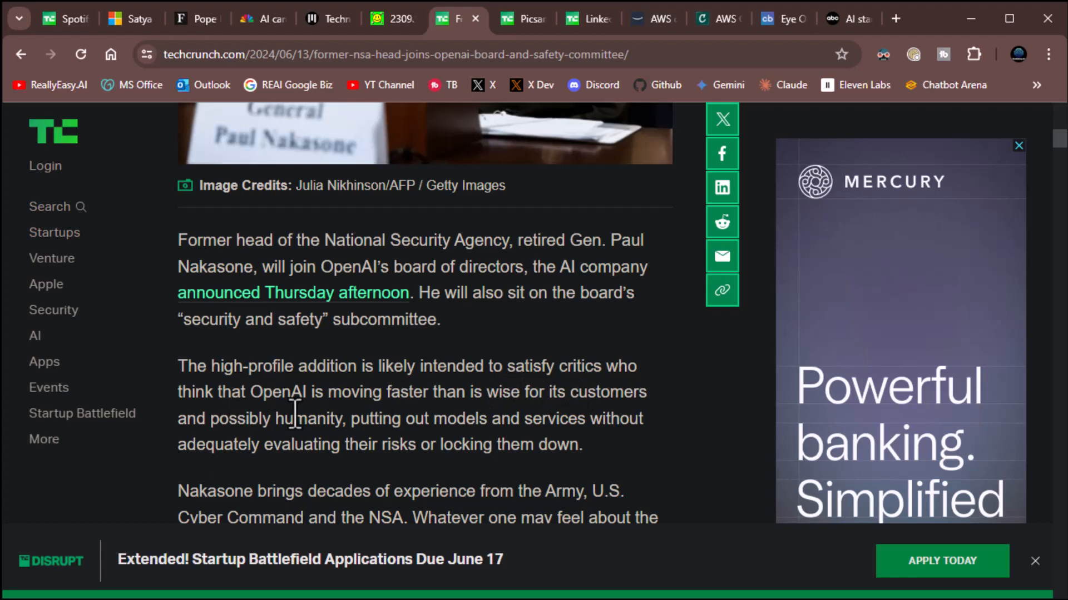
mouse_move(444, 420)
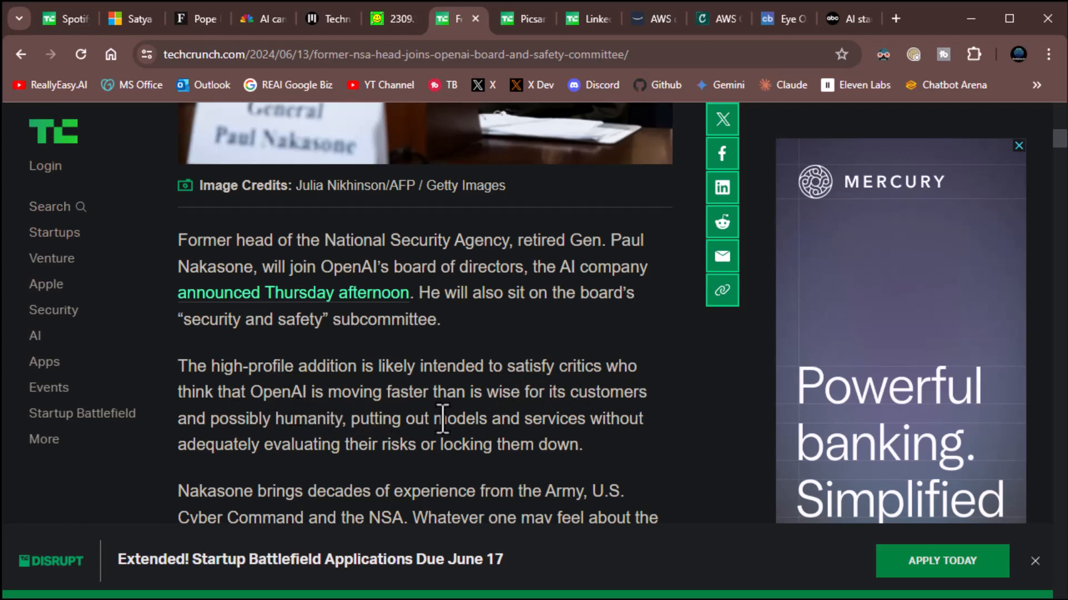
mouse_move(674, 453)
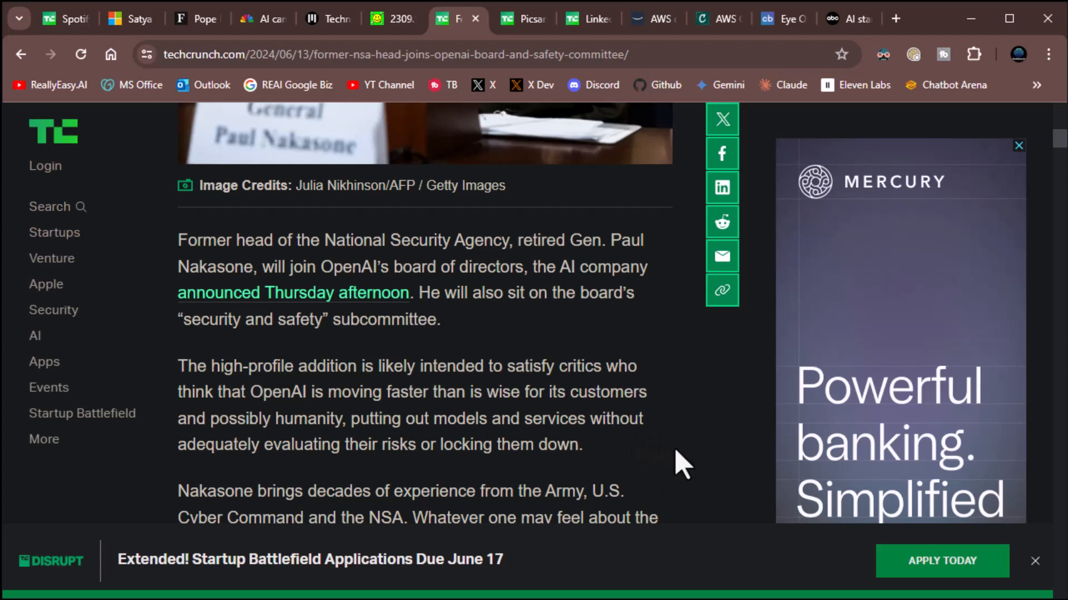
mouse_move(681, 479)
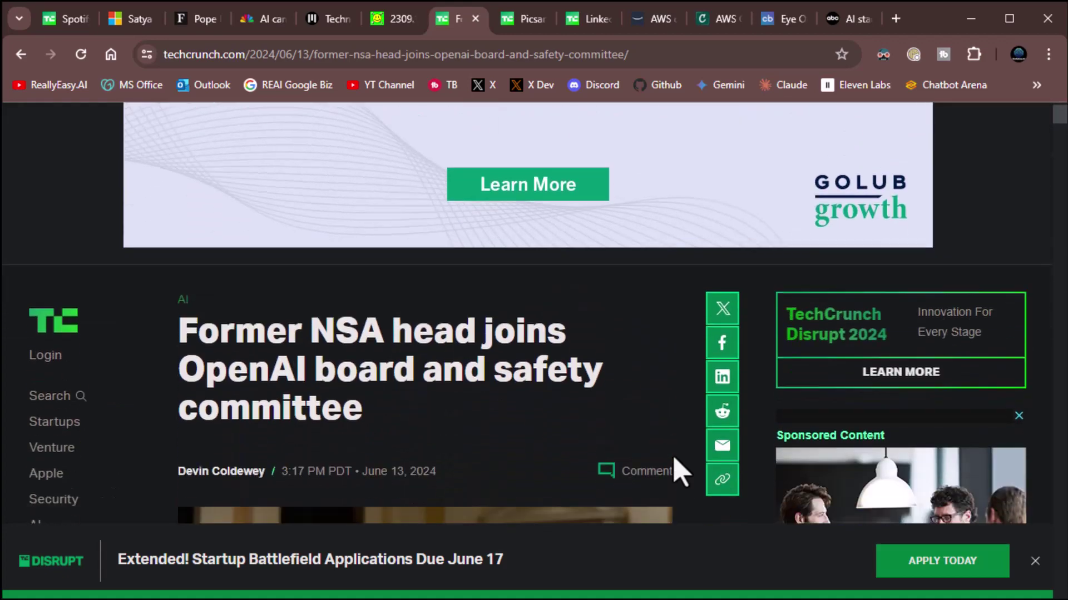
left_click(519, 19)
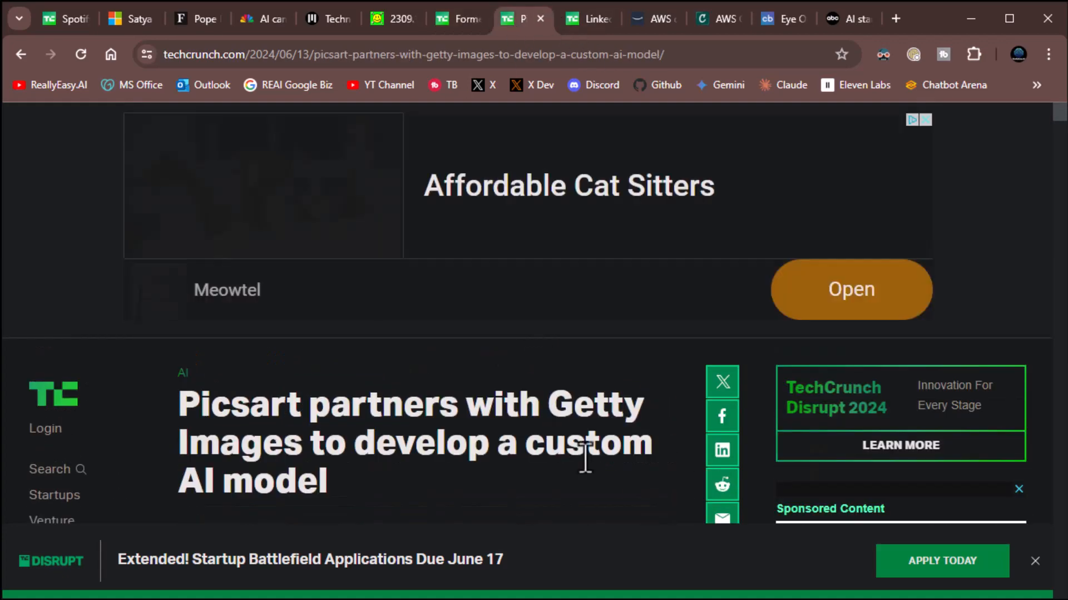
Read the Picsart–Getty article through its licensed-content training details, then start a new tab.
scroll("down", 3)
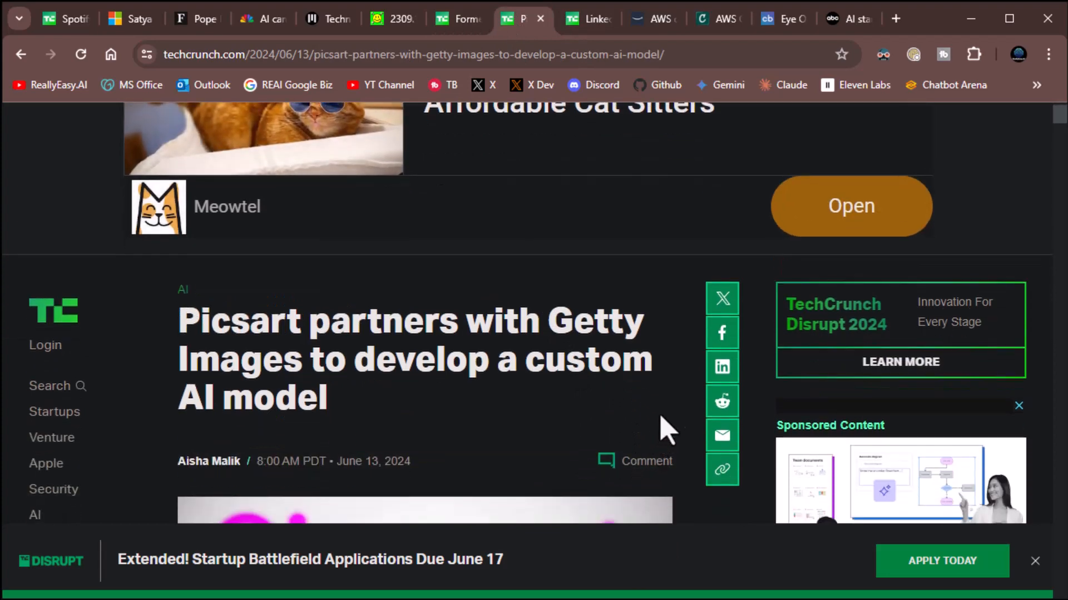
mouse_move(678, 440)
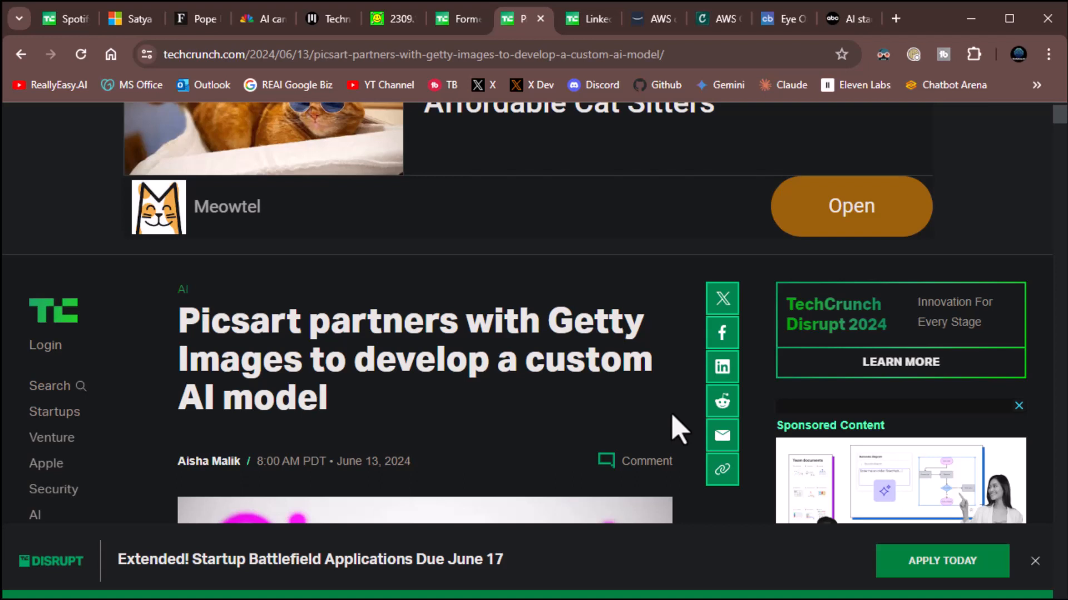
mouse_move(690, 434)
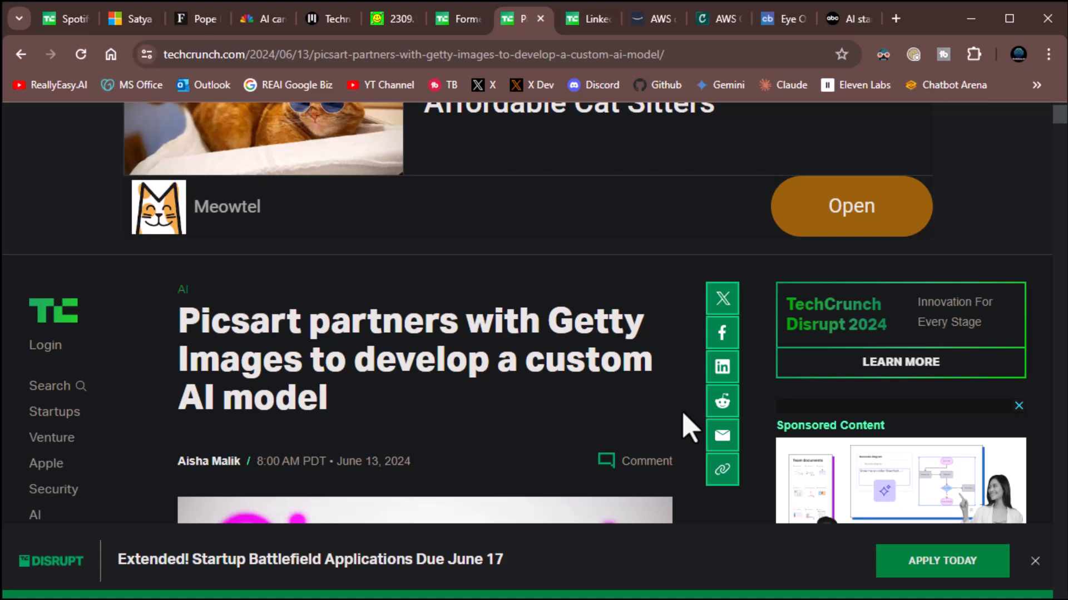
scroll("down", 3)
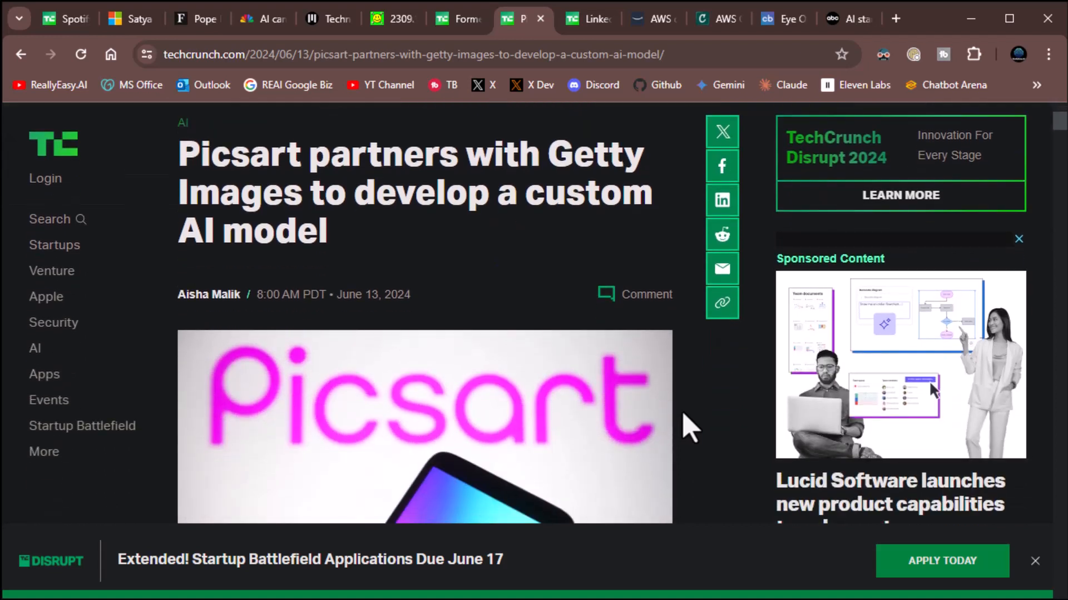
scroll("down", 3)
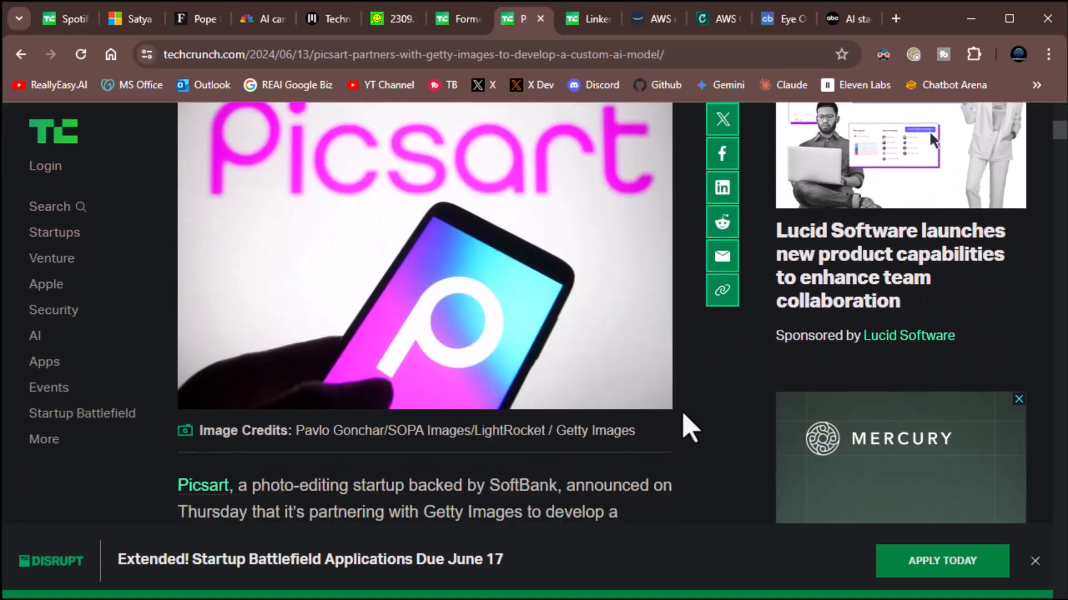
scroll("down", 3)
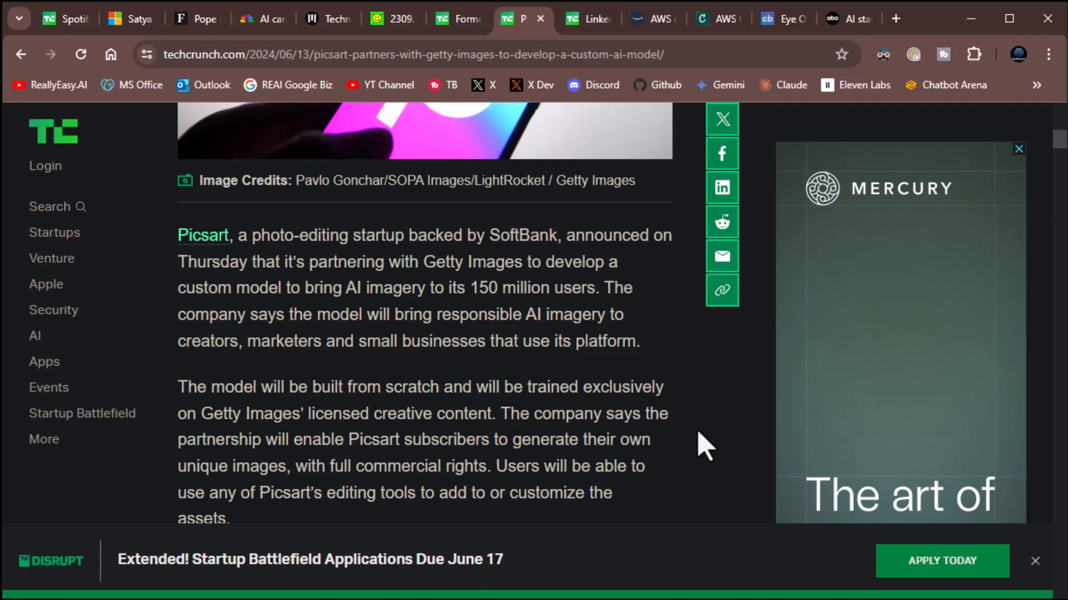
scroll("down", 3)
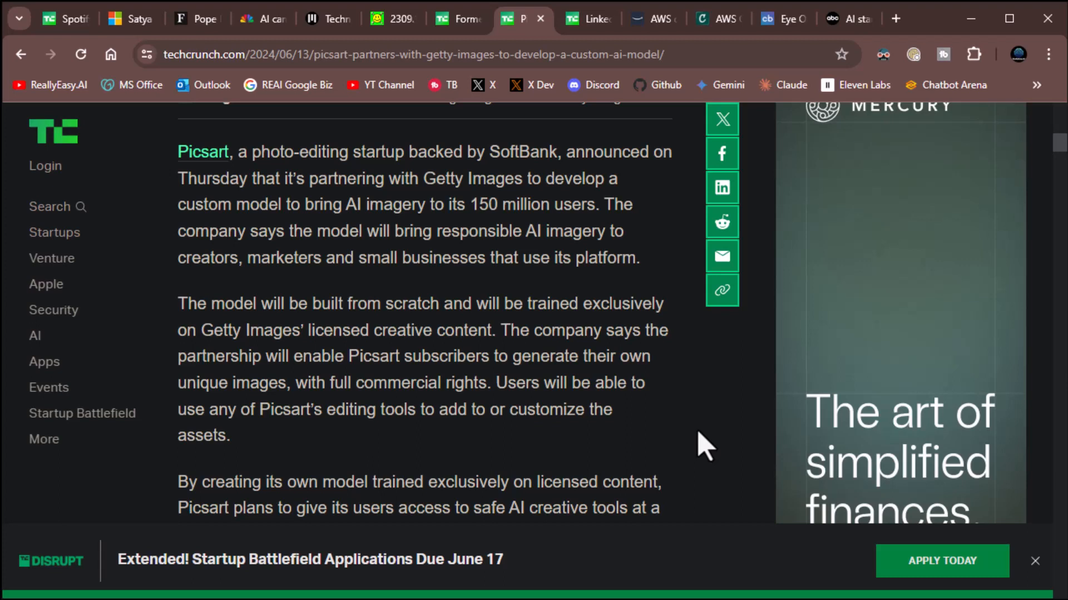
mouse_move(897, 23)
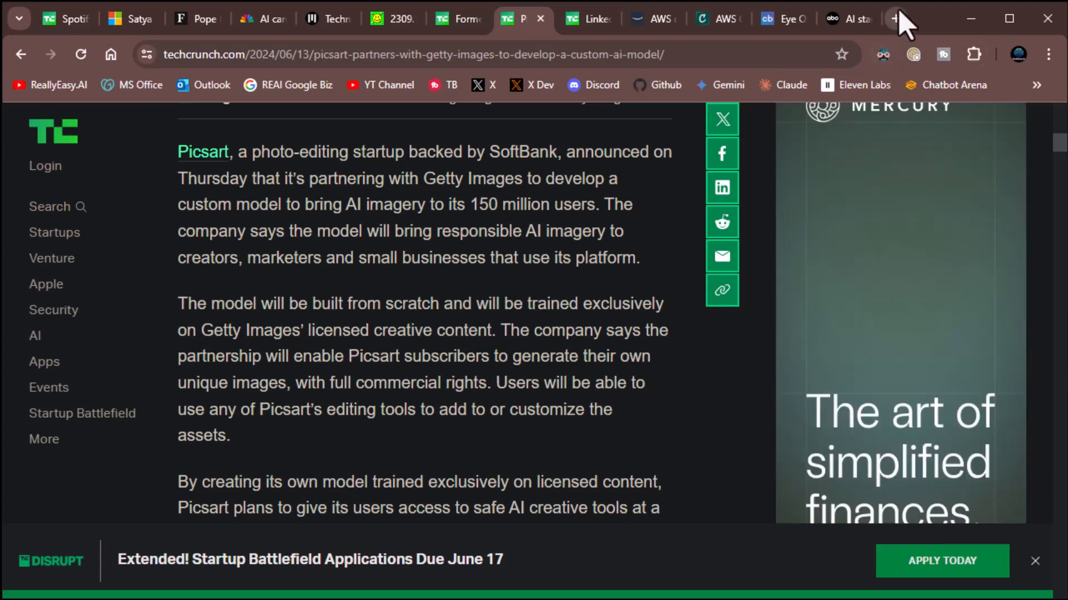
left_click(892, 19)
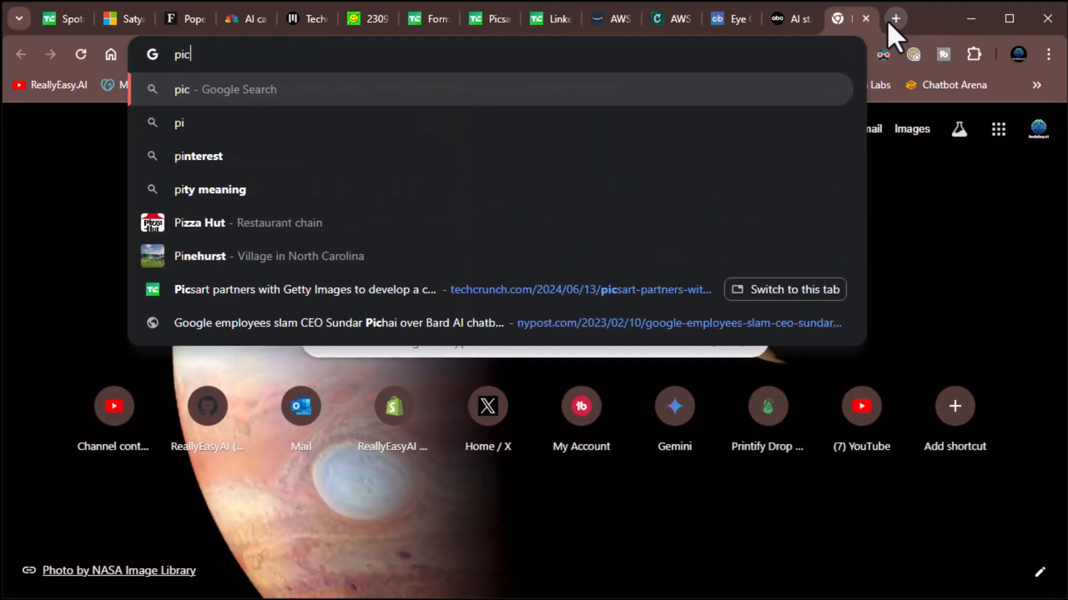
Search for 'picsart ai' and dismiss the Google sign-in prompt.
type("picsart ai")
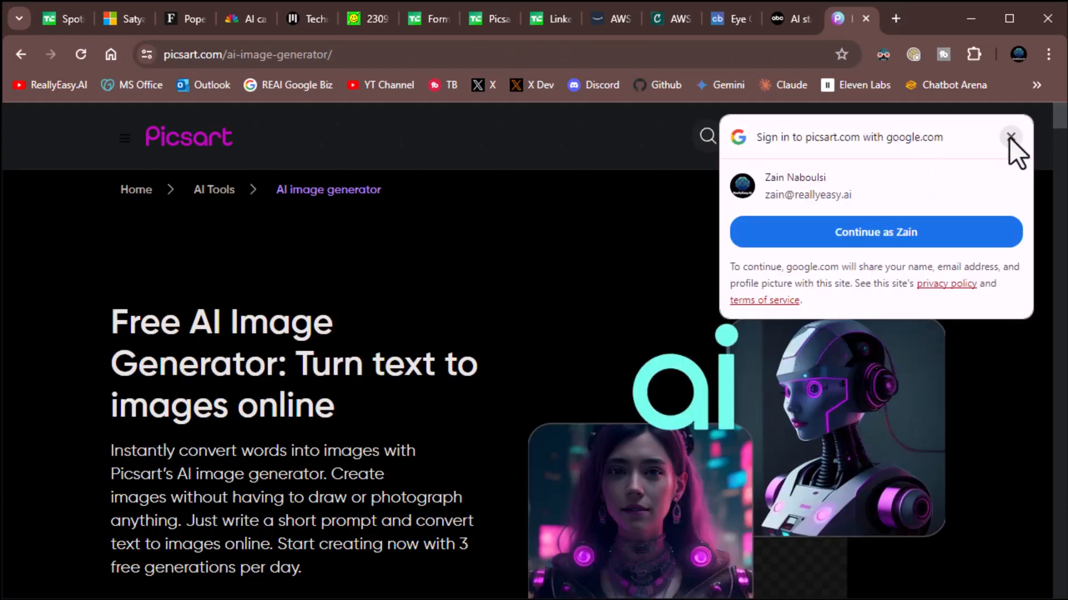
left_click(1010, 136)
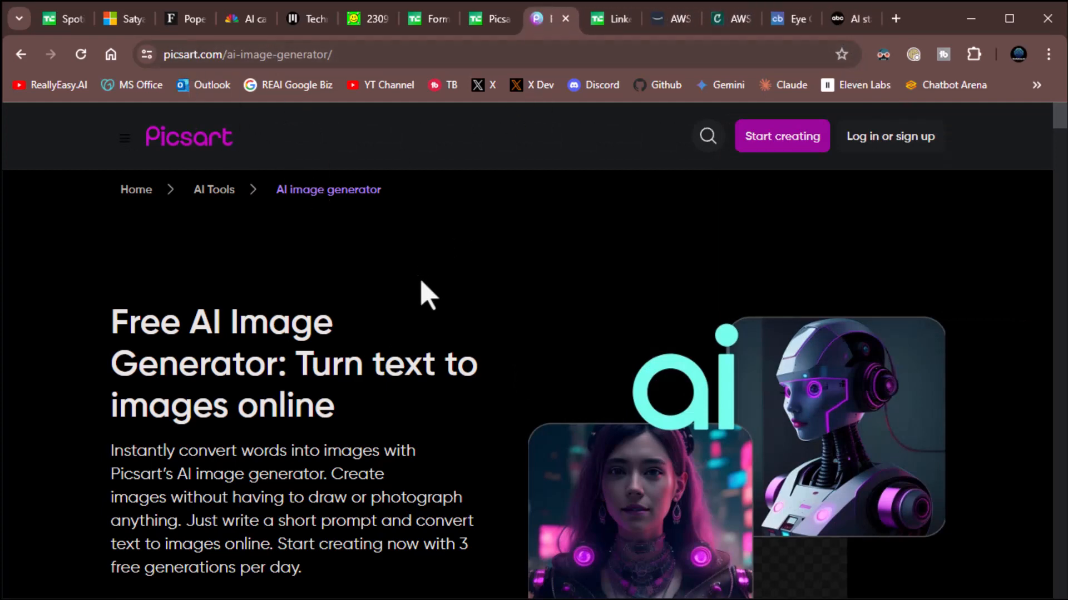
scroll("down", 3)
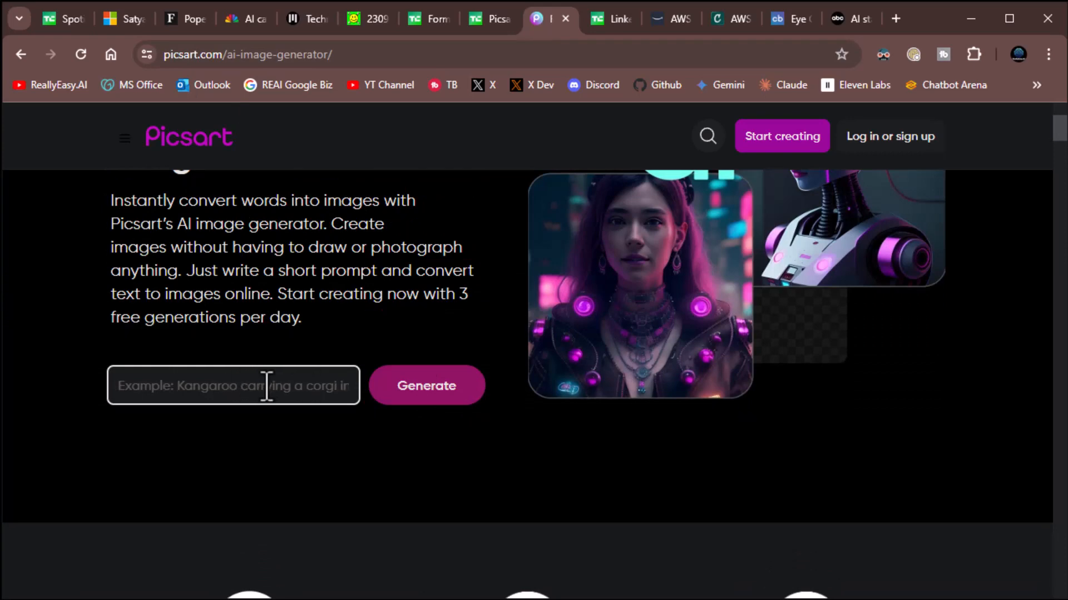
Enter the prompt 'an image of a frog wearing a suit' and start generating.
type("an image of a fr")
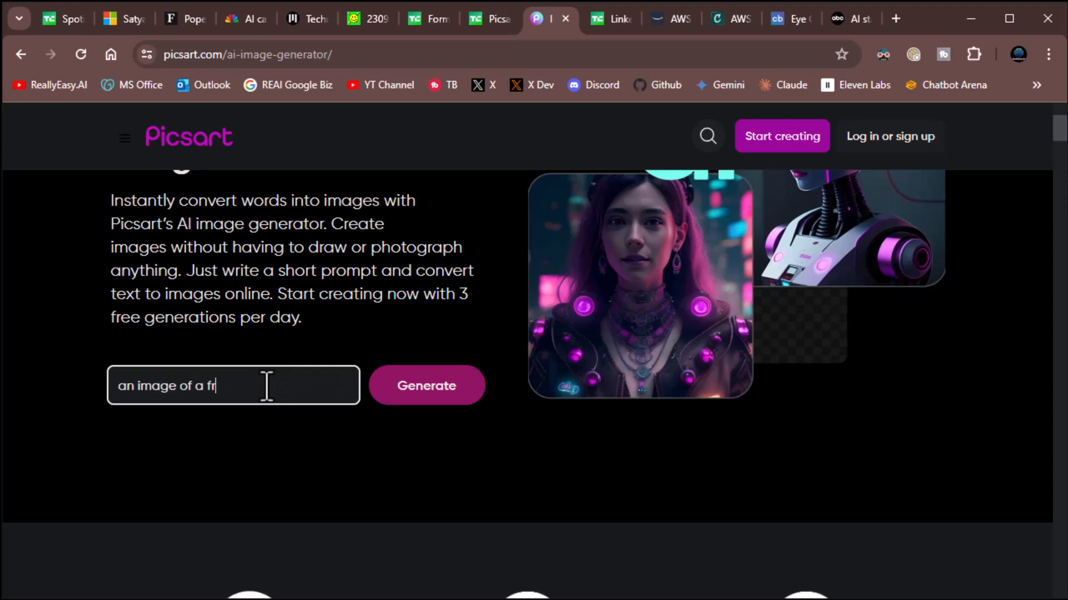
type("og wearing")
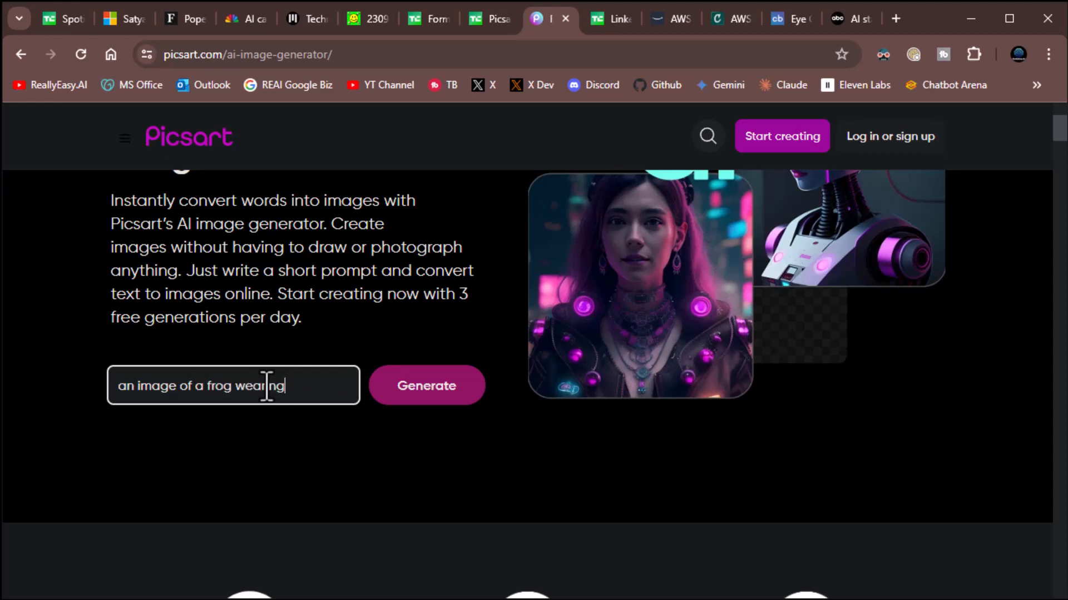
type("a suit")
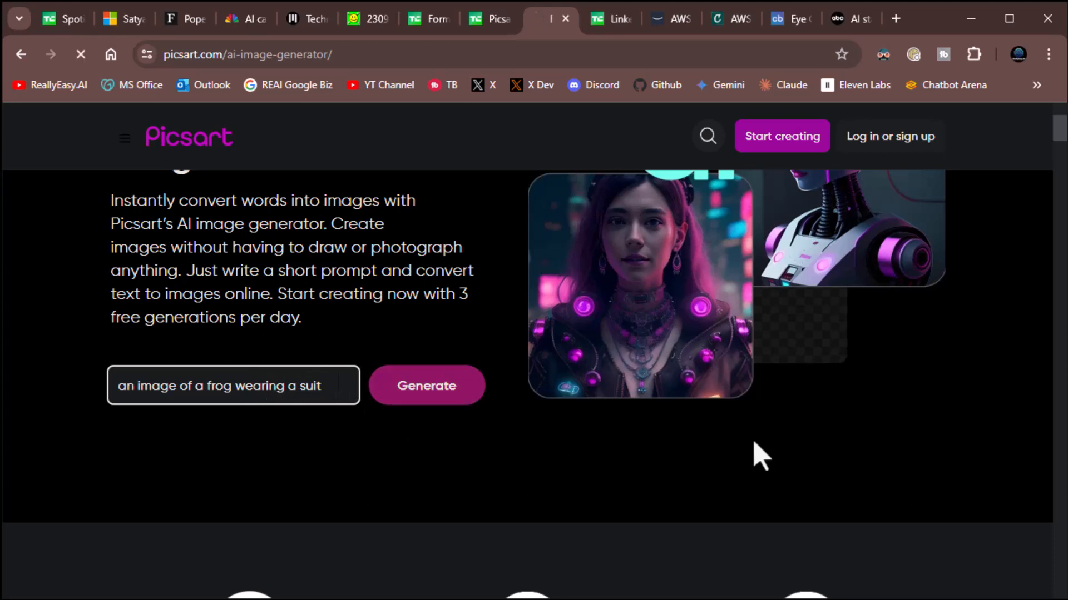
left_click(427, 385)
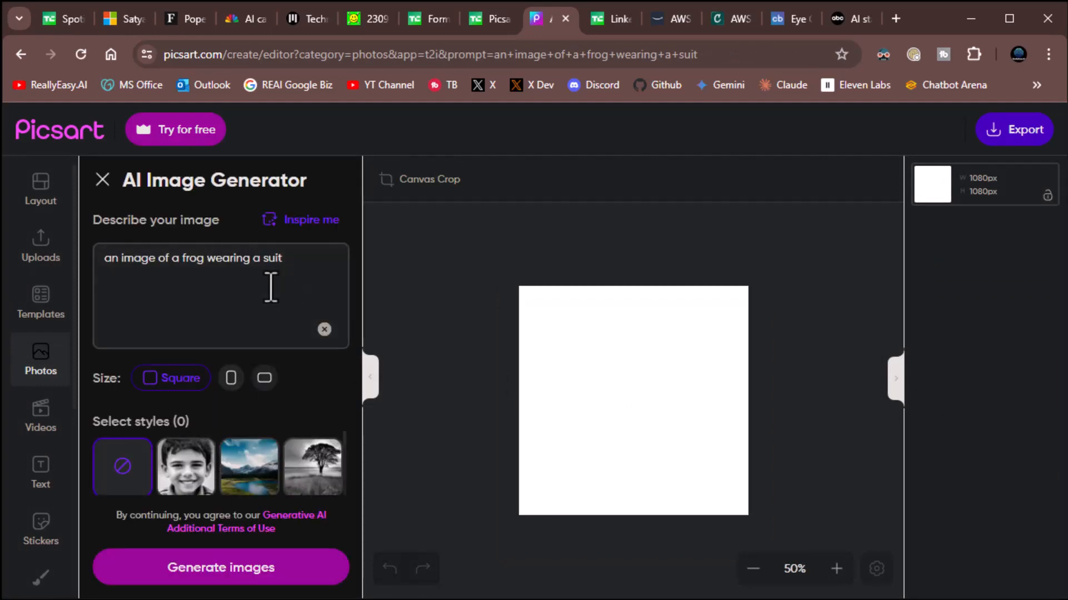
mouse_move(841, 345)
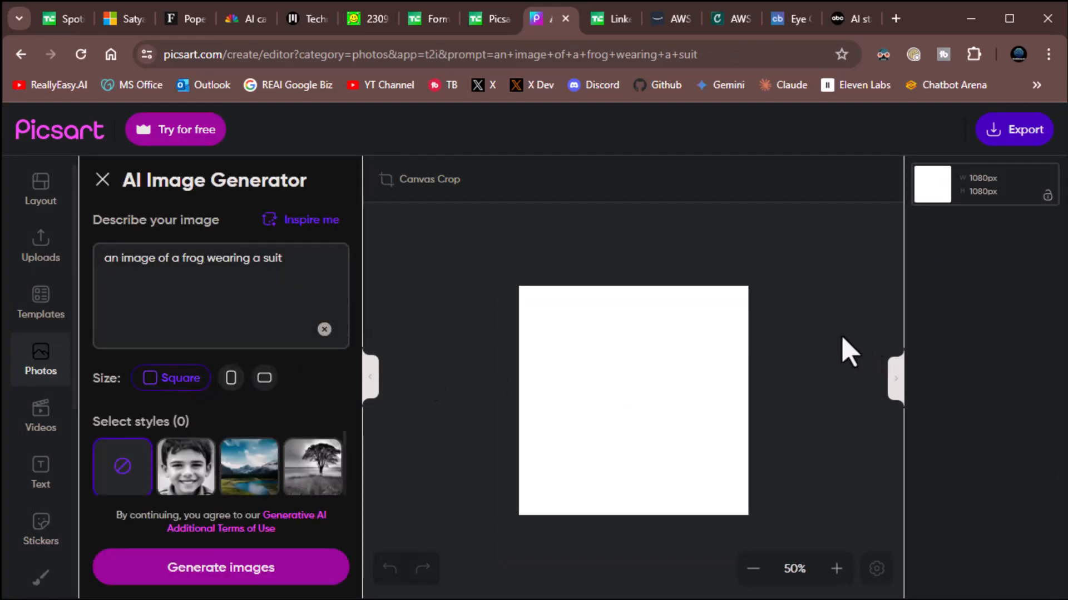
Try generating the frog images, close the sign-up popup, and switch to the LinkedIn job-hunting story.
left_click(243, 271)
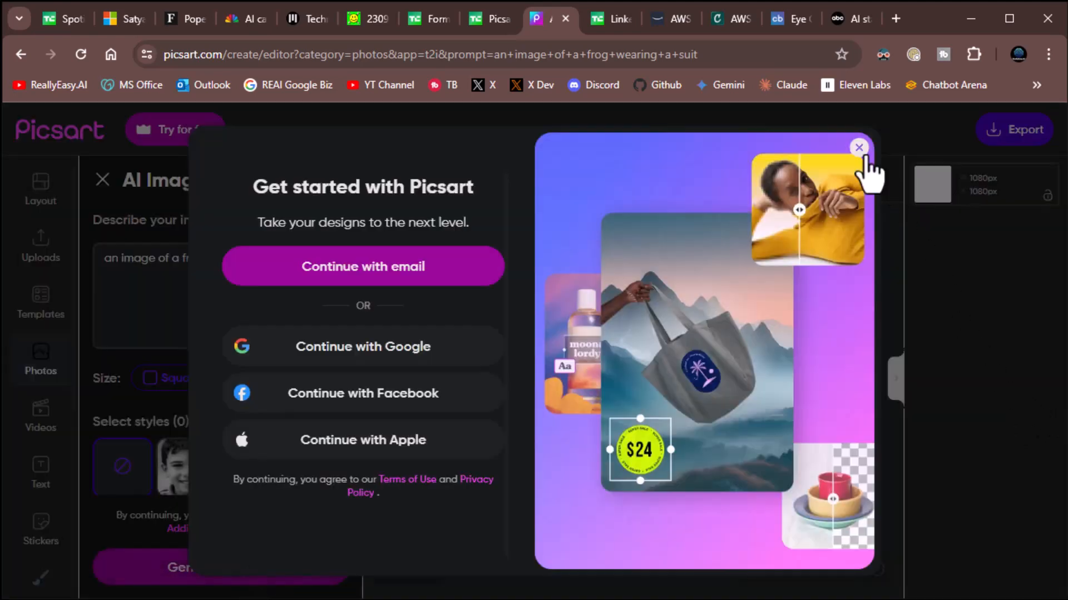
left_click(858, 147)
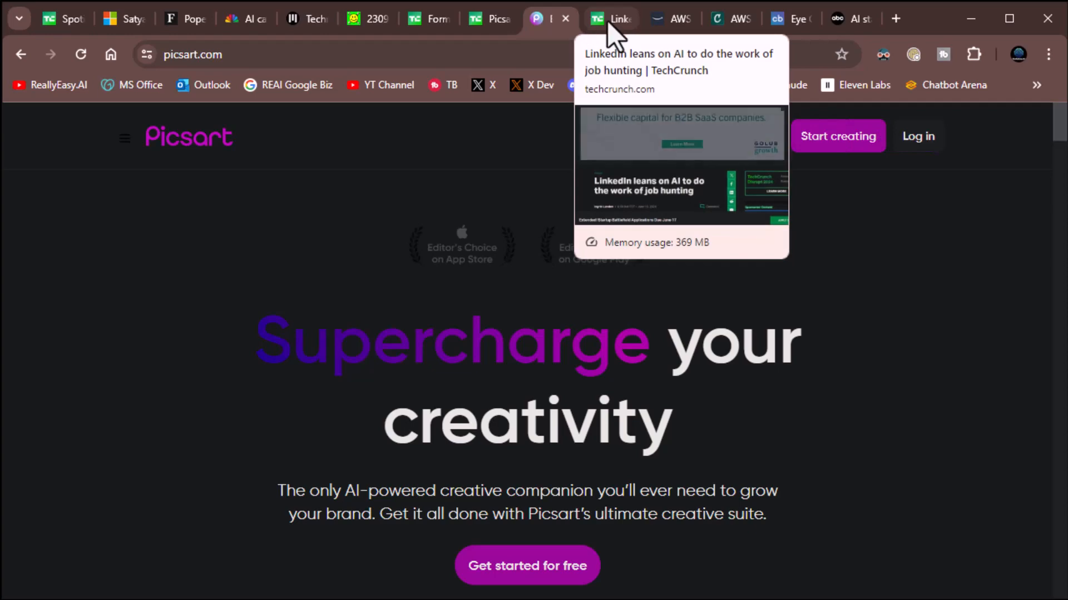
left_click(611, 18)
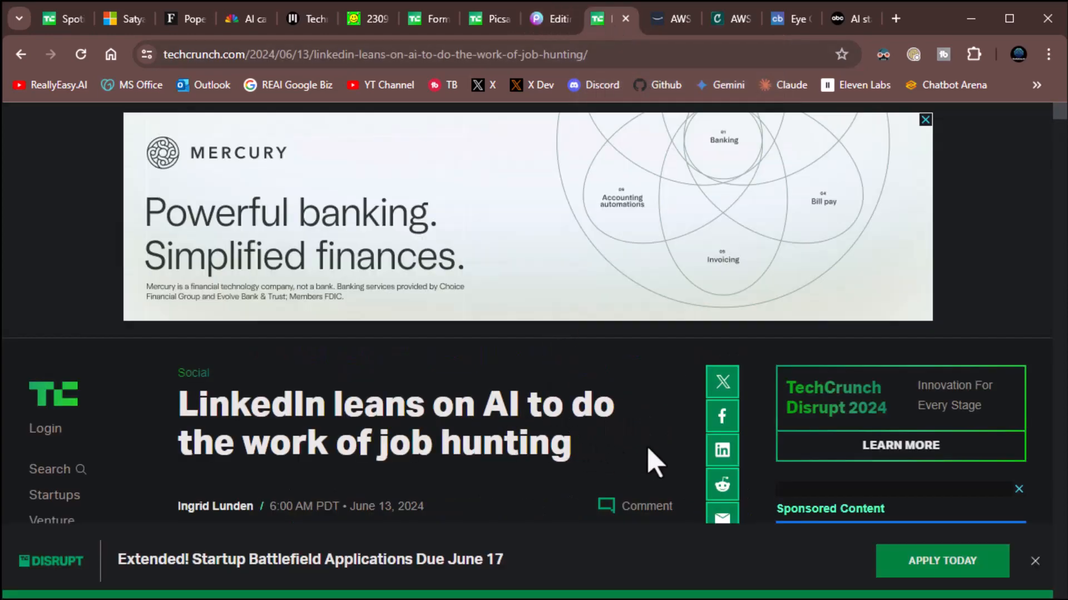
scroll("down", 3)
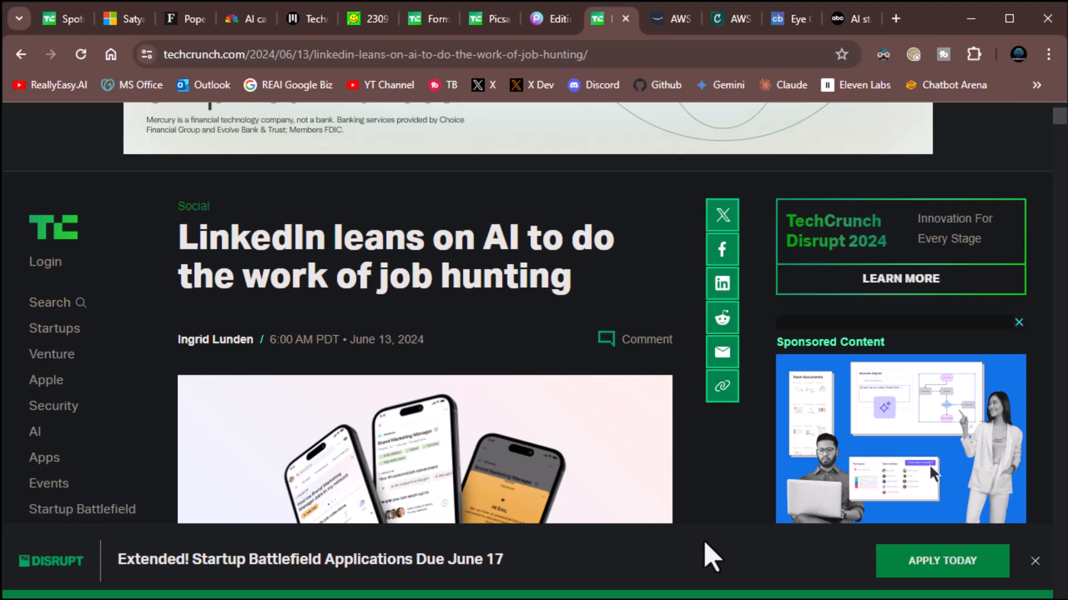
scroll("down", 3)
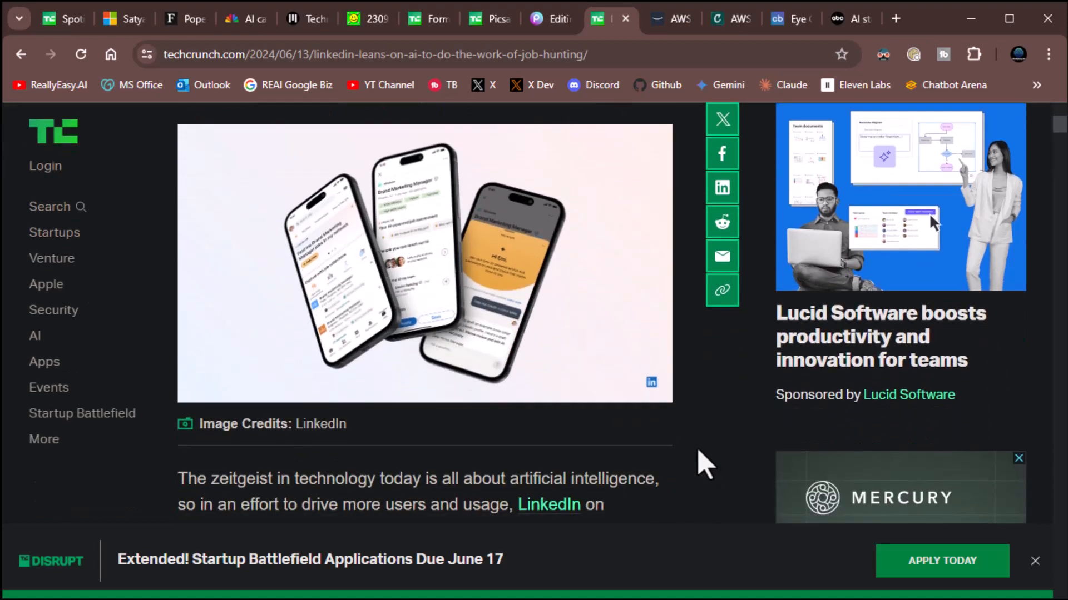
scroll("down", 3)
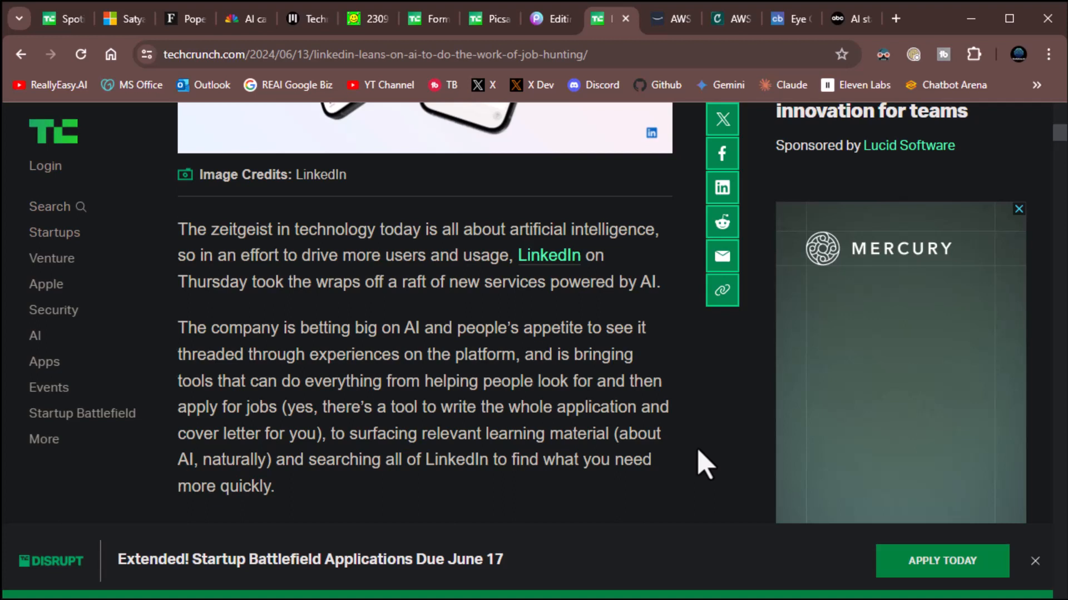
scroll("down", 3)
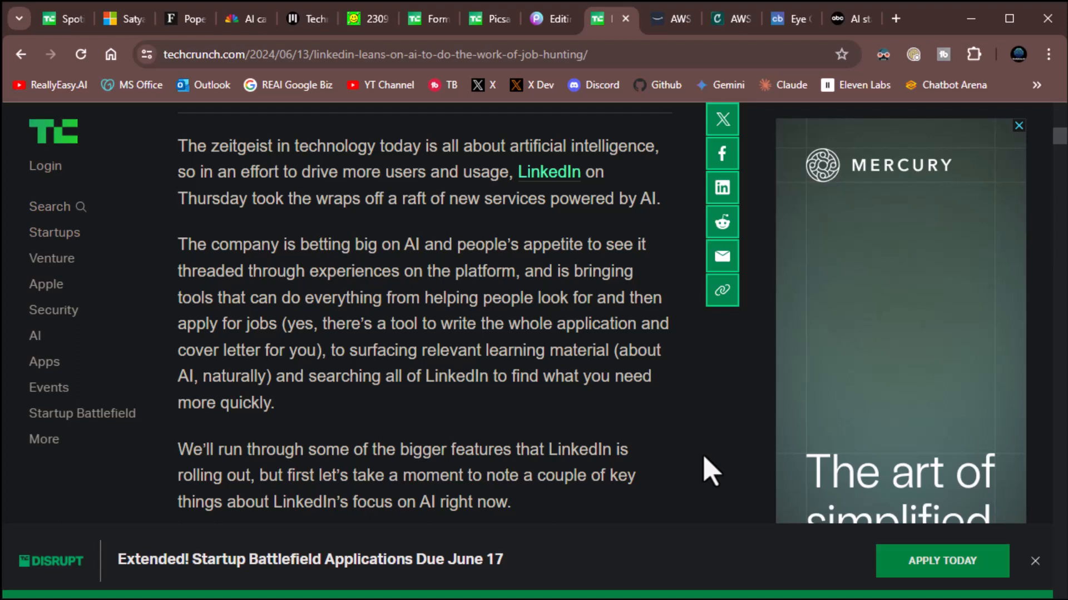
mouse_move(705, 450)
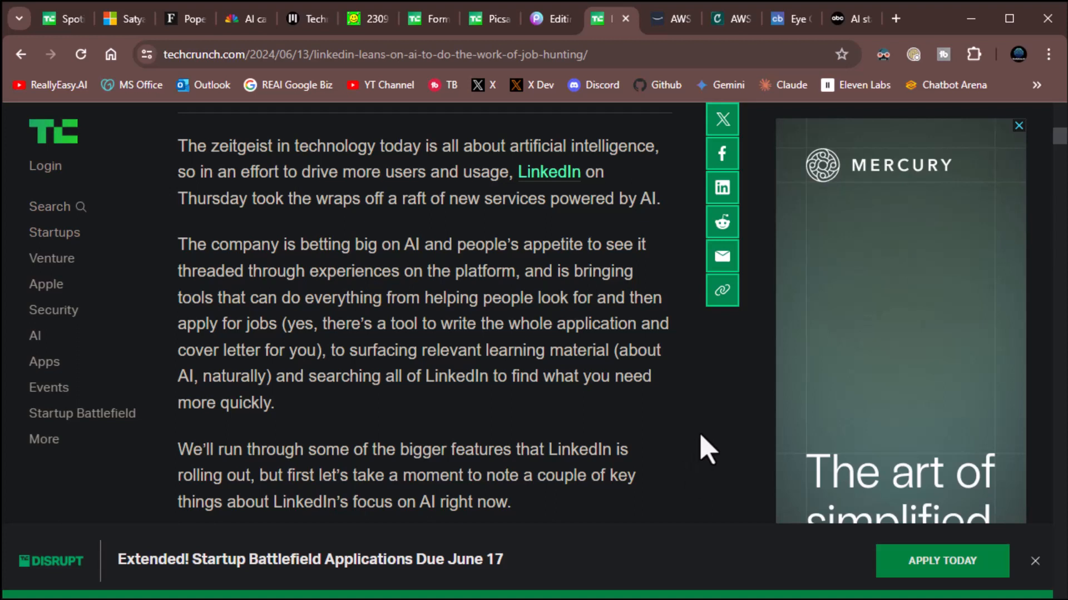
scroll("down", 3)
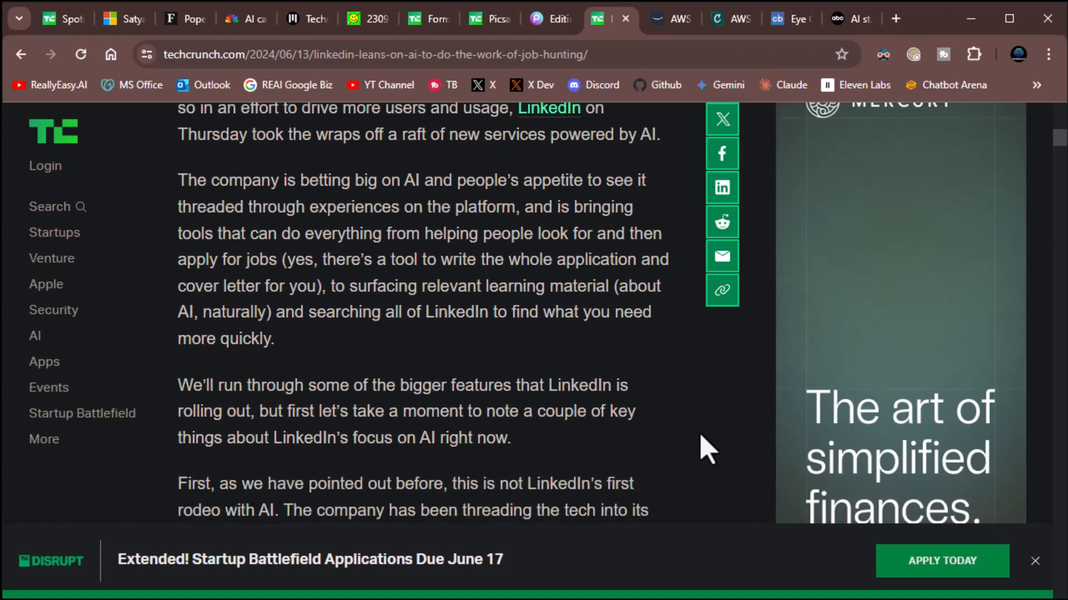
scroll("down", 3)
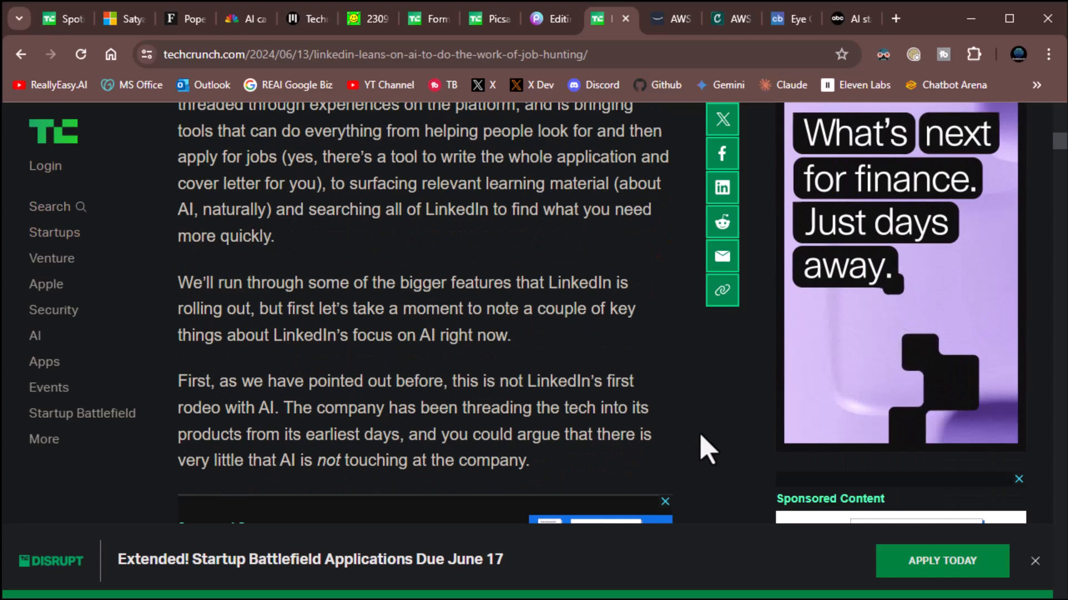
scroll("down", 3)
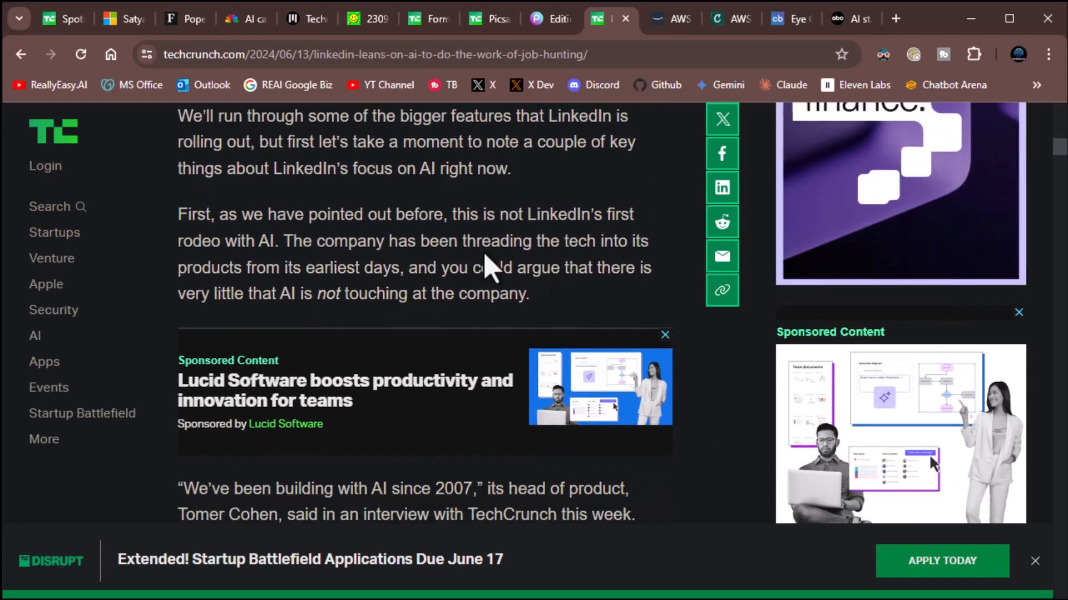
mouse_move(490, 242)
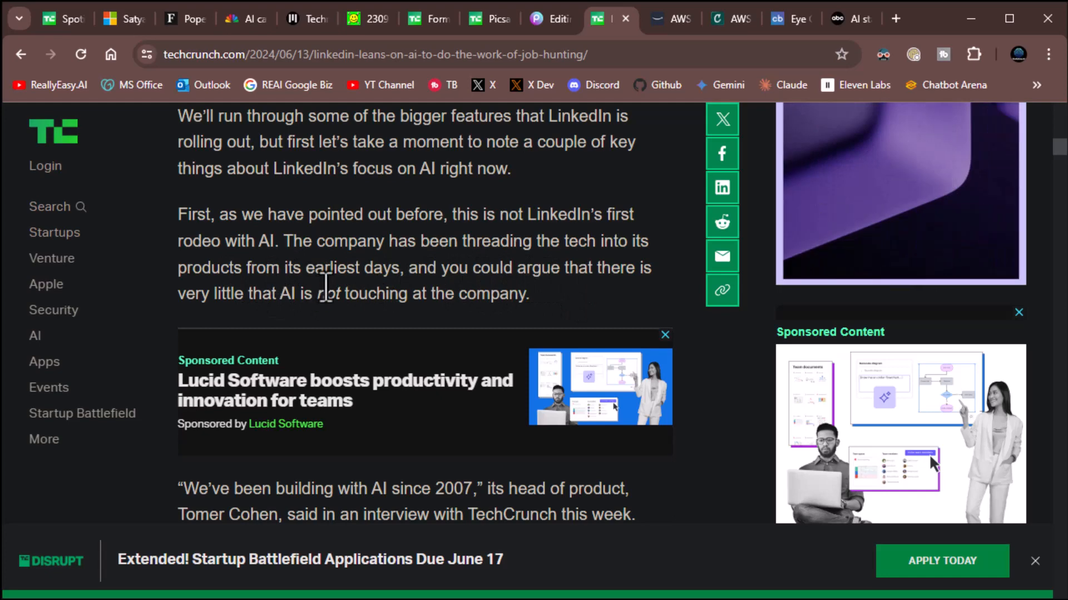
scroll("down", 3)
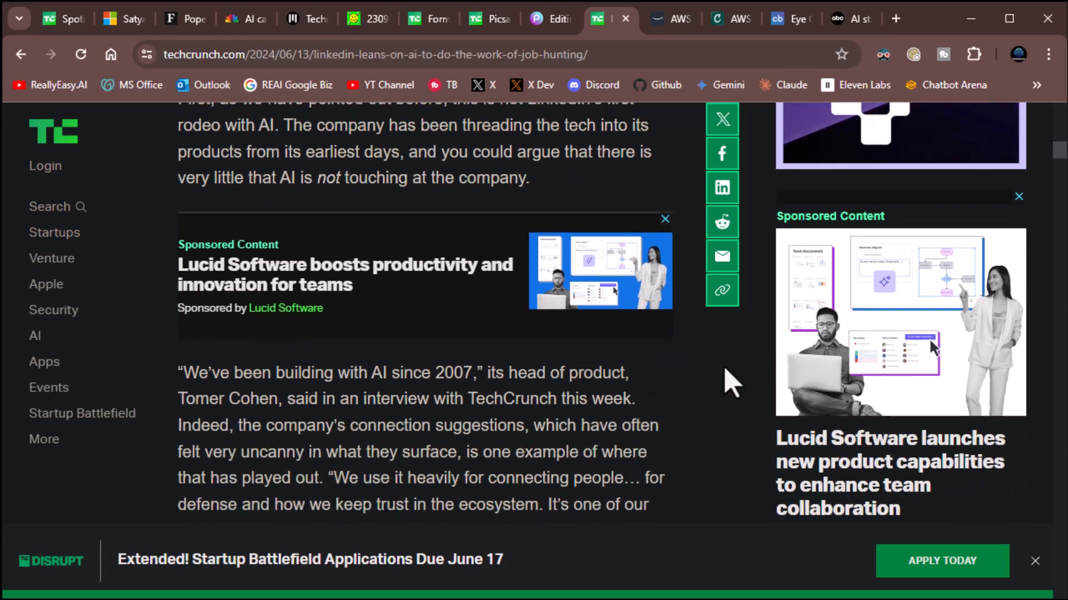
scroll("down", 3)
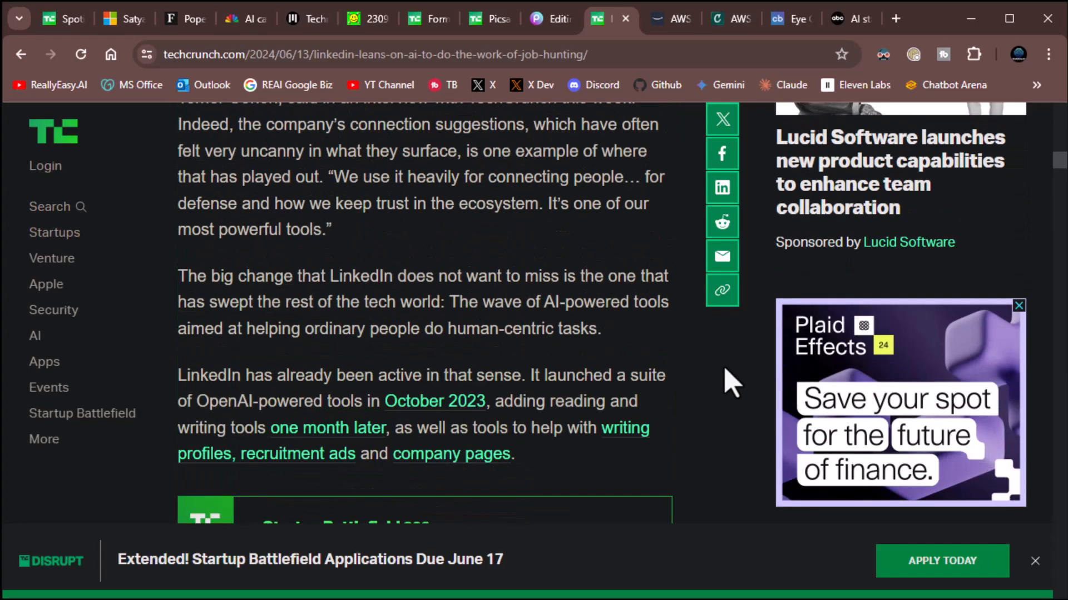
scroll("down", 3)
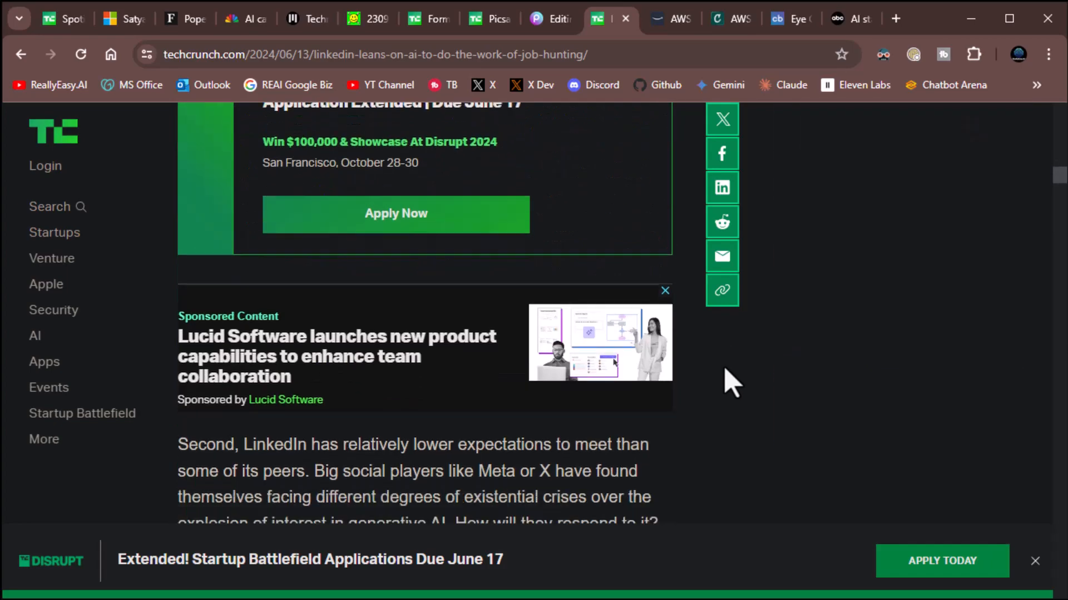
scroll("down", 3)
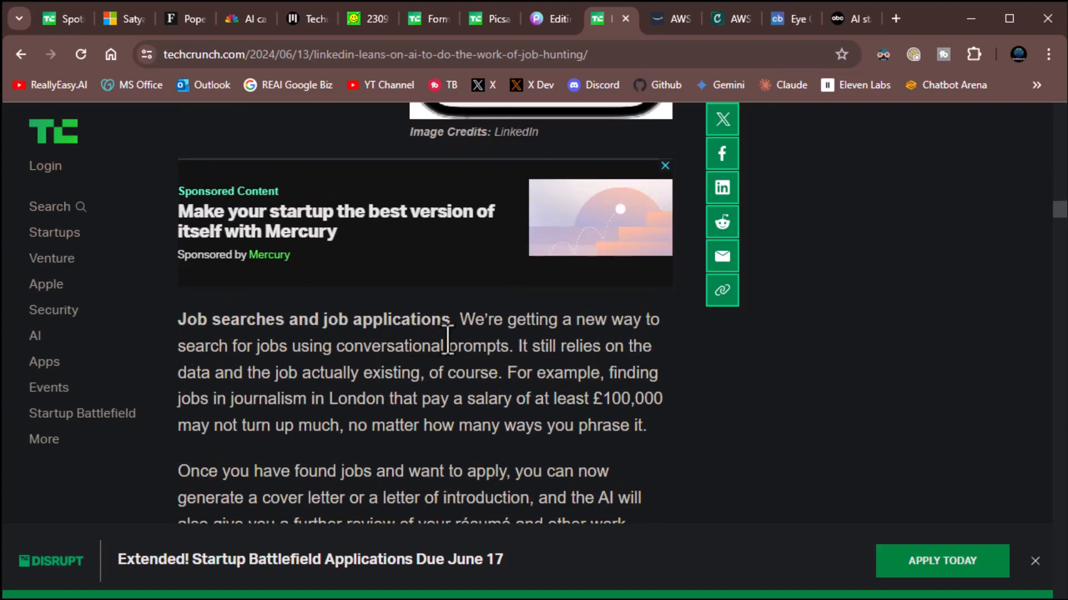
mouse_move(278, 372)
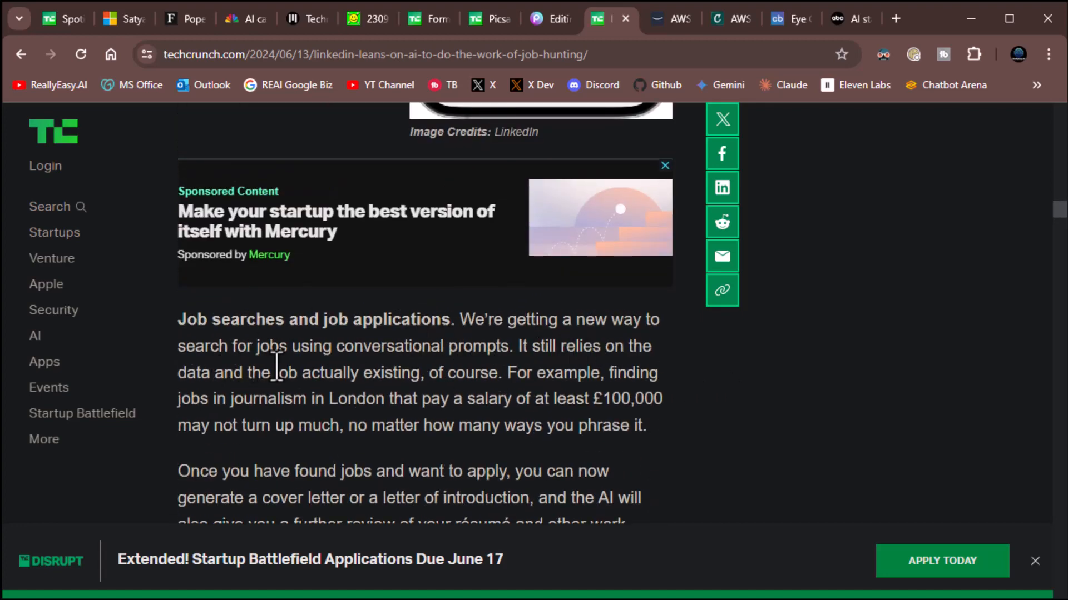
mouse_move(559, 378)
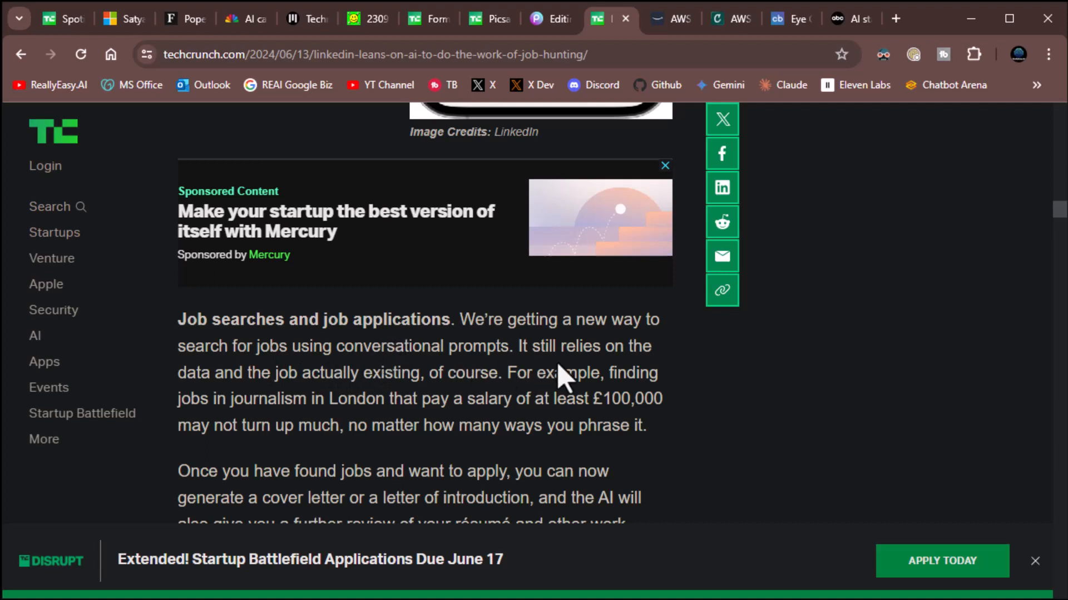
mouse_move(451, 379)
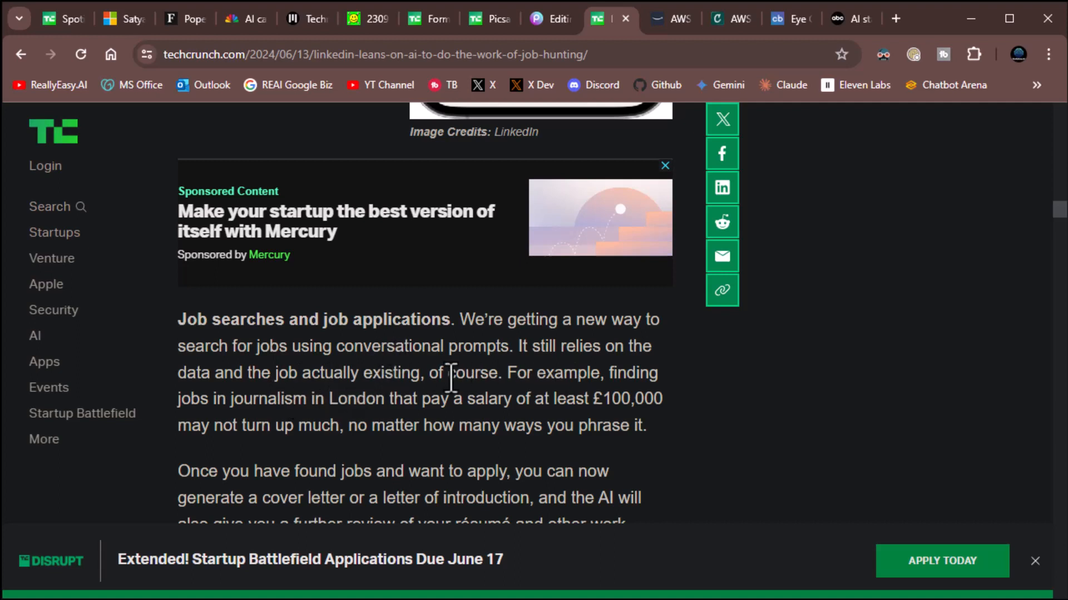
mouse_move(640, 432)
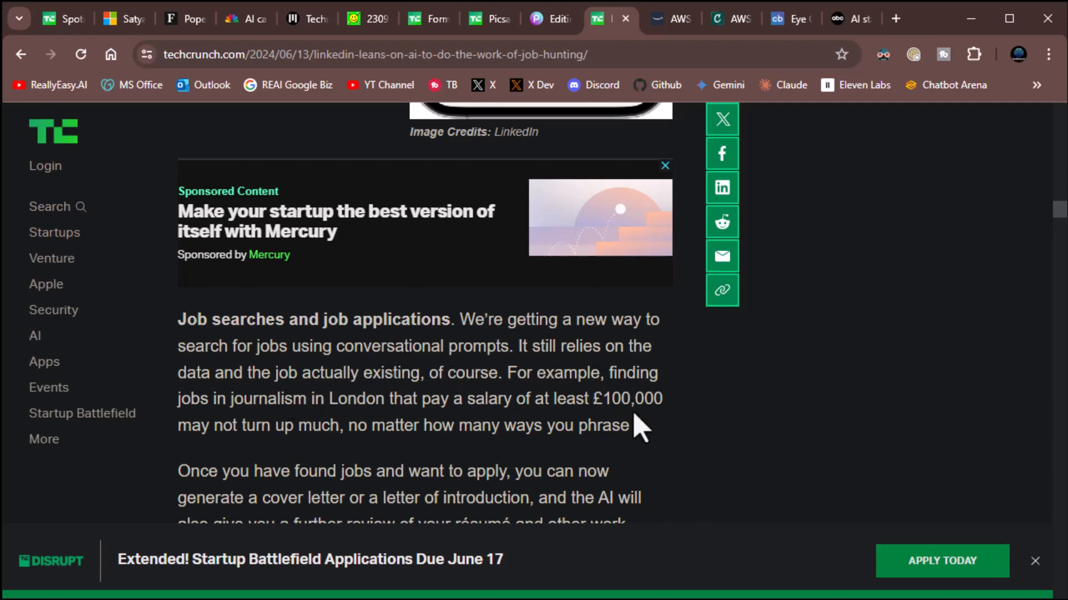
scroll("down", 3)
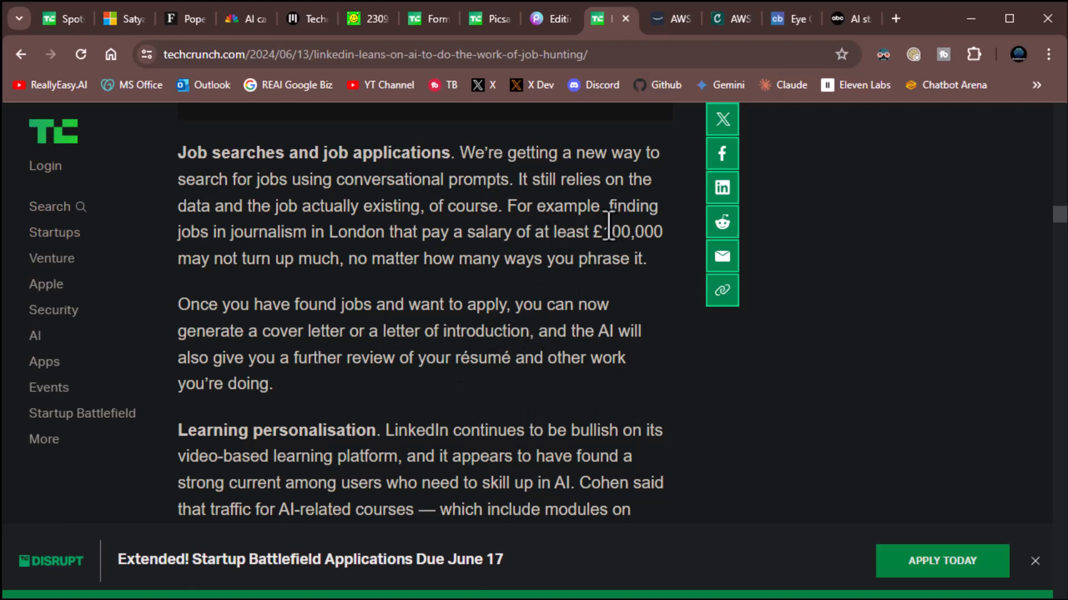
mouse_move(551, 304)
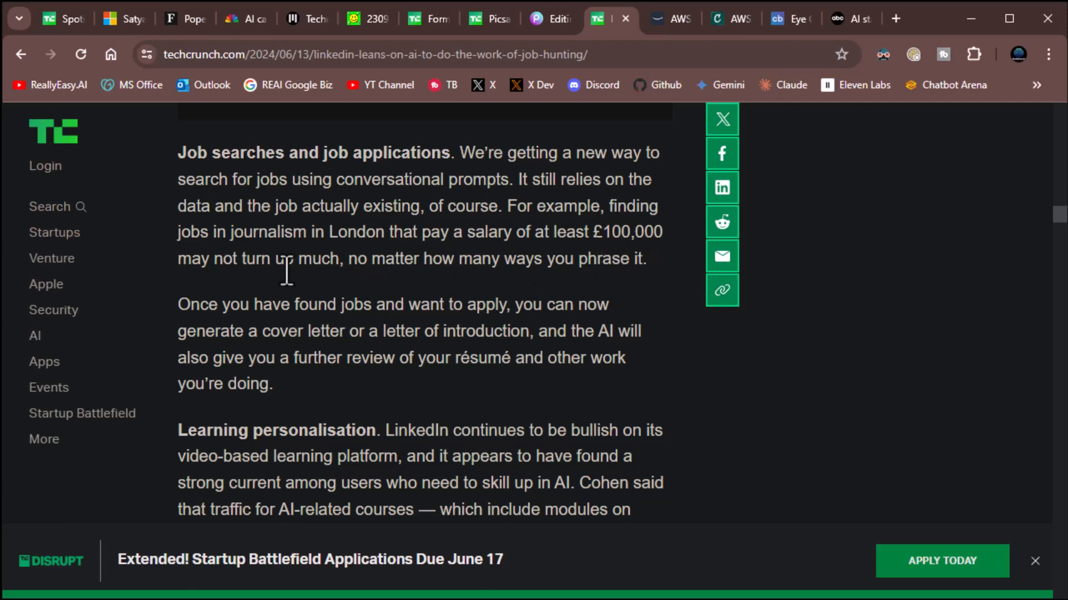
mouse_move(480, 283)
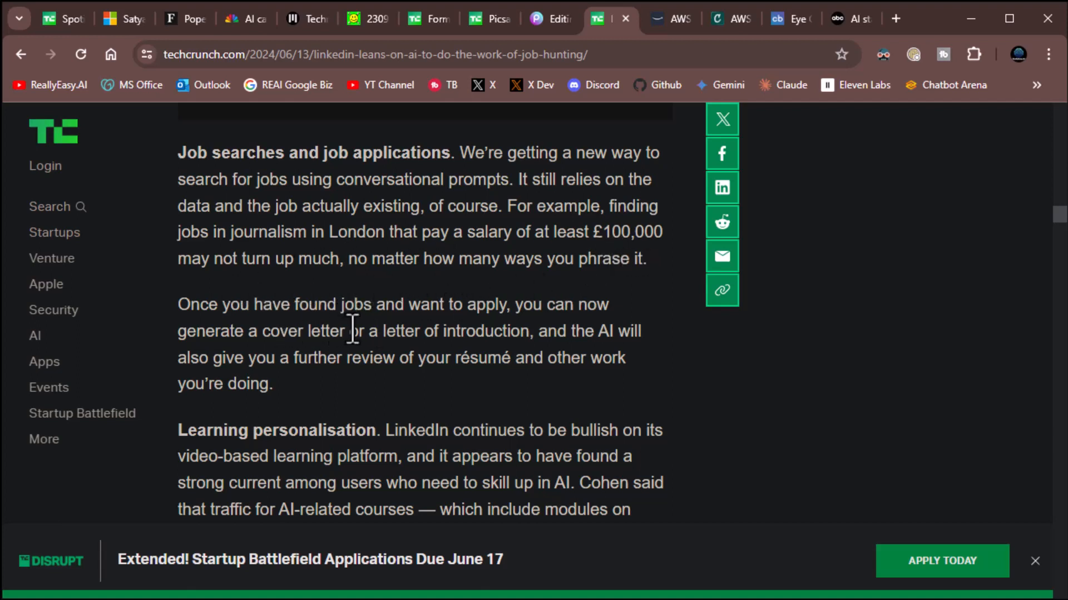
mouse_move(372, 364)
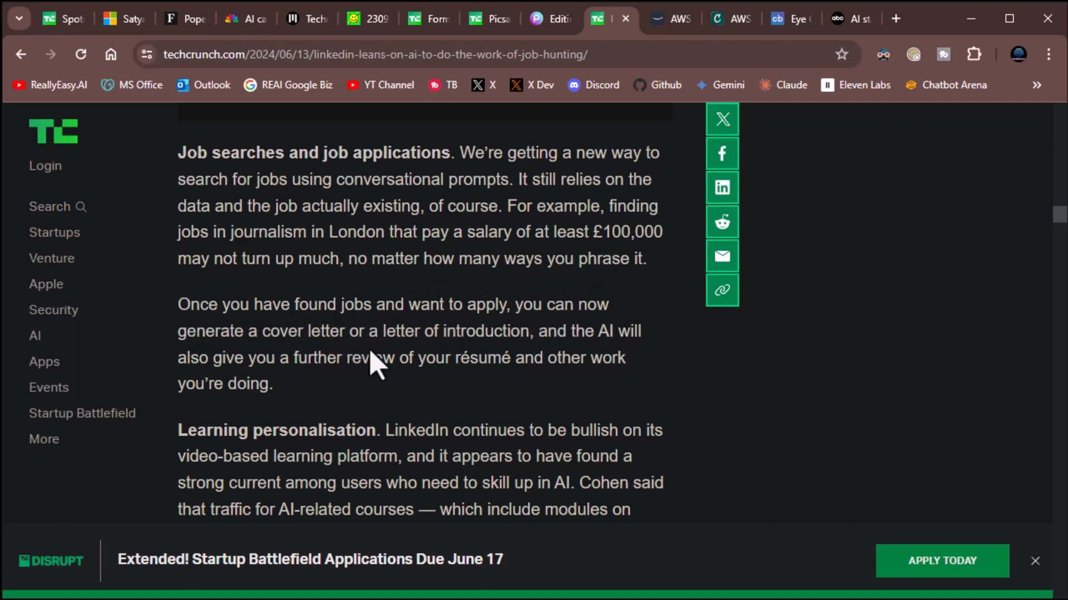
mouse_move(304, 357)
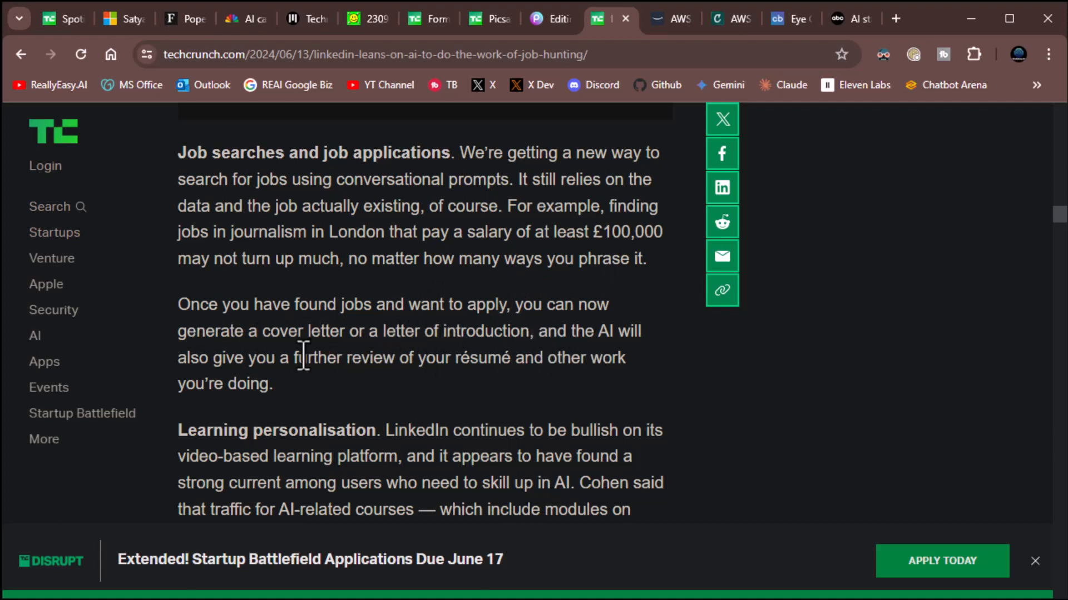
mouse_move(290, 381)
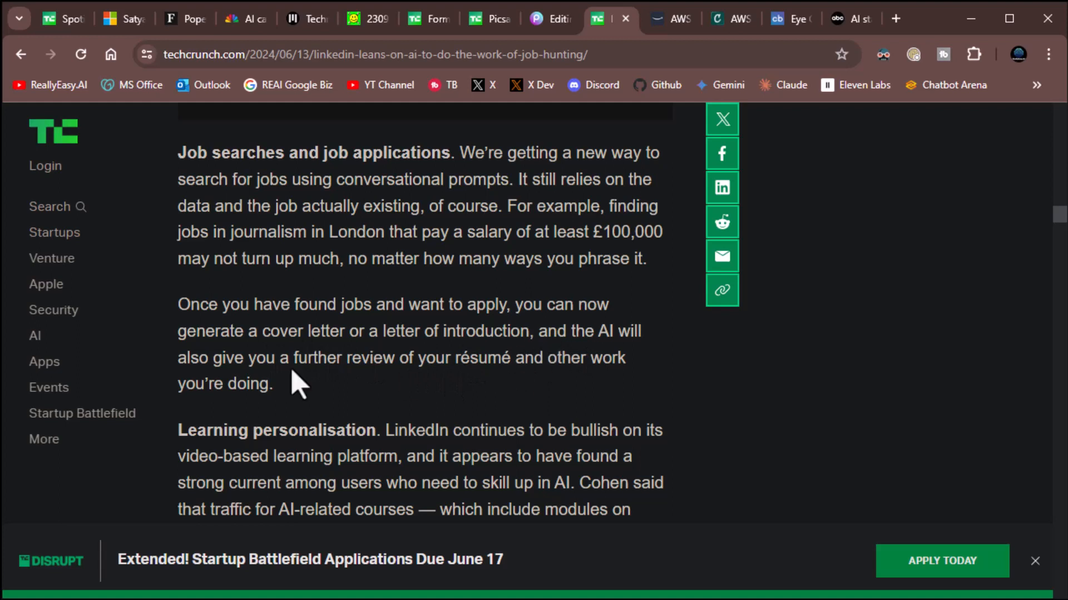
mouse_move(636, 365)
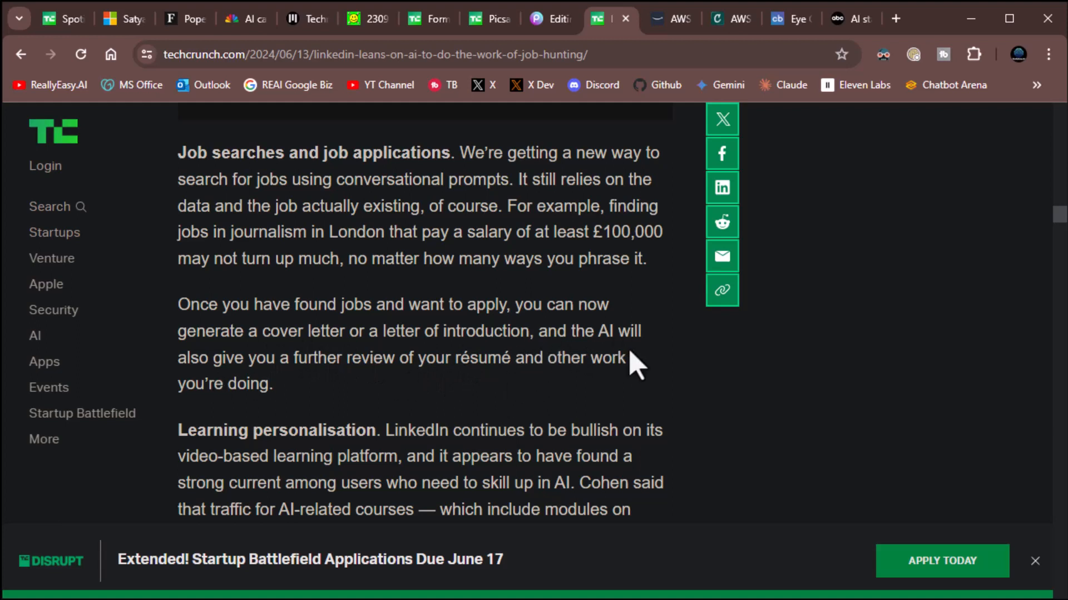
scroll("down", 3)
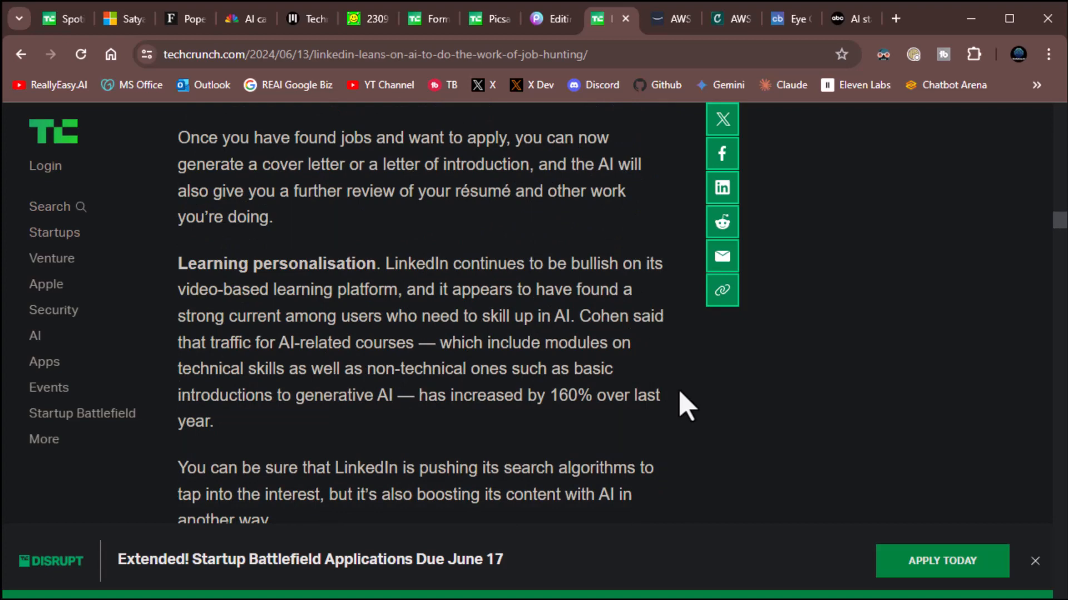
mouse_move(415, 299)
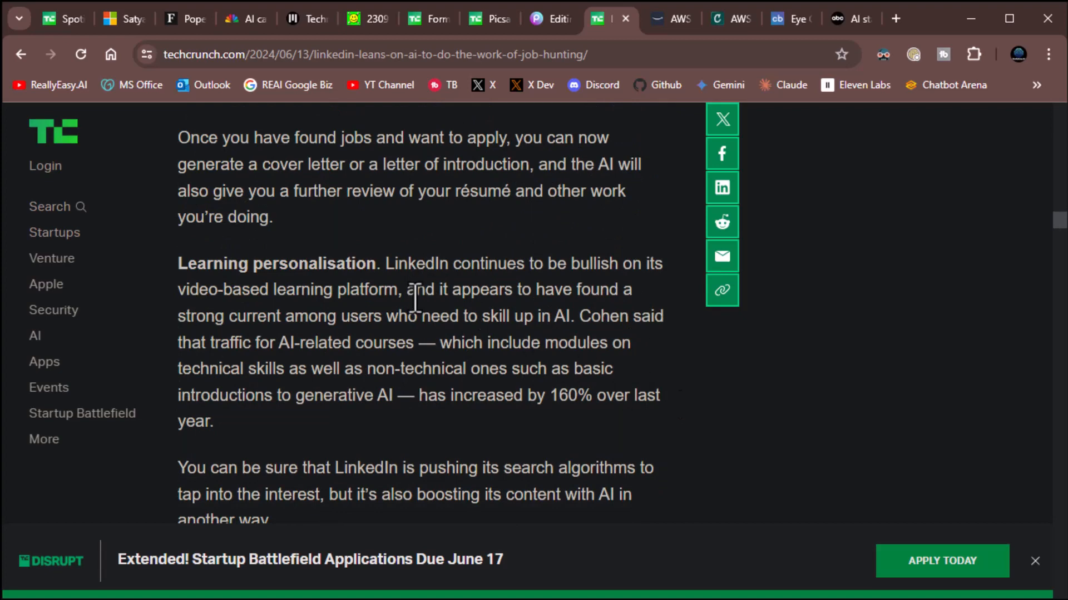
mouse_move(426, 347)
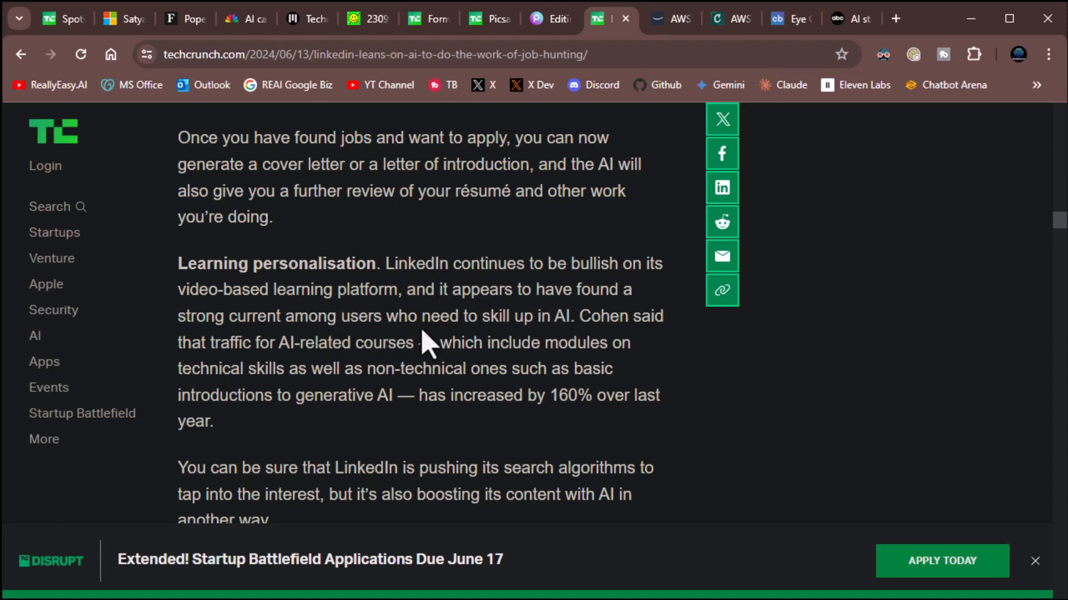
mouse_move(497, 351)
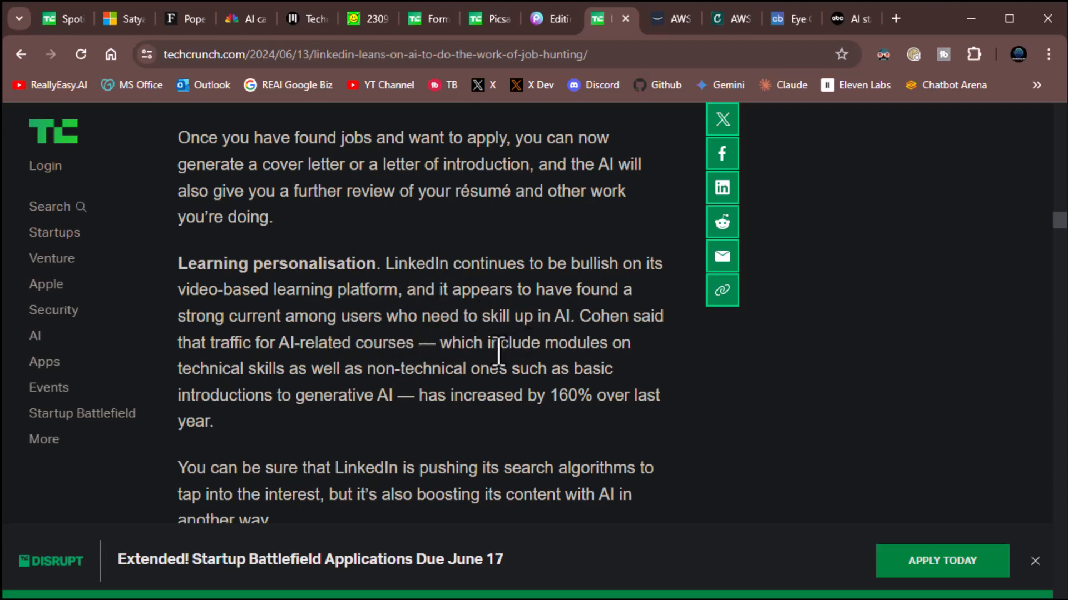
Read the LinkedIn article's AI coaching and AI search sections, then scroll back up to the headline.
scroll("down", 3)
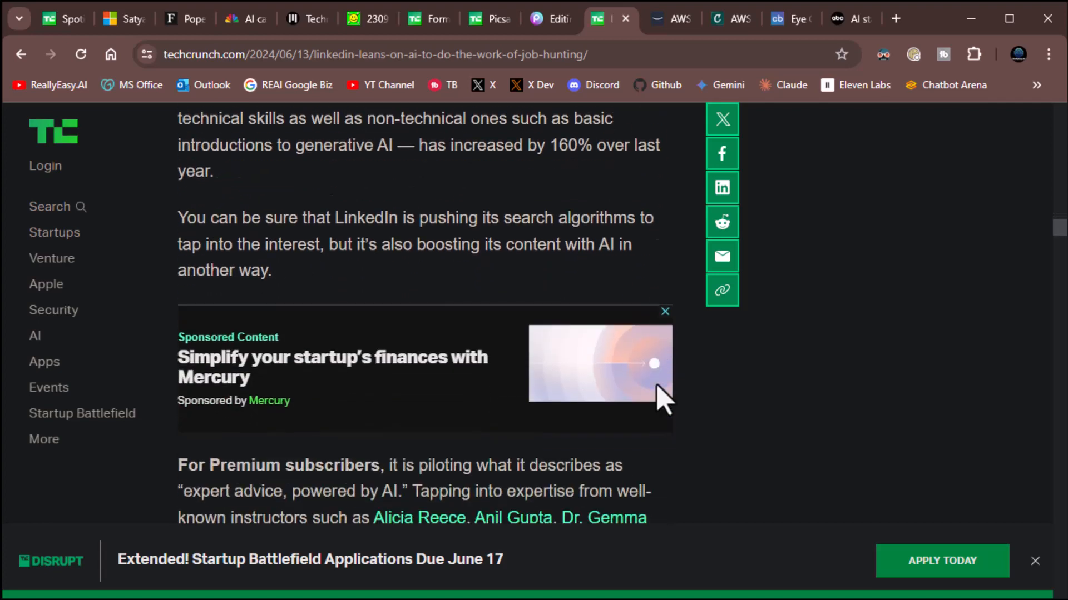
scroll("down", 3)
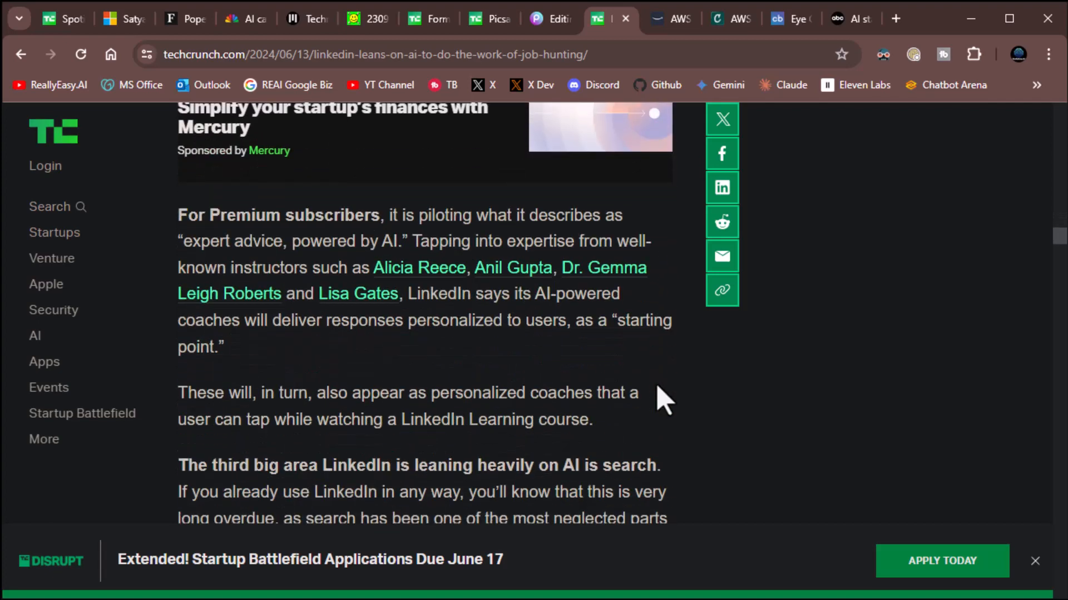
mouse_move(688, 413)
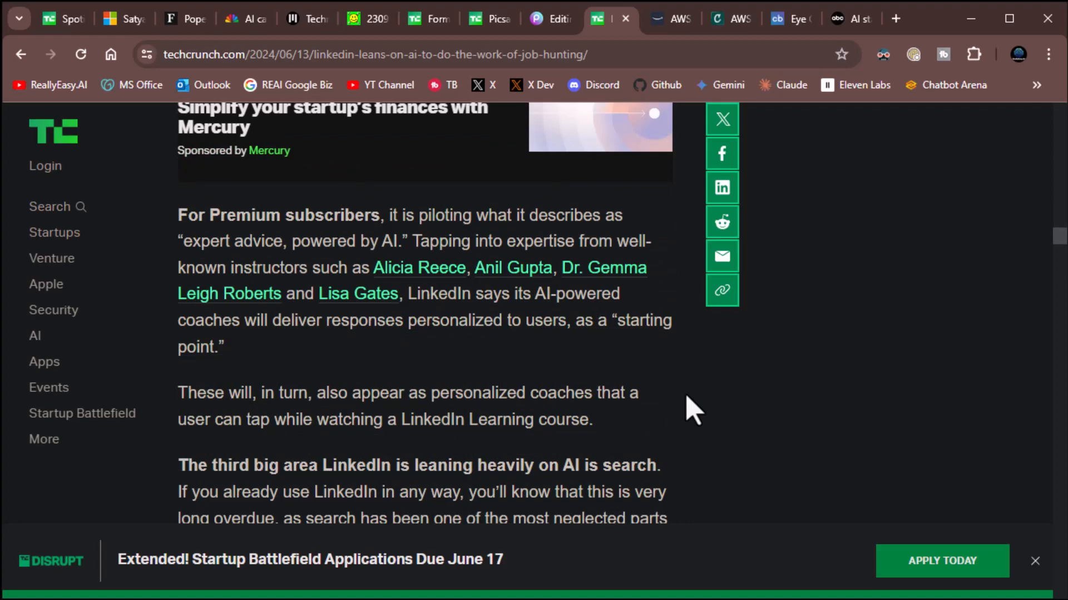
mouse_move(626, 278)
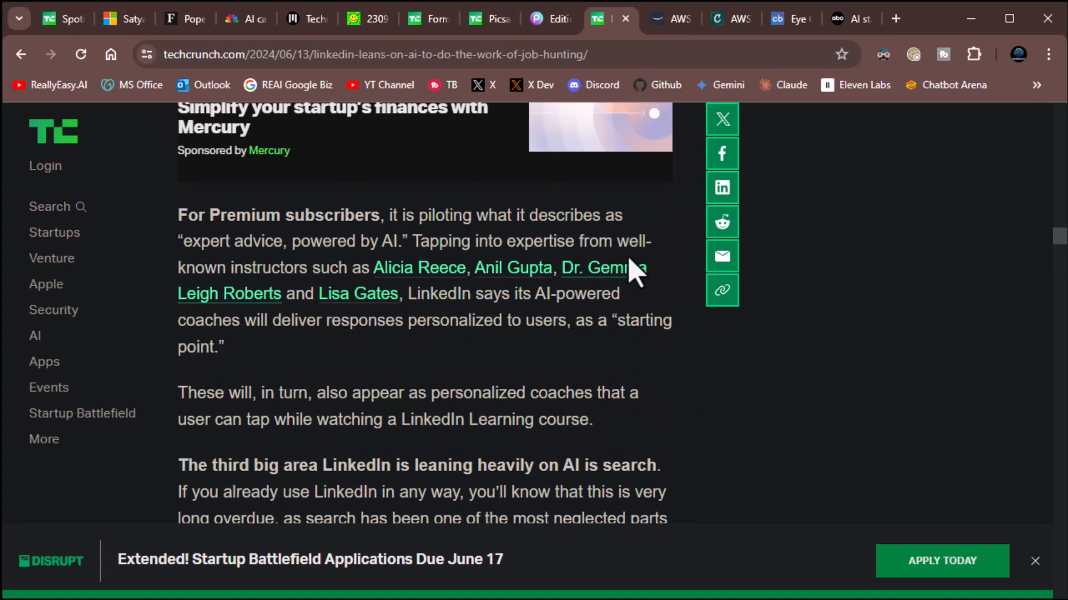
mouse_move(338, 301)
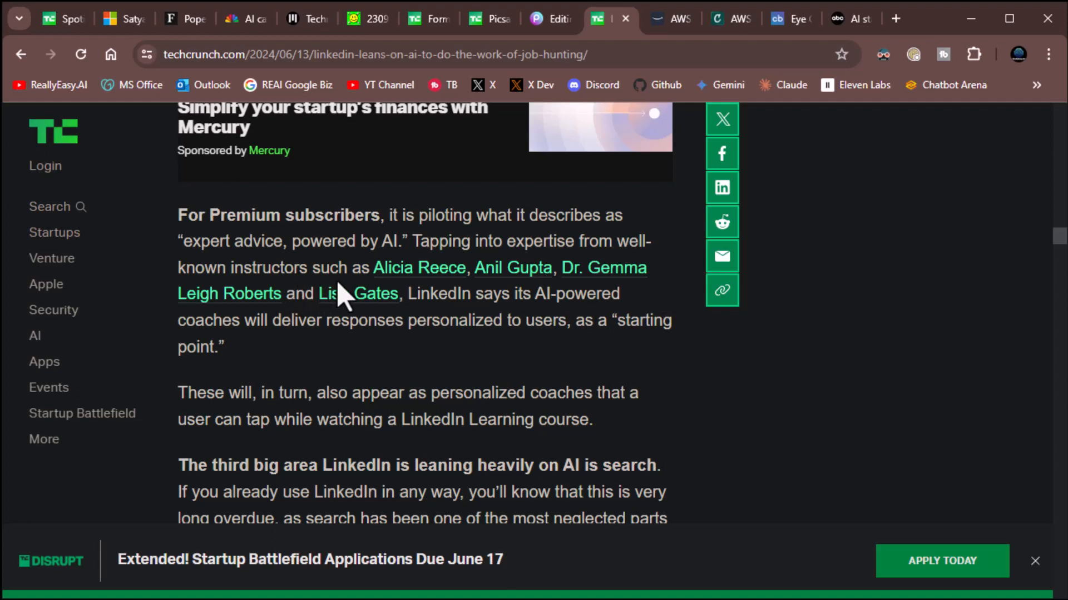
mouse_move(446, 320)
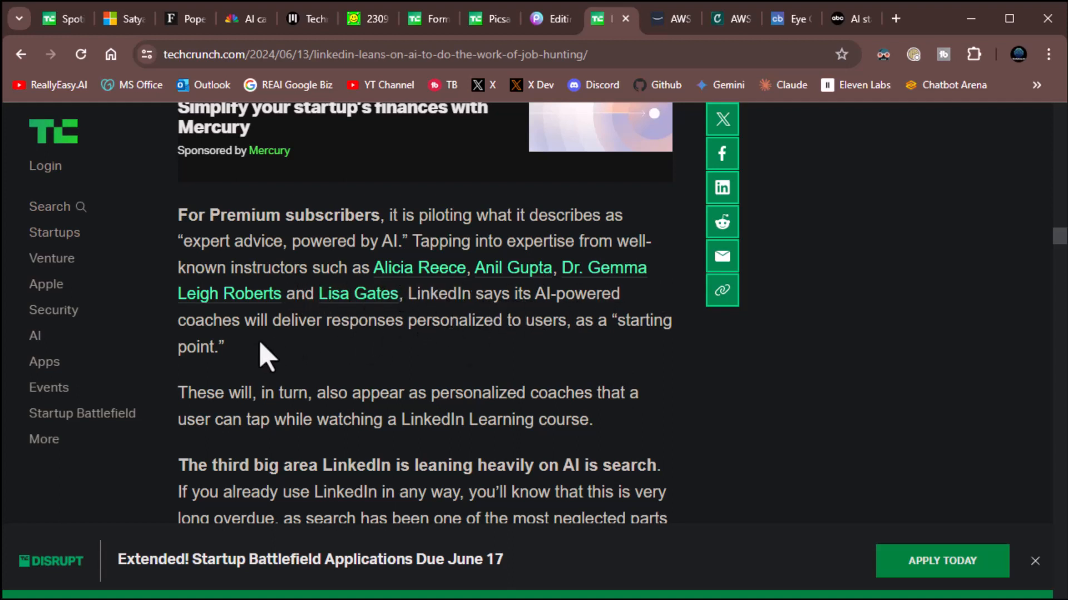
mouse_move(385, 347)
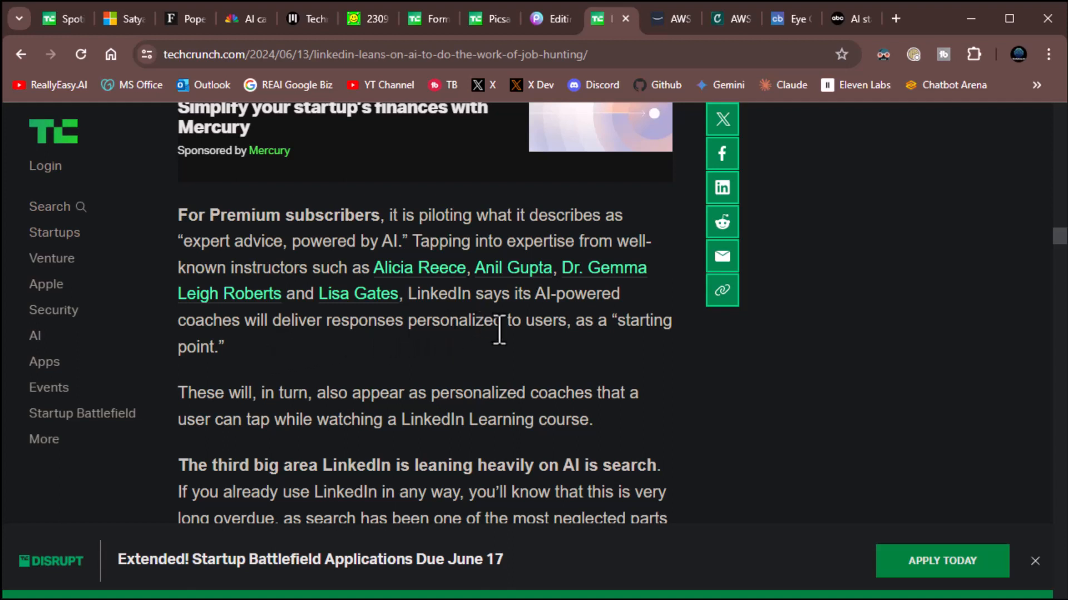
scroll("down", 3)
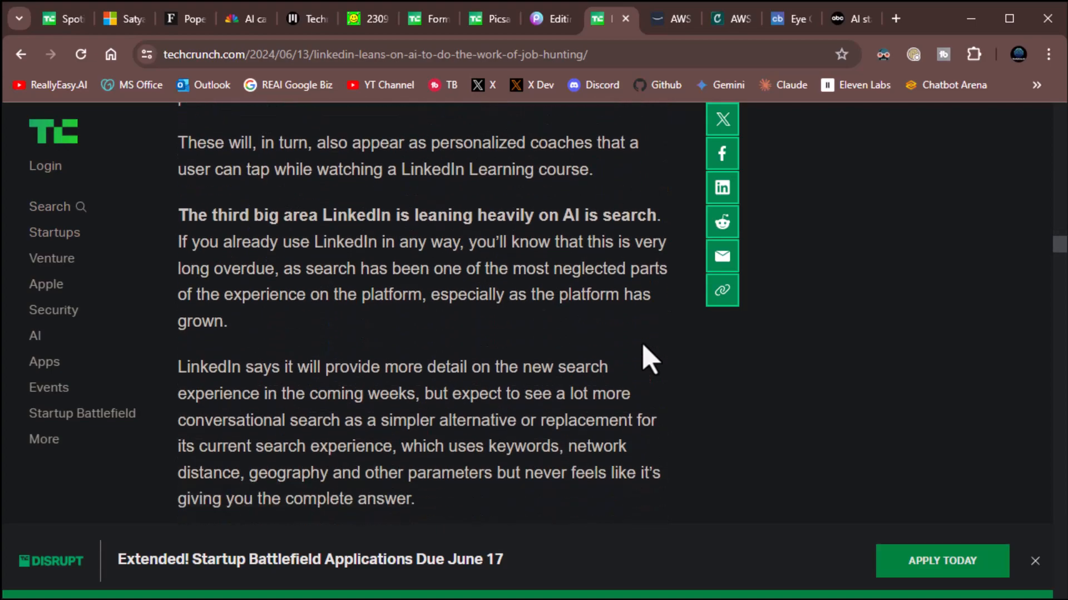
scroll("down", 3)
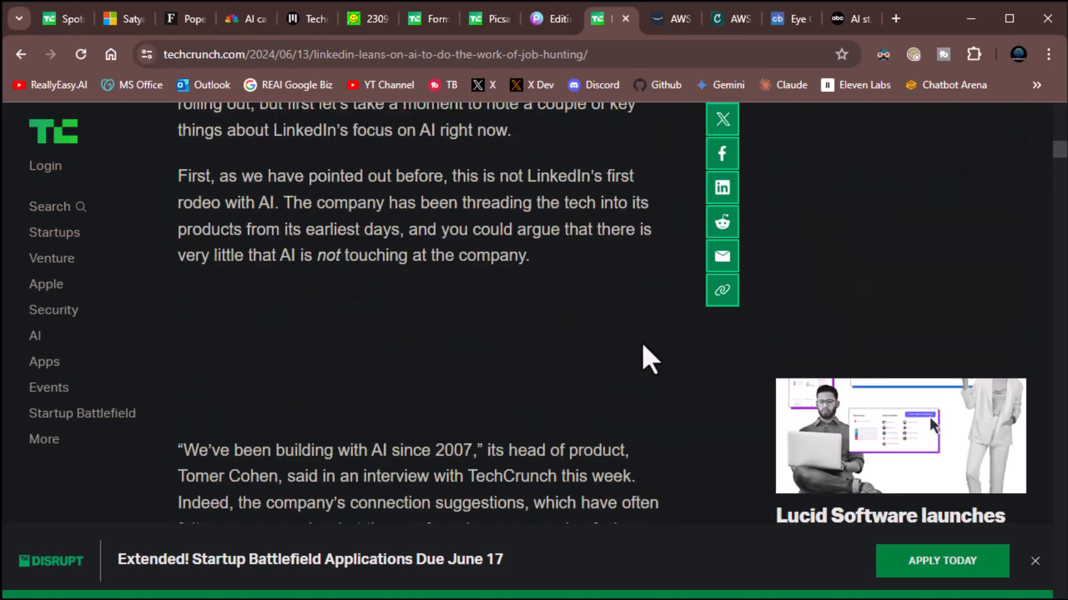
scroll("up", 3)
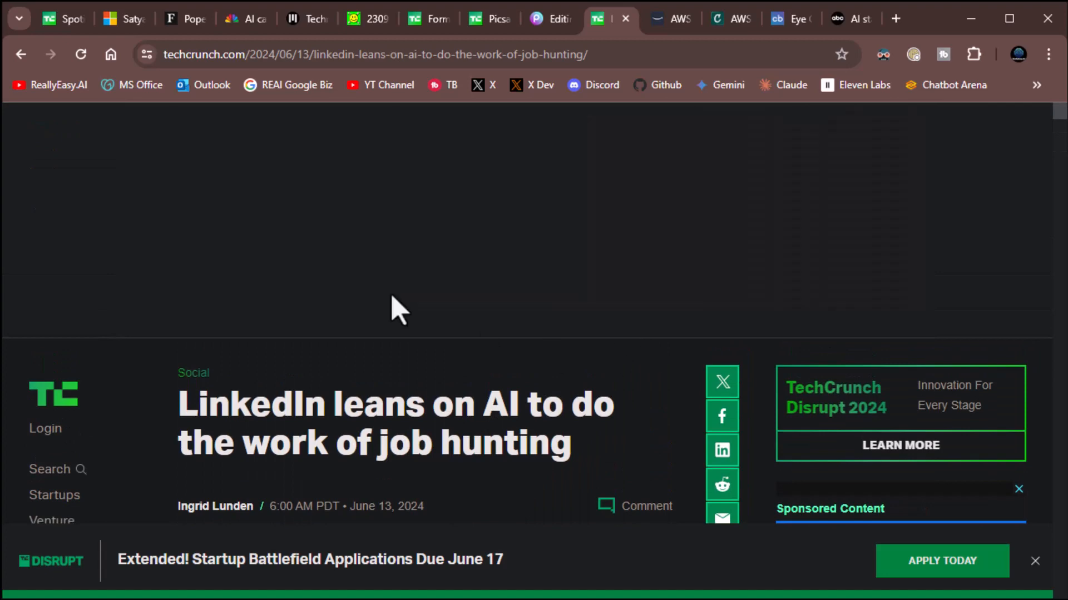
mouse_move(667, 22)
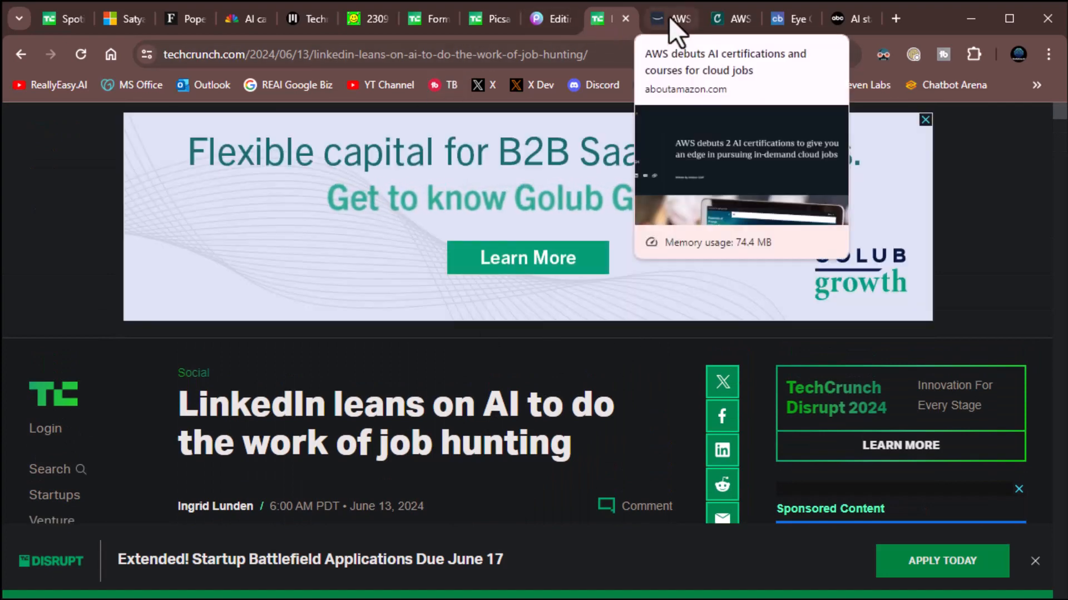
Switch to the aboutamazon.com article on AWS's two new AI certifications.
left_click(662, 18)
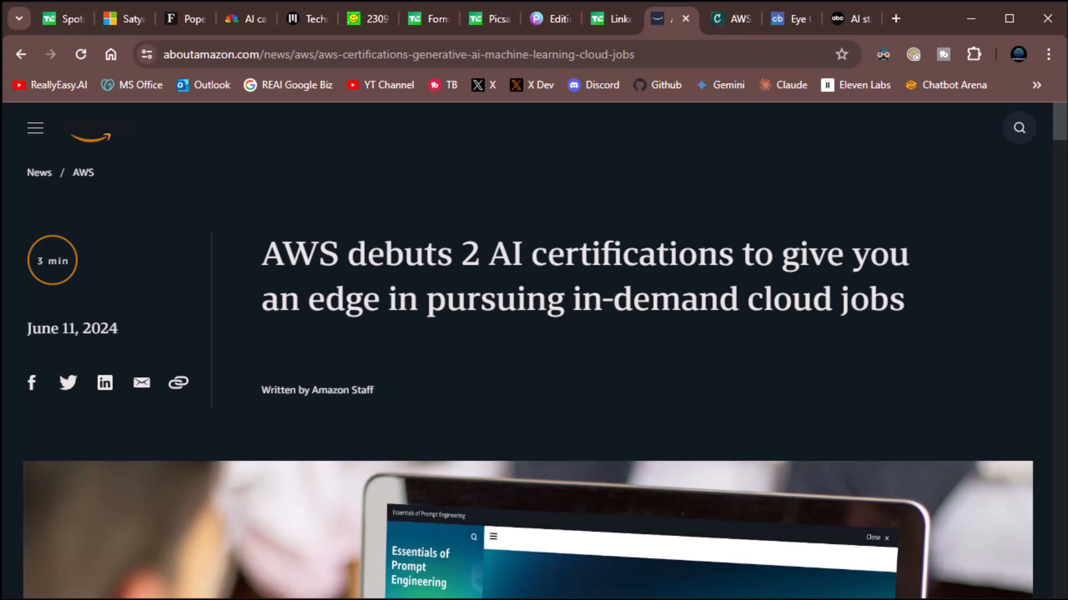
mouse_move(369, 418)
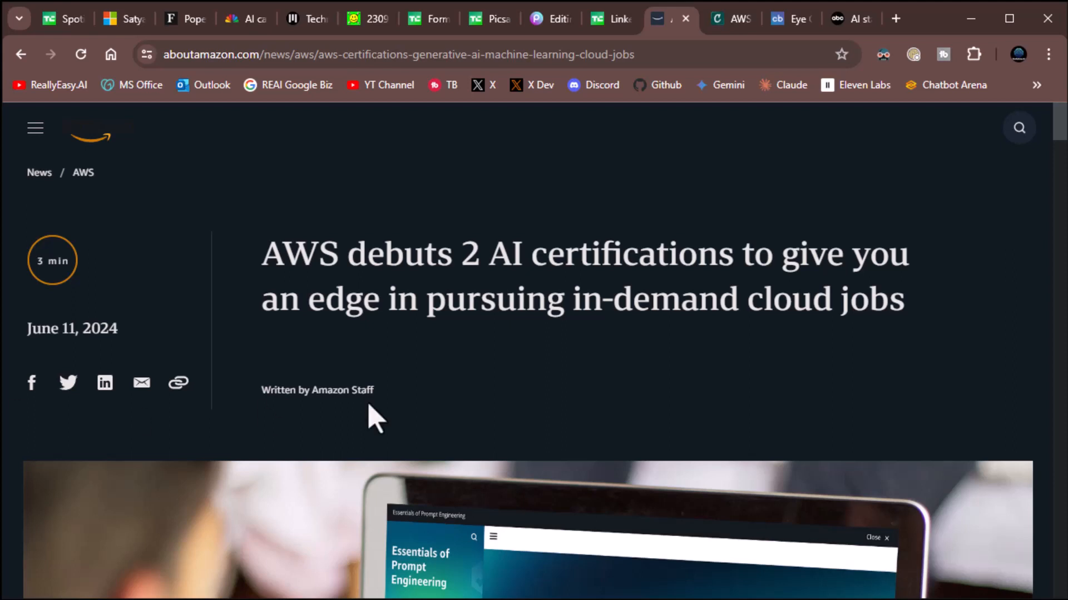
mouse_move(1004, 317)
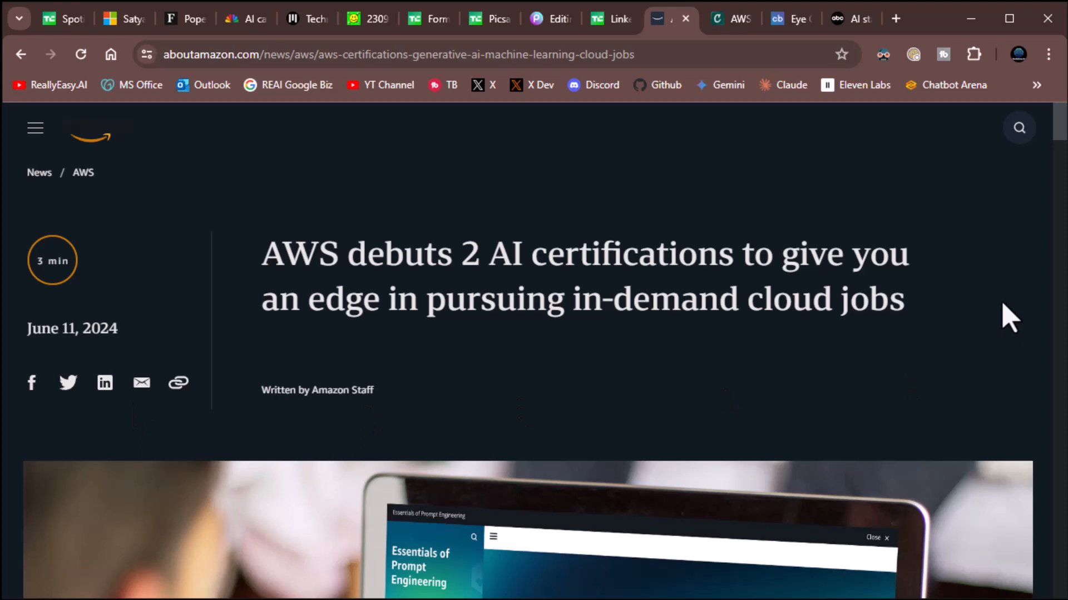
mouse_move(993, 276)
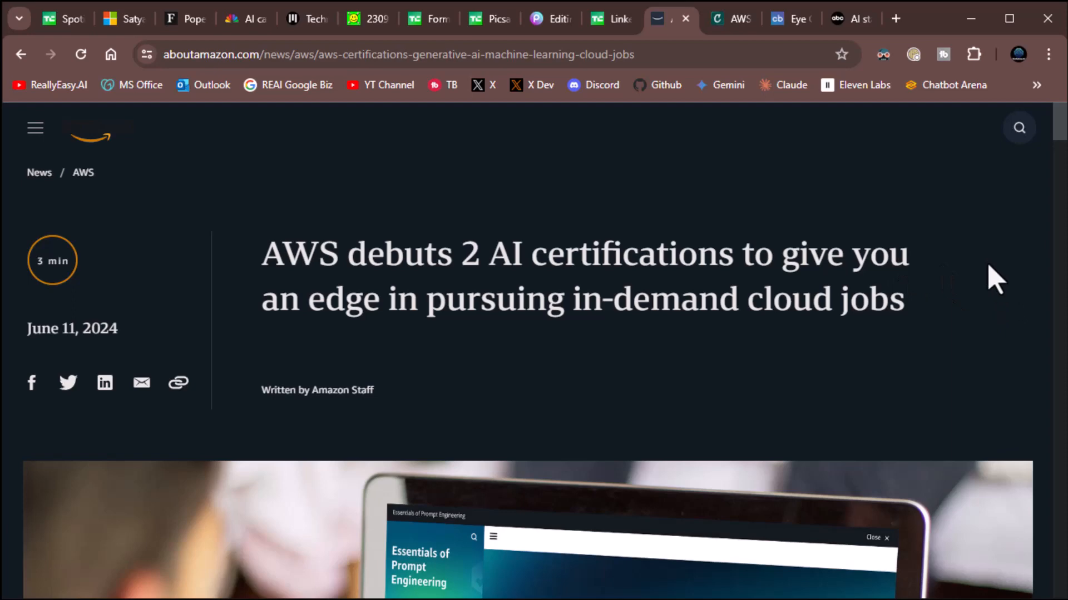
mouse_move(732, 19)
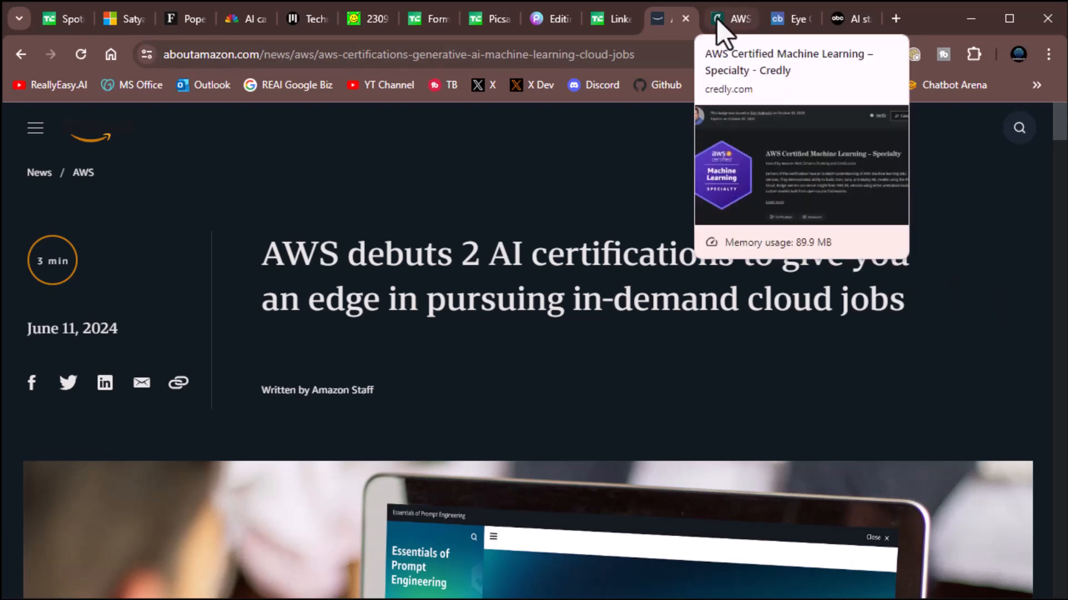
left_click(730, 18)
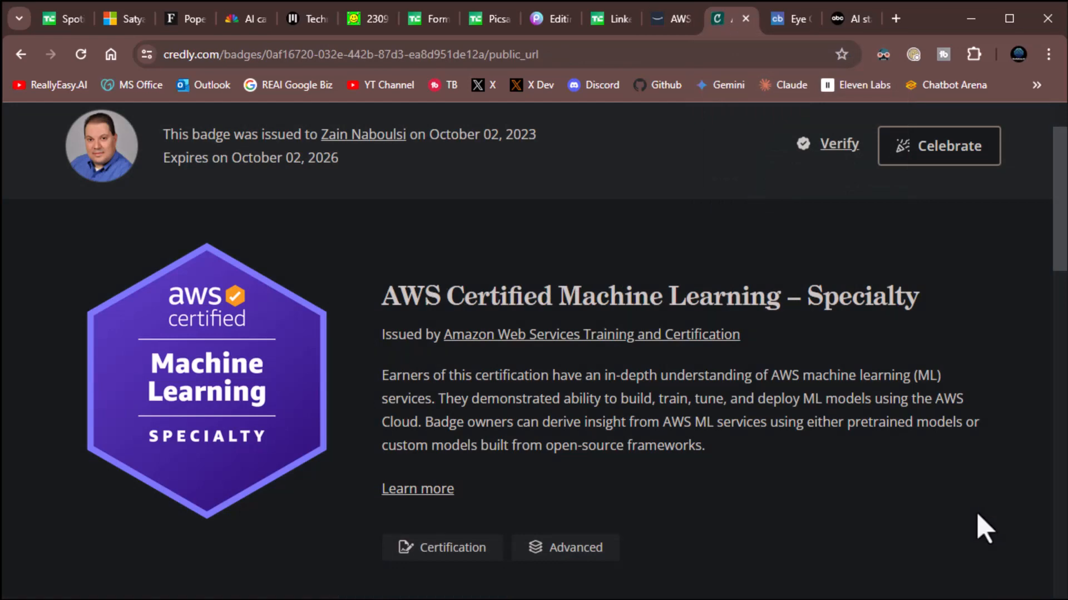
mouse_move(856, 477)
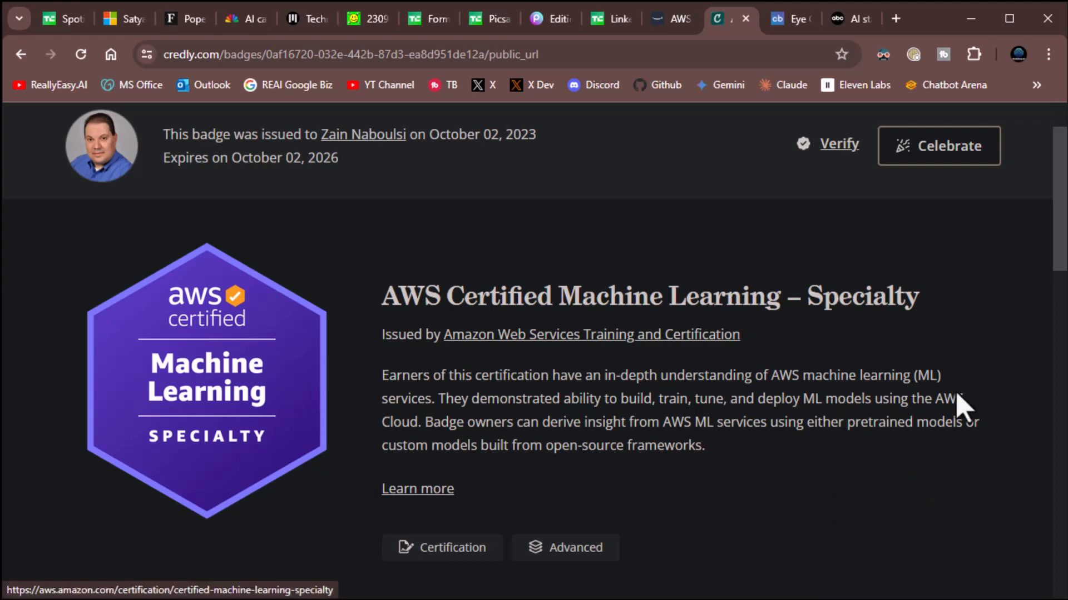
mouse_move(710, 404)
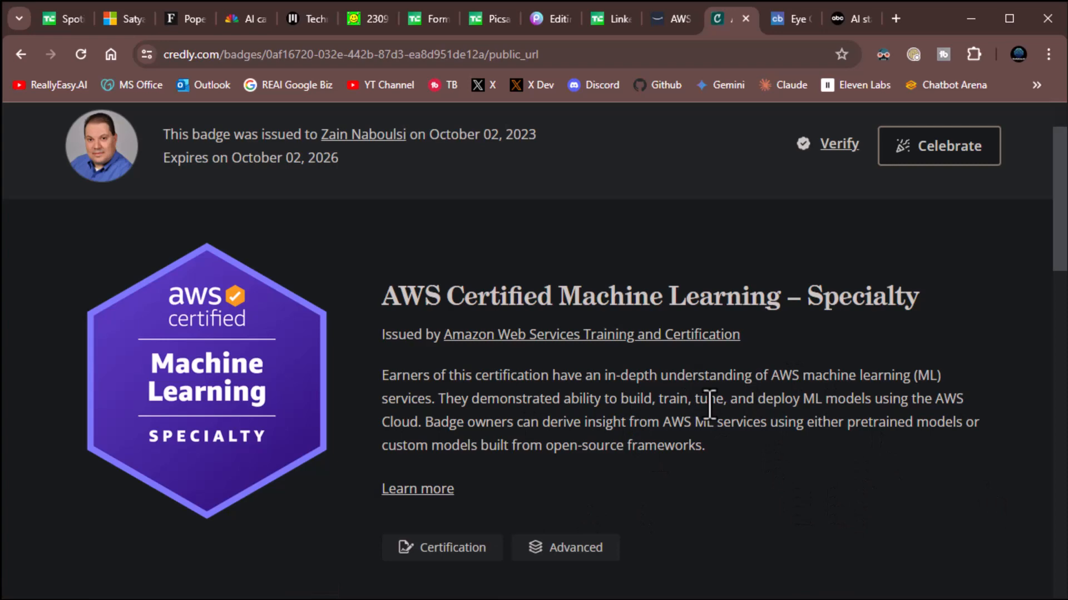
mouse_move(670, 18)
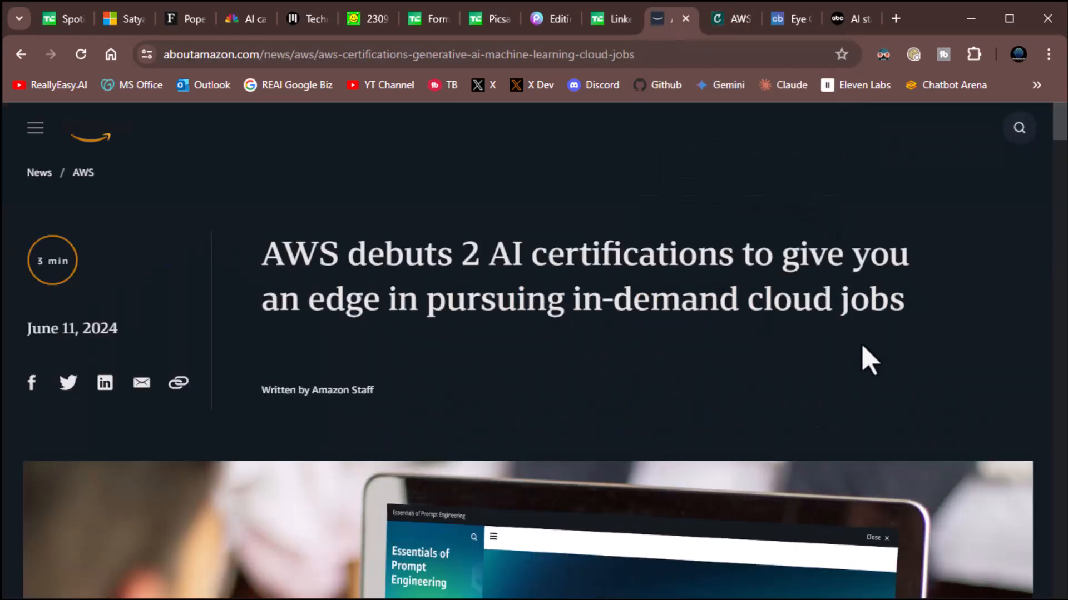
Read the AWS Certified AI Practitioner section down to the Machine Learning Engineer – Associate heading.
scroll("down", 3)
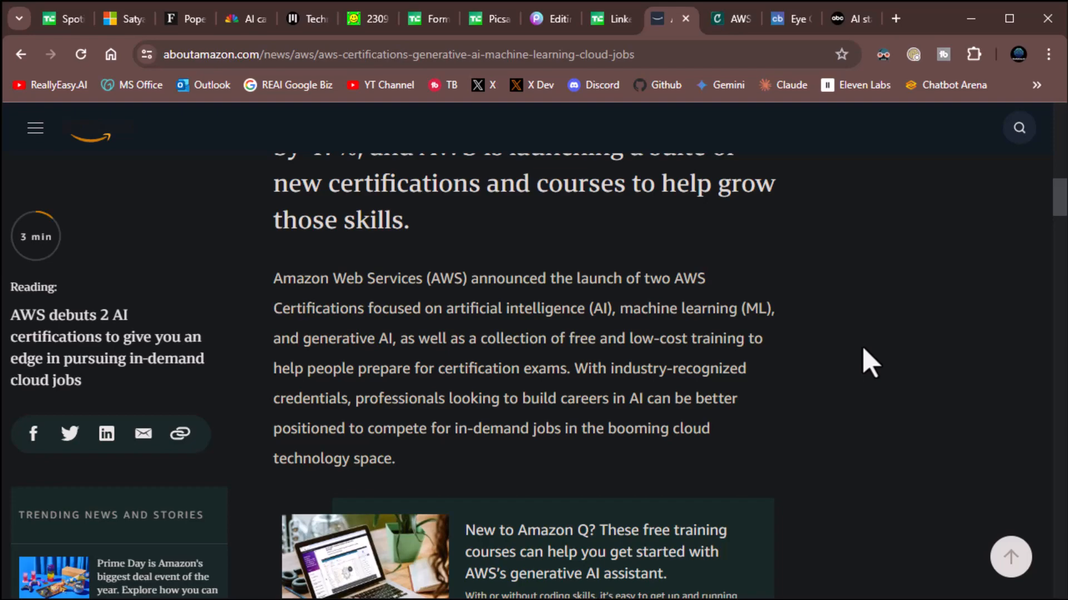
scroll("down", 3)
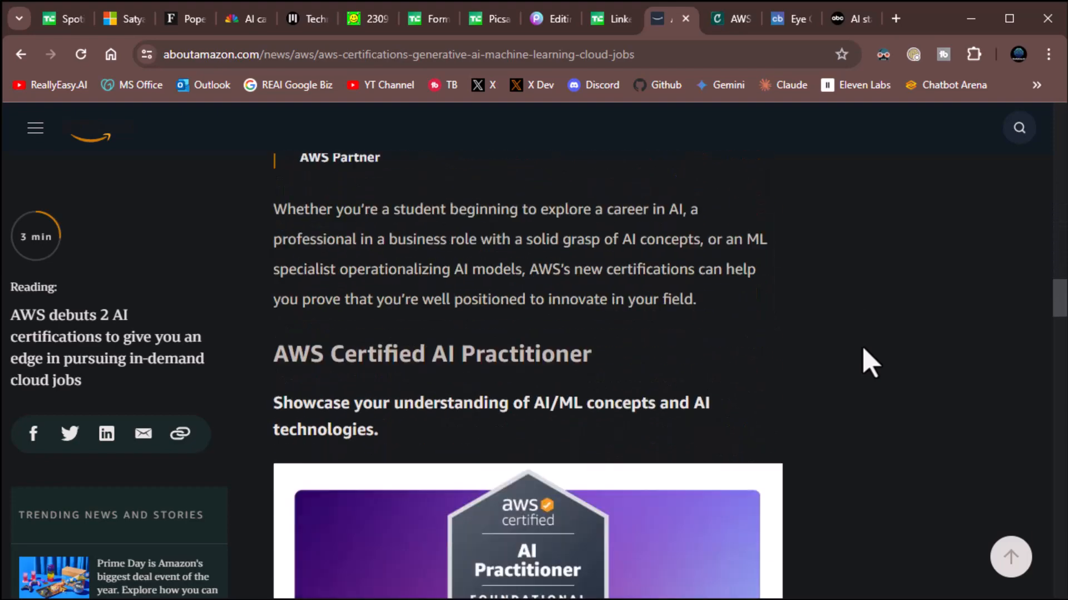
scroll("down", 3)
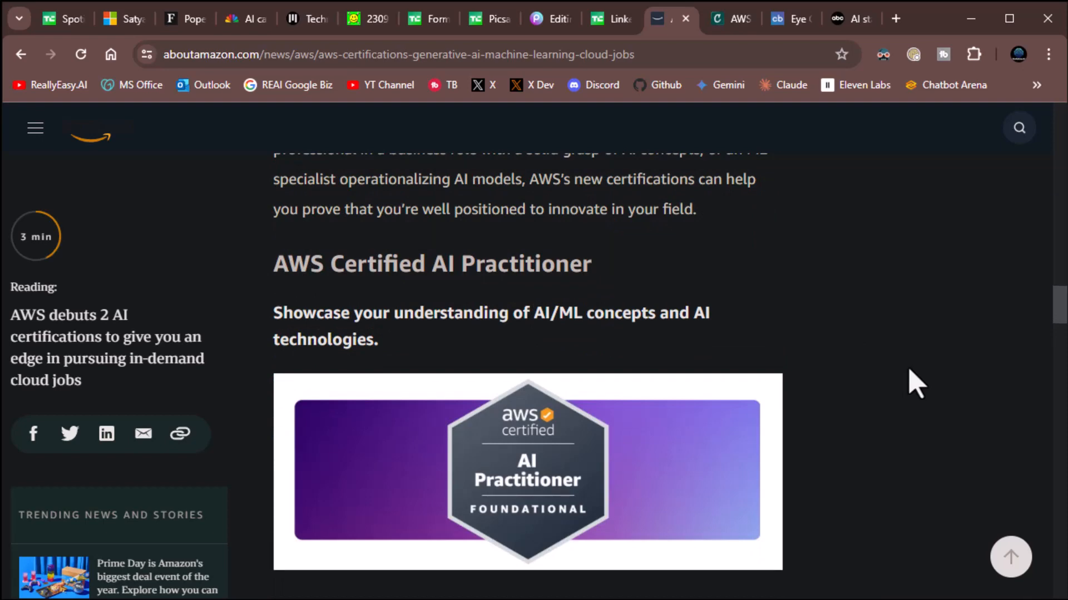
scroll("down", 3)
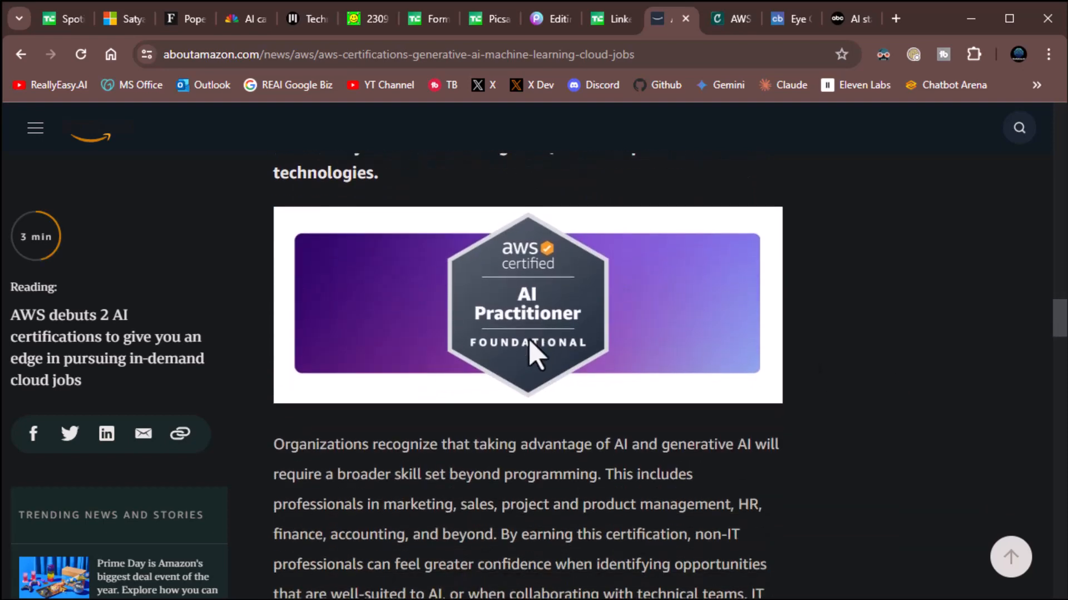
mouse_move(897, 435)
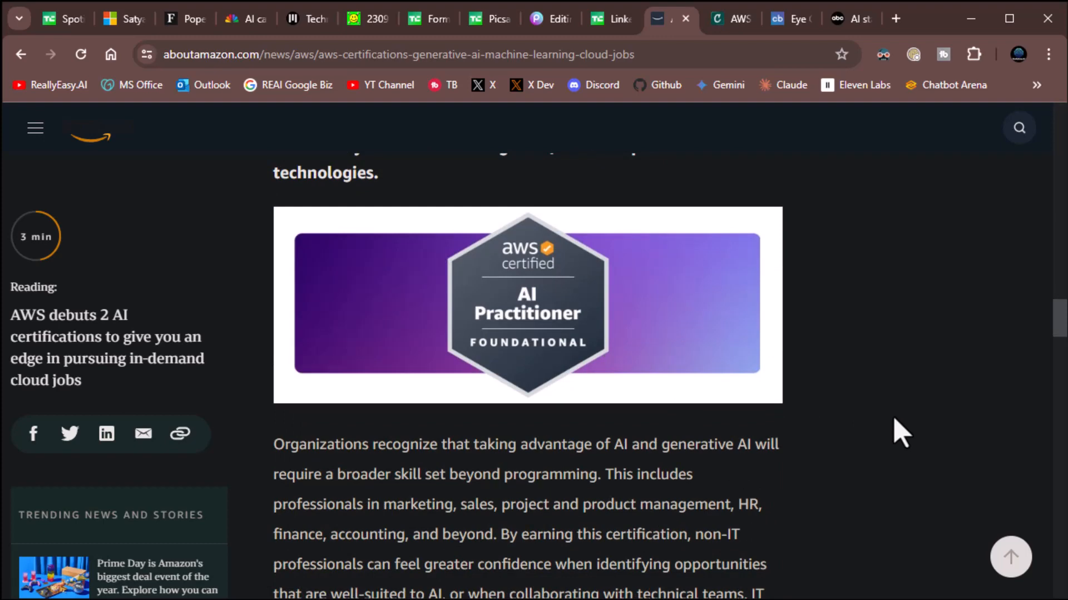
scroll("down", 3)
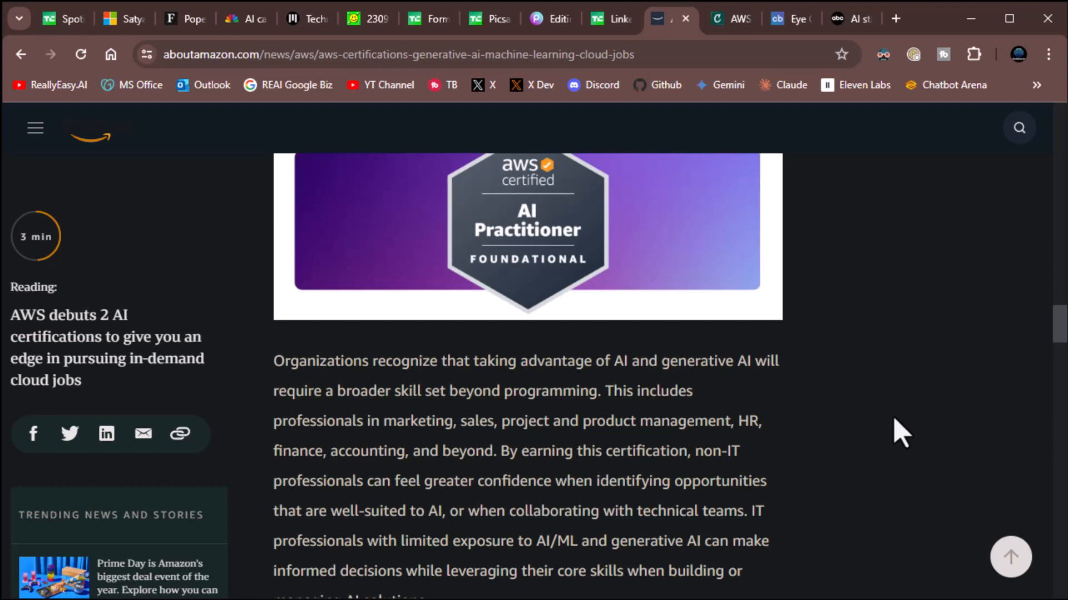
mouse_move(708, 425)
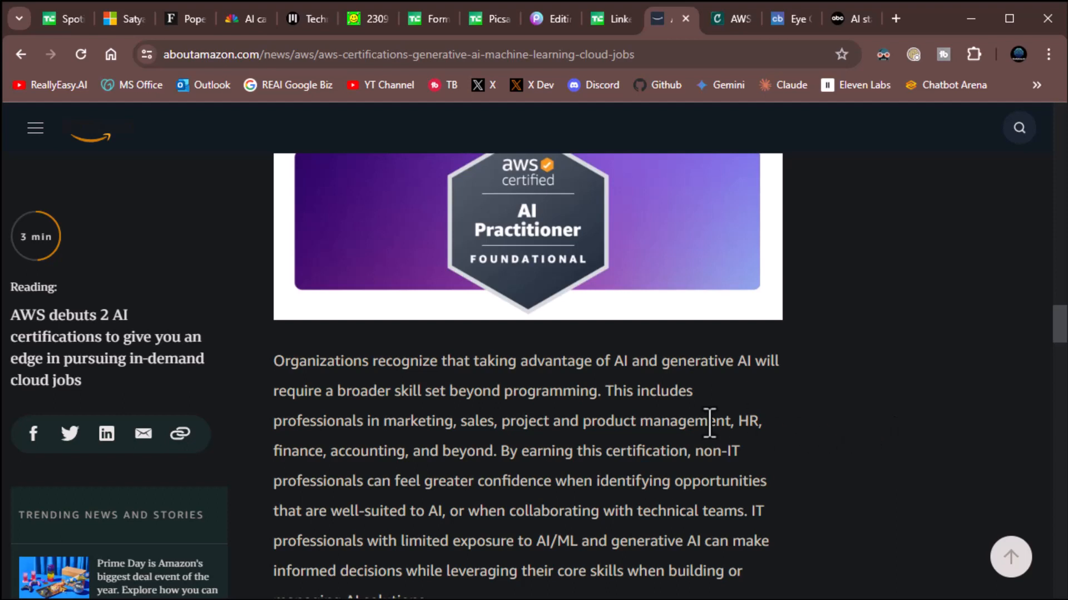
mouse_move(622, 421)
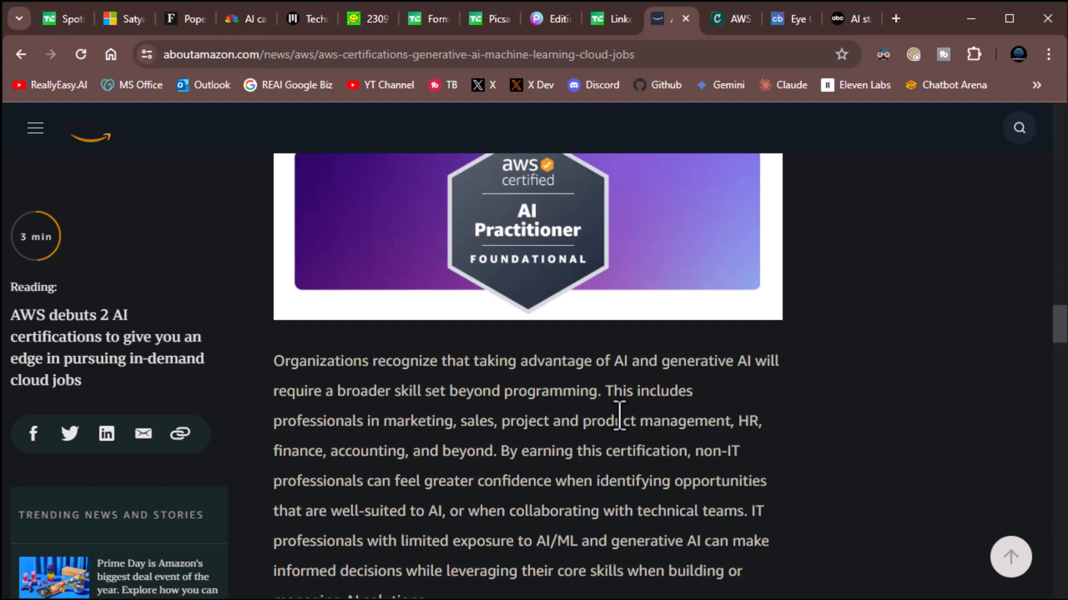
mouse_move(659, 395)
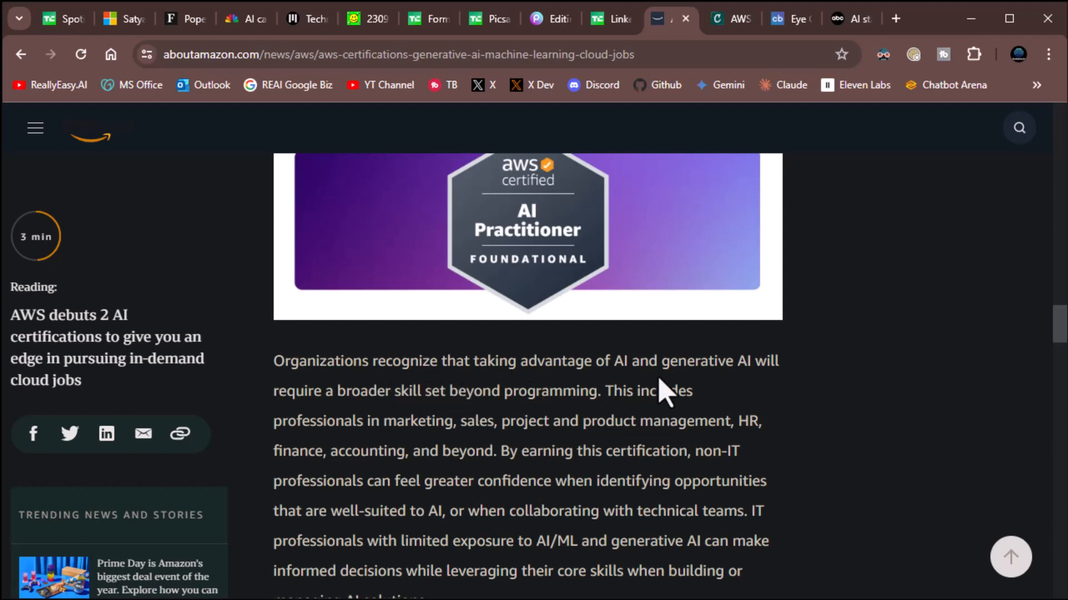
mouse_move(399, 430)
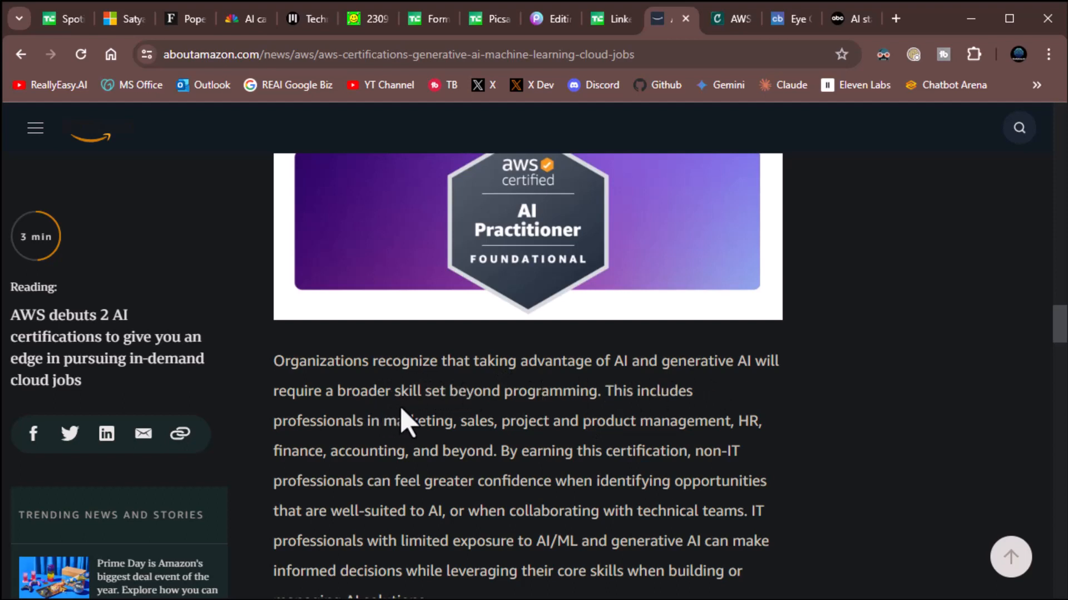
mouse_move(475, 461)
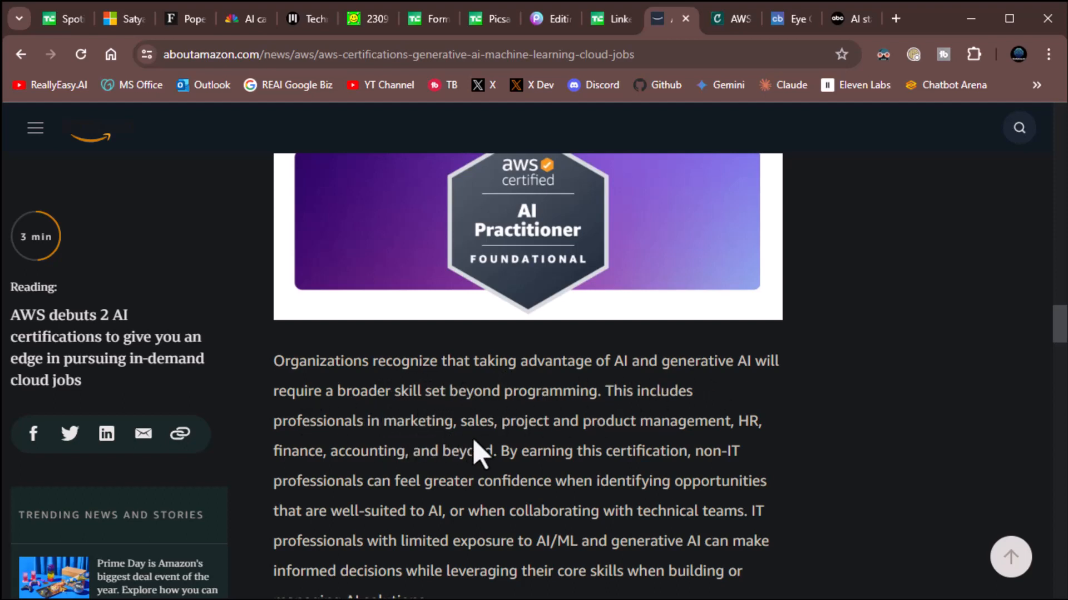
mouse_move(837, 466)
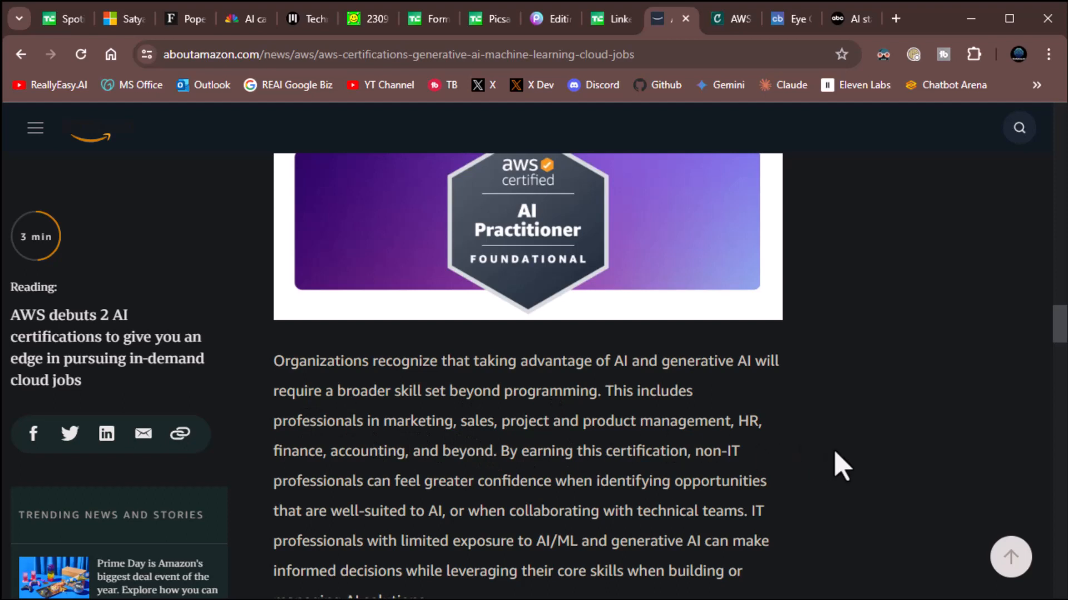
scroll("down", 3)
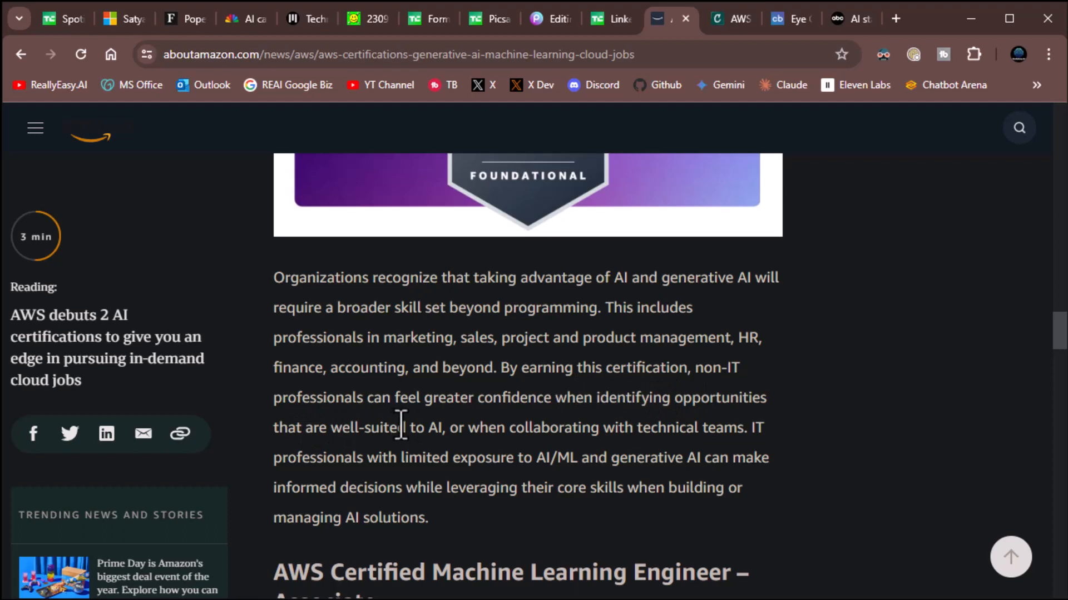
mouse_move(368, 466)
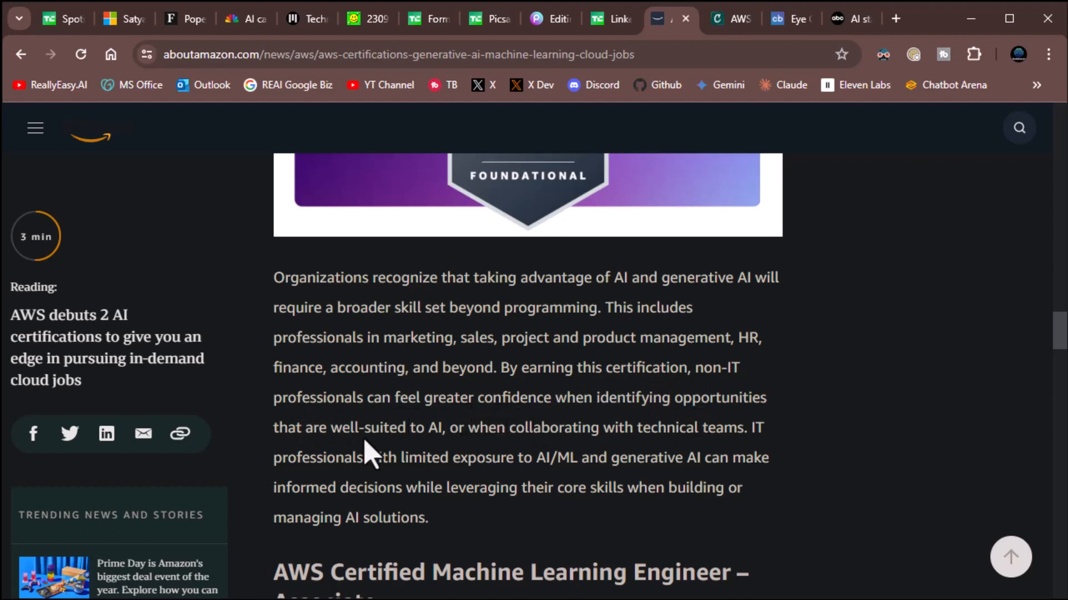
mouse_move(477, 441)
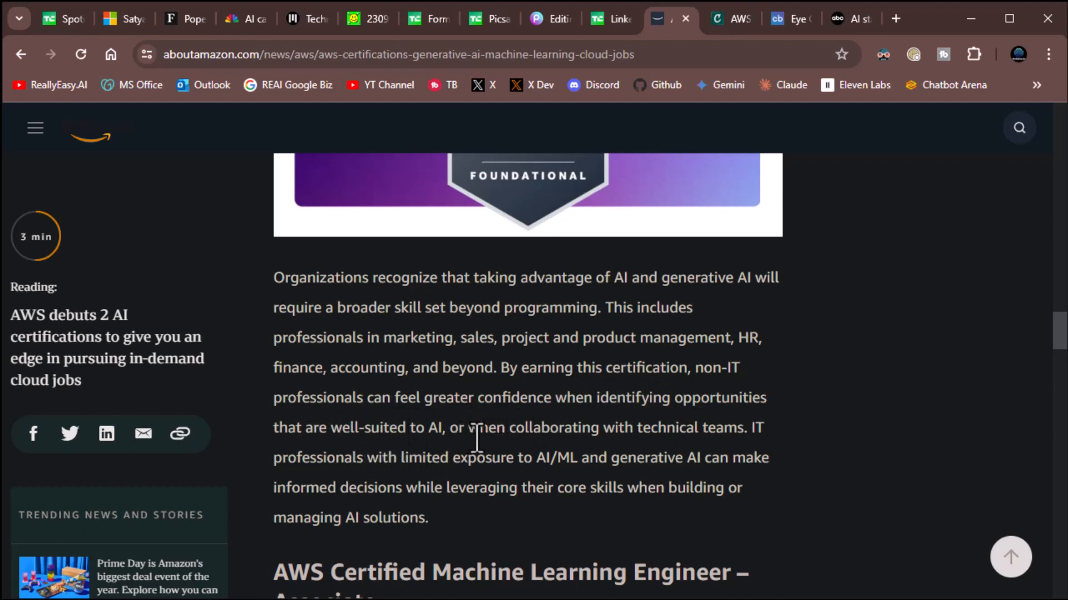
mouse_move(661, 432)
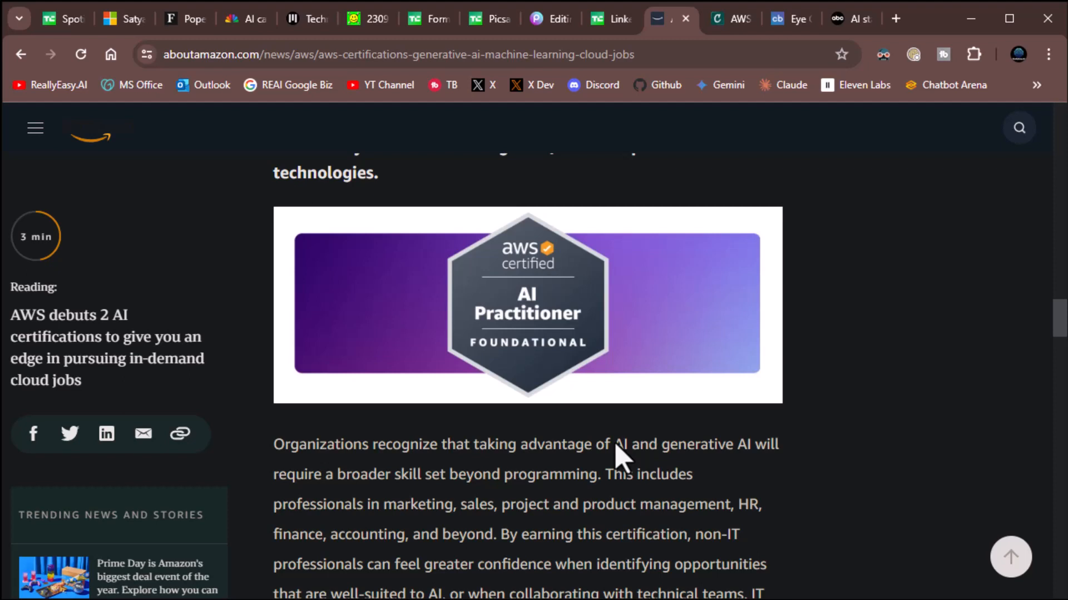
mouse_move(772, 256)
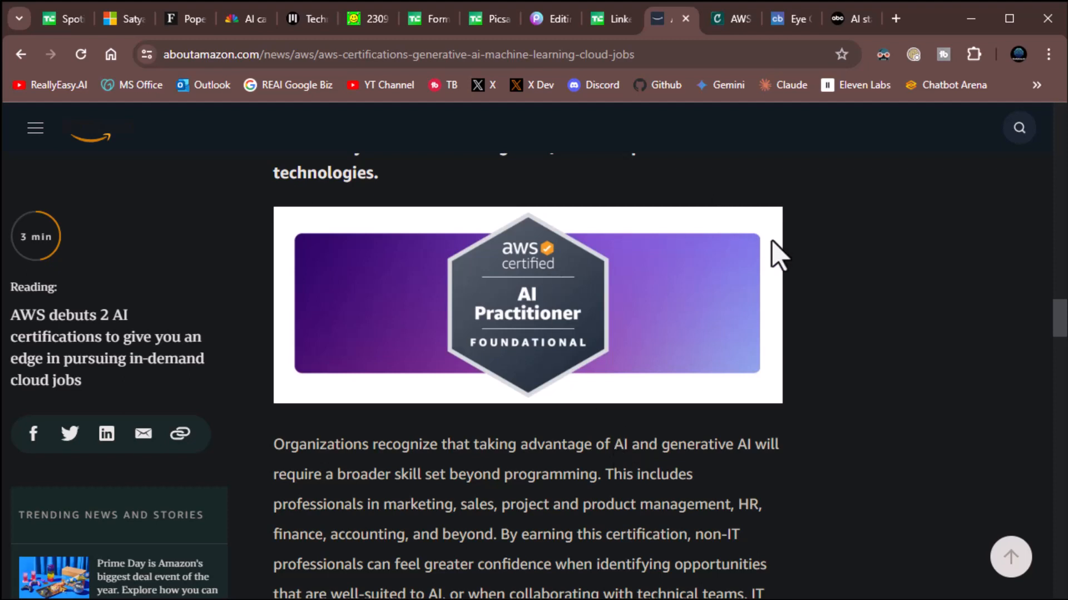
mouse_move(762, 342)
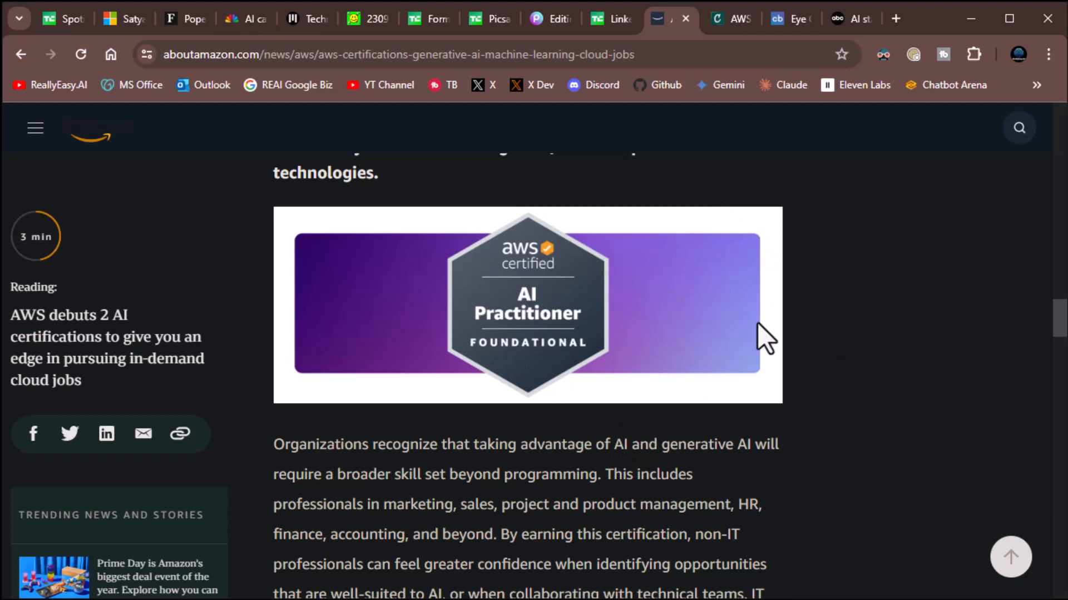
mouse_move(829, 361)
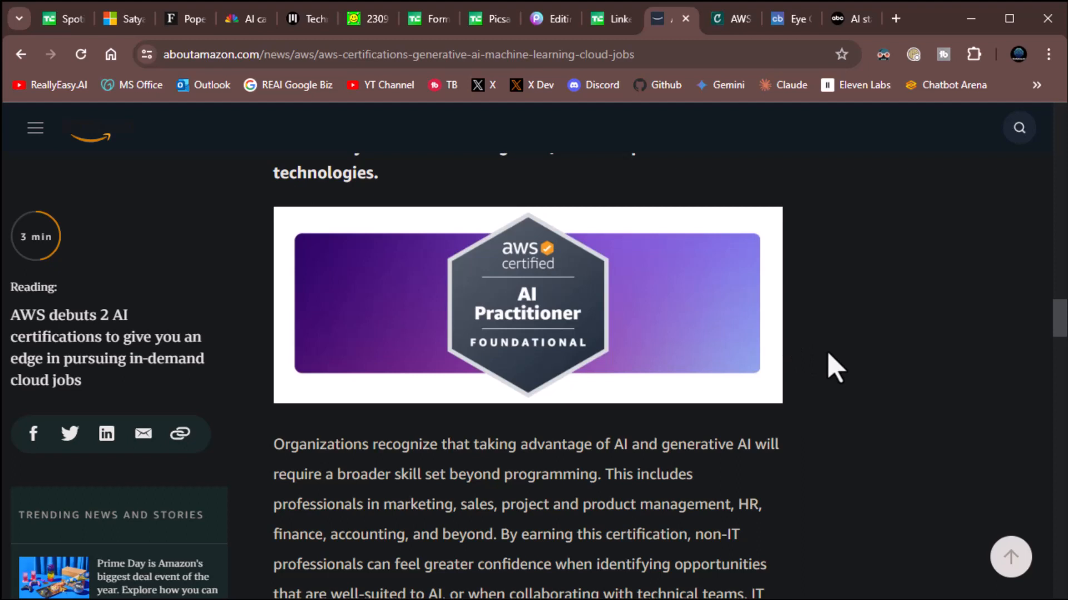
scroll("down", 3)
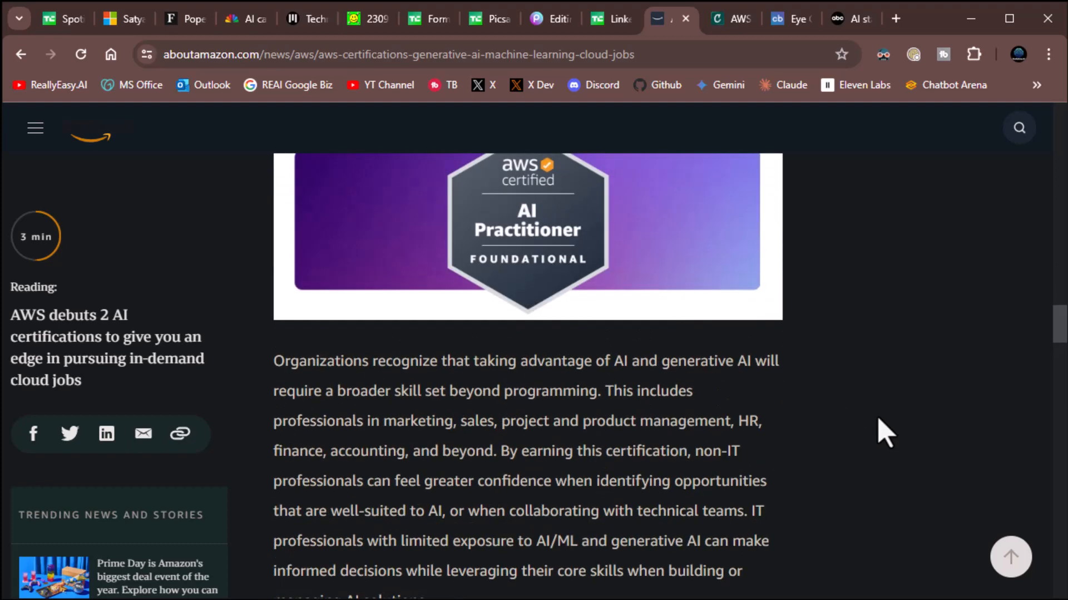
scroll("down", 3)
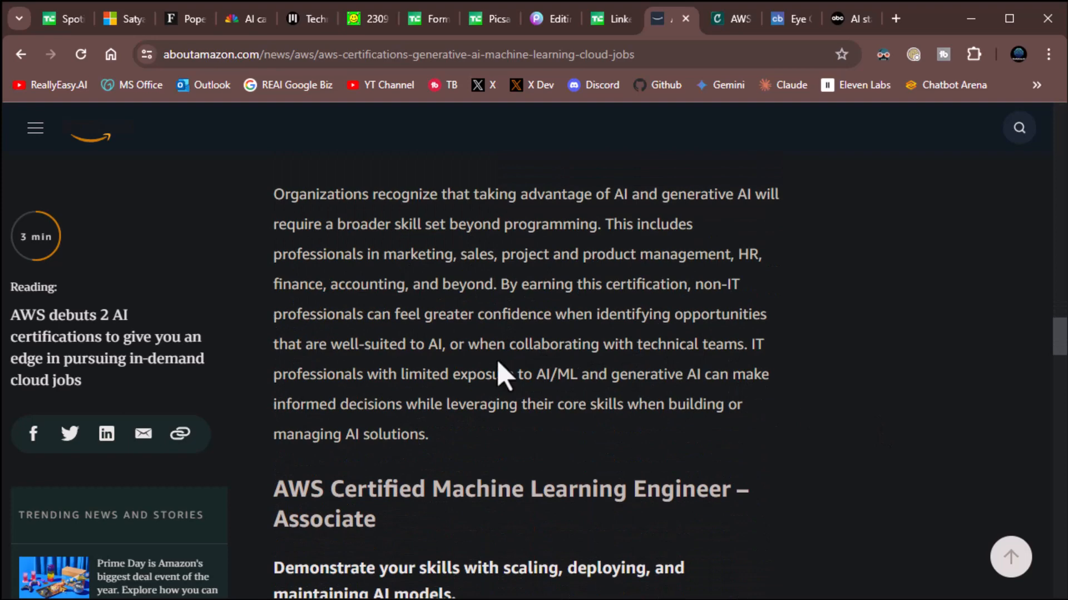
mouse_move(760, 407)
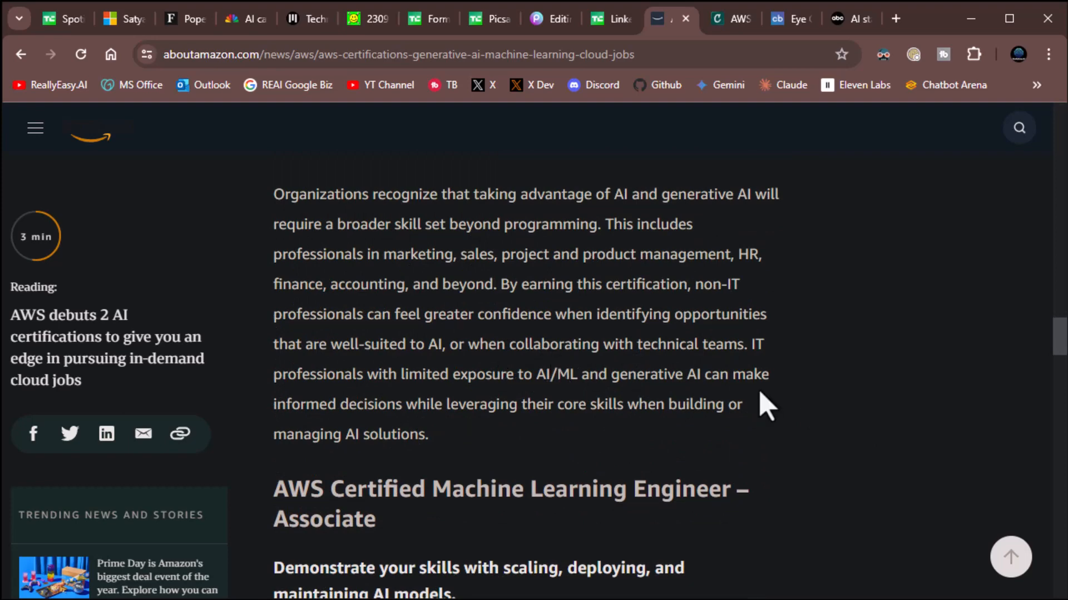
Read the ML Engineer – Associate section and August 13 beta exam note, then return to AI Practitioner.
scroll("down", 3)
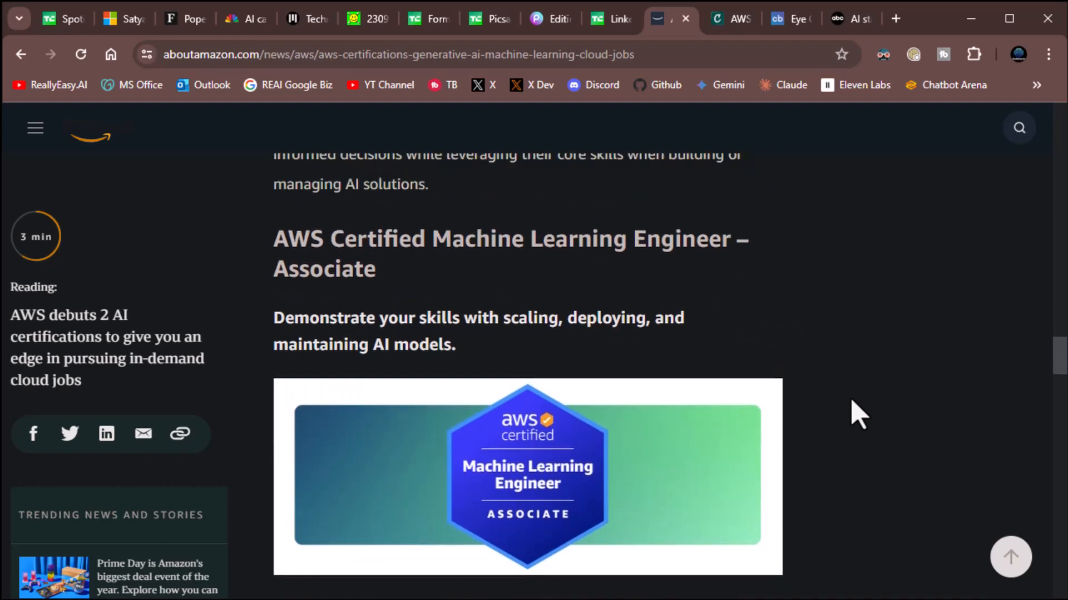
mouse_move(600, 533)
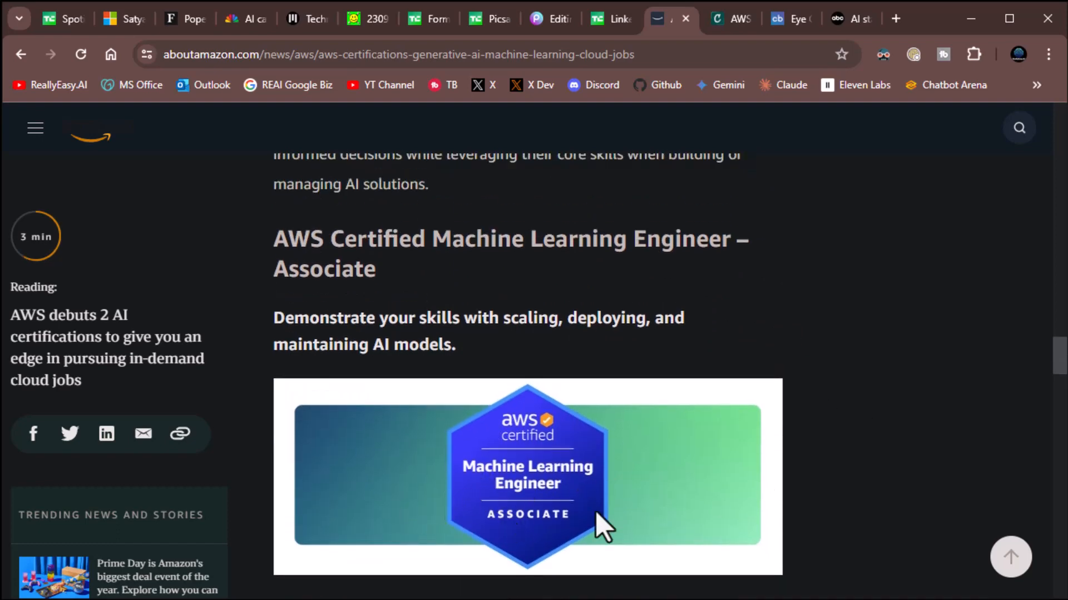
mouse_move(696, 522)
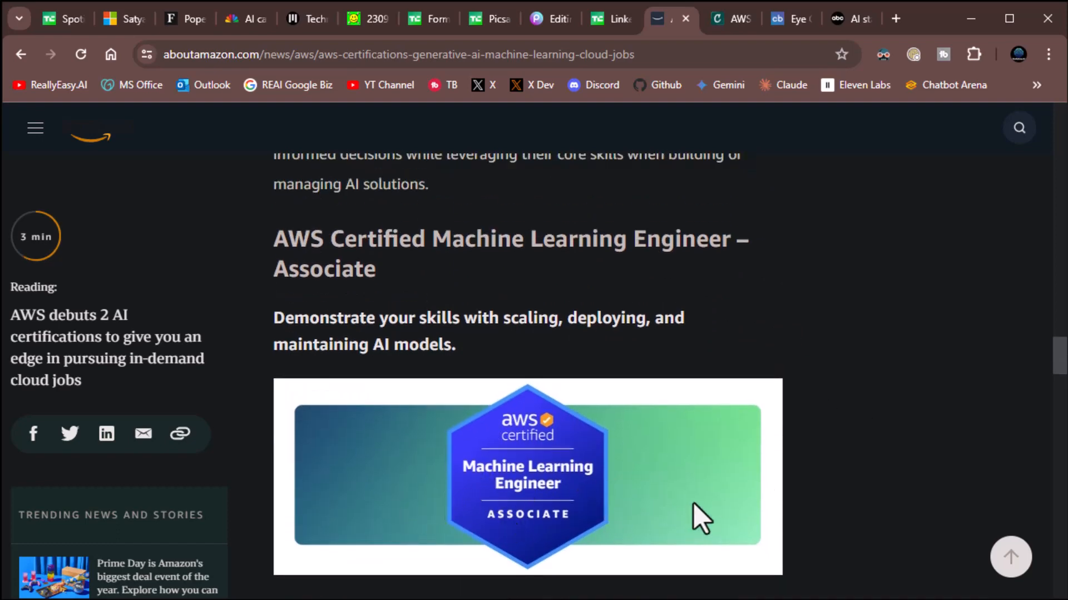
mouse_move(824, 442)
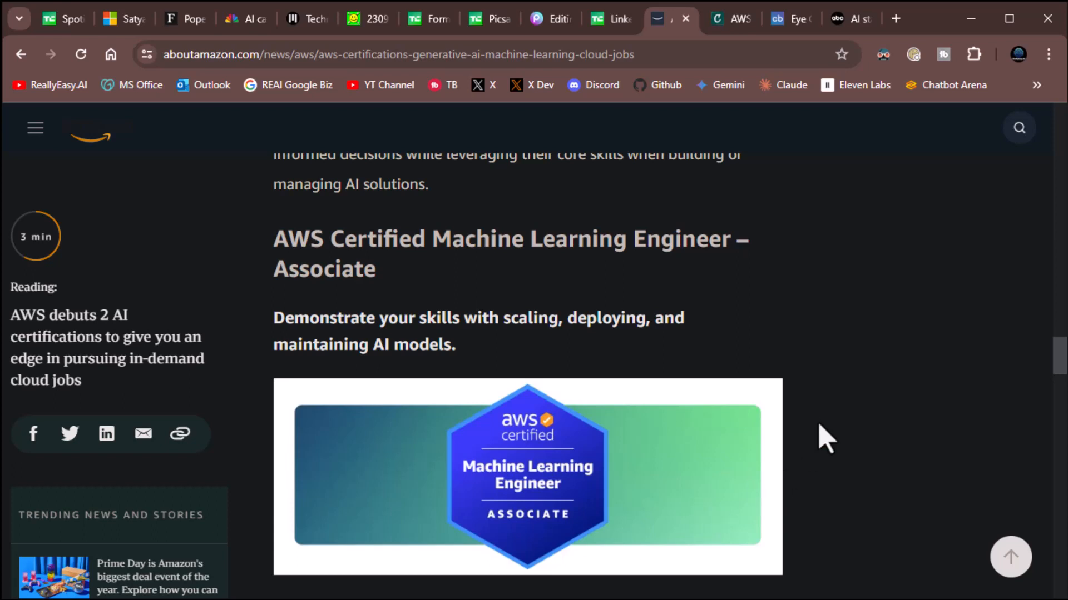
scroll("down", 3)
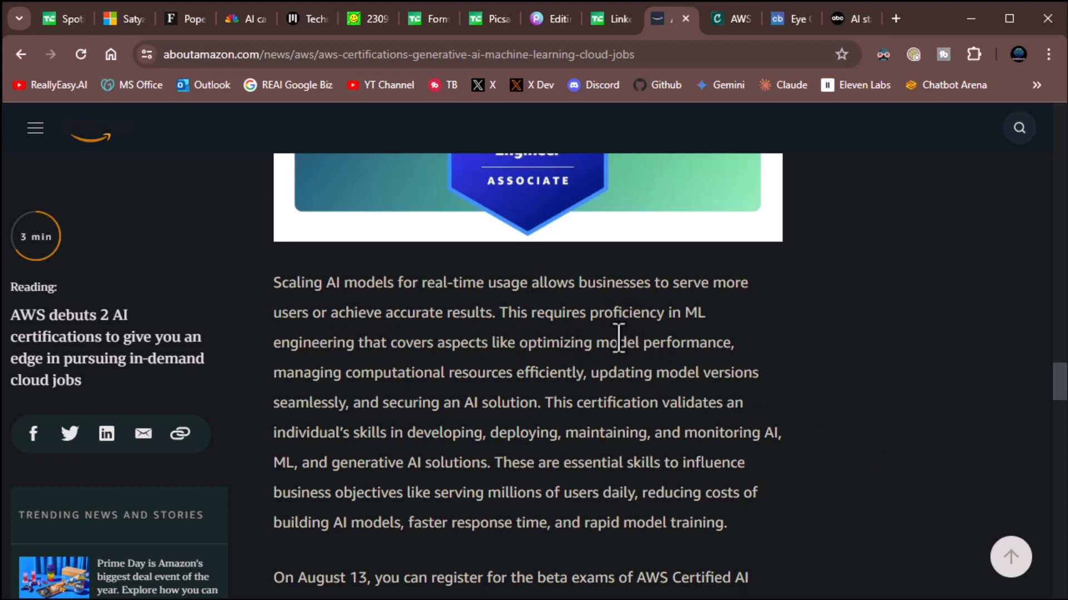
mouse_move(507, 372)
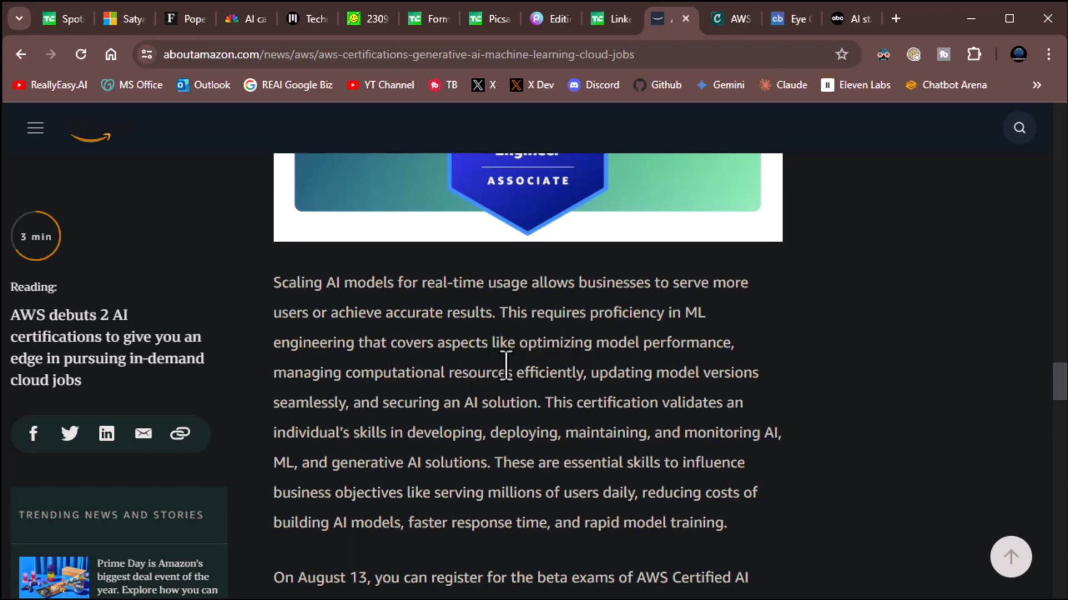
mouse_move(397, 403)
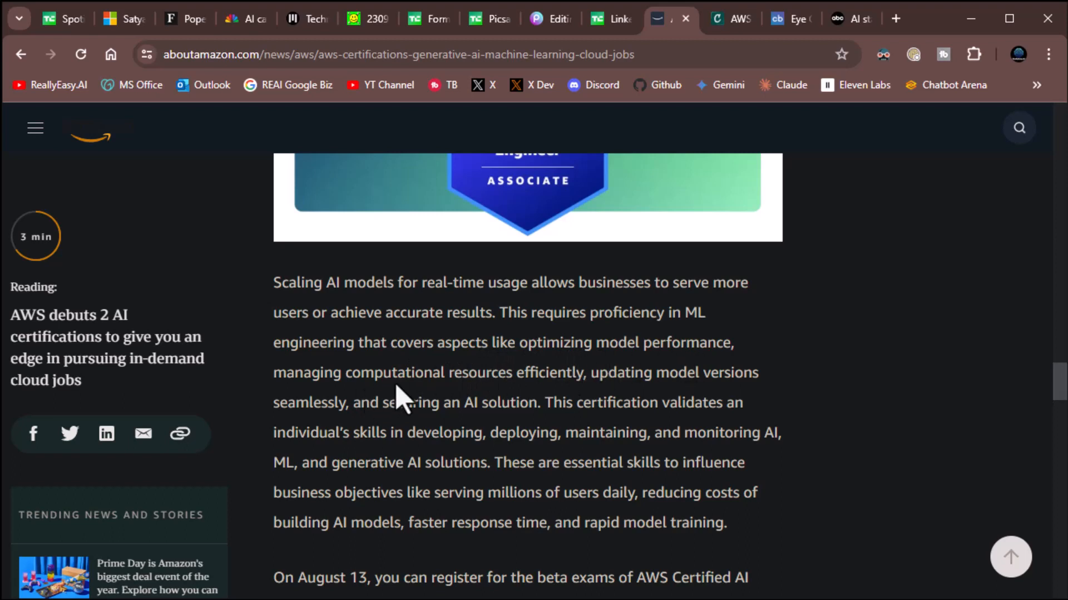
mouse_move(592, 415)
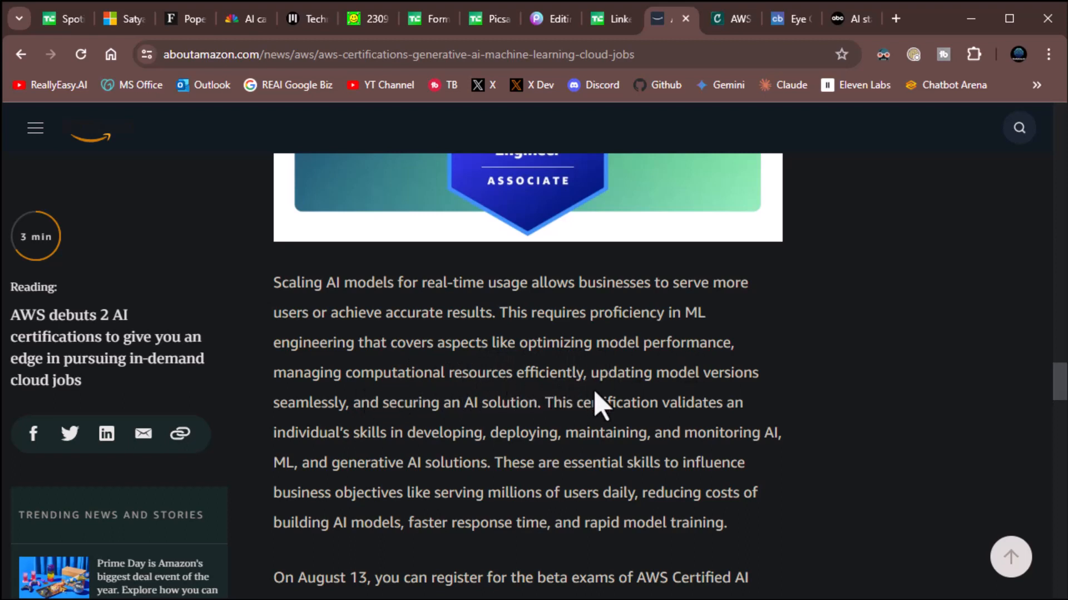
mouse_move(521, 444)
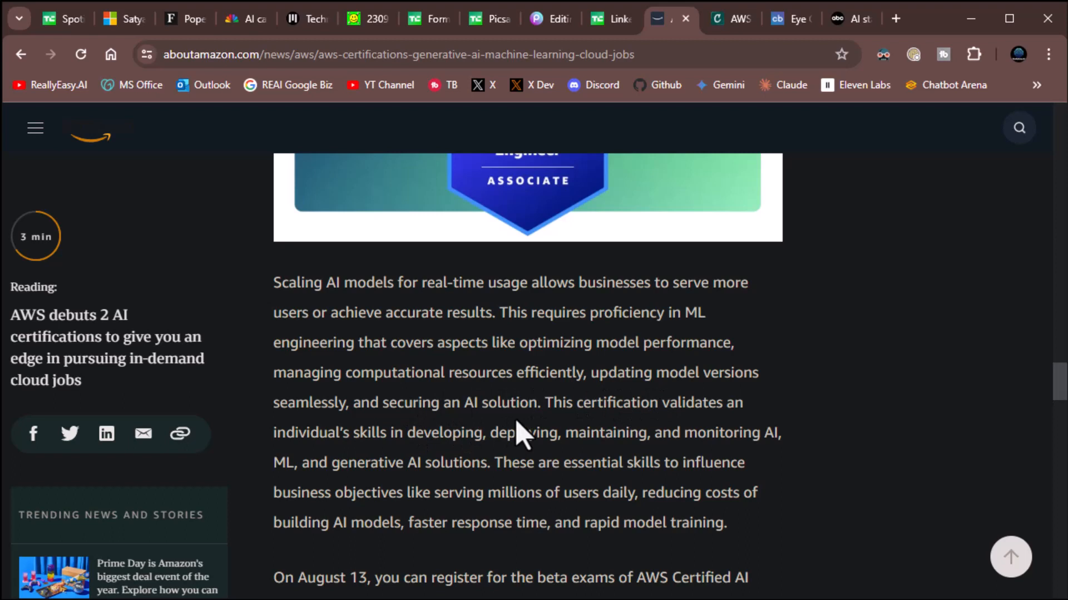
mouse_move(703, 440)
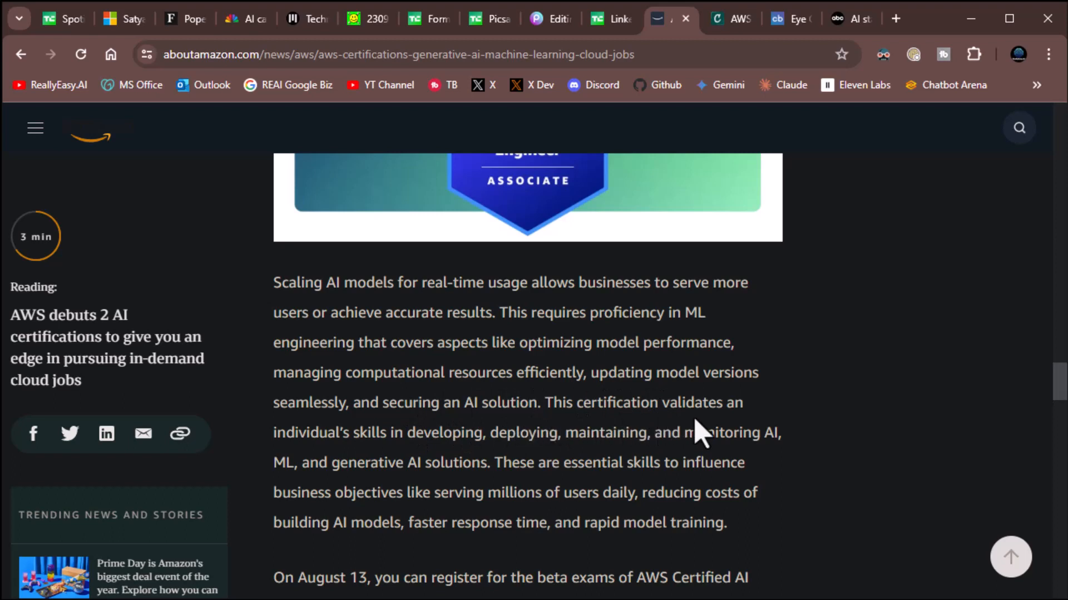
mouse_move(579, 468)
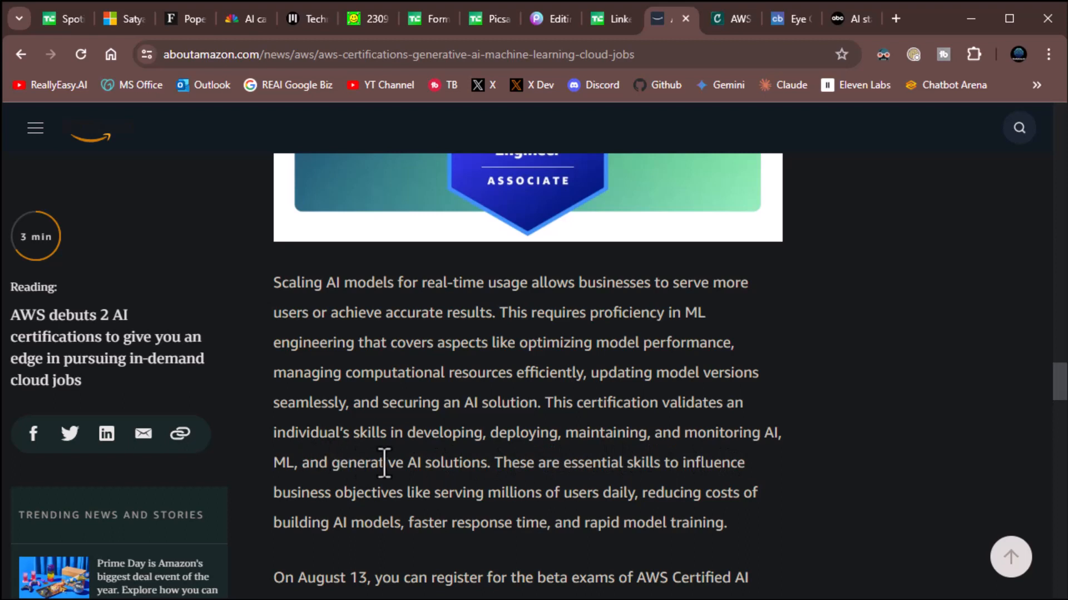
mouse_move(589, 509)
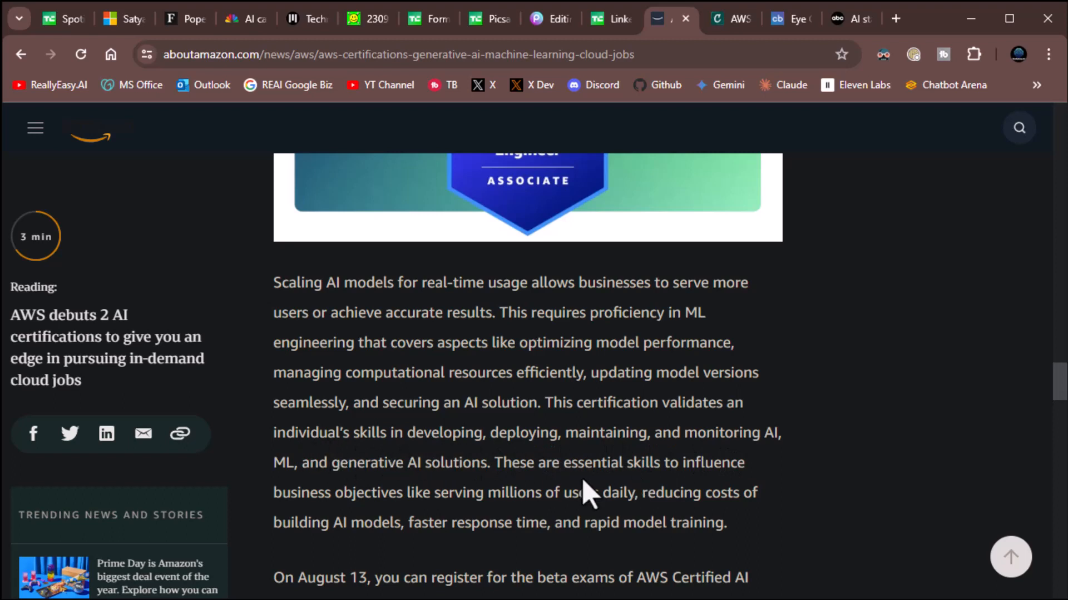
scroll("down", 3)
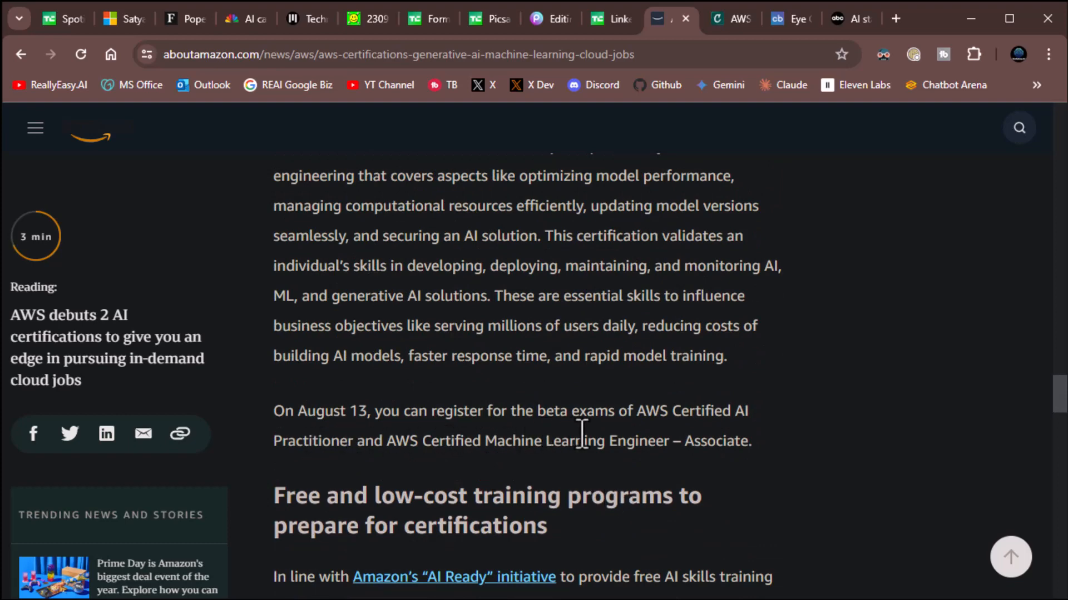
mouse_move(382, 451)
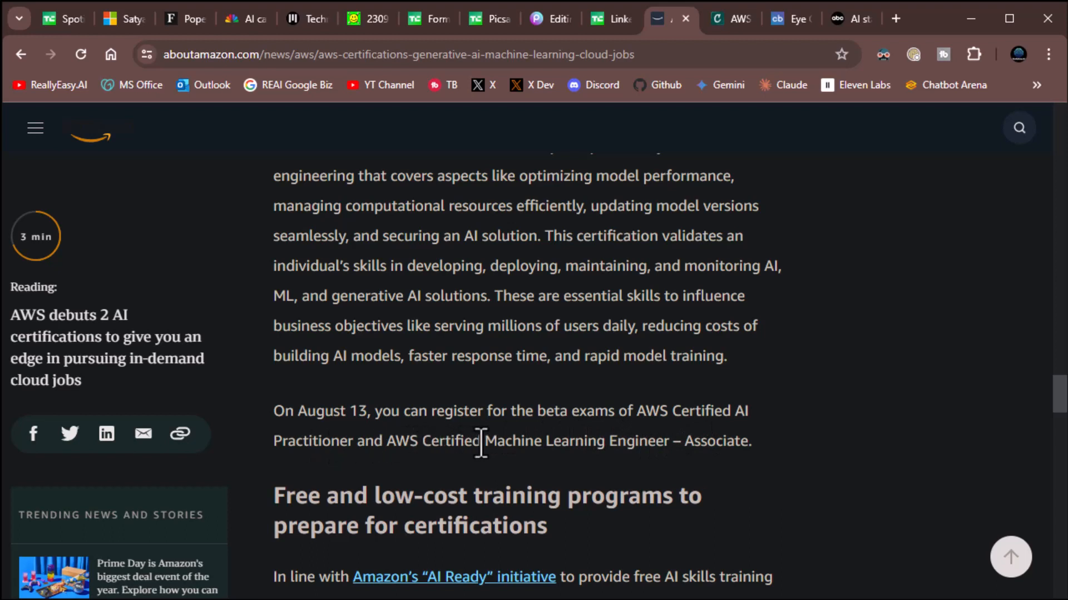
mouse_move(826, 425)
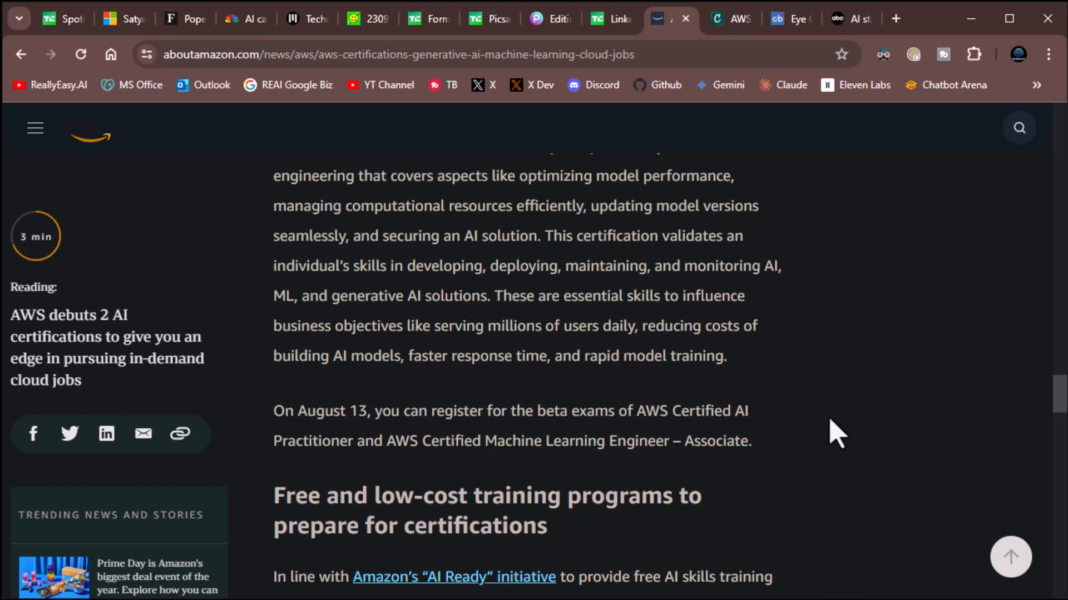
scroll("down", 3)
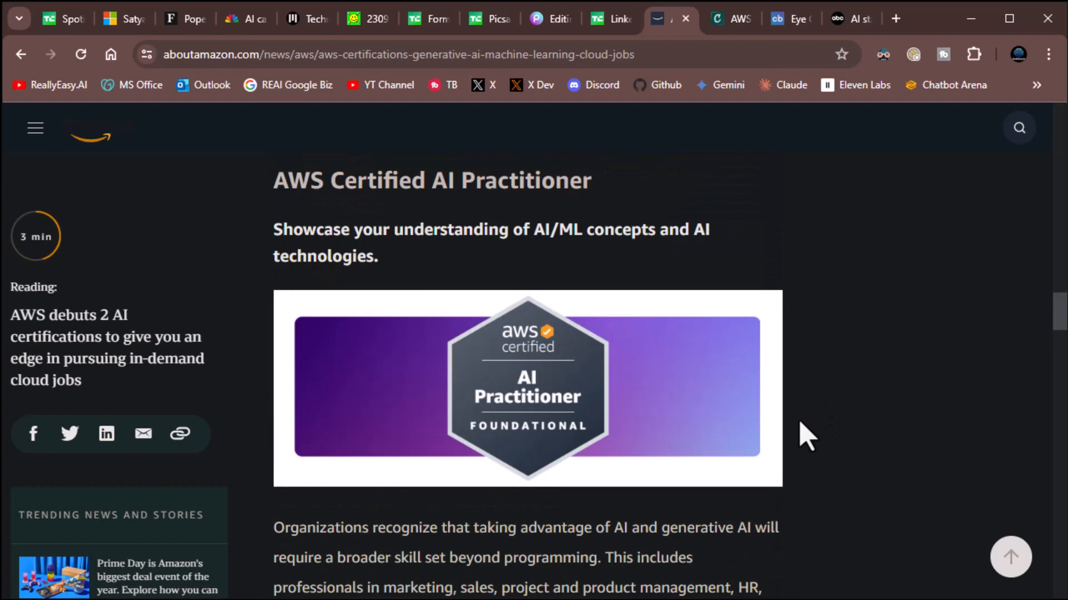
Glance at the Credly ML Specialty badge, then go back to the About Amazon certifications article.
scroll("down", 3)
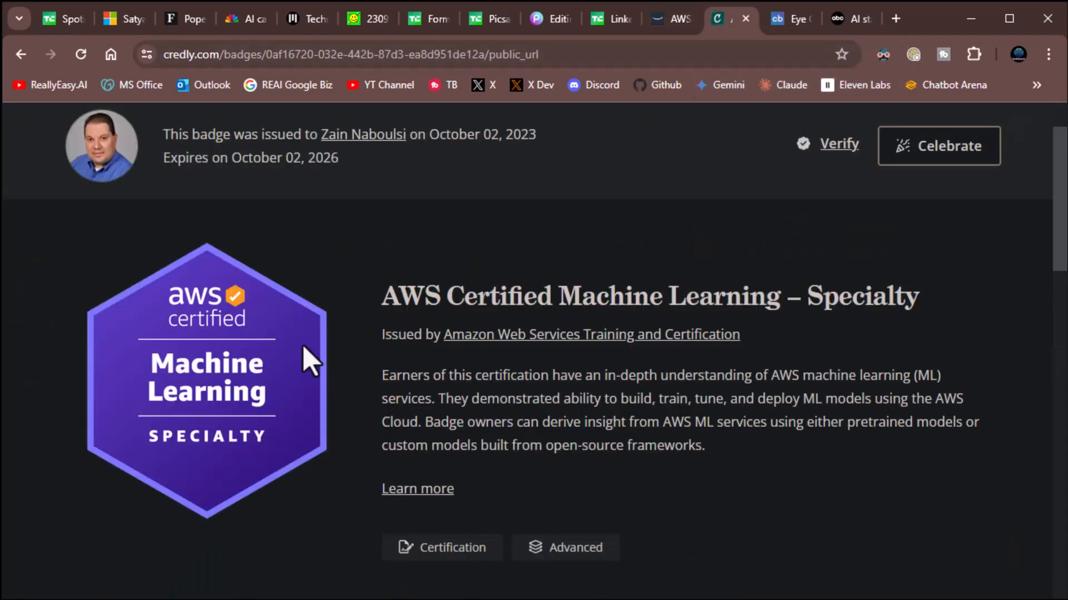
mouse_move(204, 488)
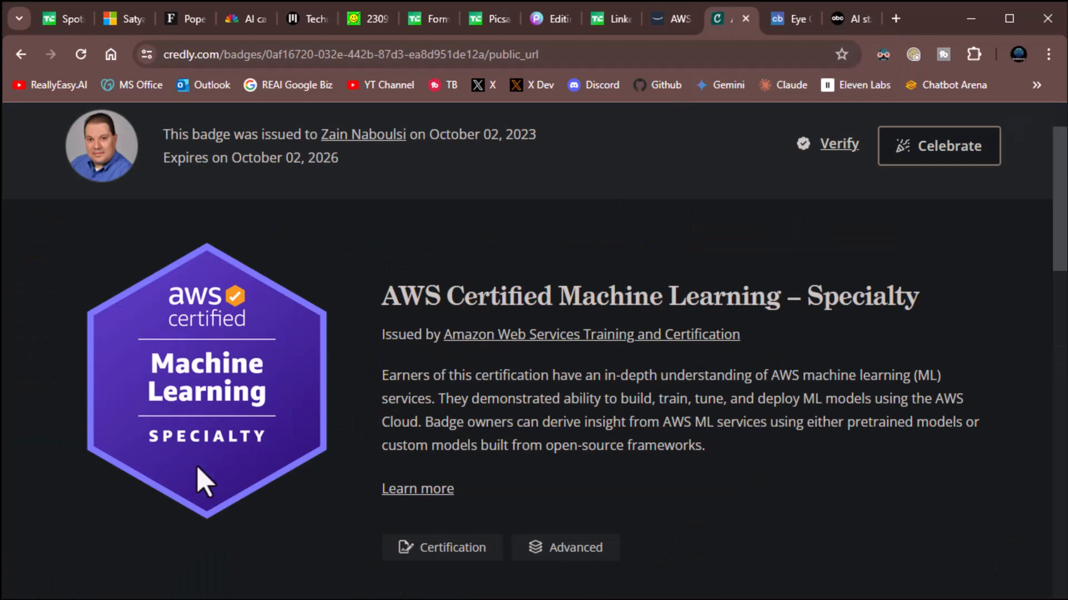
mouse_move(665, 34)
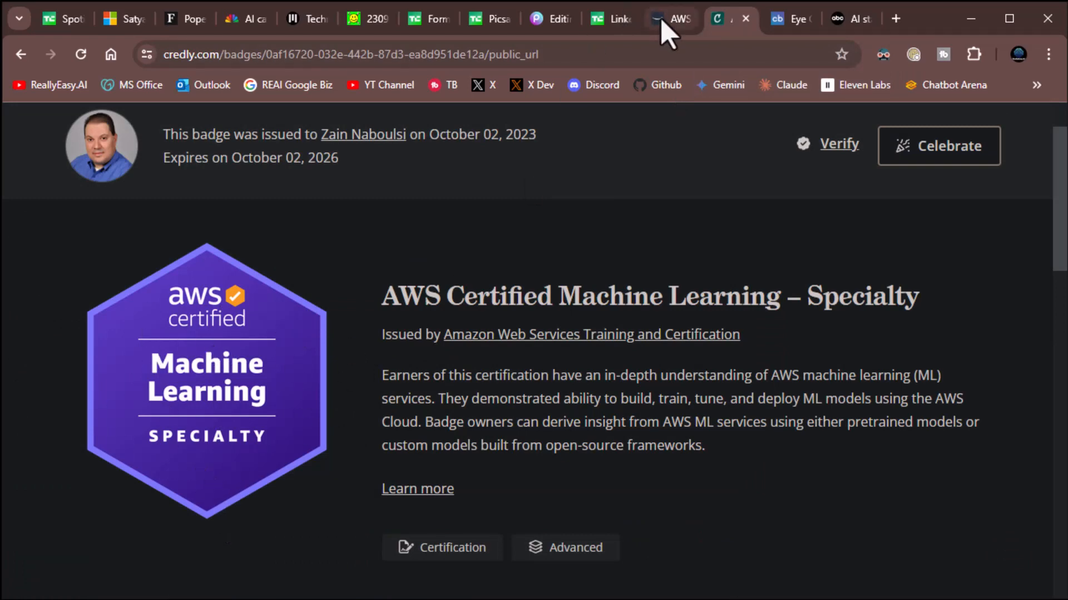
left_click(656, 19)
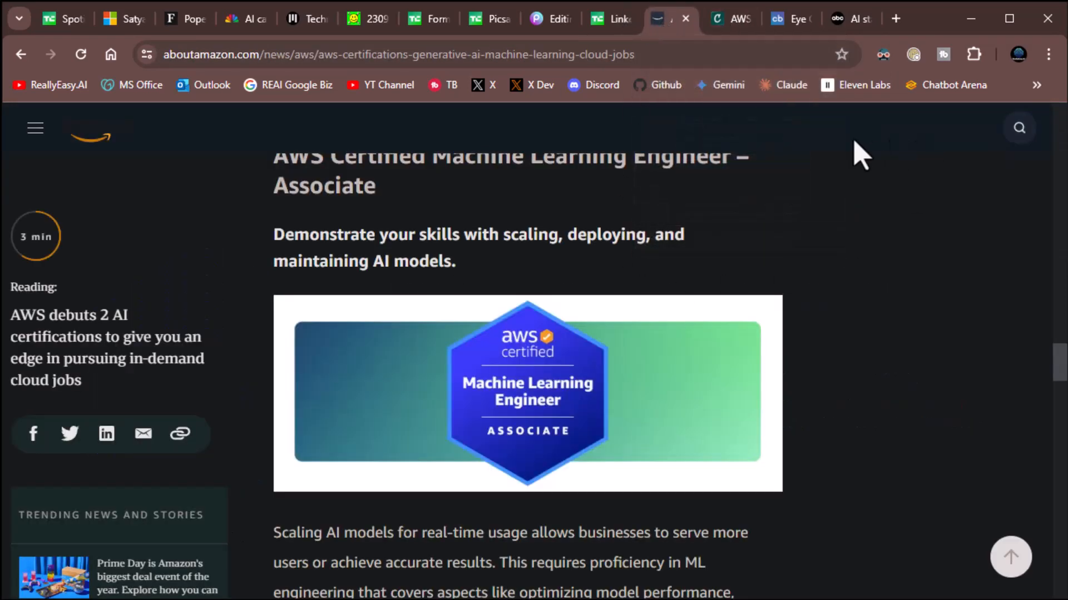
mouse_move(673, 22)
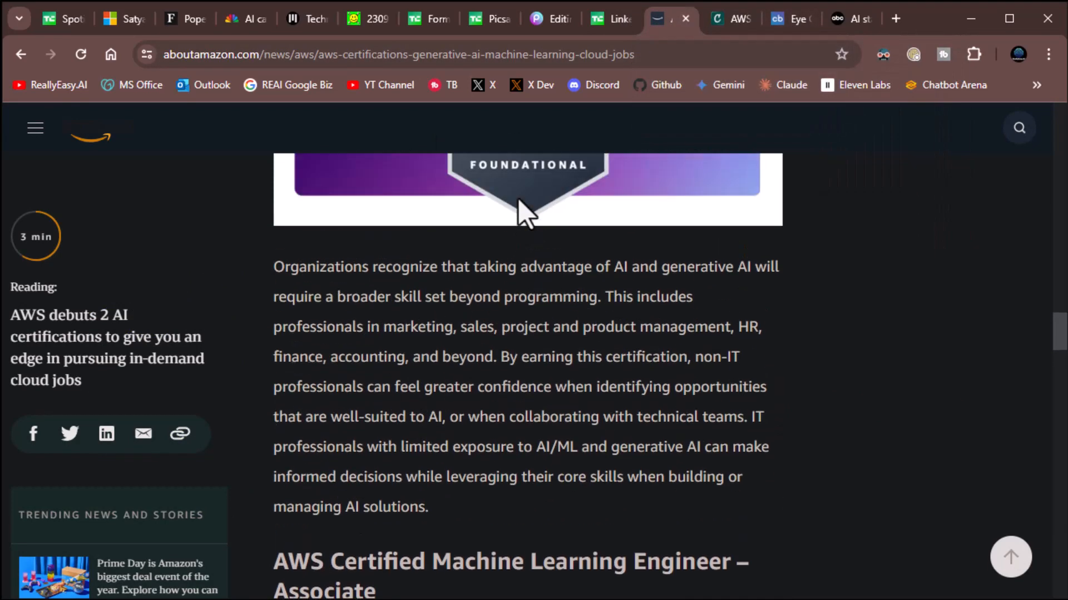
left_click(723, 18)
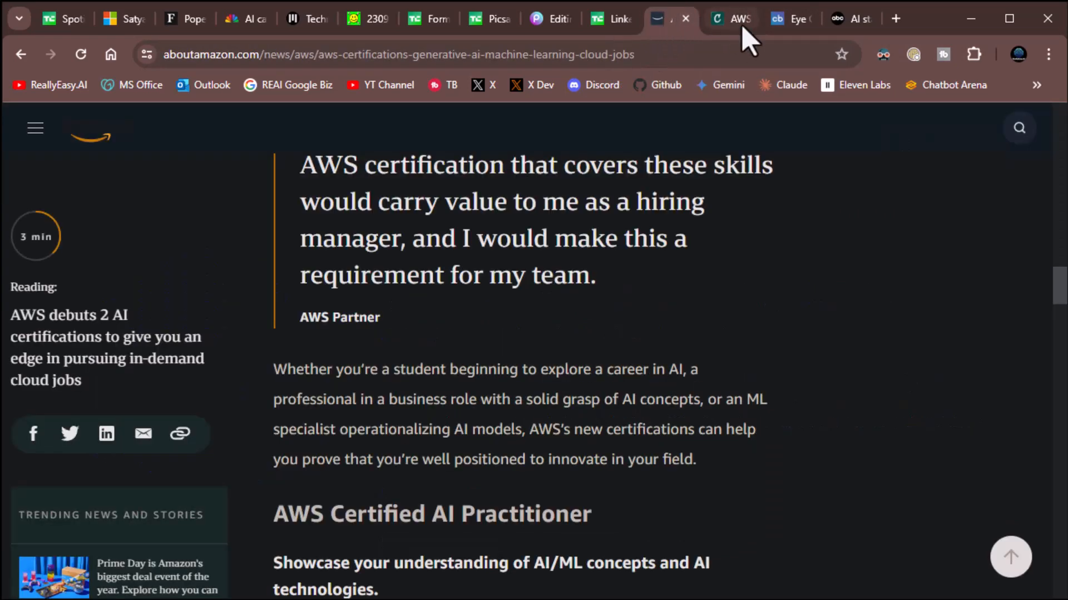
Open Crunchbase's 'Eye On AI: Legal Tech Funding' column and read to Harvey's $600 million raise.
left_click(788, 19)
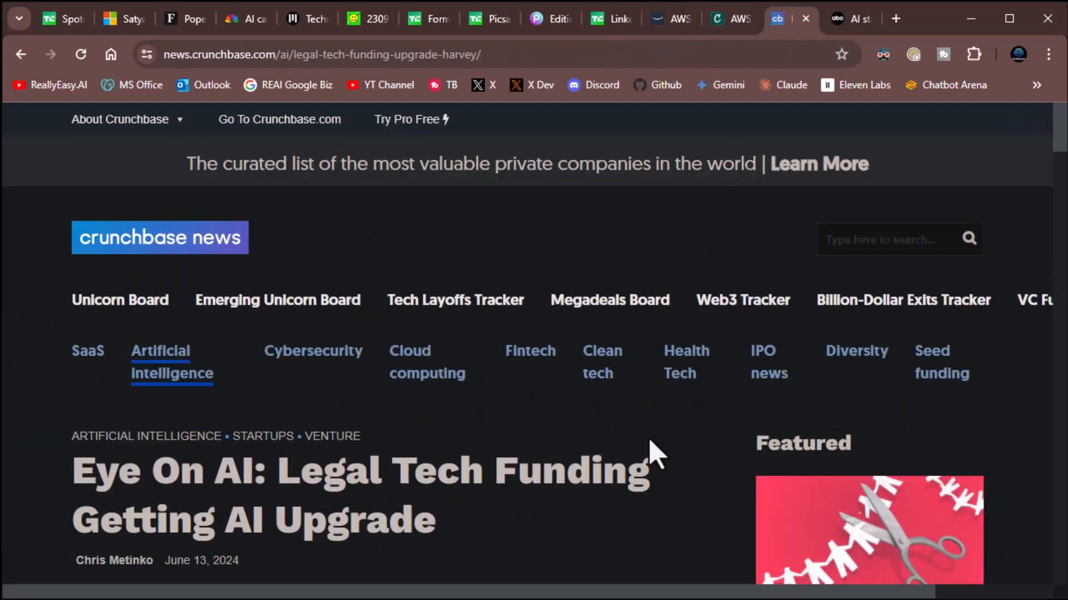
scroll("down", 3)
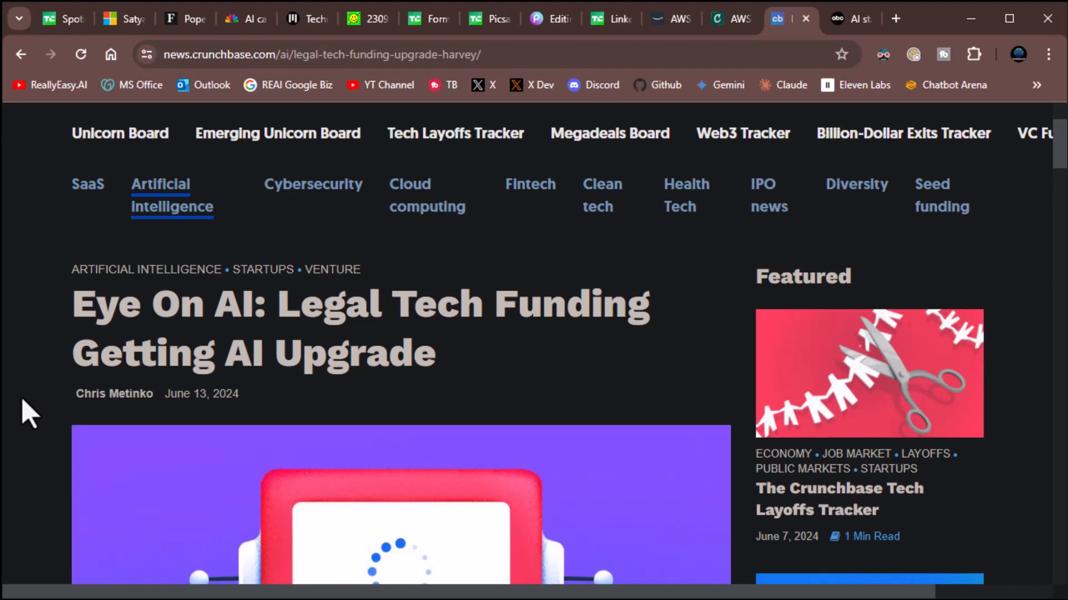
scroll("down", 3)
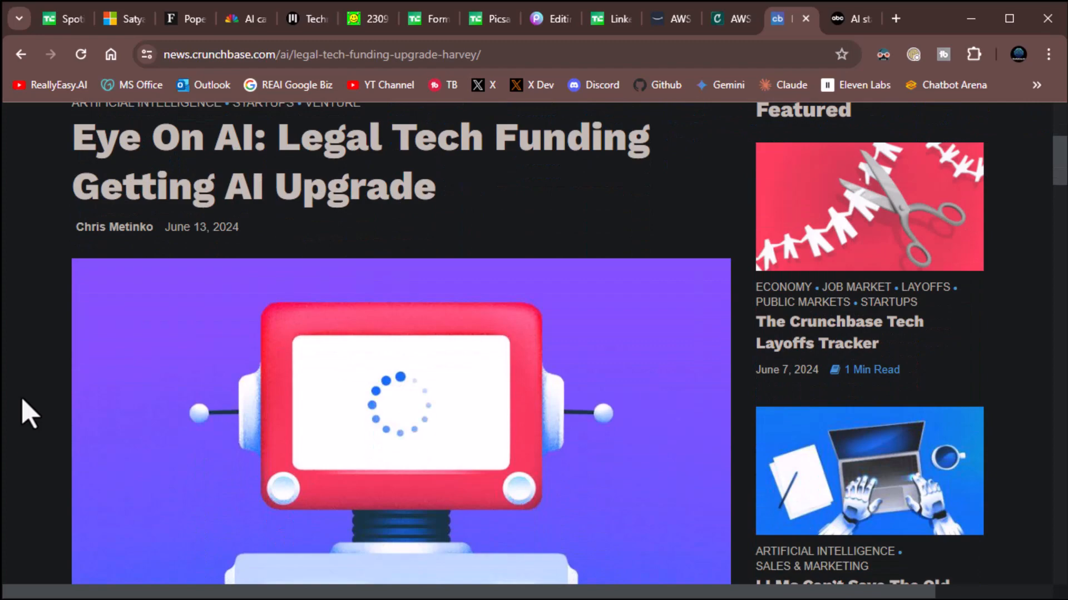
scroll("down", 3)
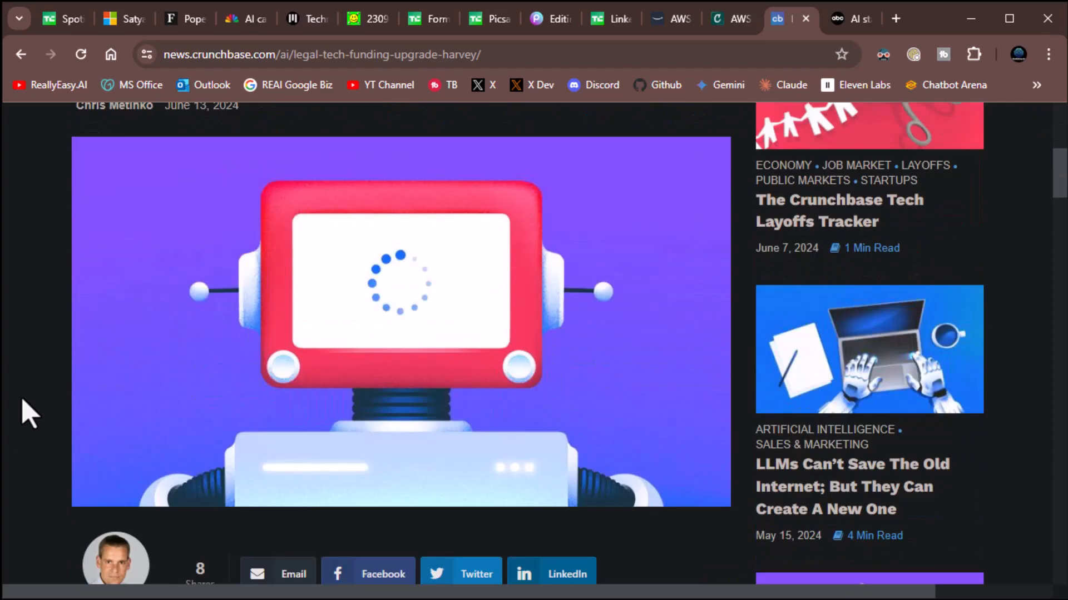
scroll("down", 3)
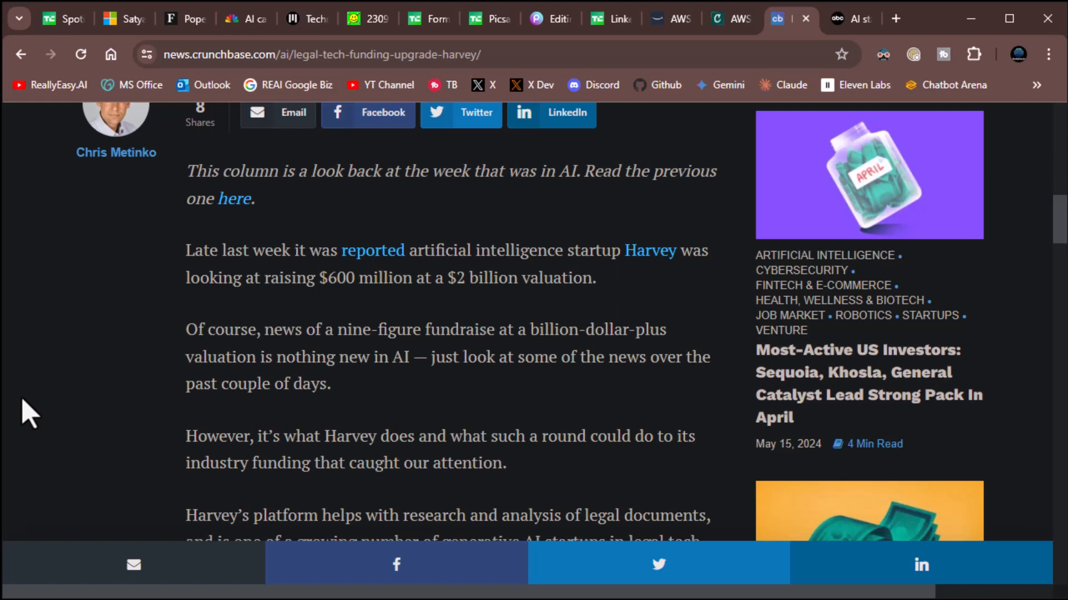
mouse_move(44, 387)
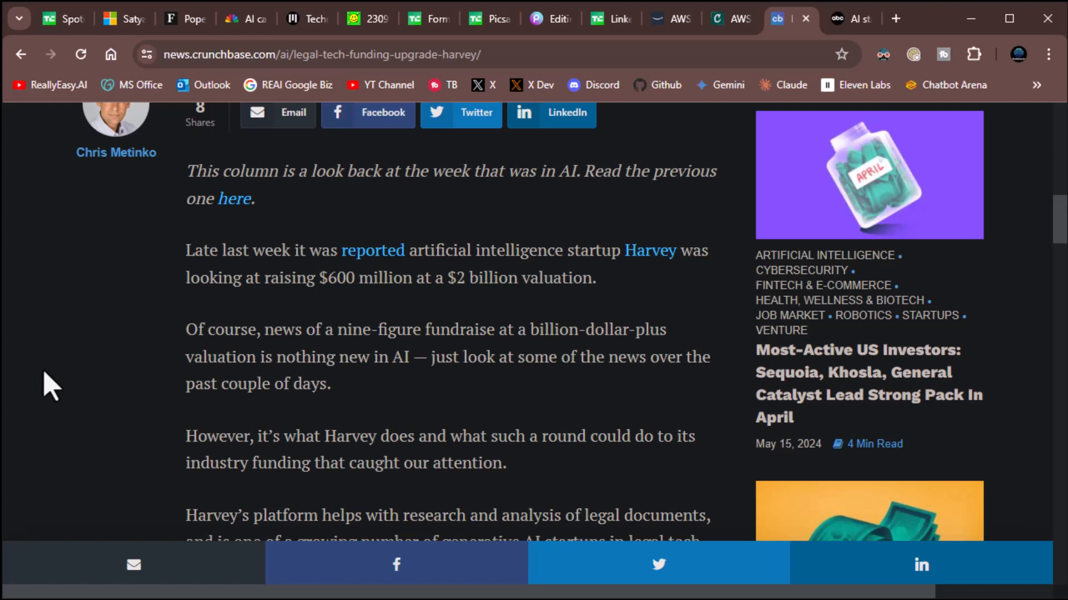
scroll("down", 3)
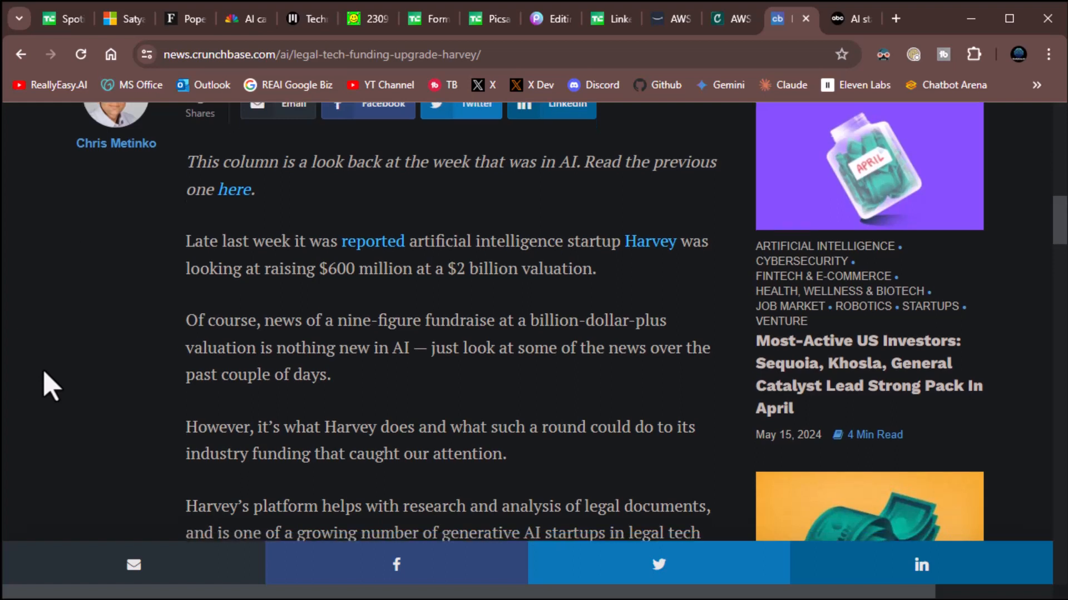
scroll("down", 3)
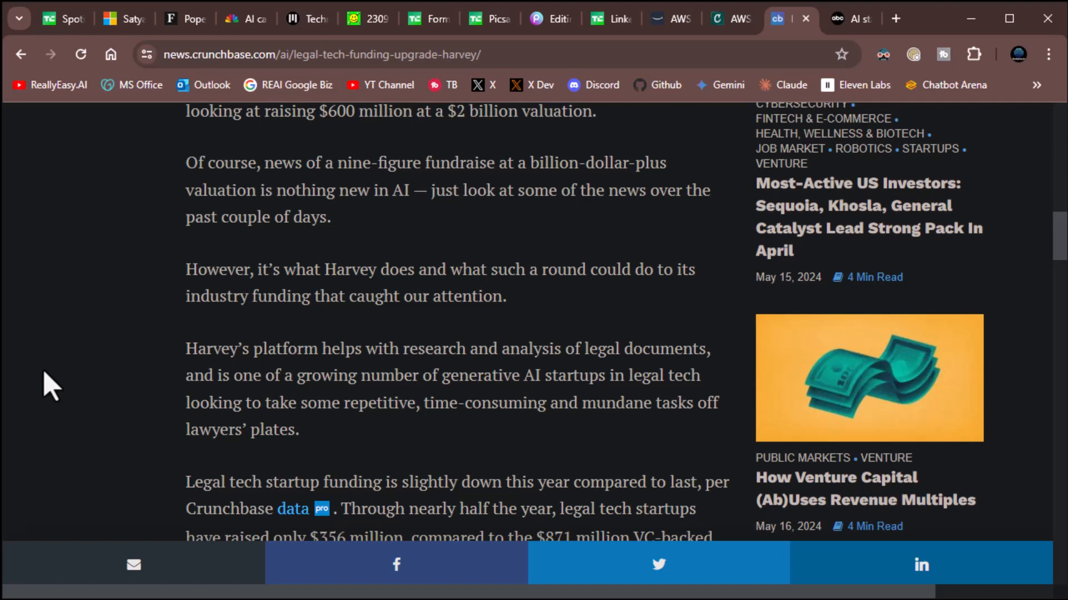
scroll("down", 3)
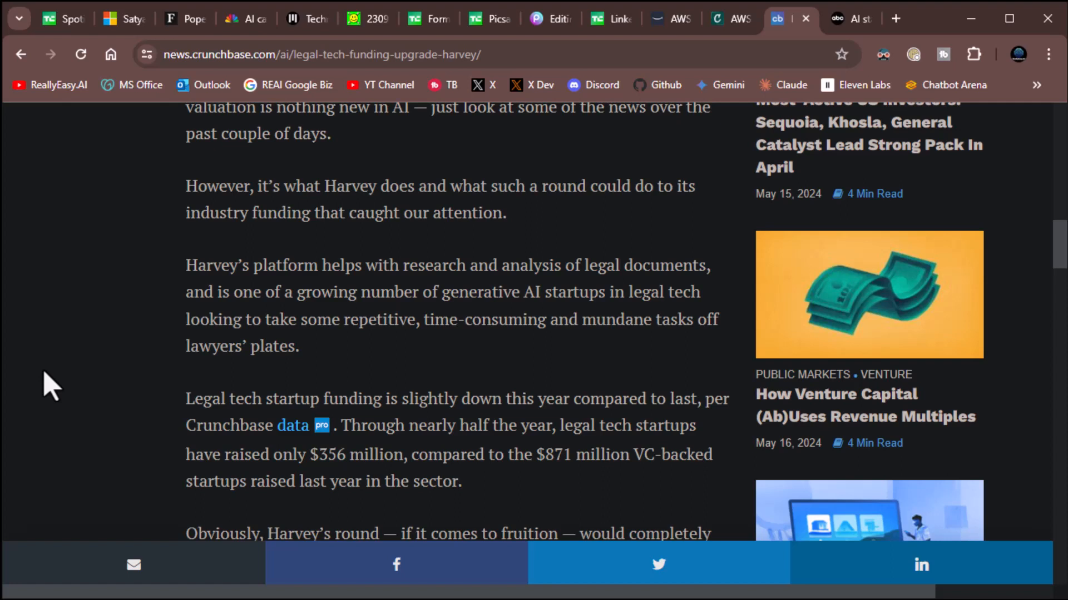
mouse_move(161, 274)
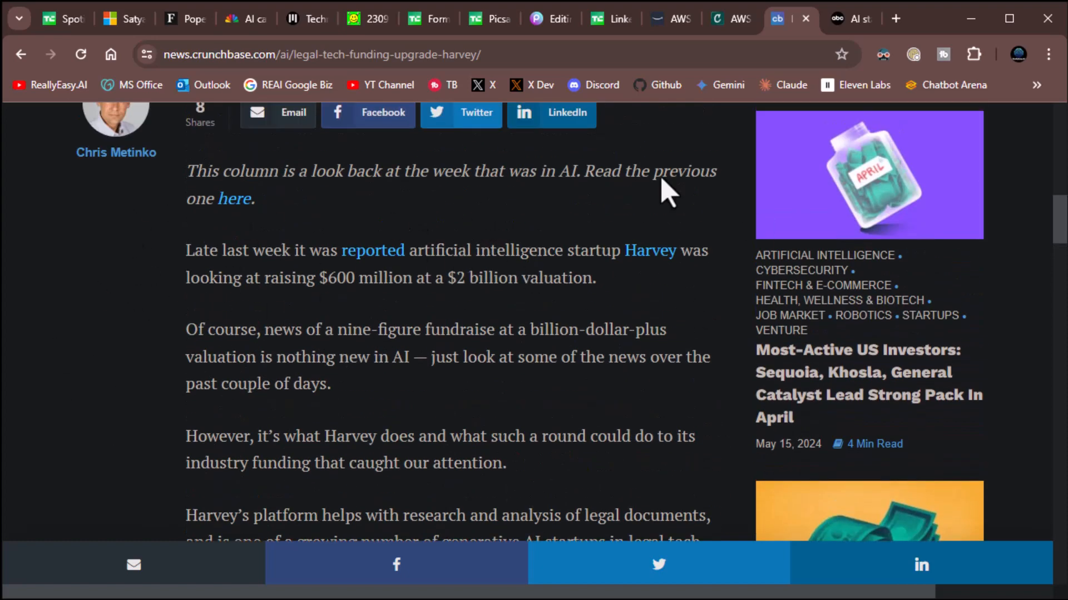
scroll("down", 3)
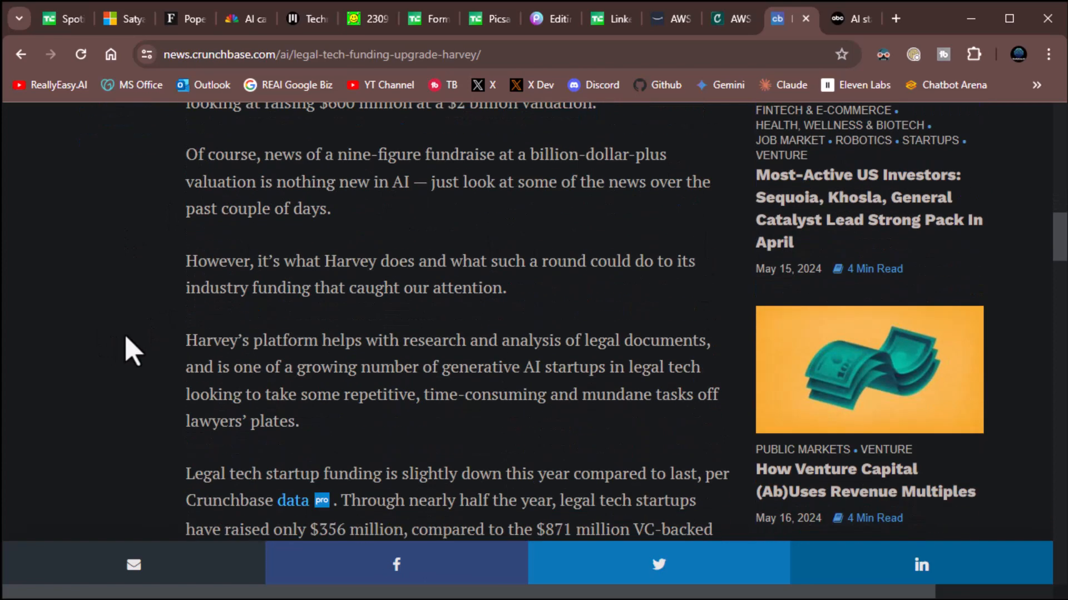
scroll("down", 3)
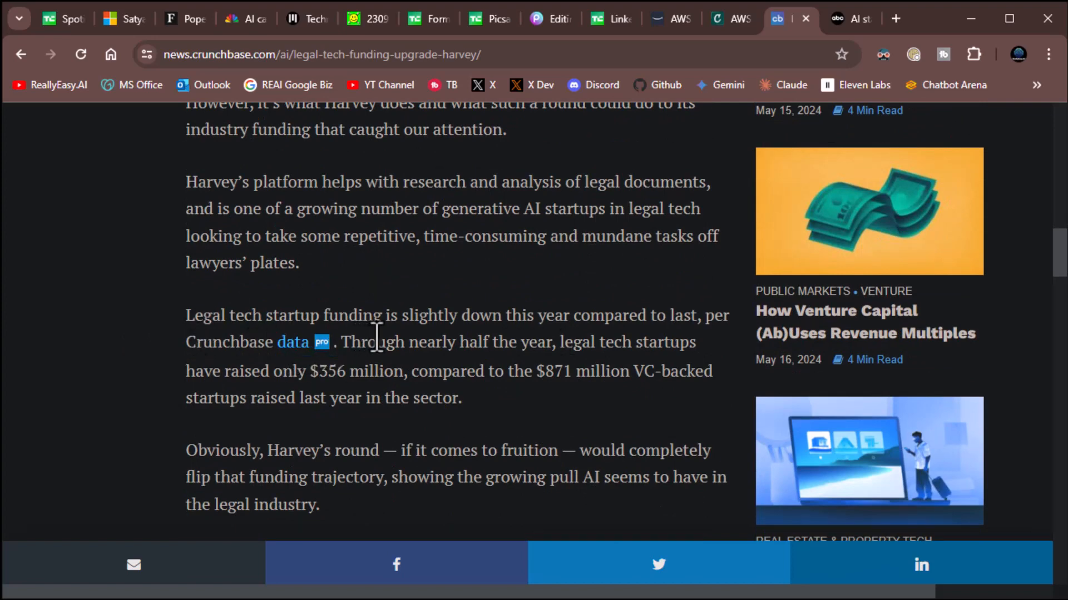
mouse_move(648, 342)
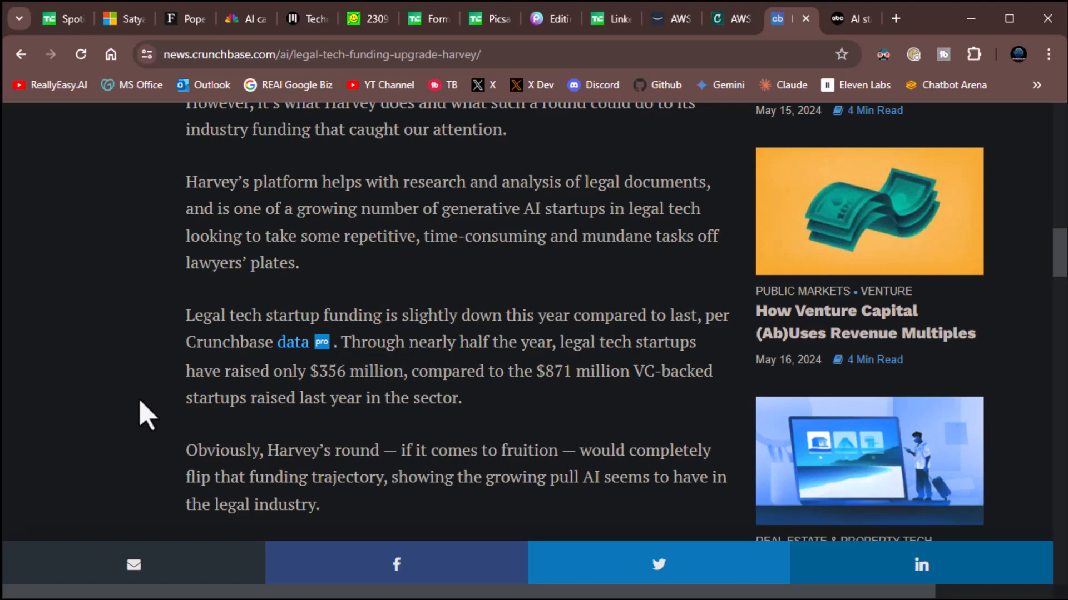
mouse_move(186, 378)
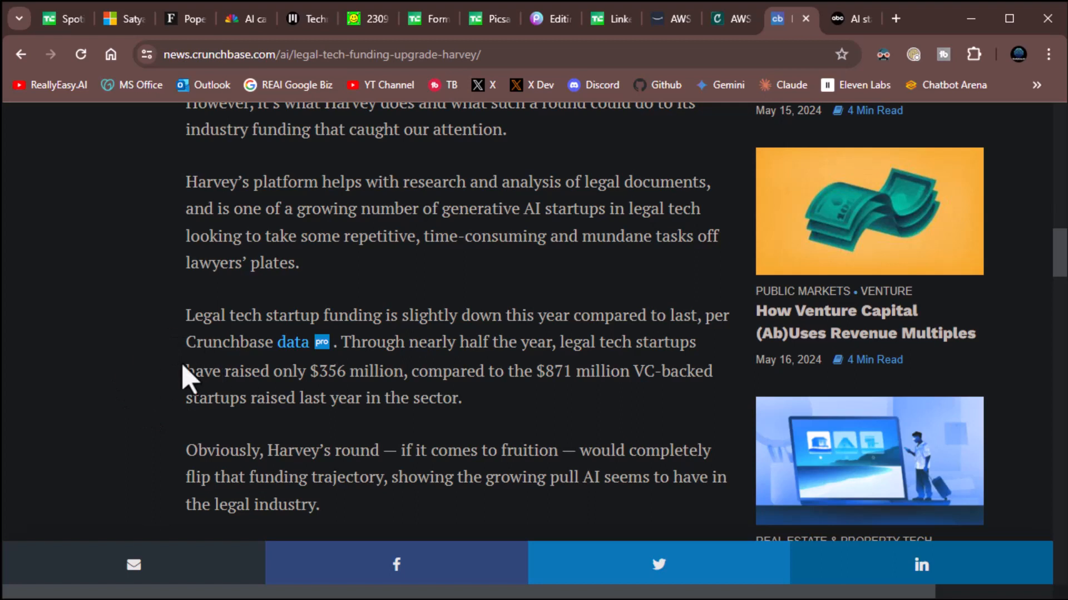
mouse_move(114, 383)
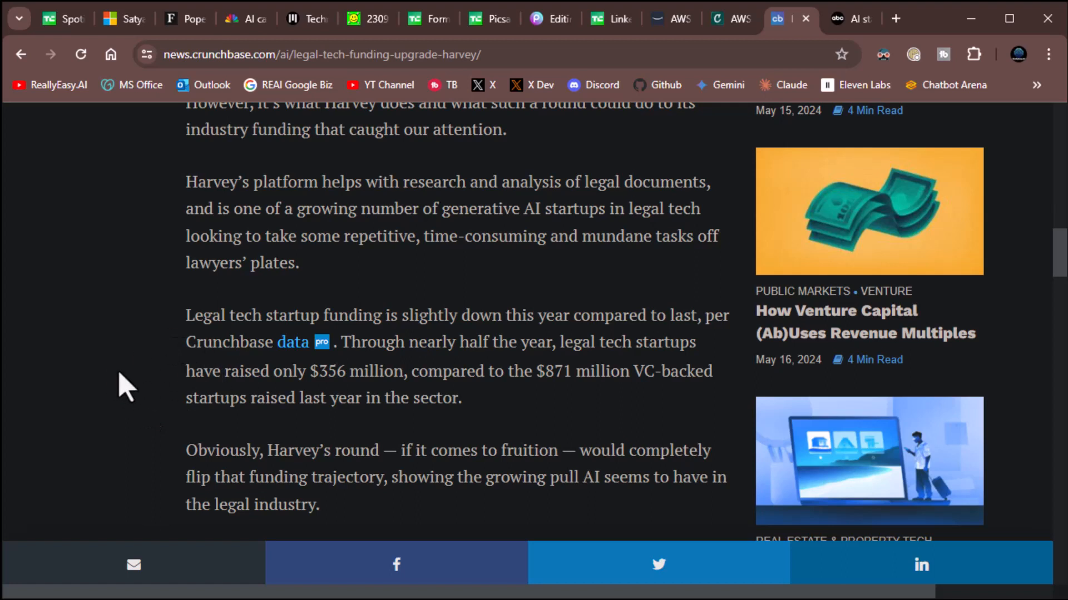
scroll("down", 3)
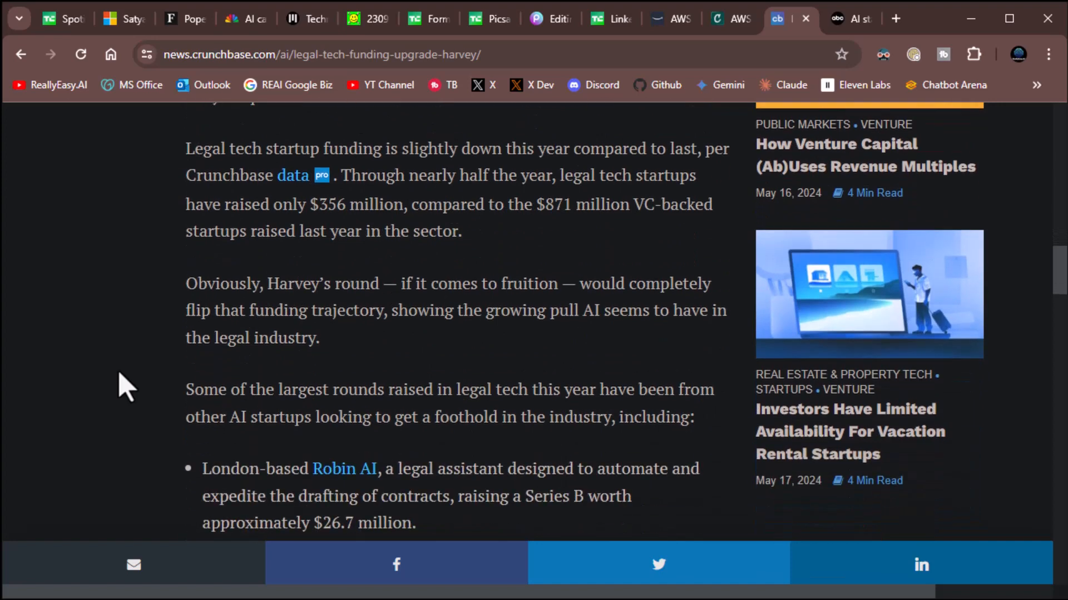
scroll("down", 3)
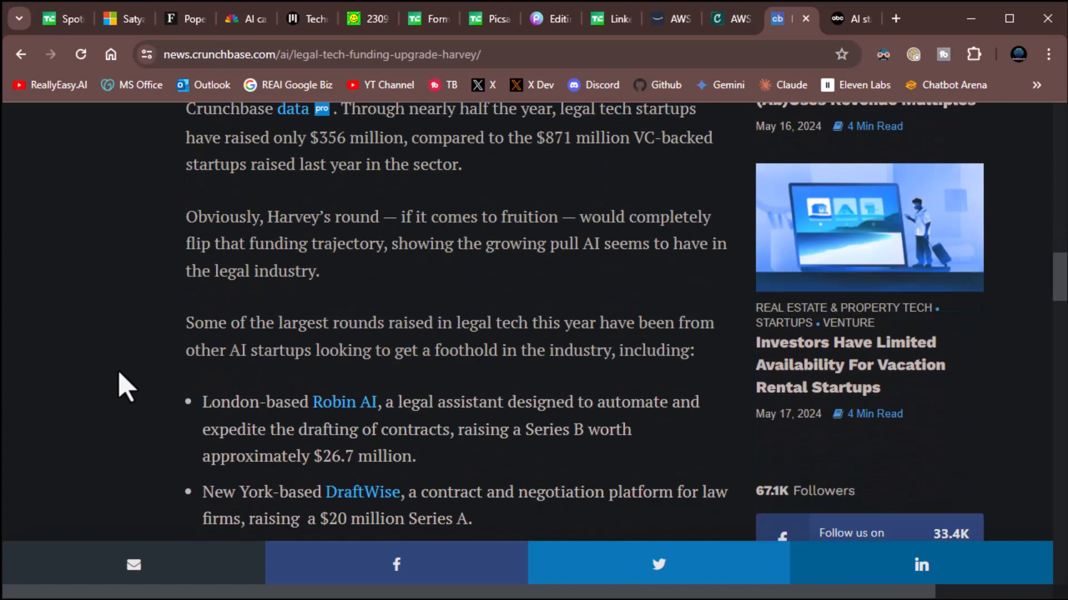
scroll("down", 3)
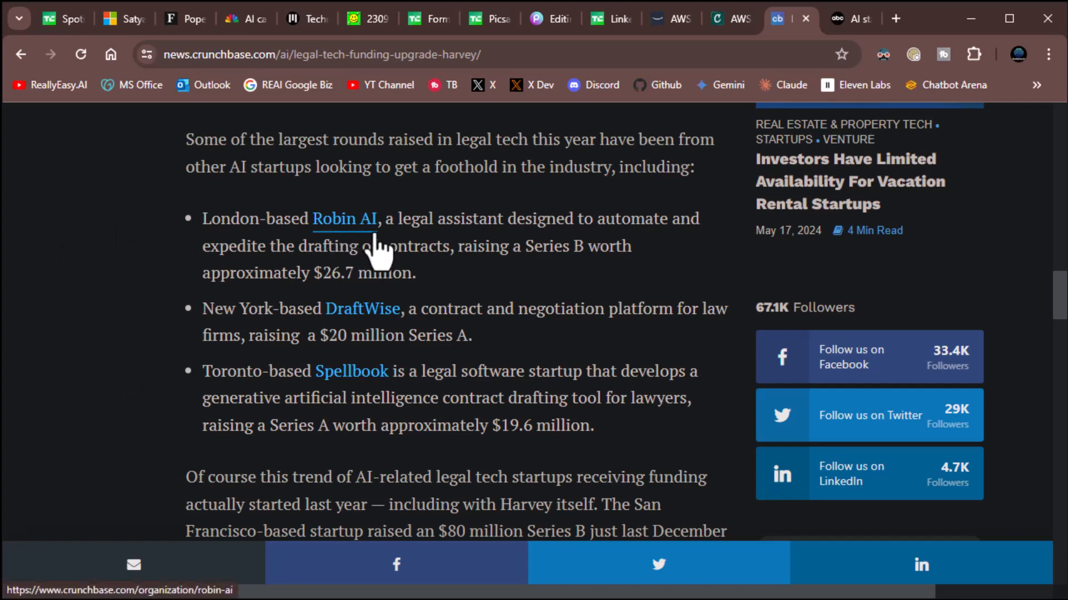
mouse_move(342, 384)
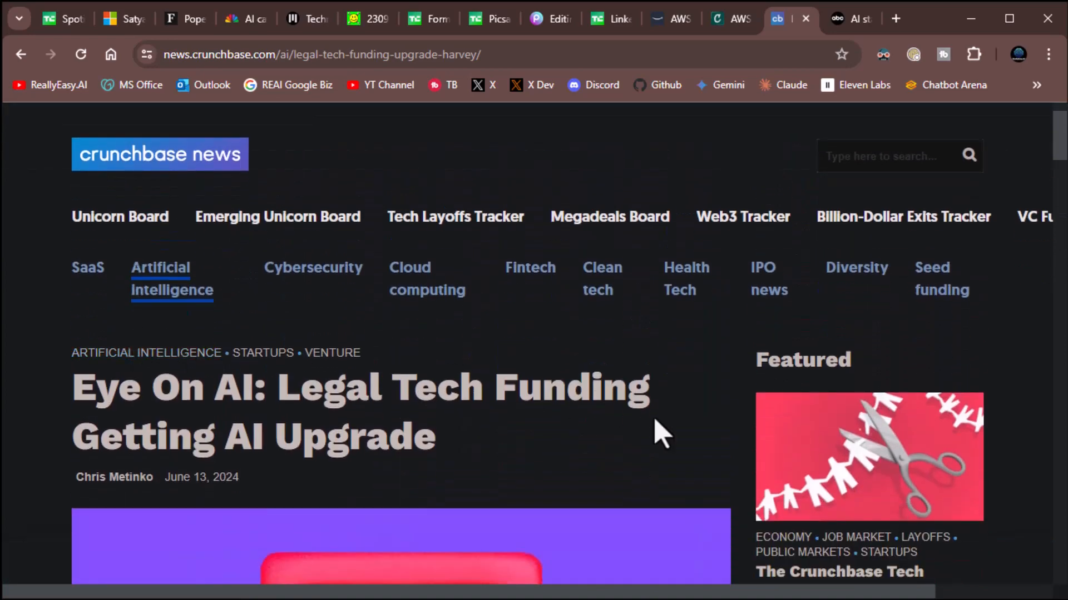
mouse_move(715, 448)
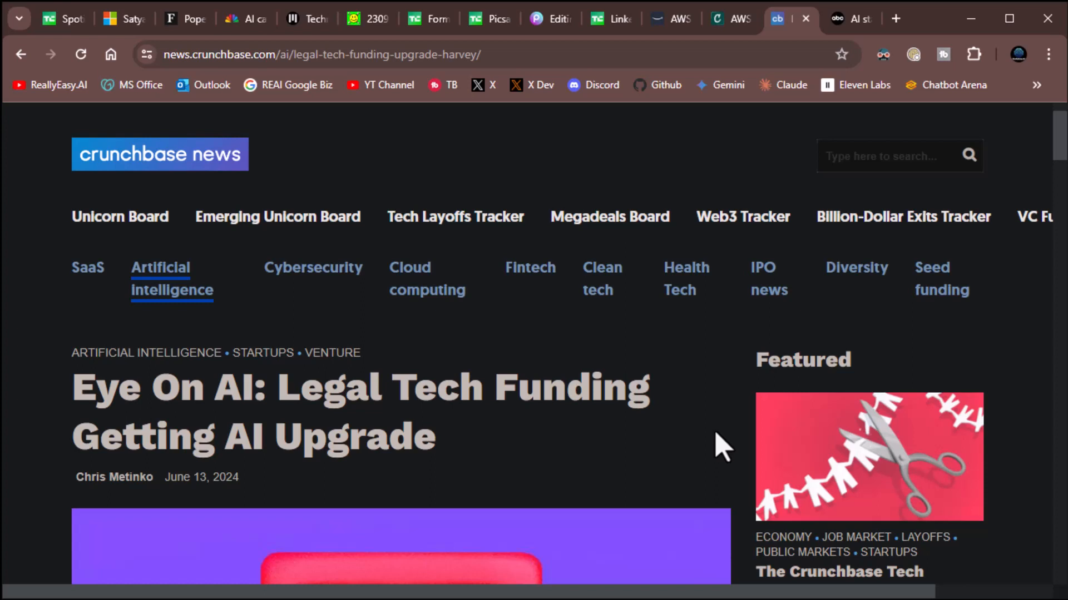
mouse_move(702, 385)
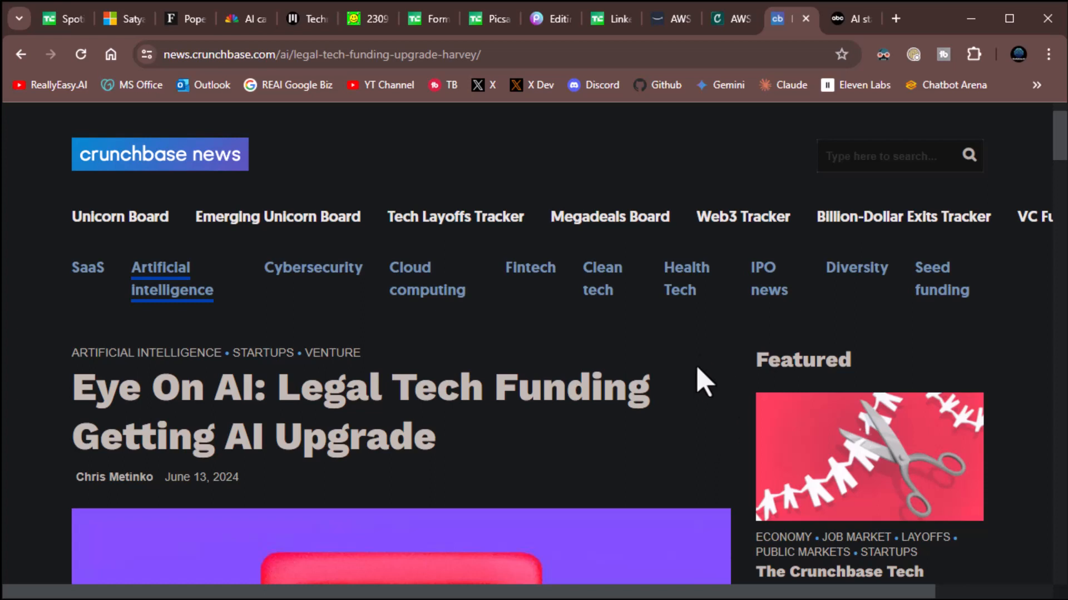
mouse_move(696, 407)
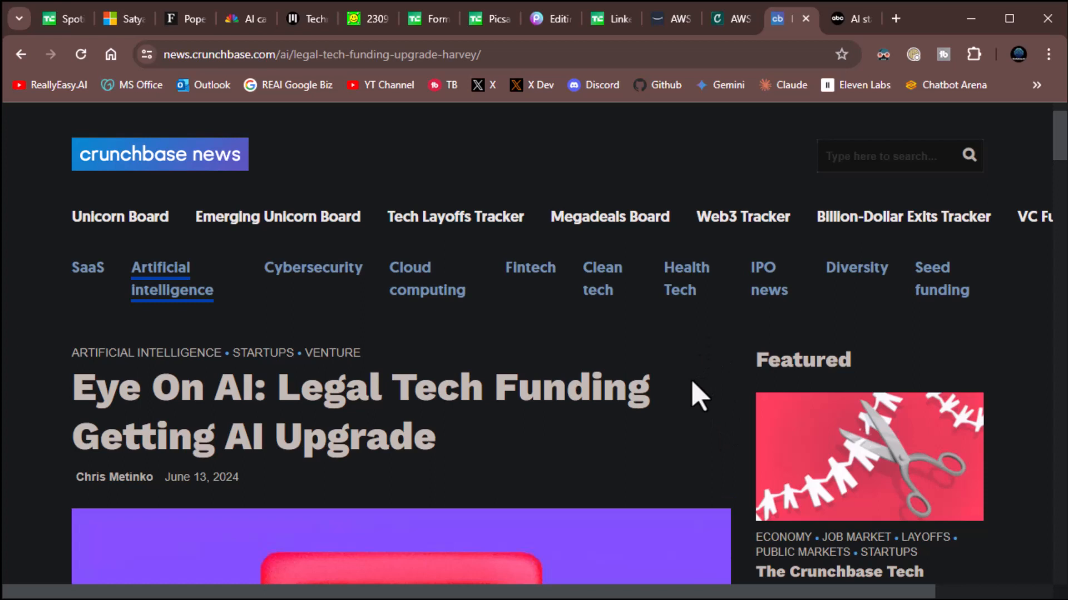
mouse_move(743, 114)
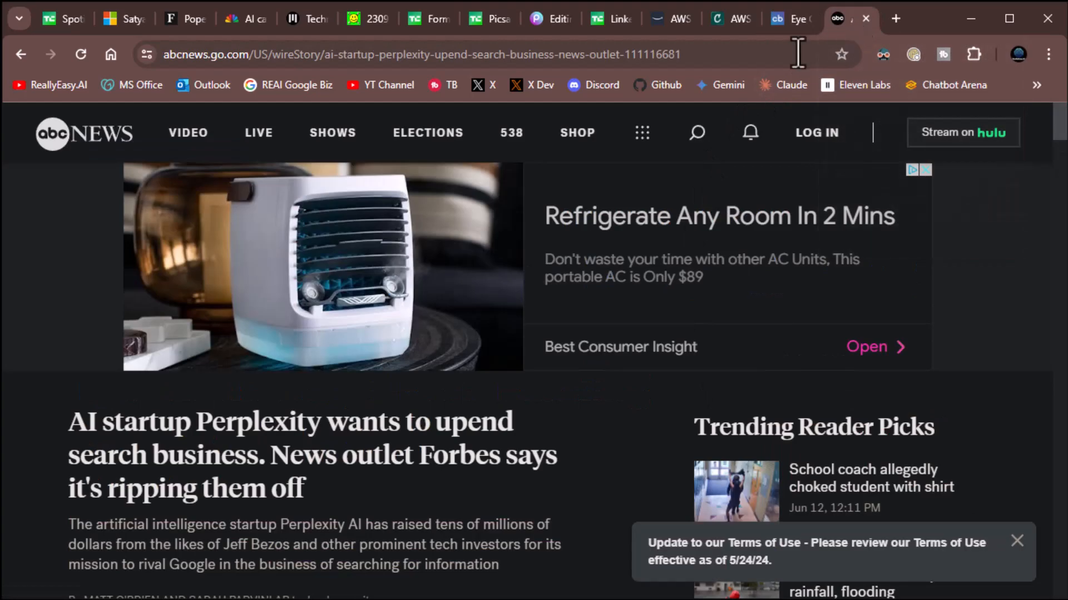
Scroll the ABC News story past its ad to the headline, summary and AP byline.
scroll("down", 3)
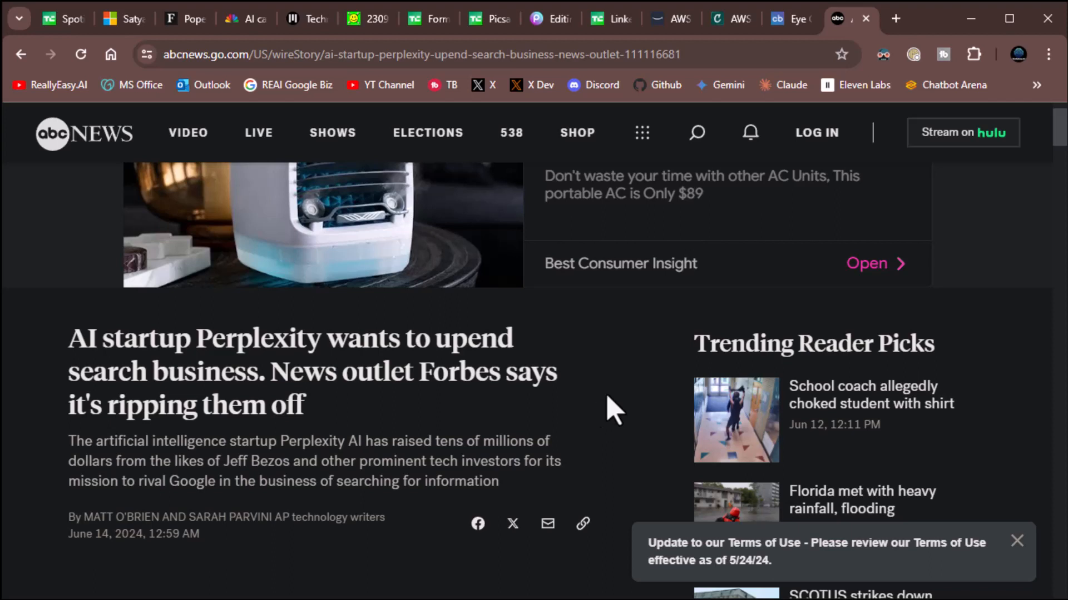
mouse_move(392, 368)
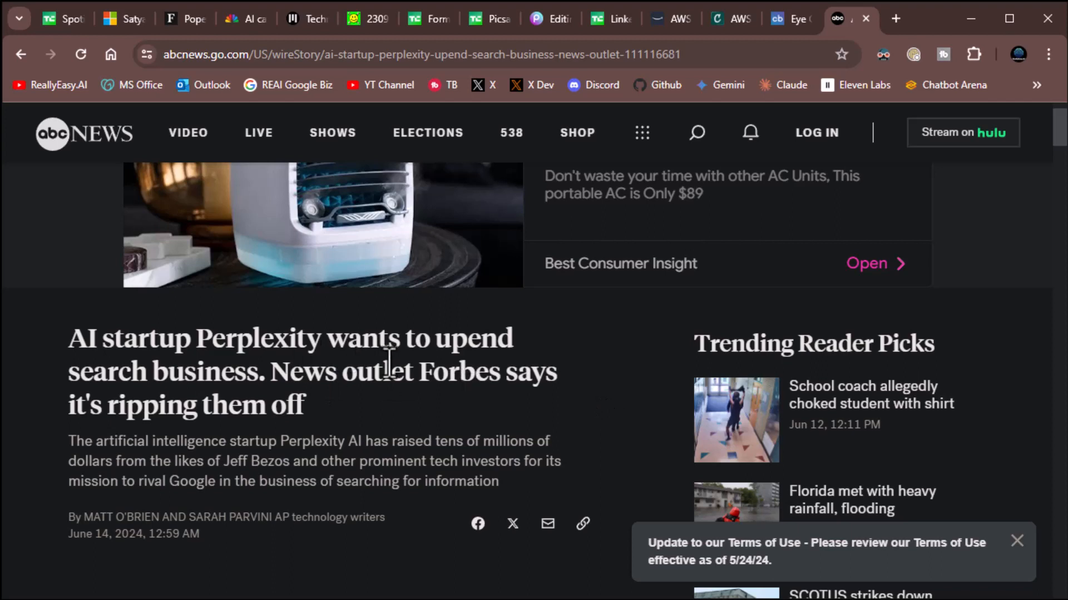
mouse_move(318, 355)
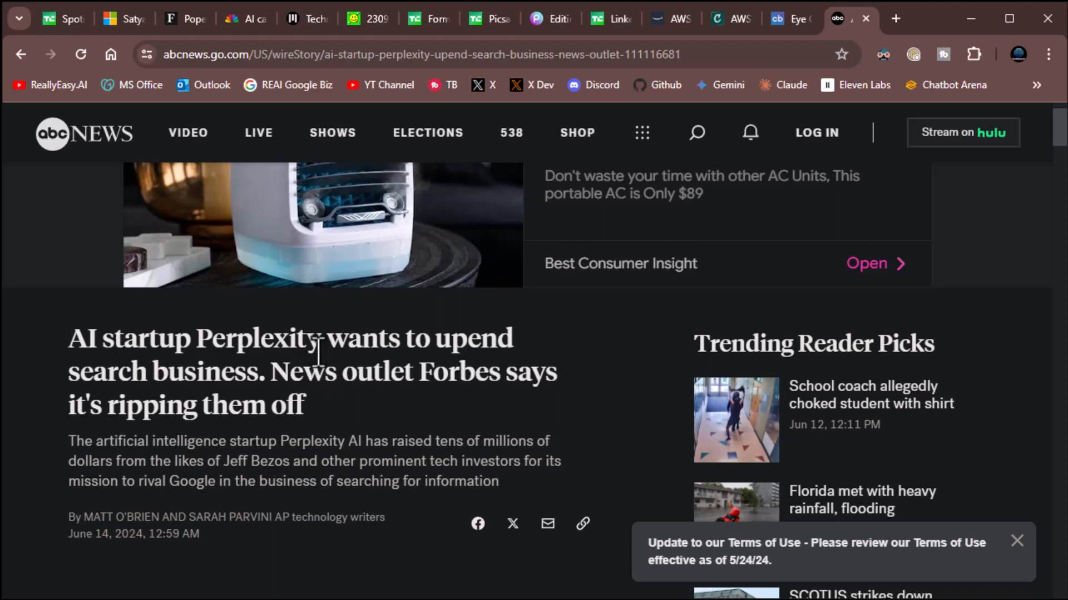
mouse_move(564, 426)
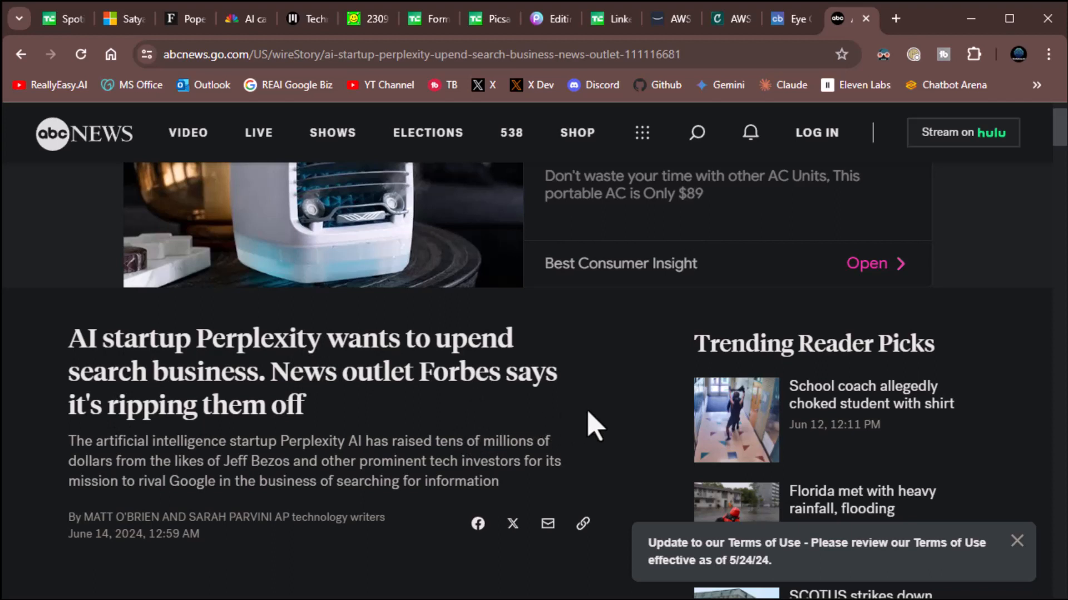
scroll("down", 3)
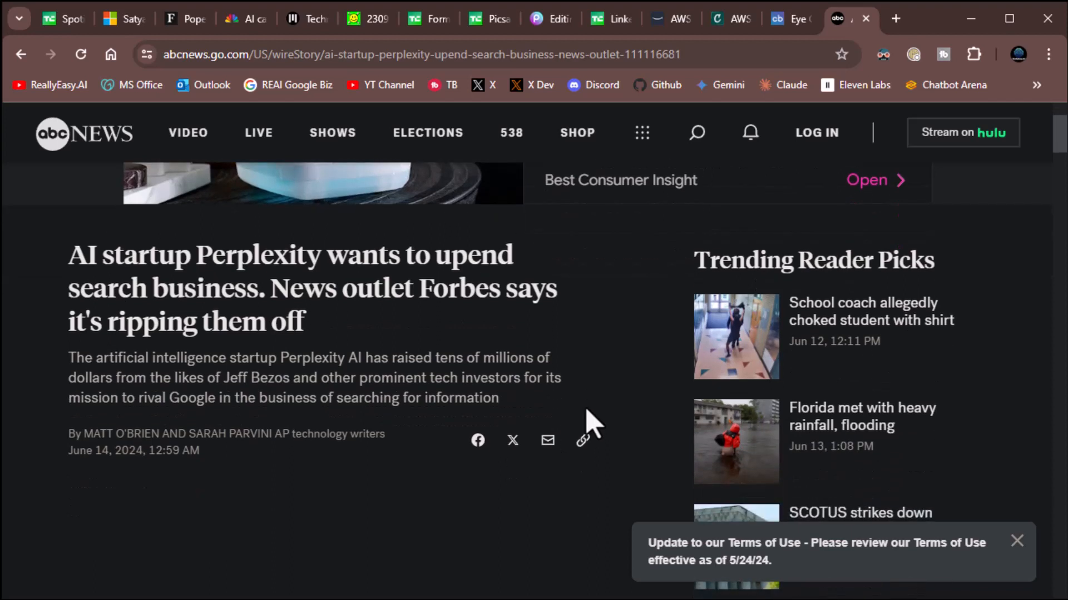
mouse_move(618, 412)
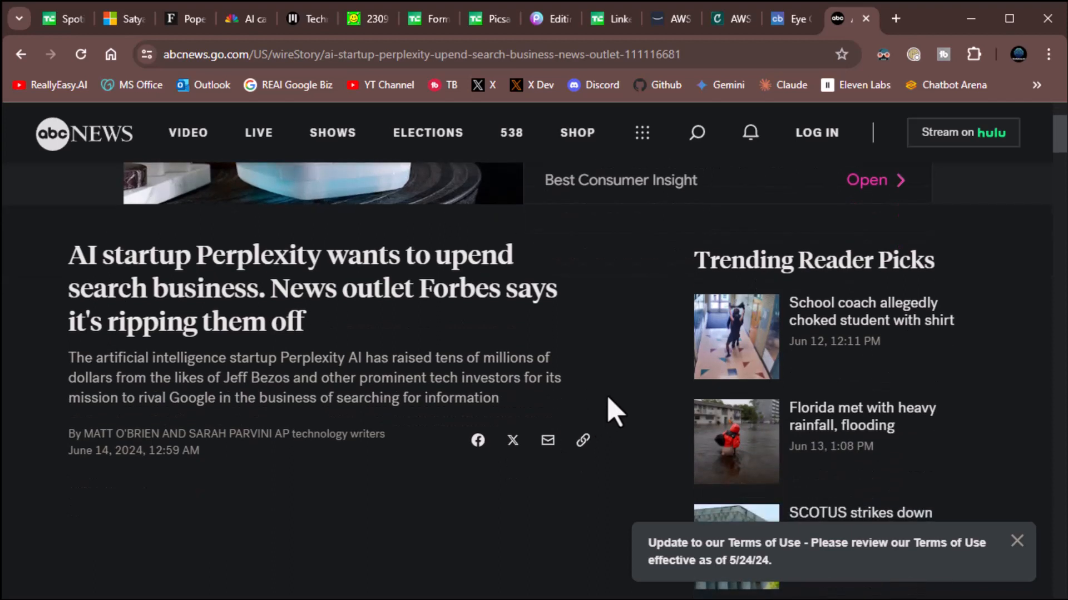
mouse_move(634, 434)
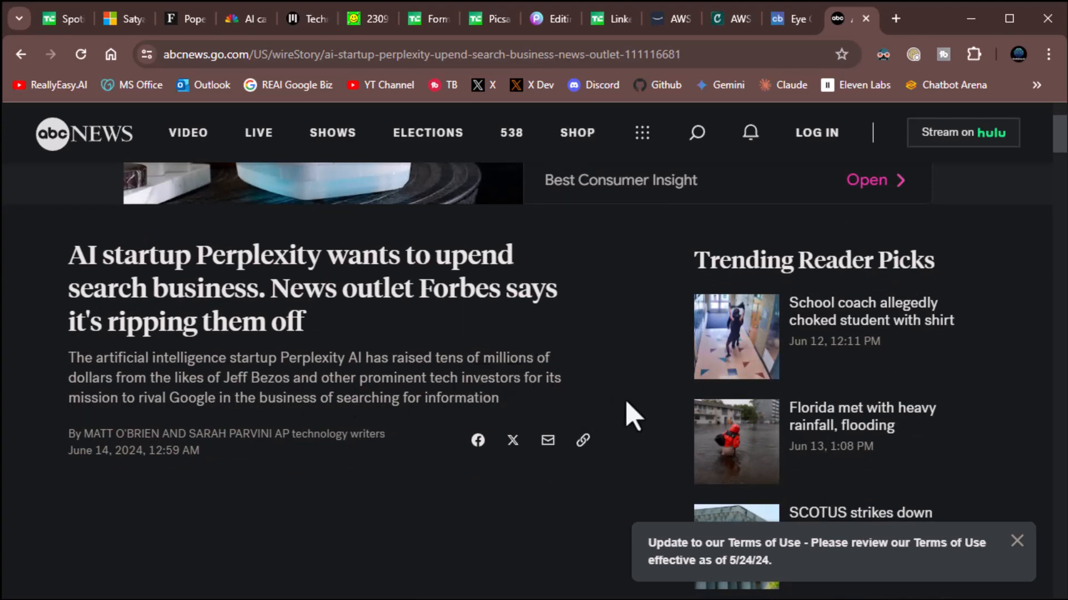
mouse_move(607, 399)
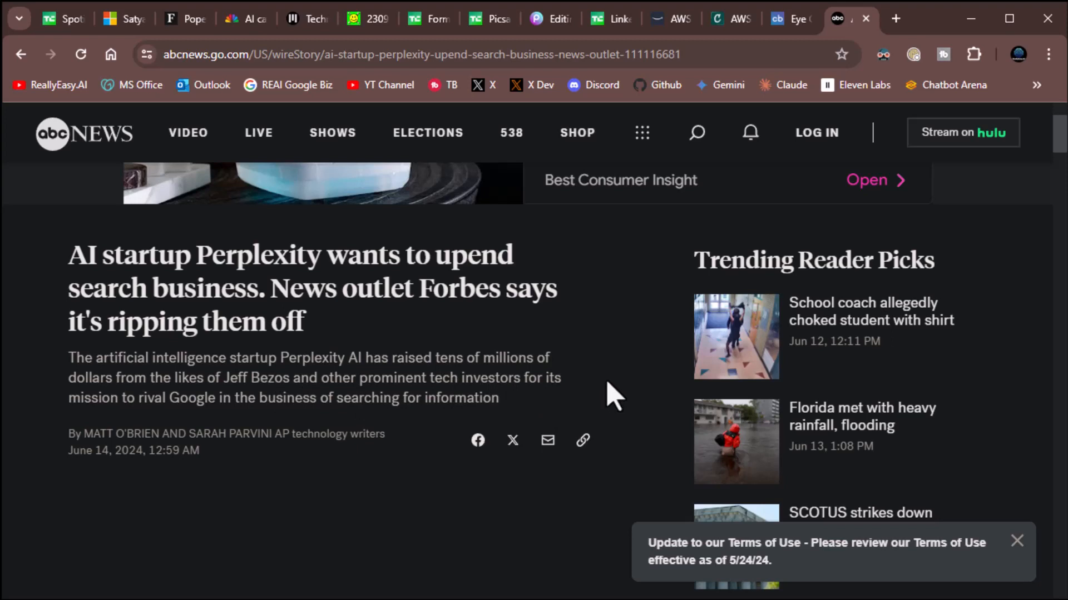
mouse_move(641, 428)
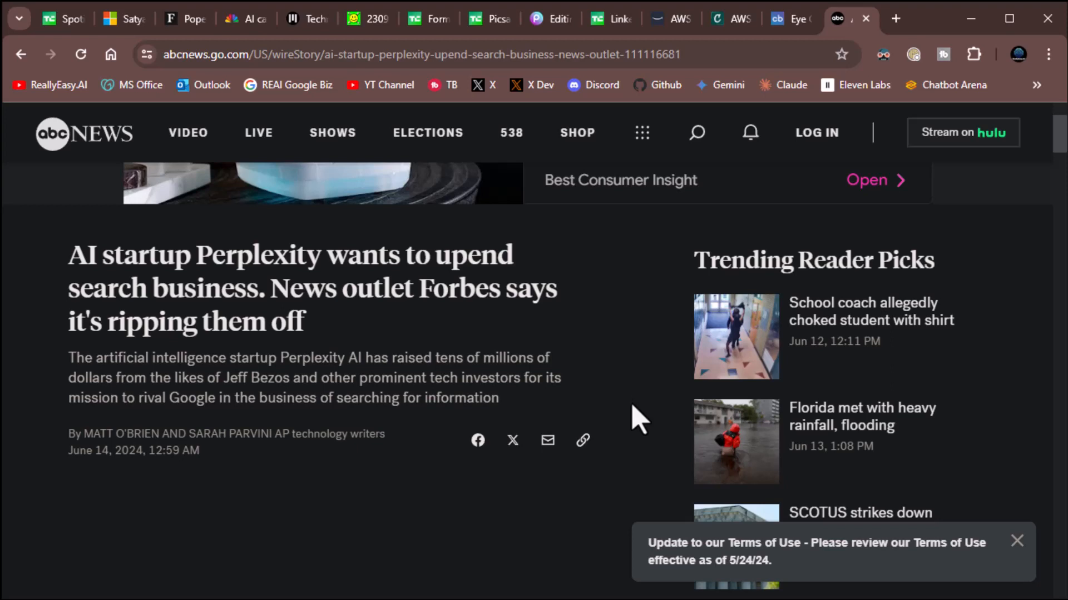
Scroll into the article body about Perplexity's funding and the Forbes knock-off claim.
scroll("down", 3)
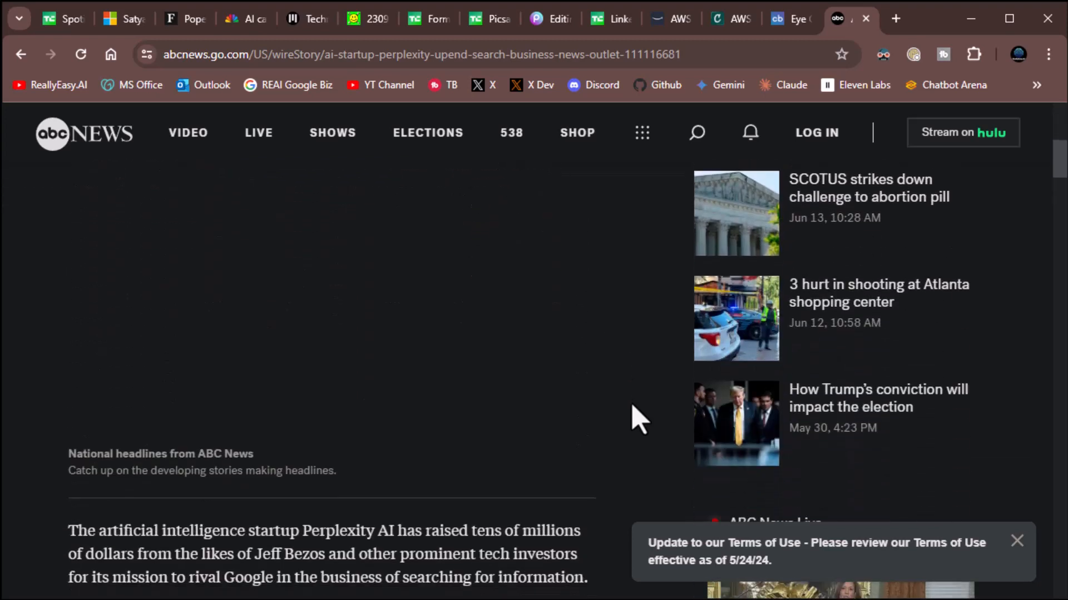
scroll("down", 3)
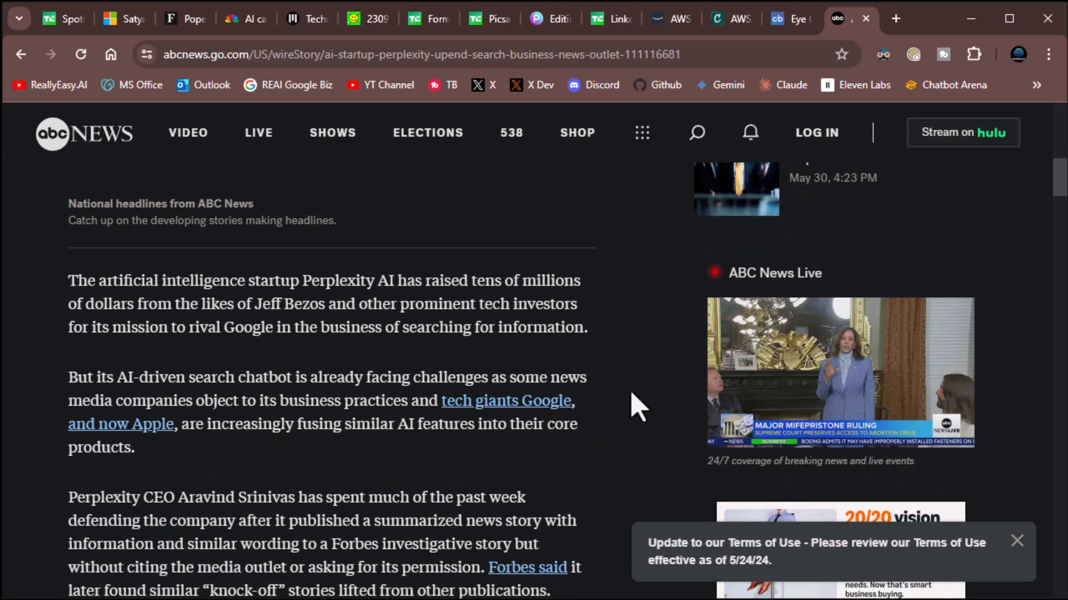
mouse_move(635, 367)
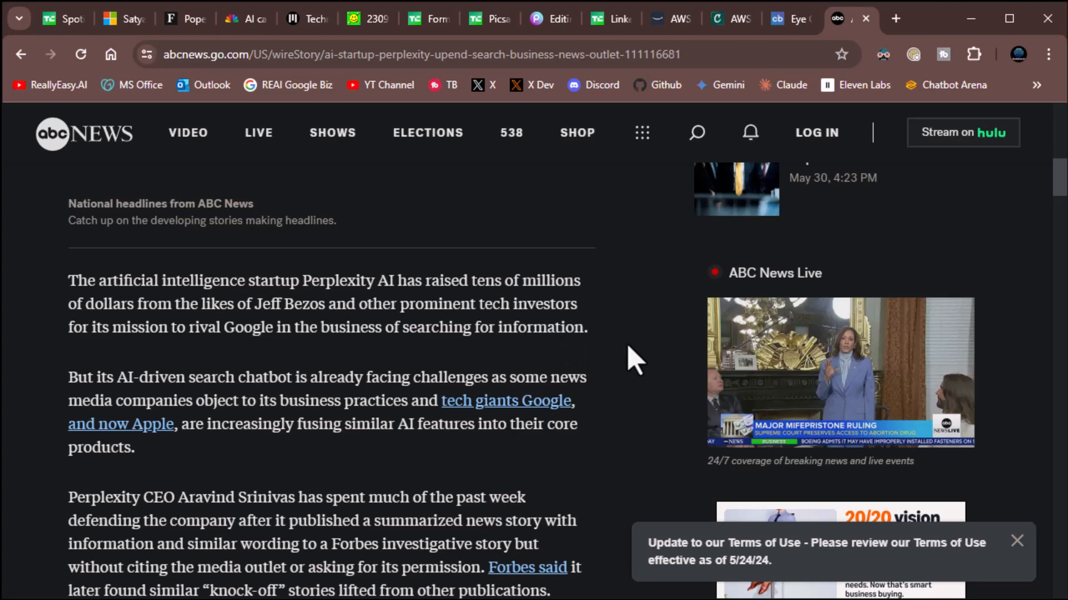
mouse_move(652, 365)
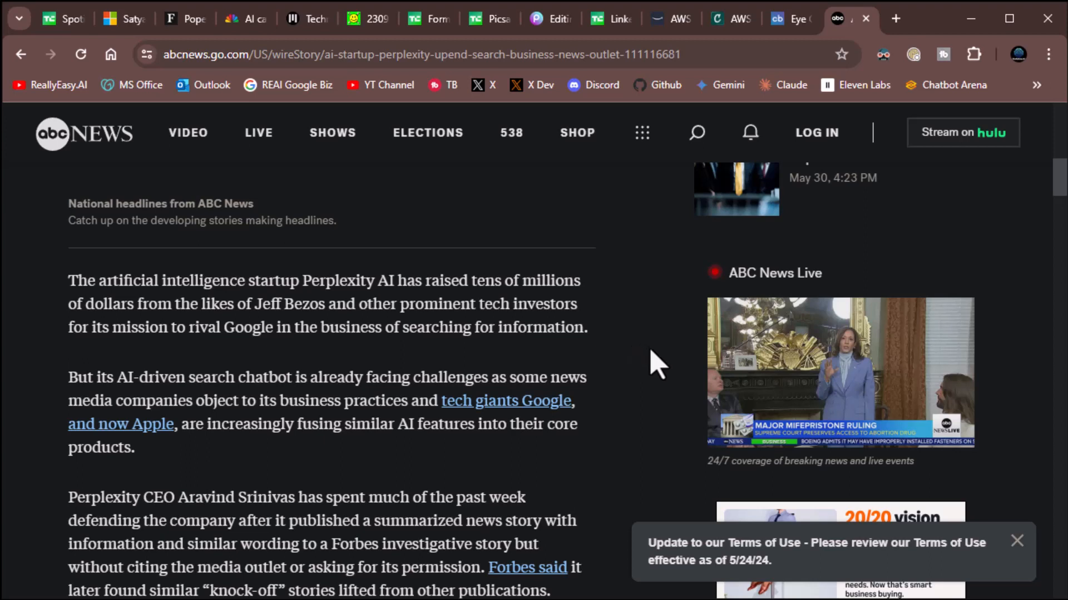
mouse_move(247, 330)
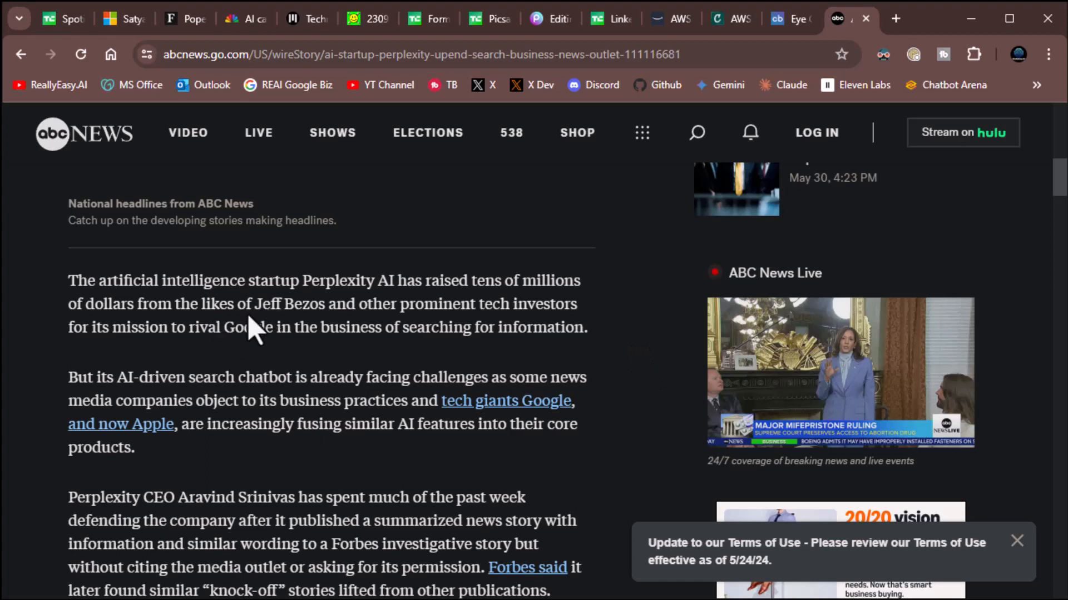
mouse_move(516, 304)
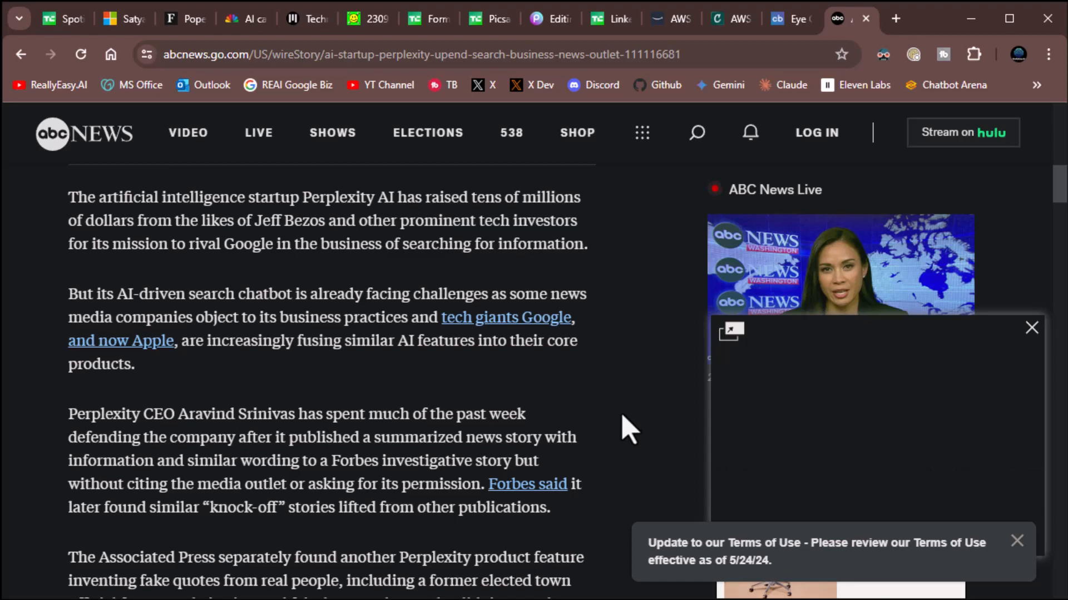
scroll("down", 3)
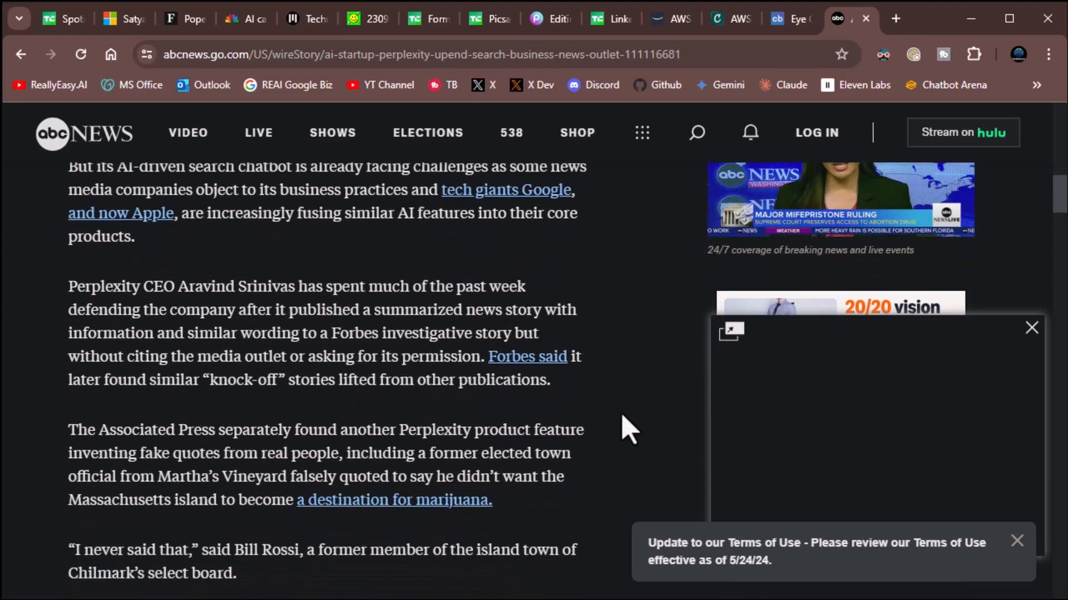
Read on through AP's fake-quotes finding and Bill Rossi's denial quote.
scroll("down", 3)
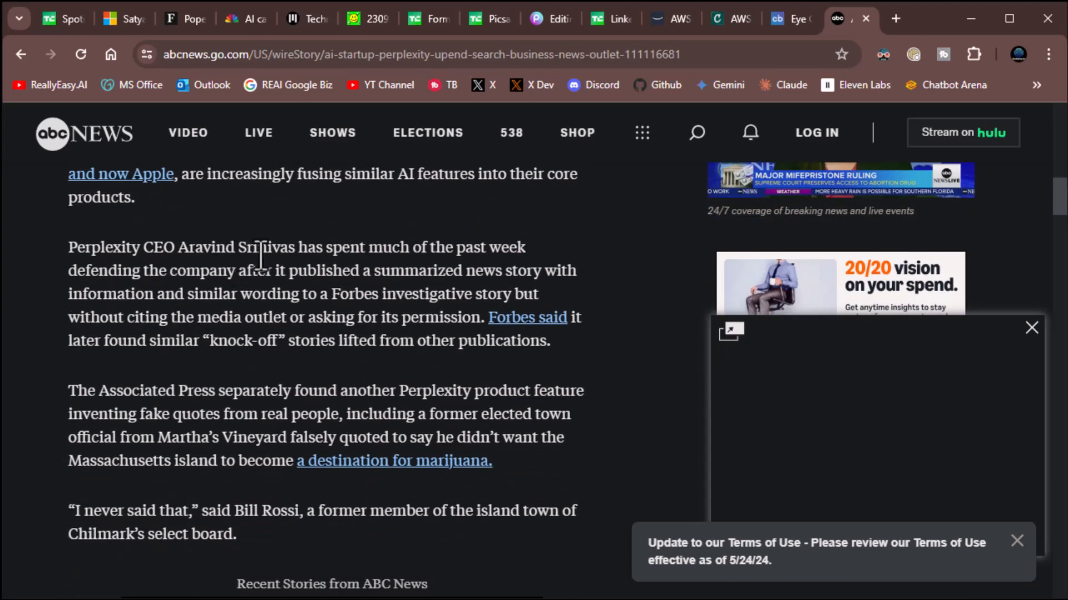
mouse_move(317, 276)
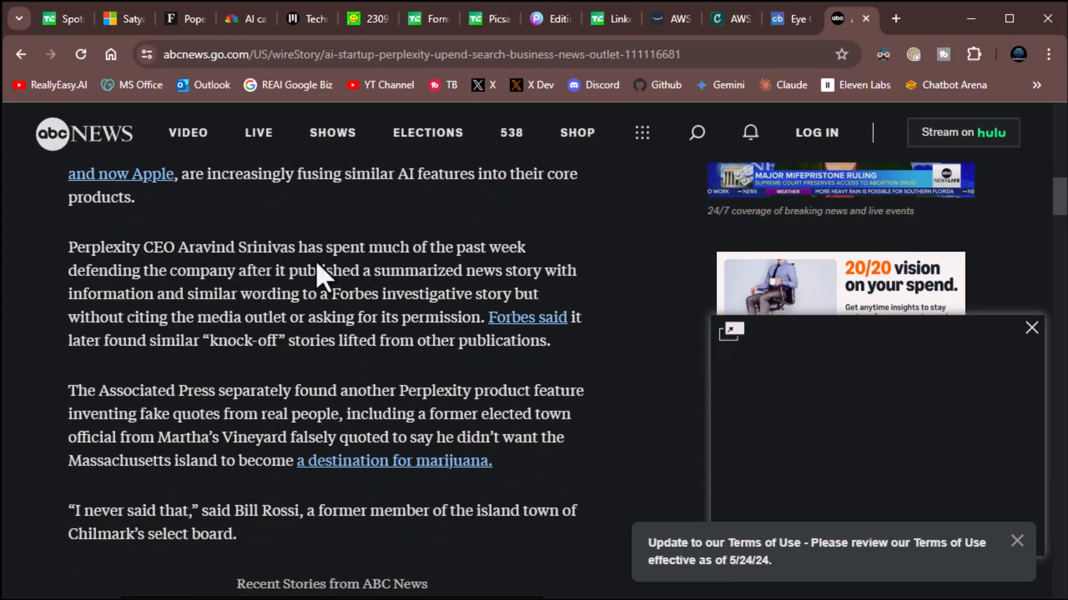
mouse_move(144, 292)
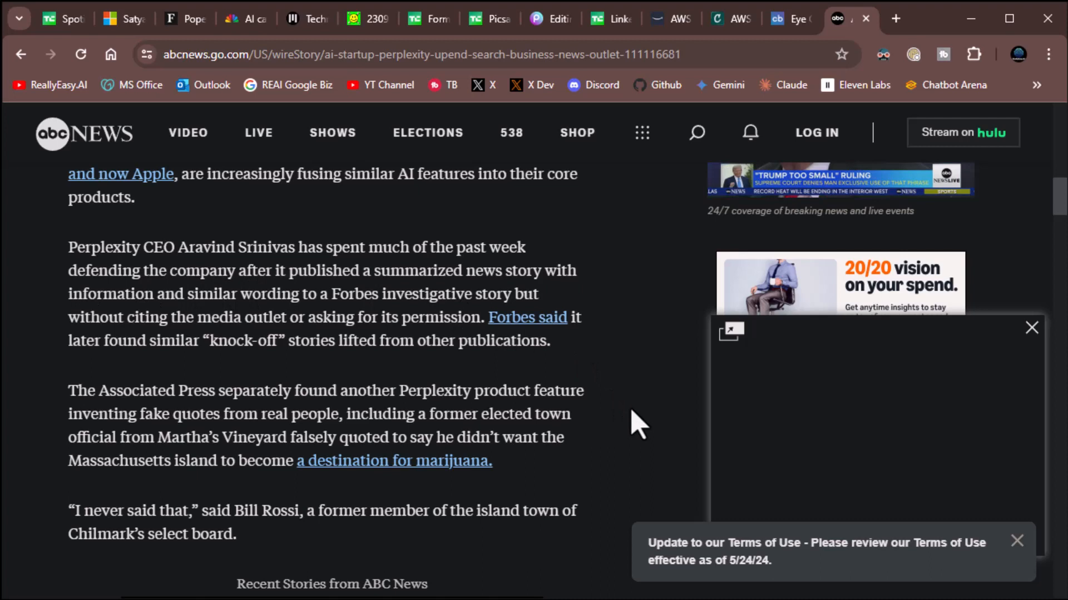
mouse_move(636, 410)
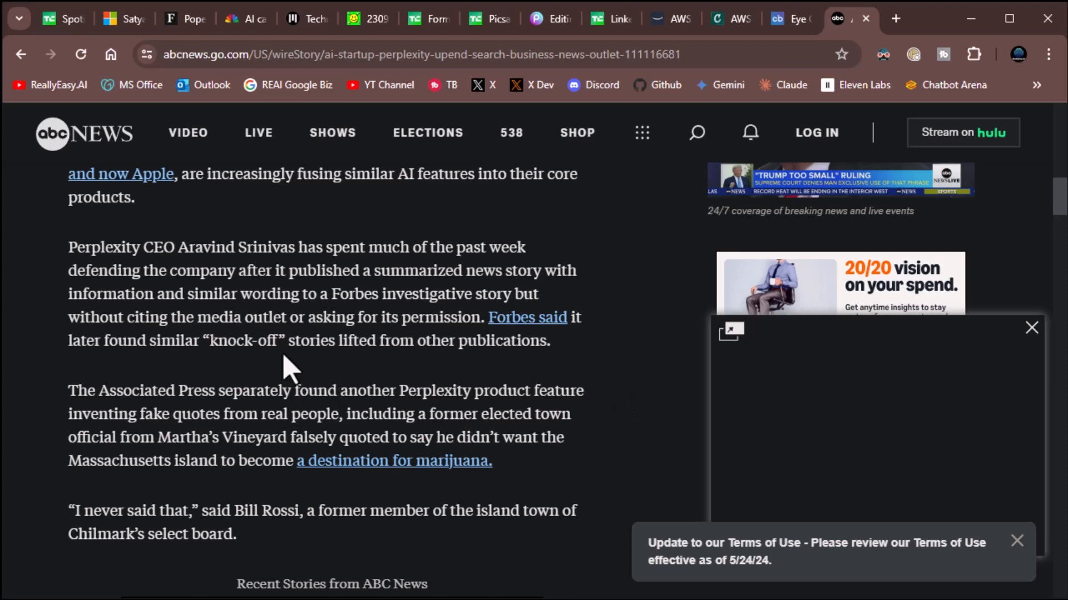
mouse_move(447, 342)
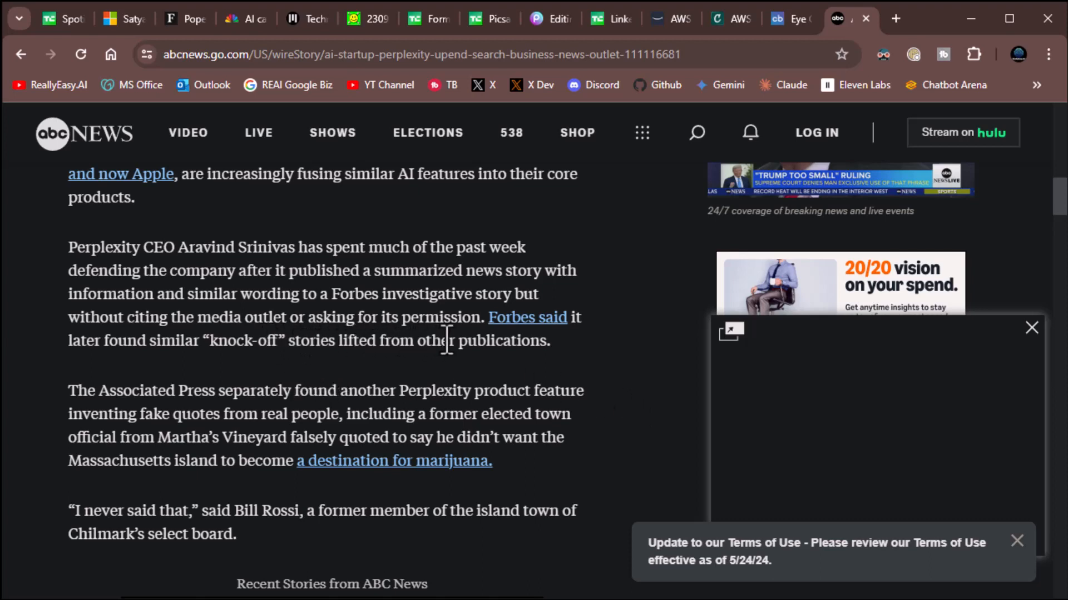
mouse_move(472, 341)
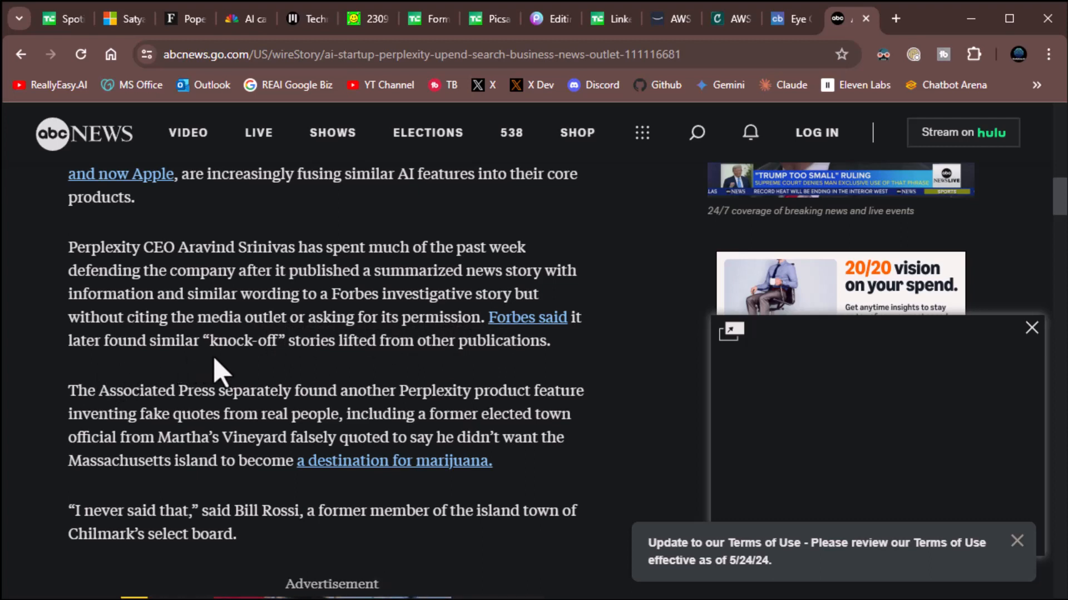
mouse_move(368, 370)
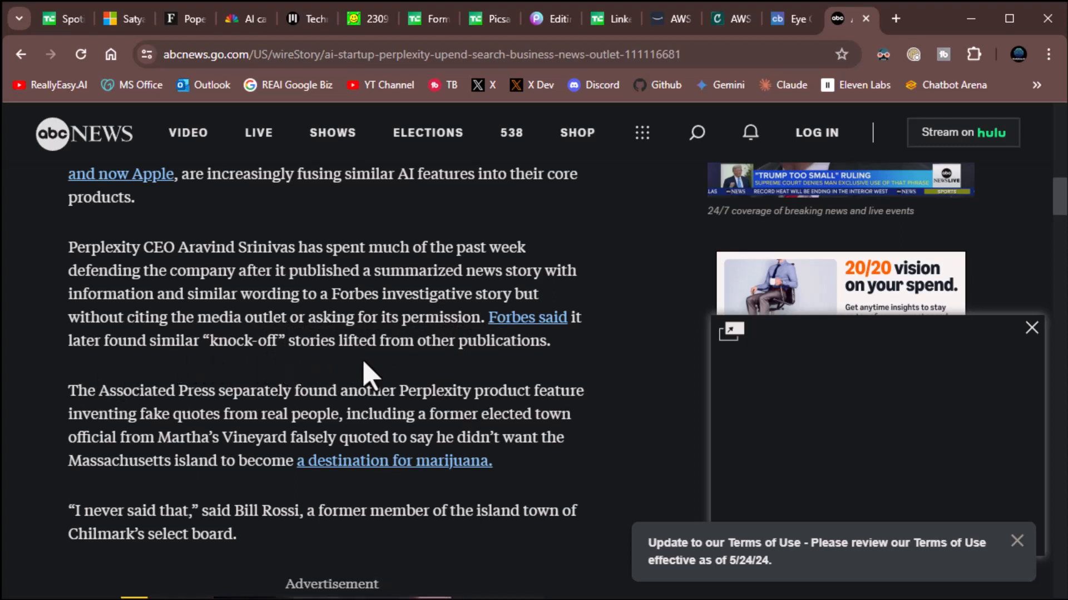
mouse_move(507, 374)
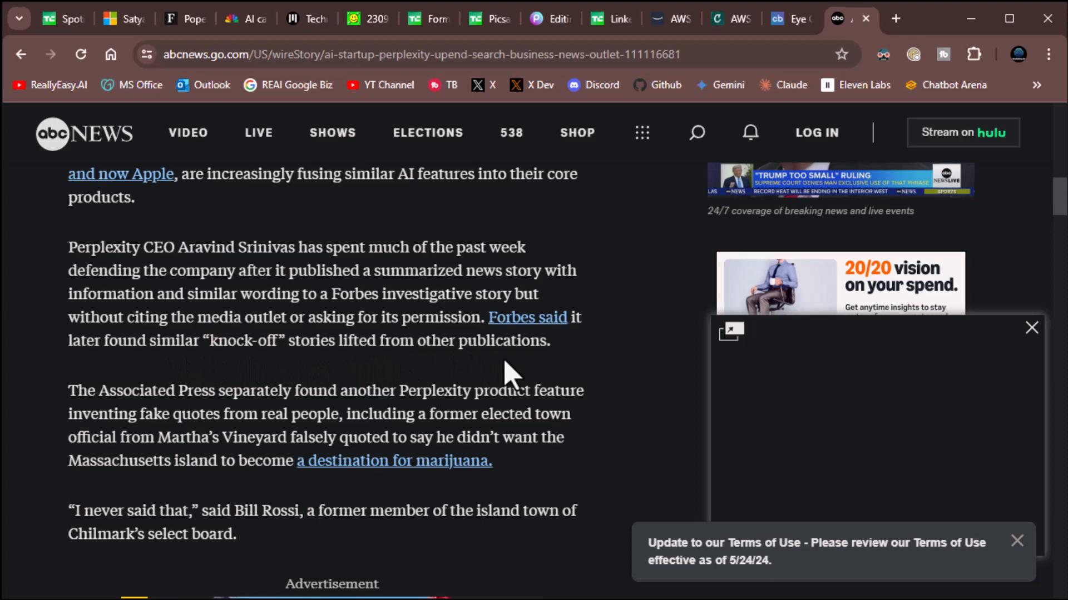
mouse_move(491, 424)
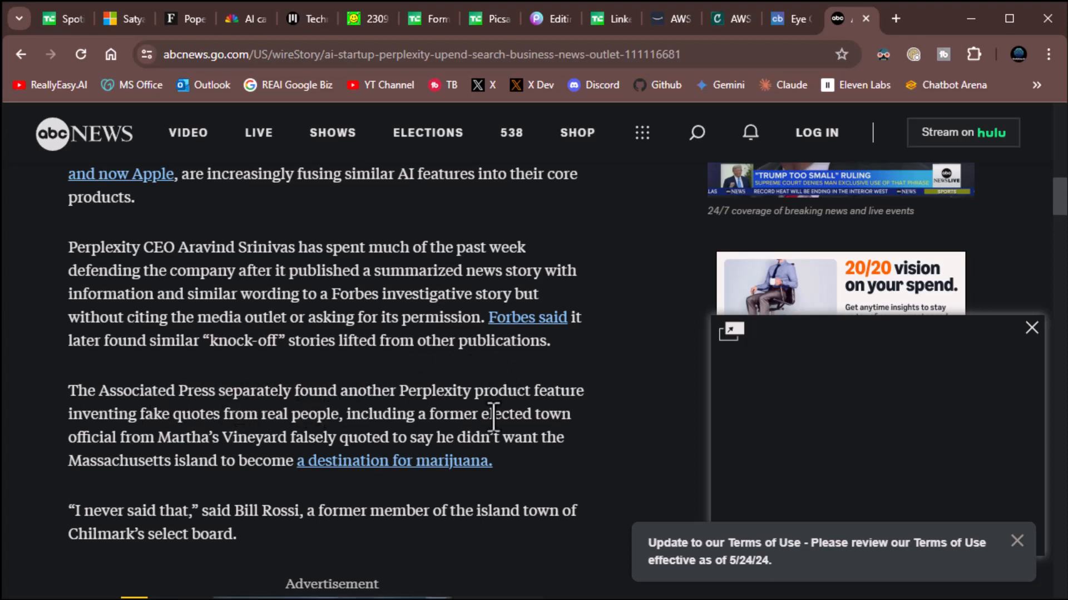
mouse_move(620, 445)
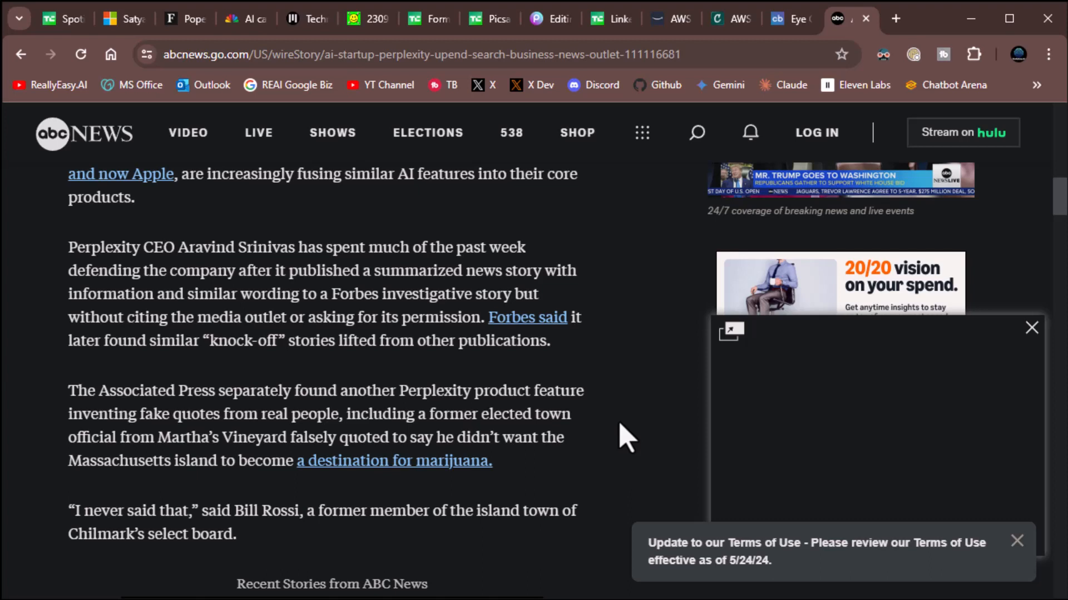
scroll("down", 3)
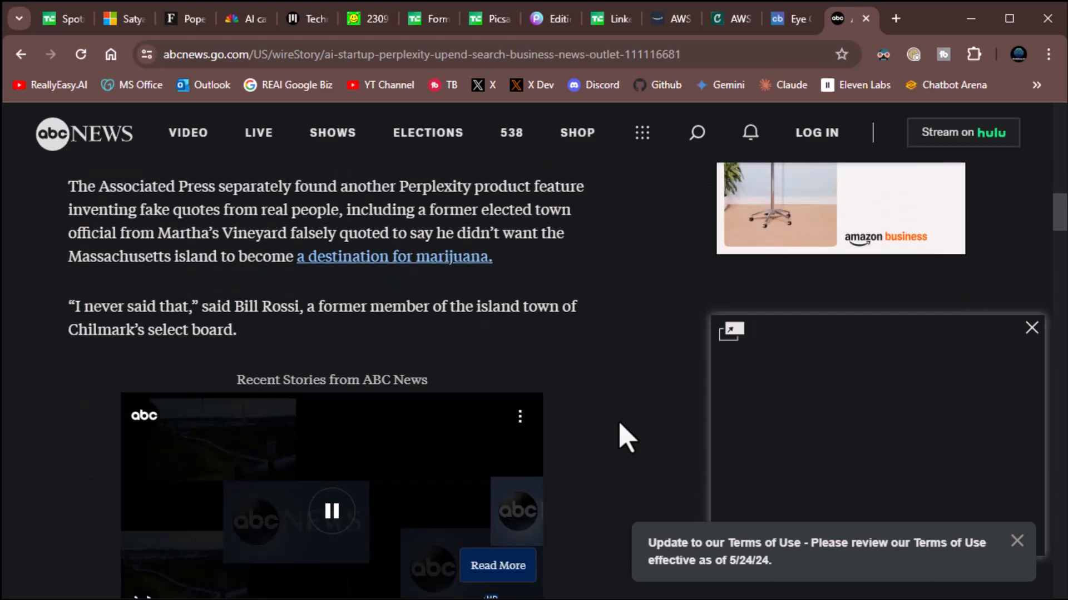
scroll("down", 3)
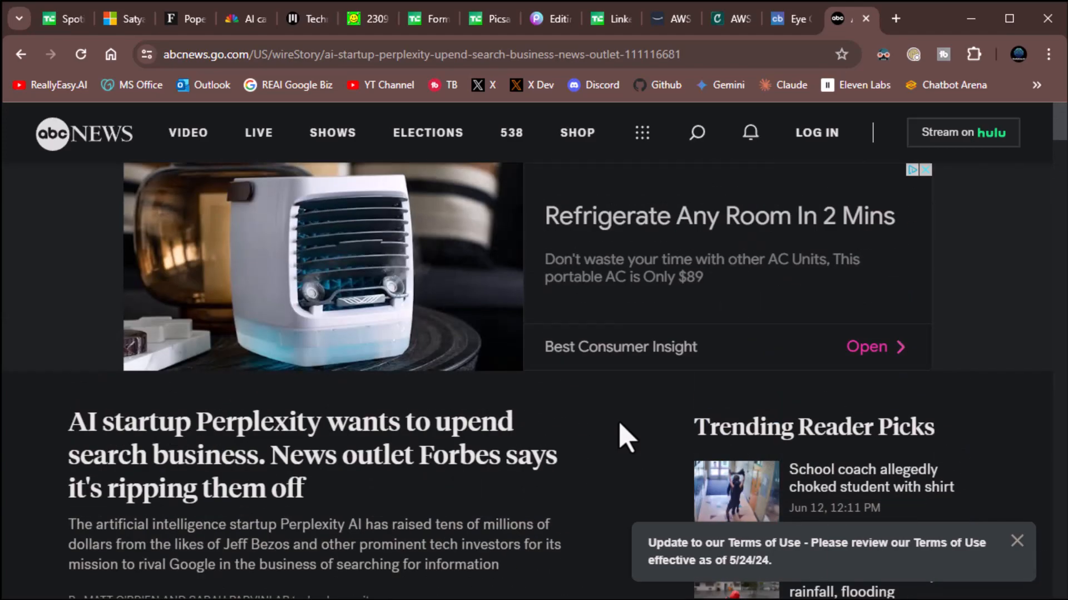
mouse_move(606, 506)
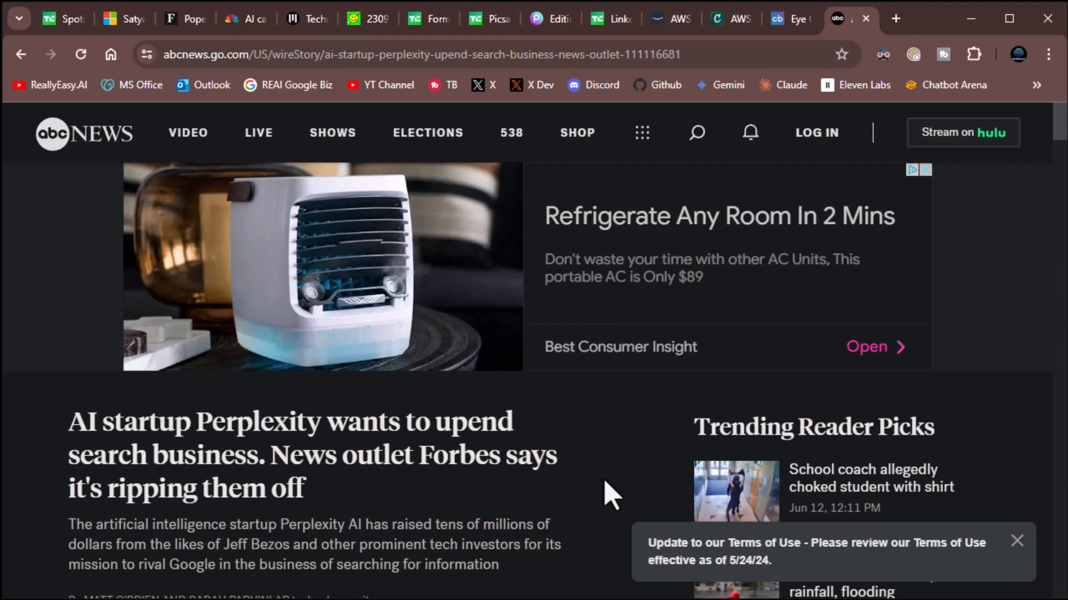
mouse_move(486, 499)
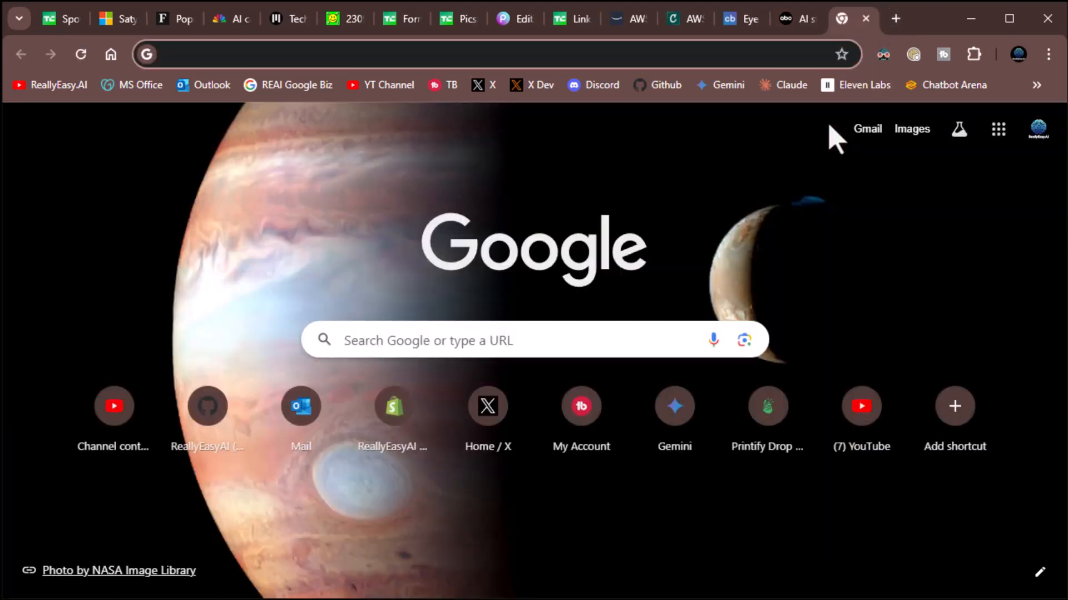
Go to perplexity.ai in a new tab and dismiss the Google sign-in popup.
type("perplexity.ai")
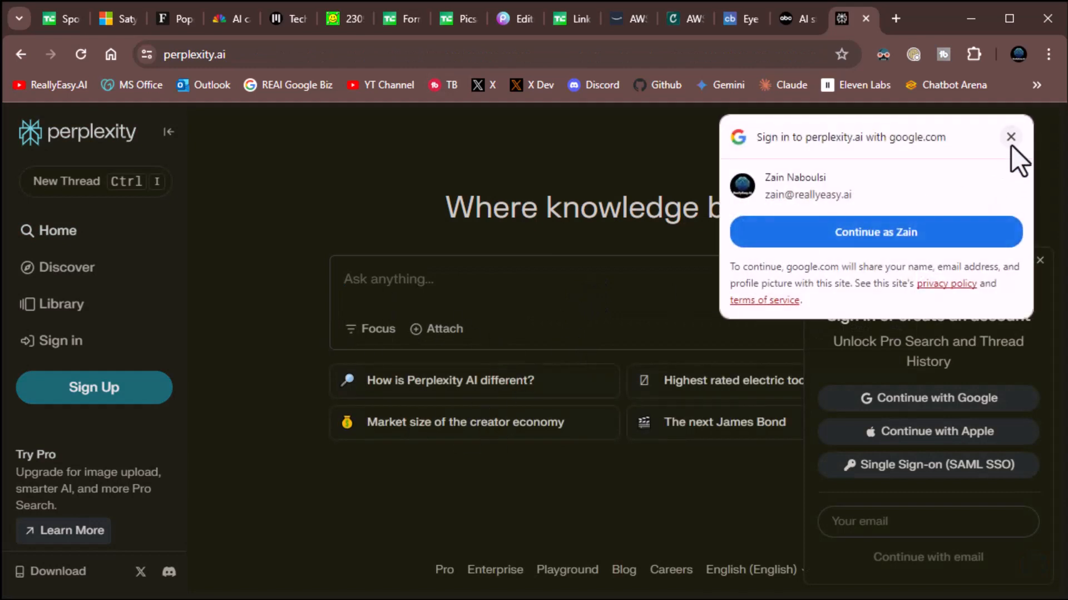
left_click(1010, 137)
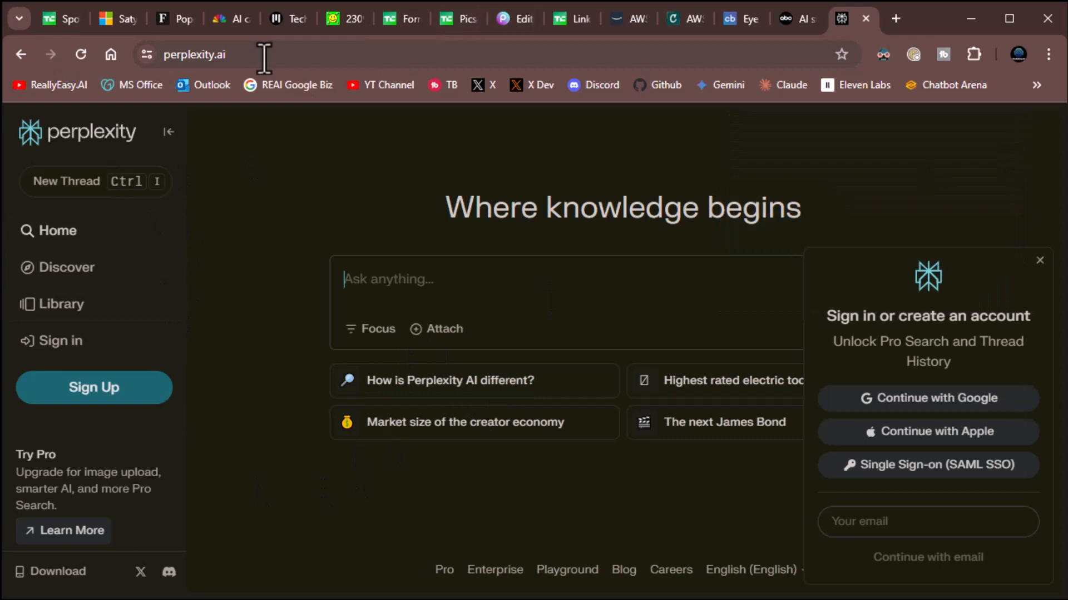
mouse_move(256, 272)
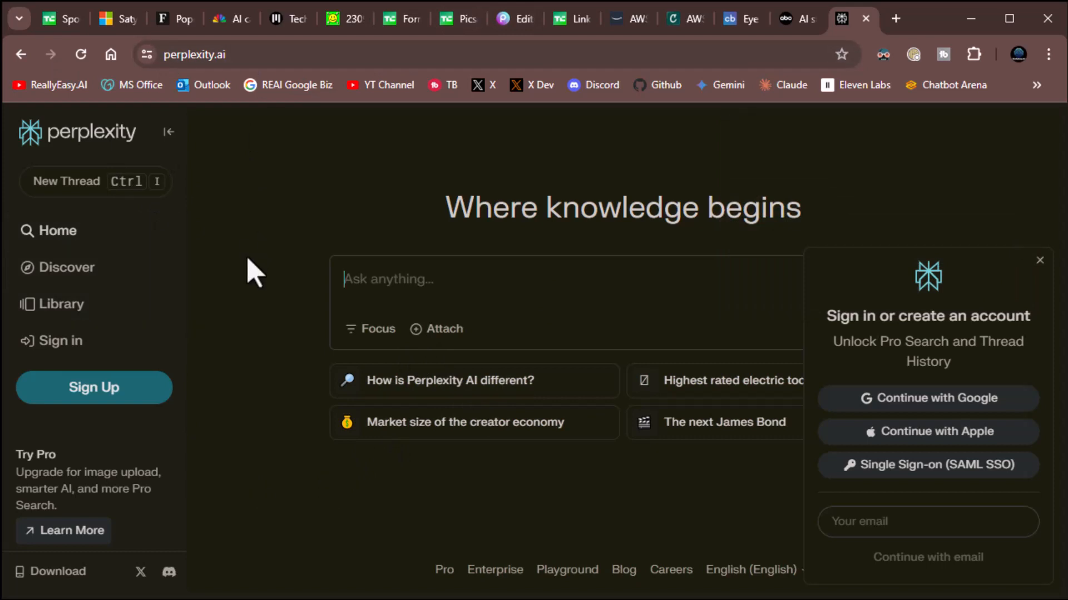